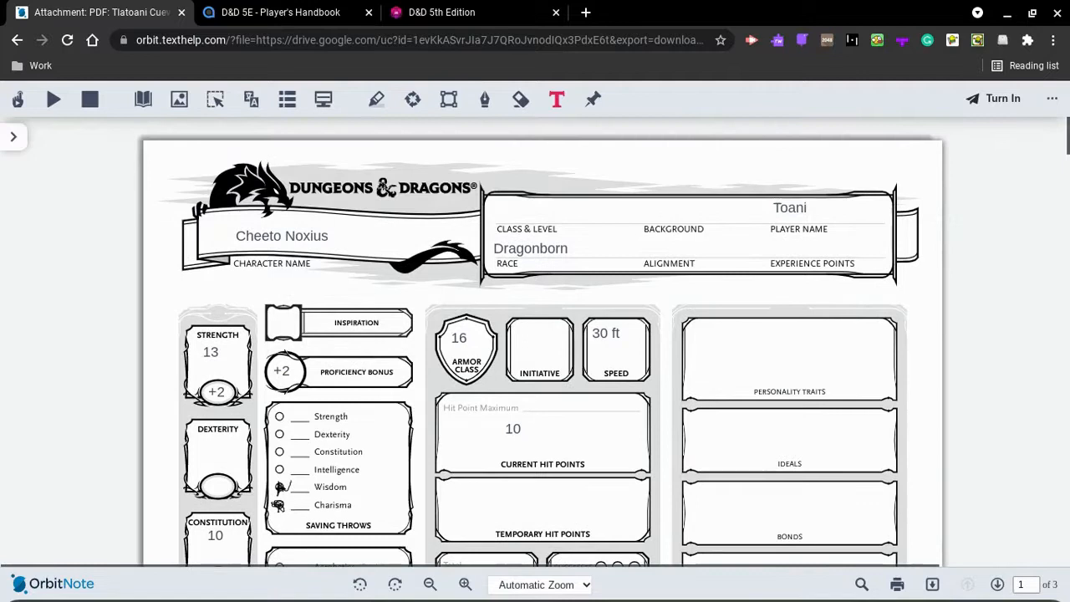
# Scroll the Player's Handbook to pages 34–35 covering Dragonborn Traits.
pyautogui.scroll(-3)
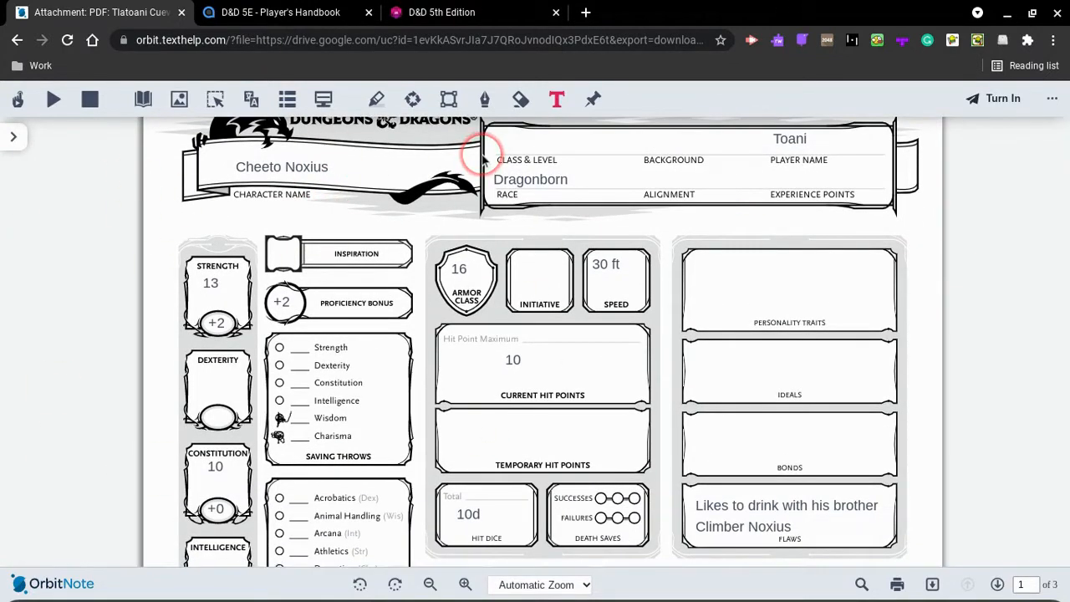
pyautogui.scroll(-3)
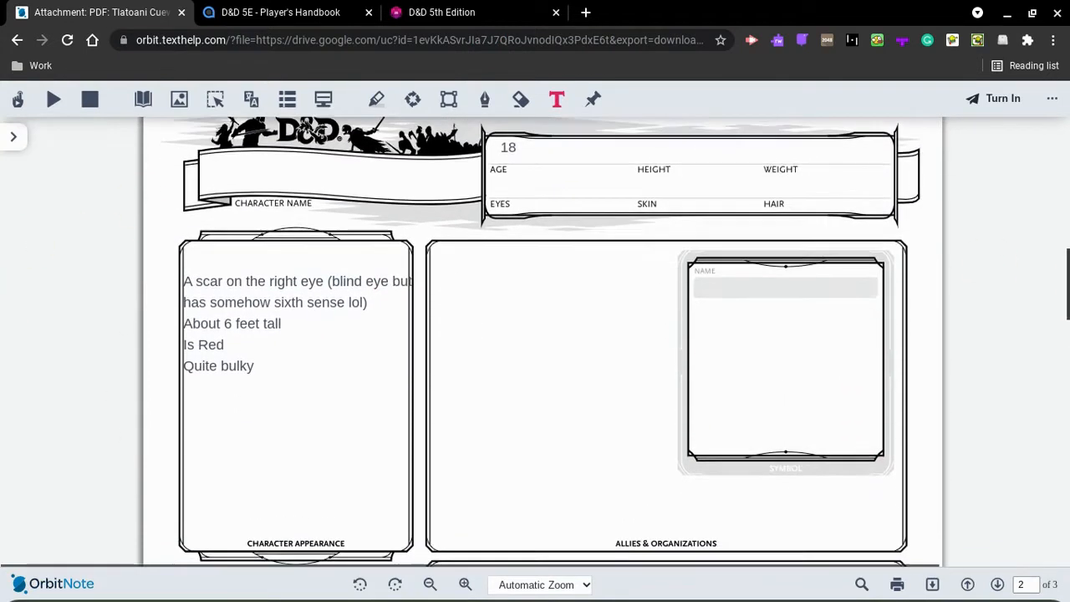
pyautogui.scroll(-3)
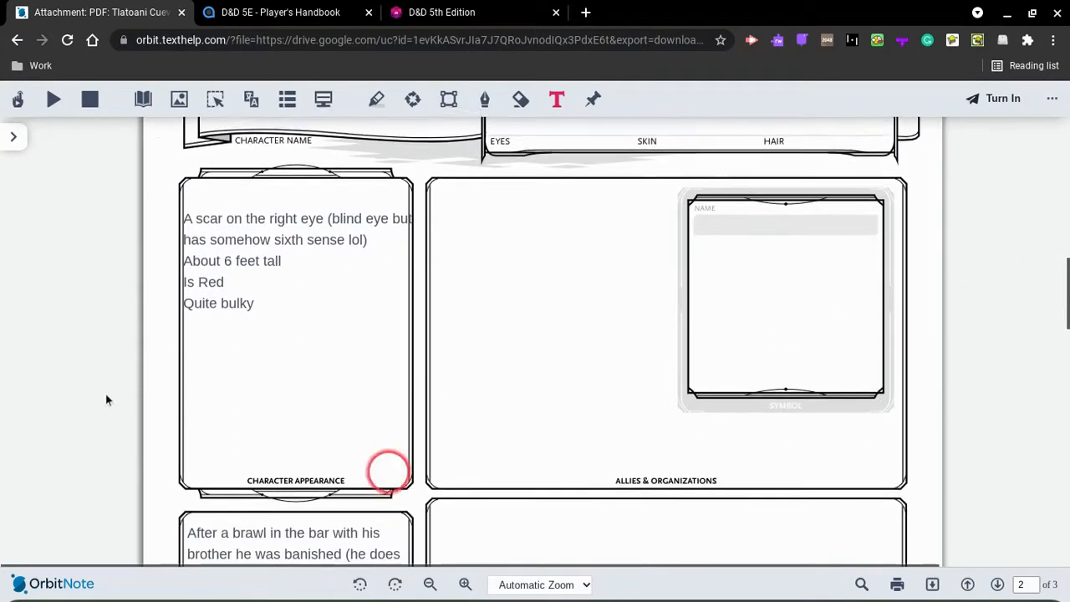
pyautogui.scroll(-3)
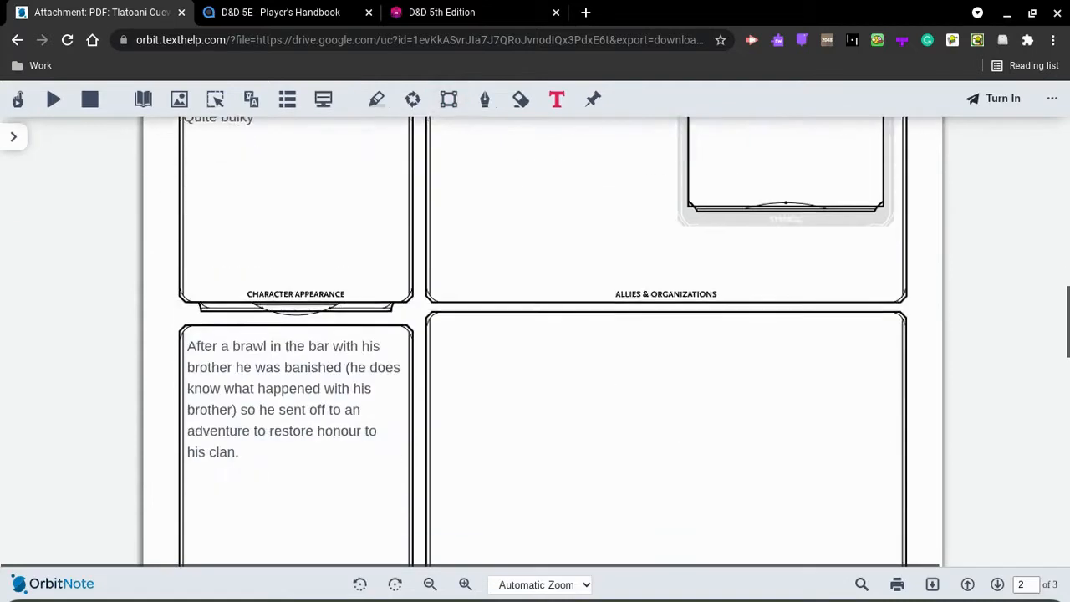
pyautogui.scroll(-3)
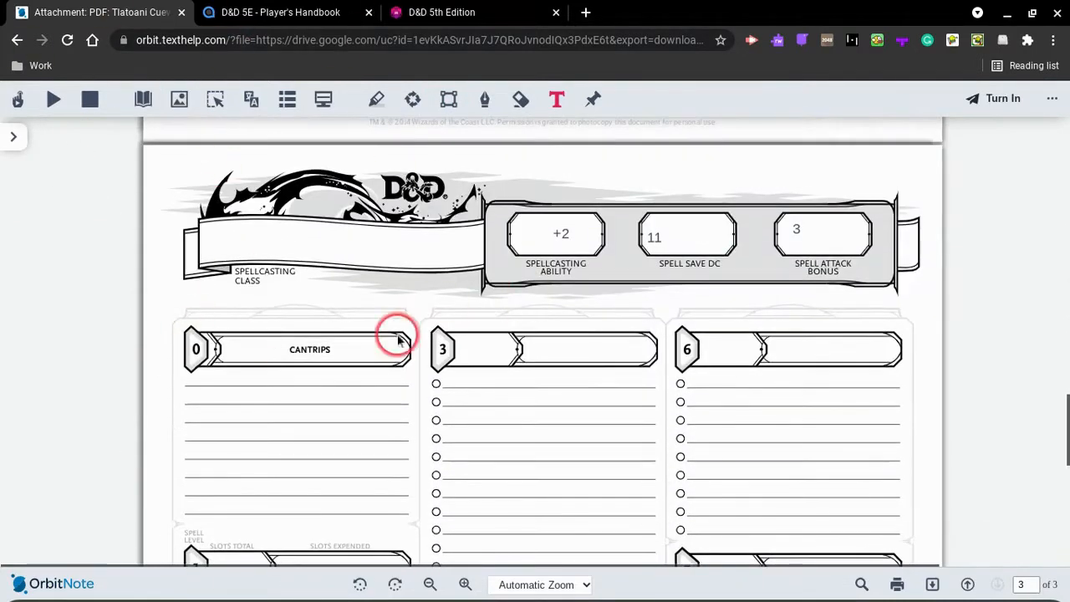
pyautogui.scroll(-3)
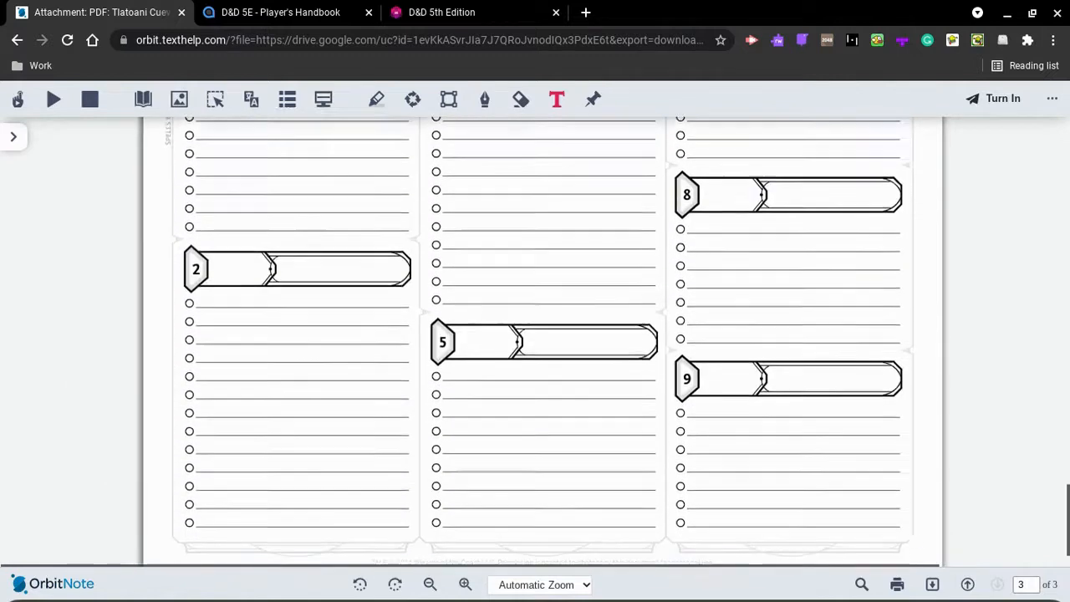
pyautogui.scroll(-3)
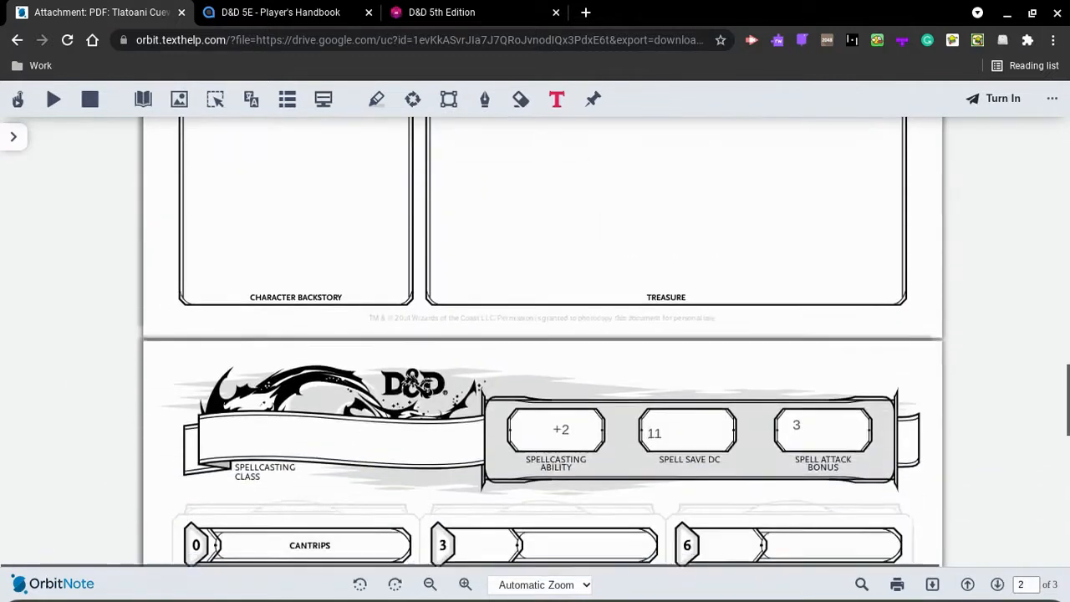
pyautogui.scroll(-3)
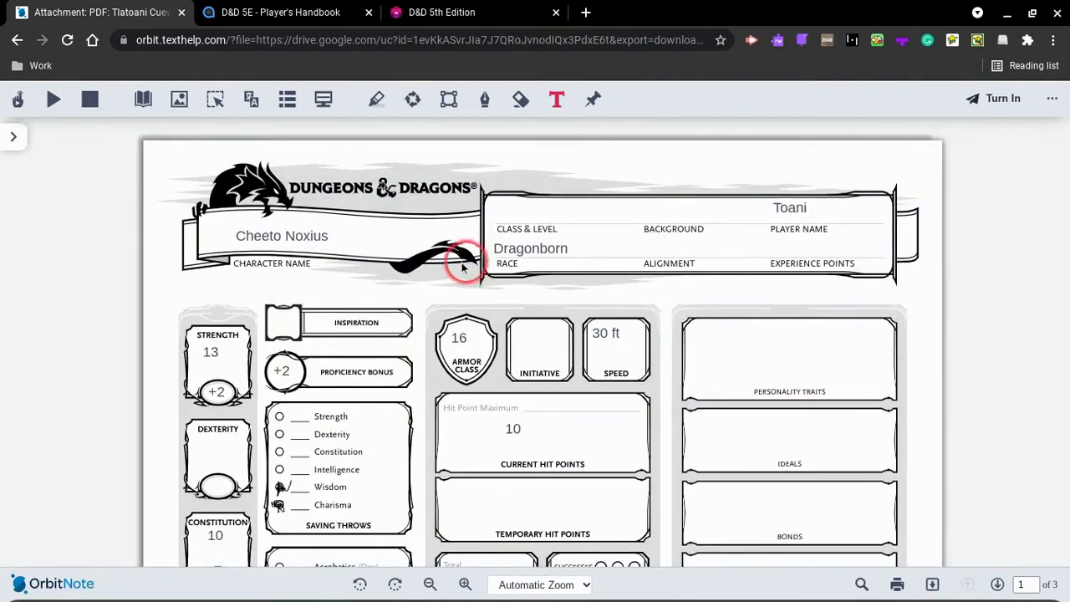
pyautogui.scroll(-3)
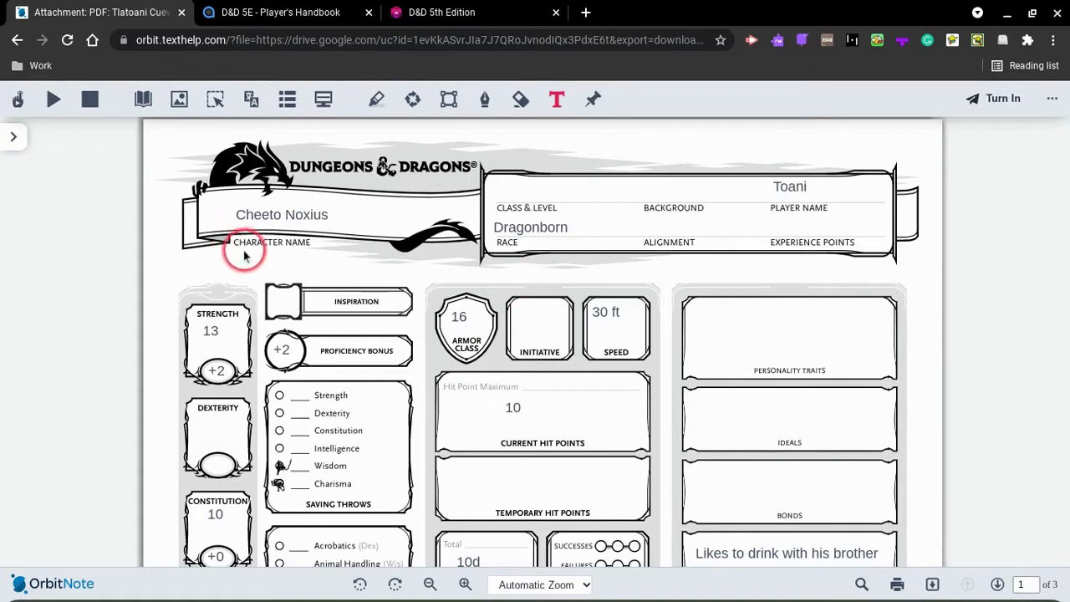
pyautogui.moveTo(243, 224)
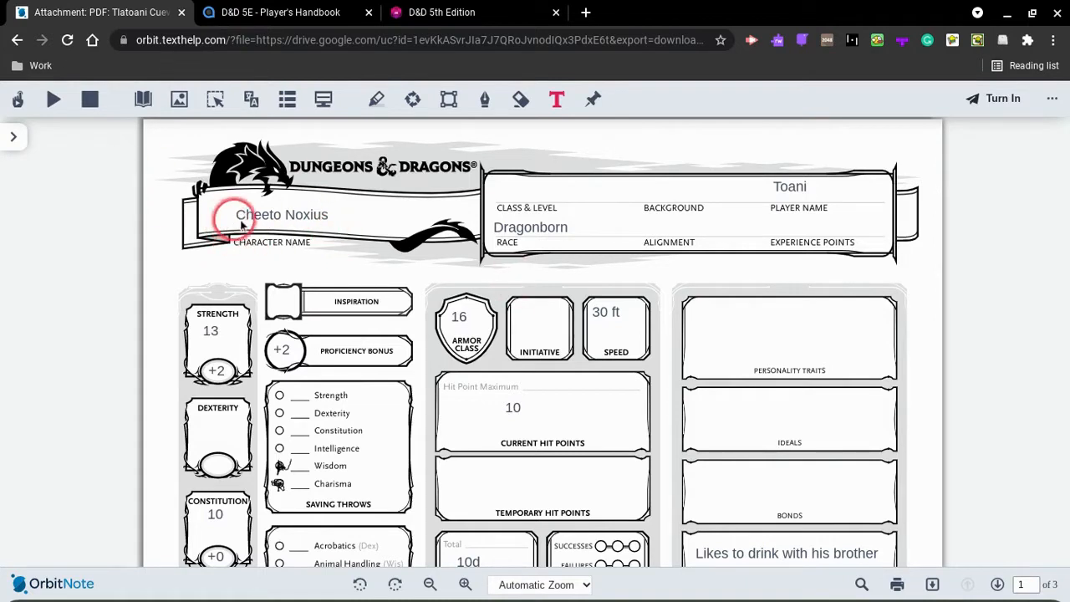
# Scroll down to the Draconic Ancestry table of dragon damage types and breath weapons.
pyautogui.click(280, 12)
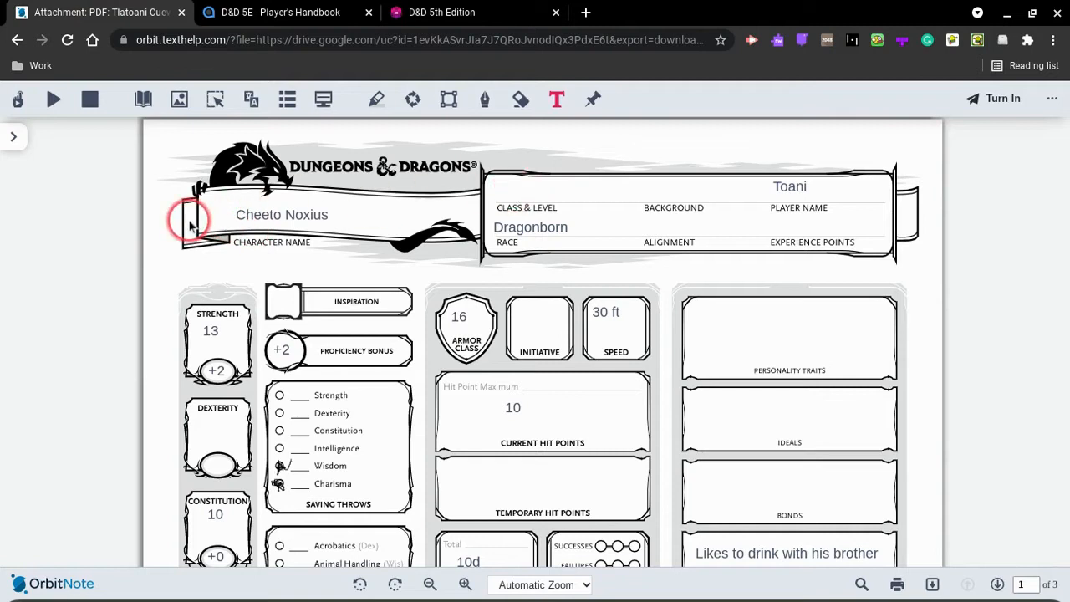
pyautogui.moveTo(726, 117)
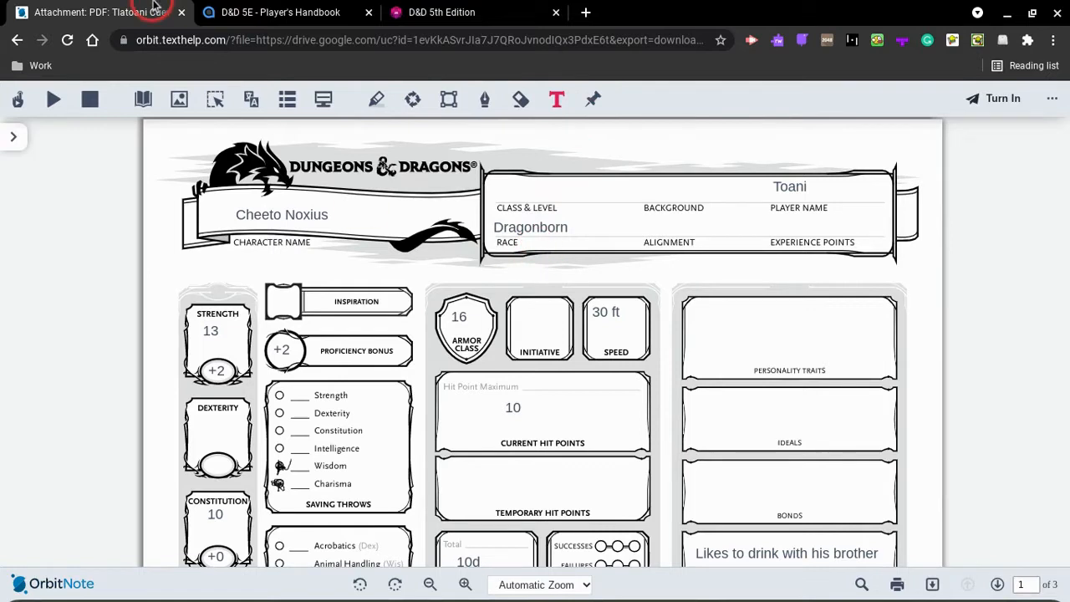
pyautogui.click(280, 11)
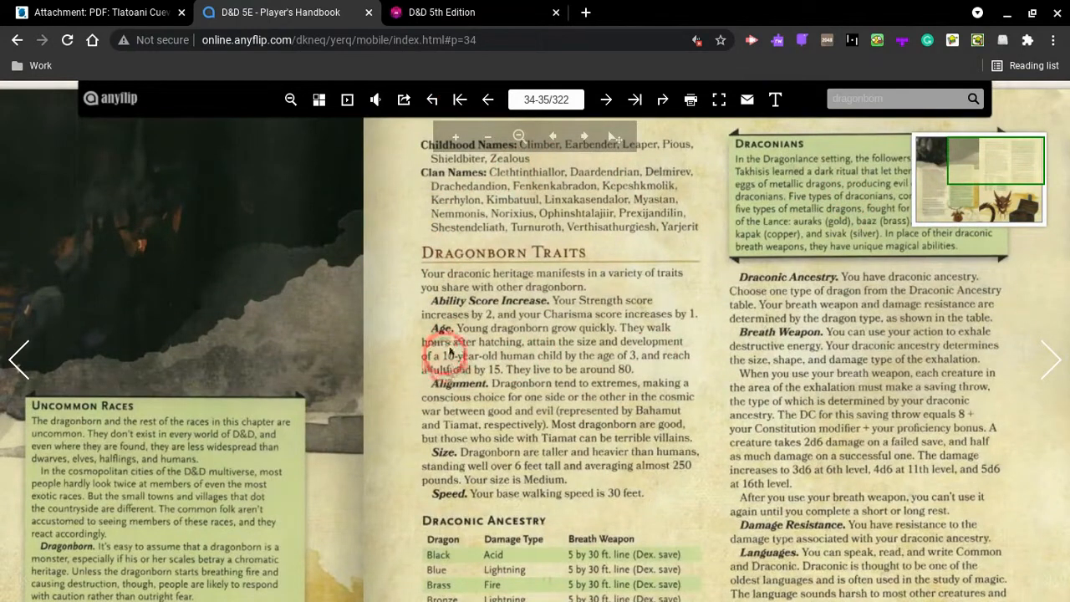
pyautogui.scroll(-3)
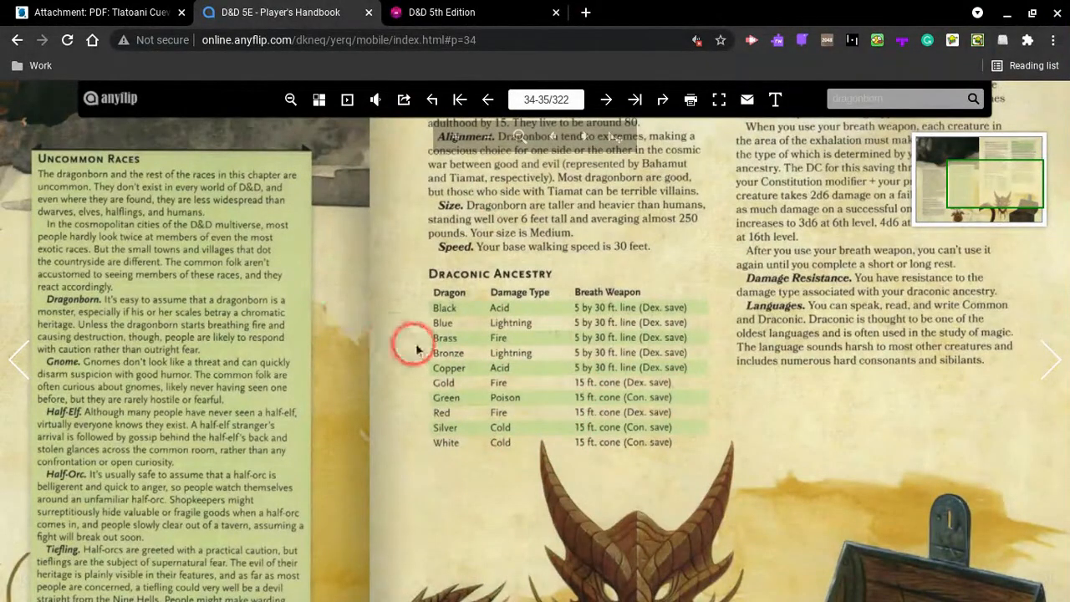
pyautogui.moveTo(462, 438)
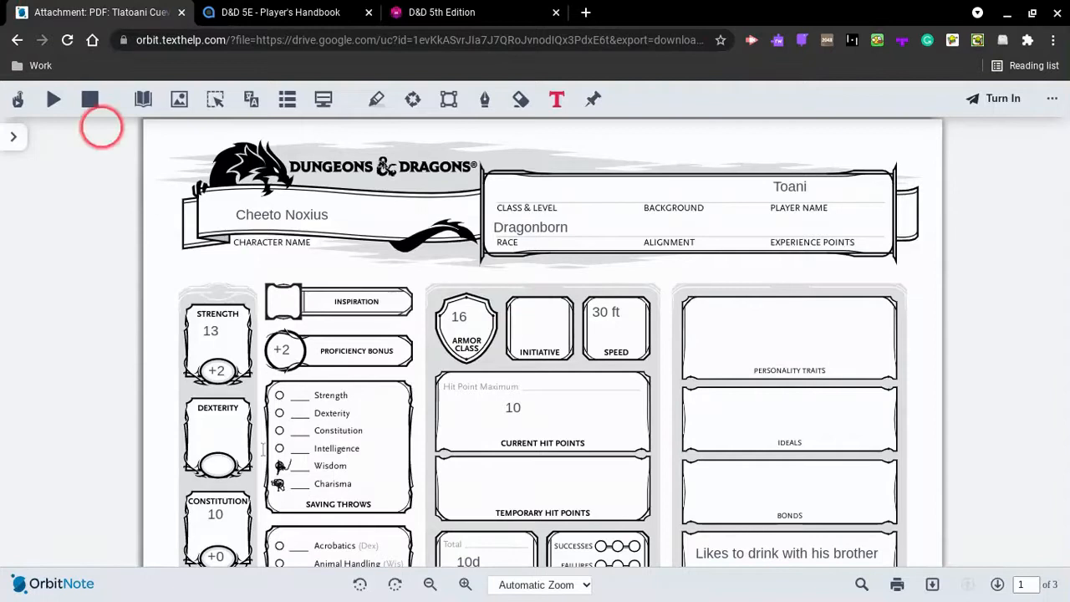
# Scroll the sheet past the attacks section and switch to the D&D 5th Edition compendium.
pyautogui.scroll(-3)
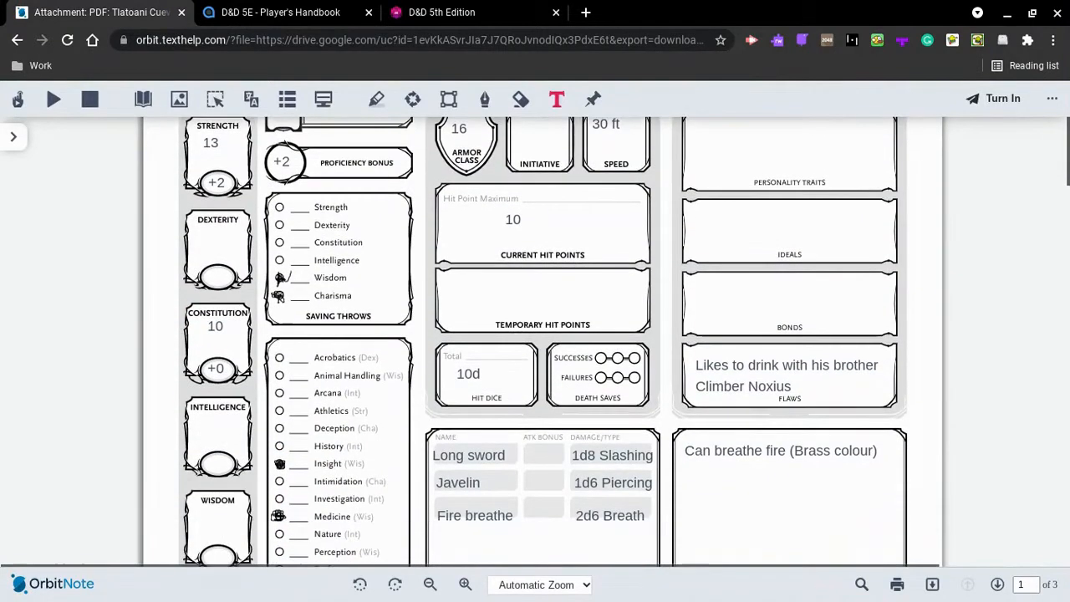
pyautogui.scroll(-3)
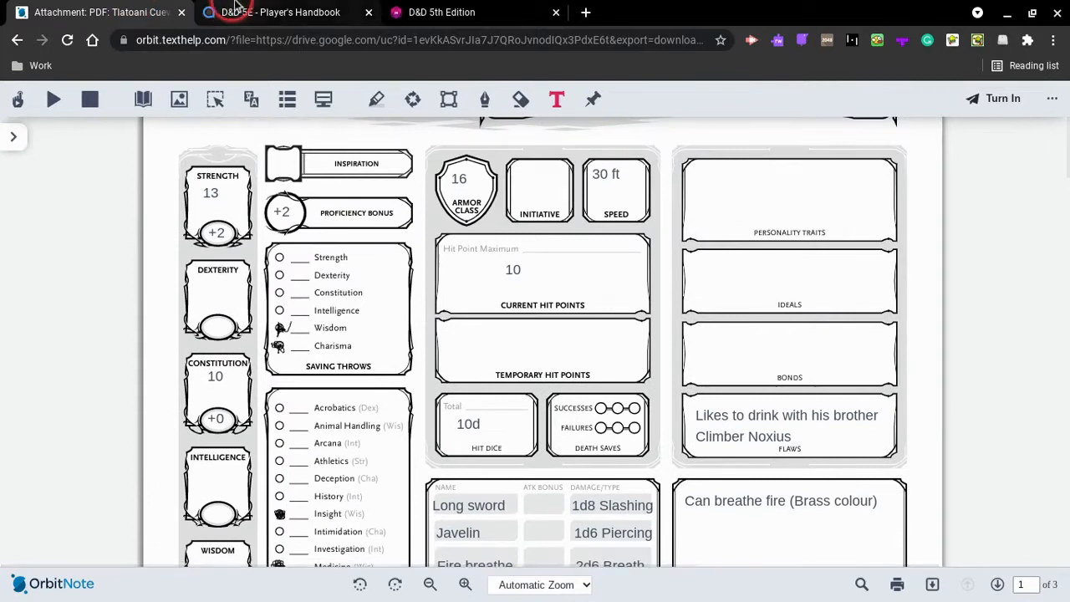
pyautogui.moveTo(280, 12)
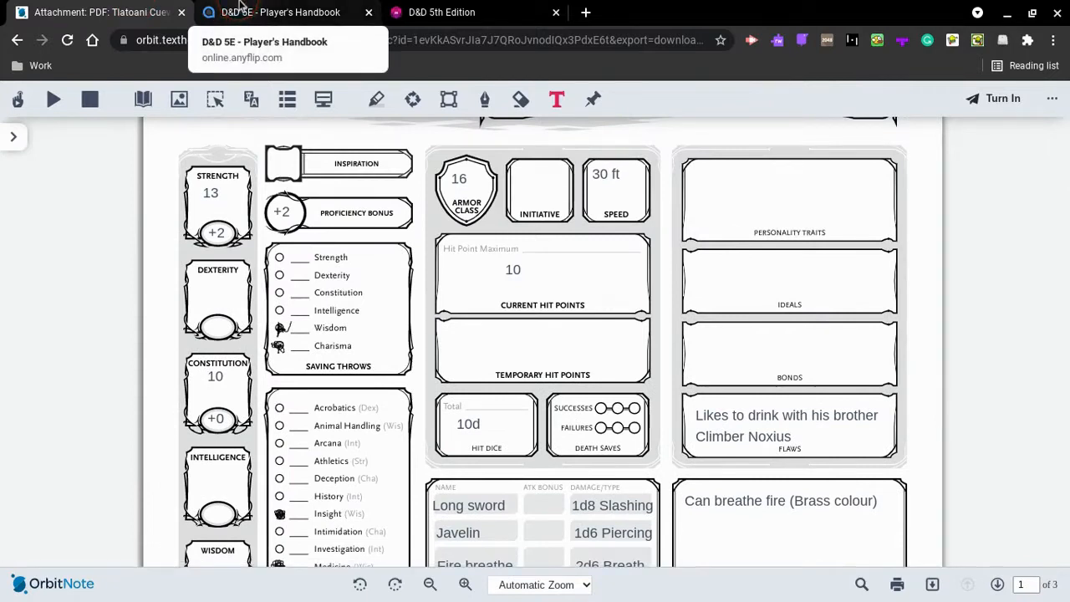
pyautogui.click(441, 12)
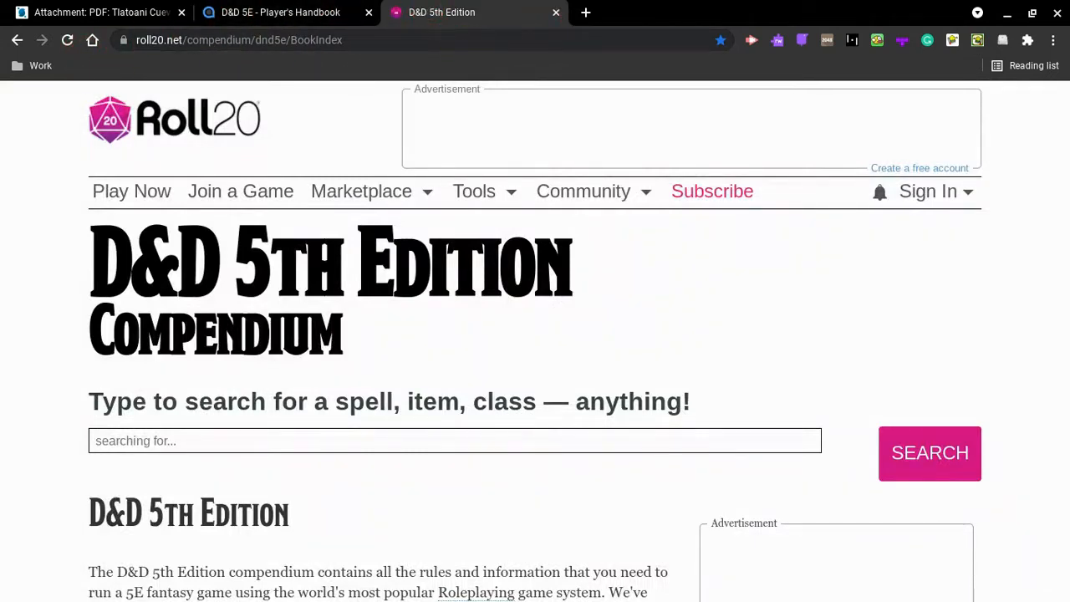
# Search the compendium for 'dragon', open Dragonborn (Races), then return to the sheet PDF.
pyautogui.scroll(-3)
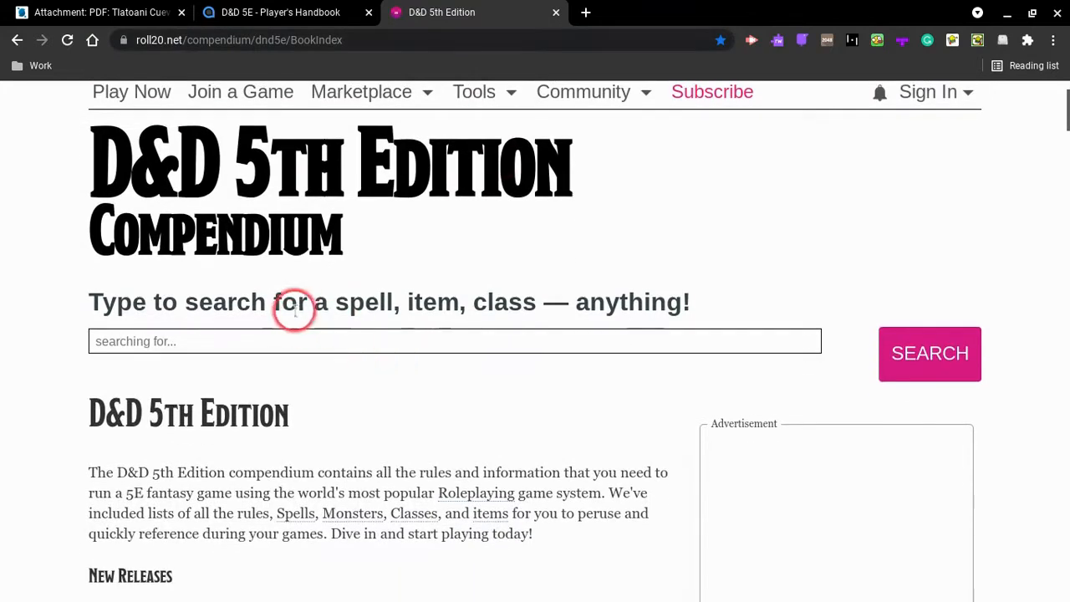
pyautogui.write('dragonborn')
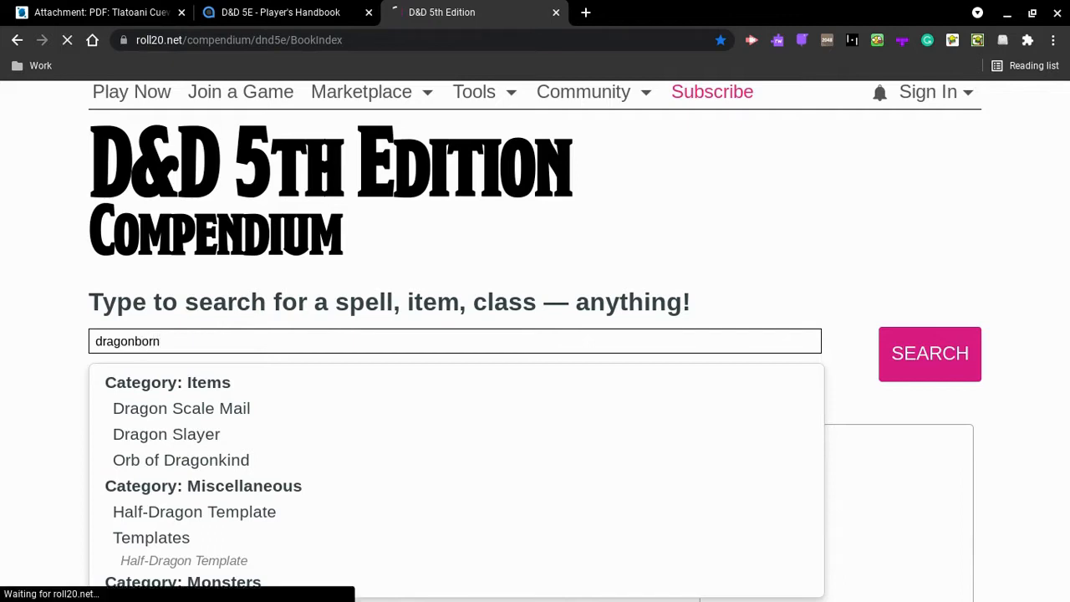
pyautogui.click(930, 353)
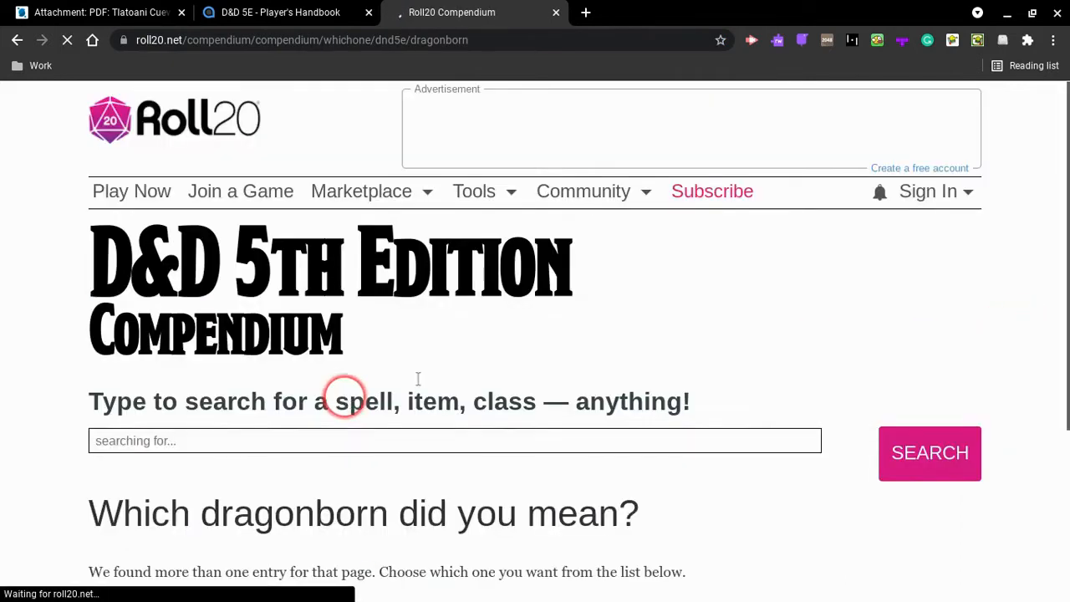
pyautogui.scroll(-3)
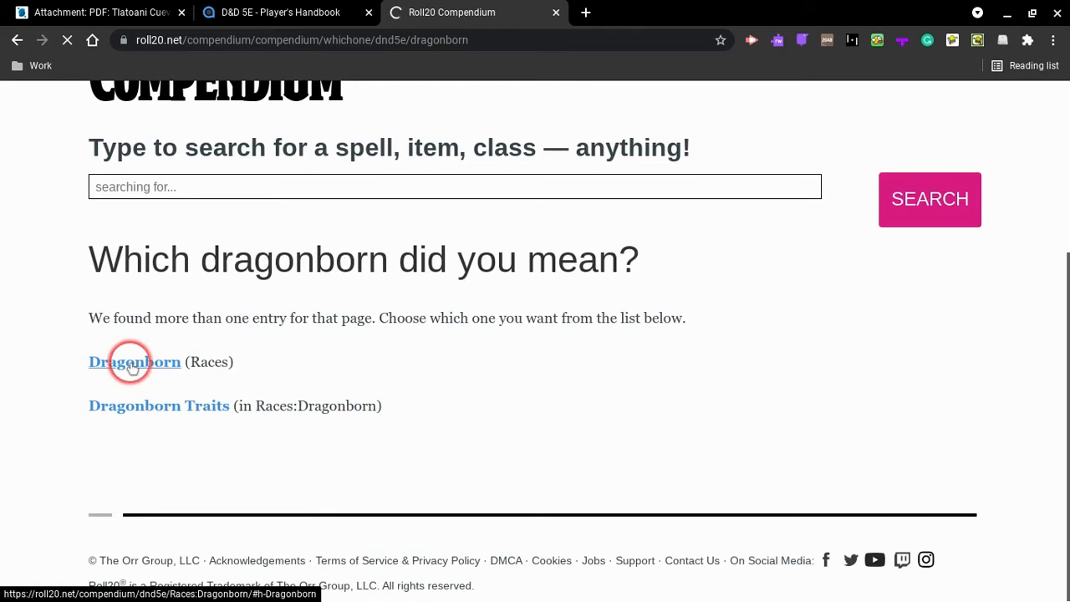
pyautogui.click(133, 361)
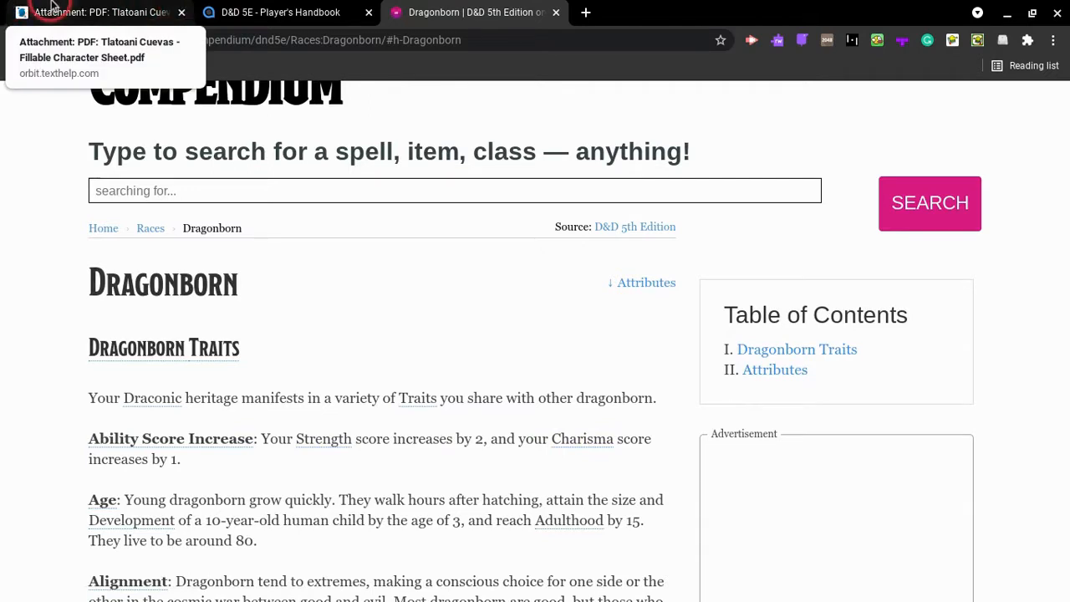
pyautogui.click(100, 12)
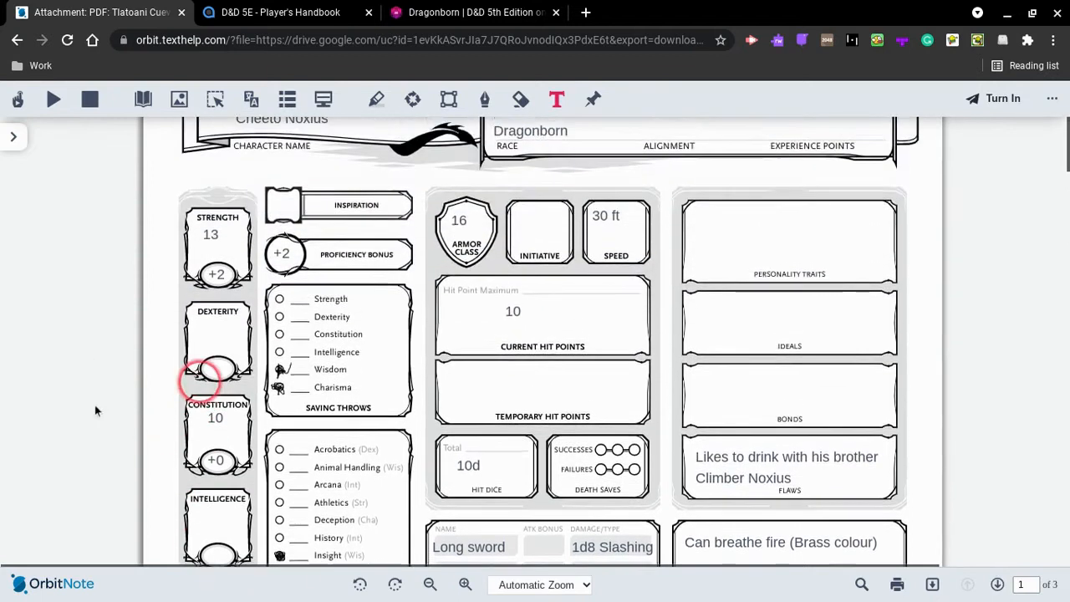
# Read the Dragonborn breath weapon, resistance and languages traits, then return to the sheet.
pyautogui.click(472, 11)
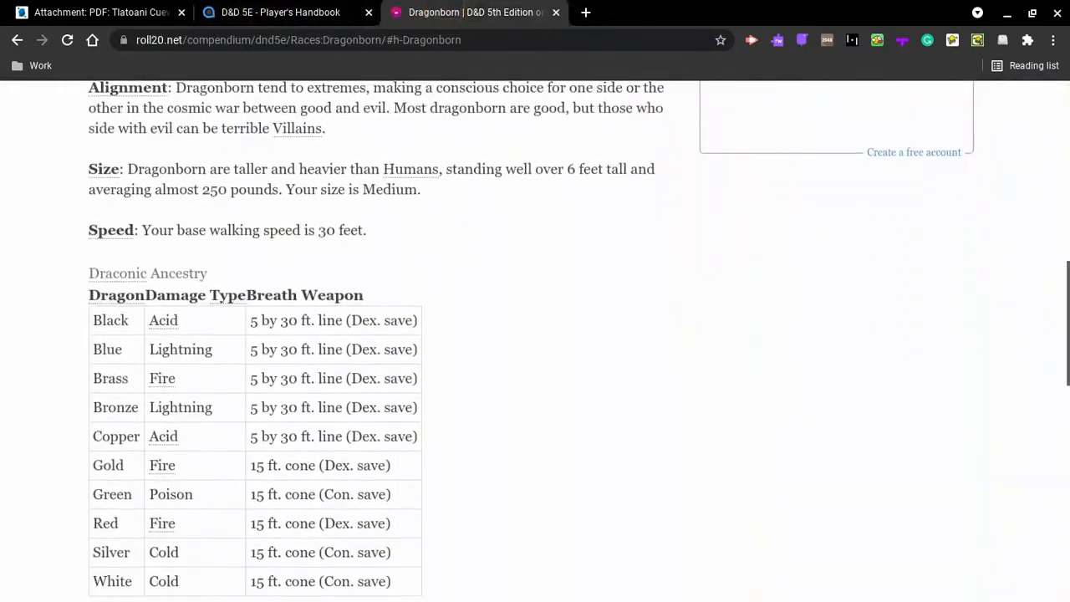
pyautogui.scroll(-3)
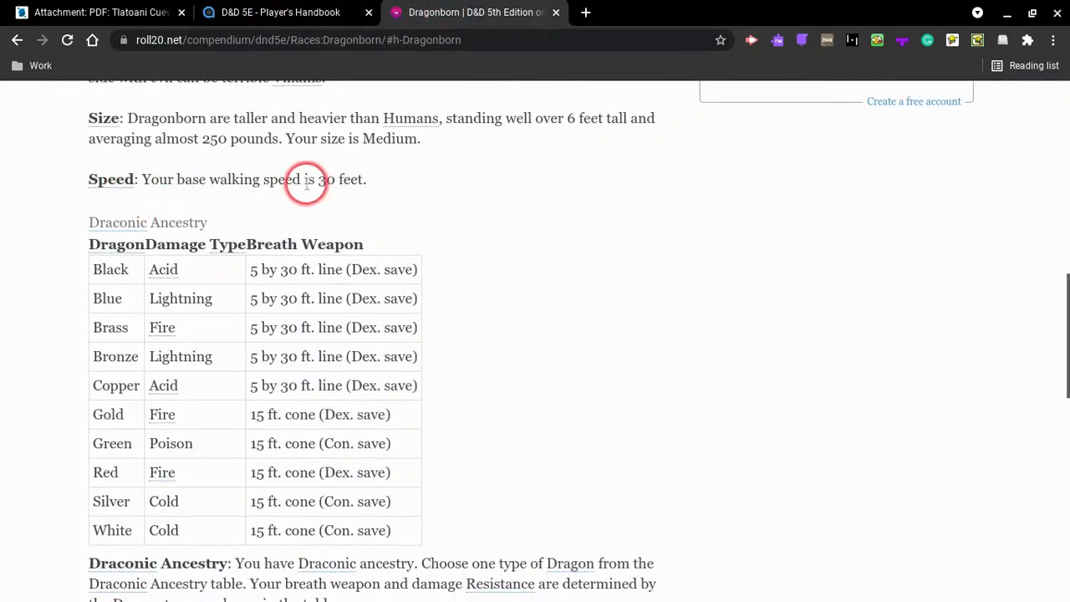
pyautogui.click(100, 12)
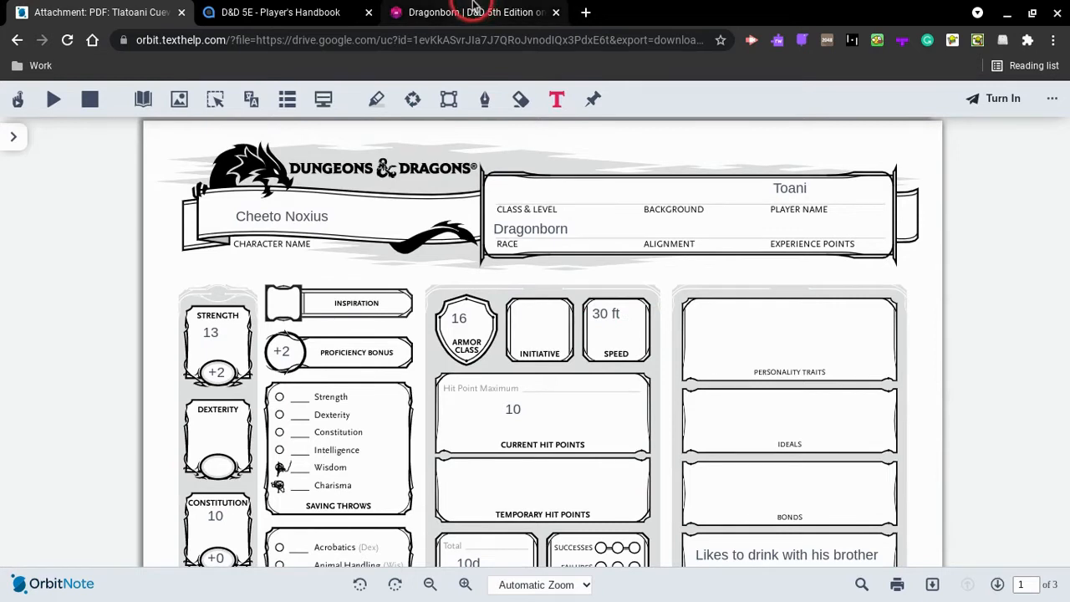
pyautogui.click(468, 12)
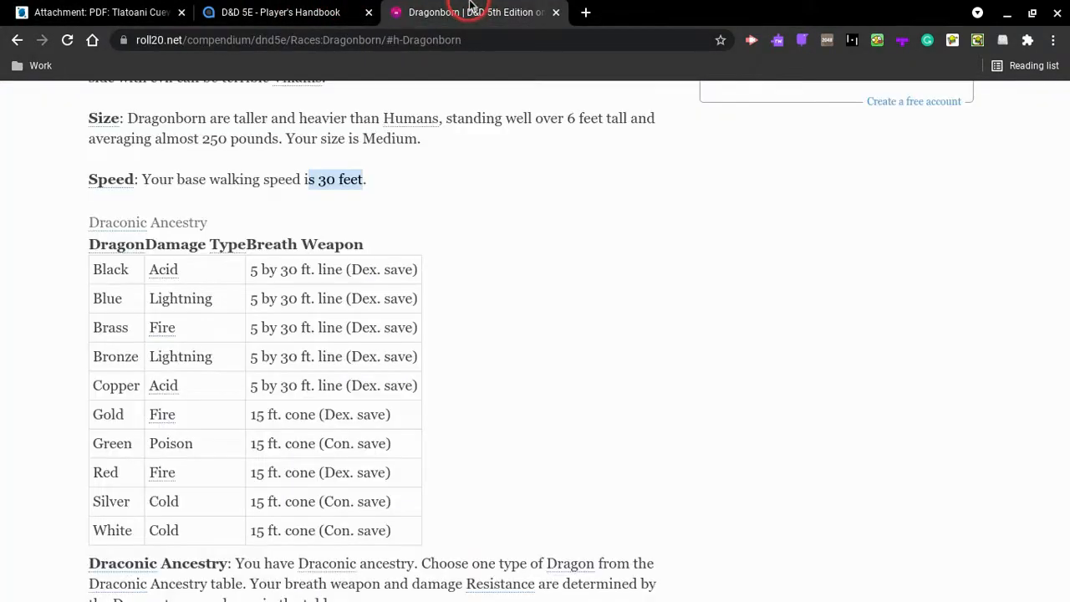
pyautogui.scroll(-3)
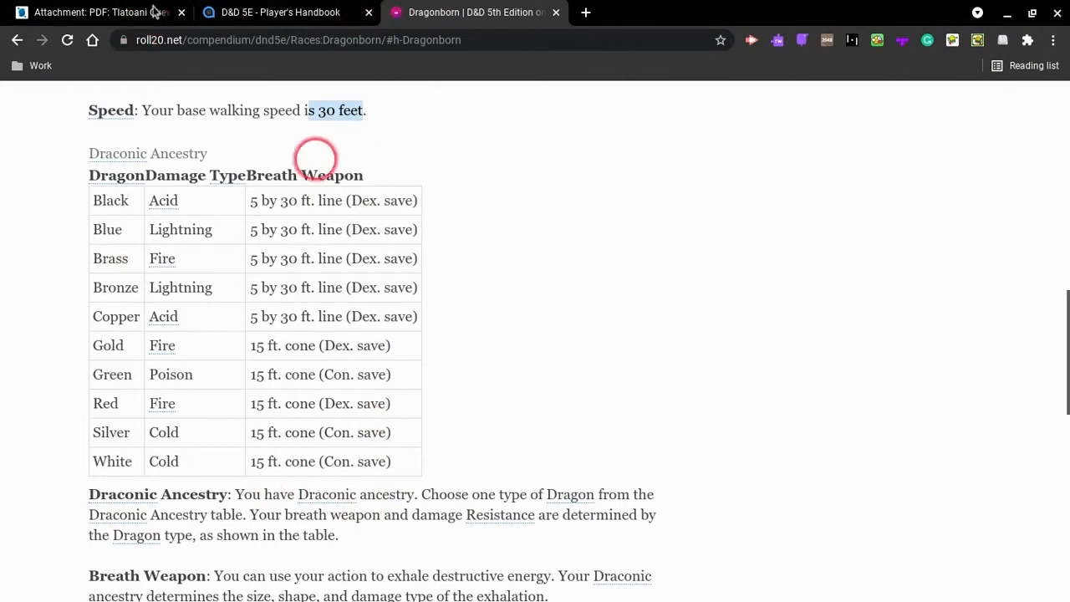
pyautogui.scroll(-3)
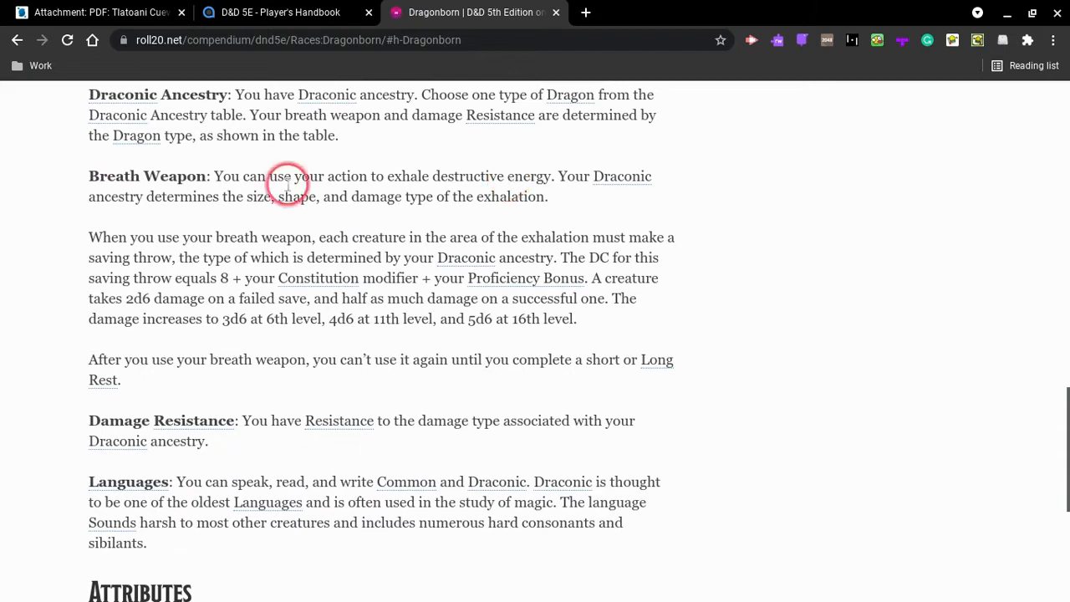
pyautogui.moveTo(711, 242)
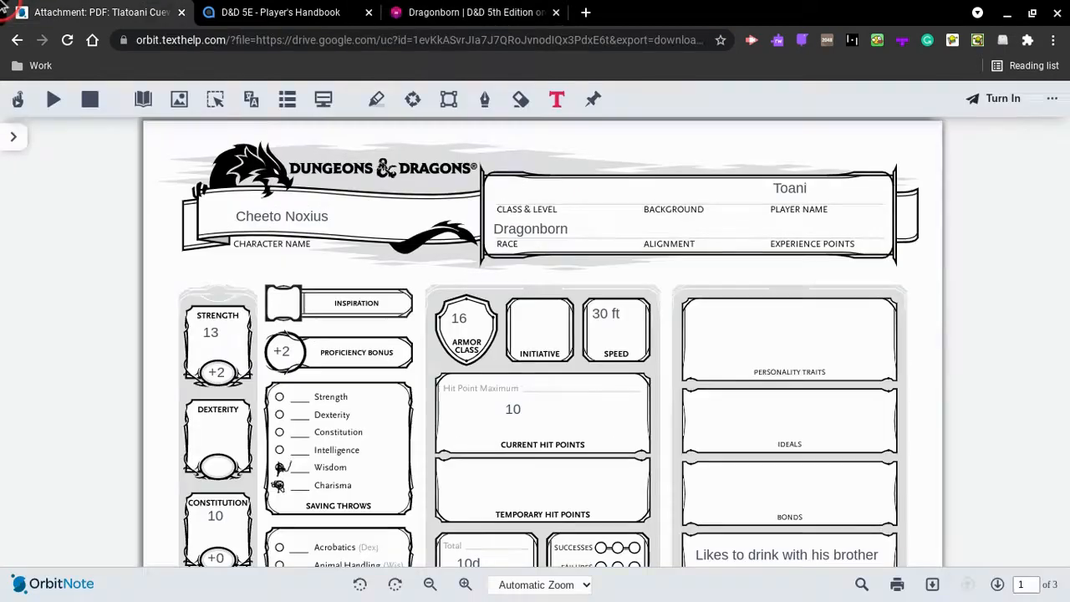
pyautogui.scroll(-3)
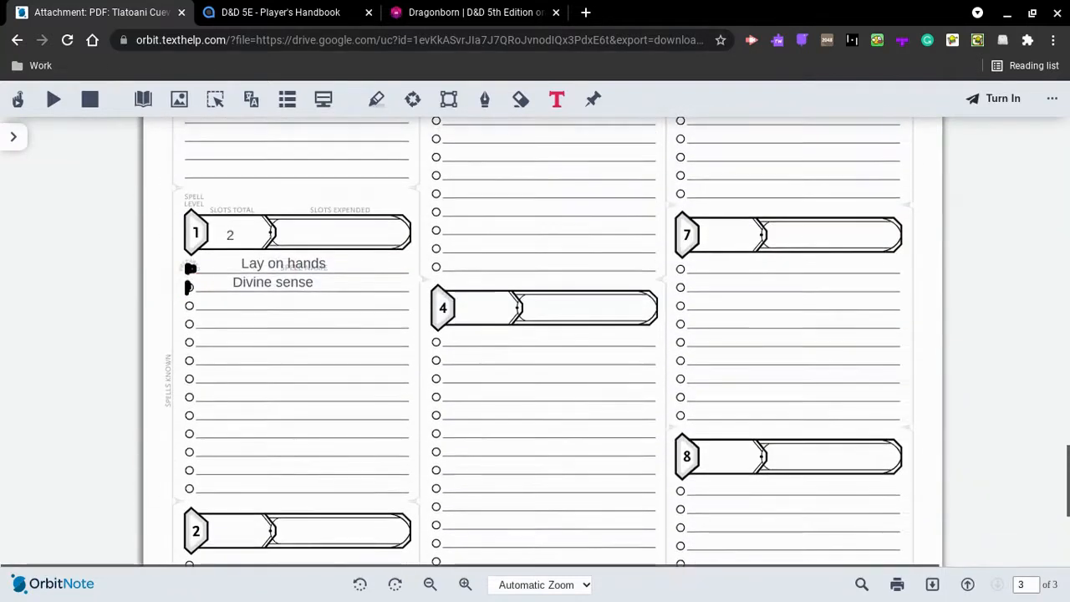
pyautogui.click(474, 12)
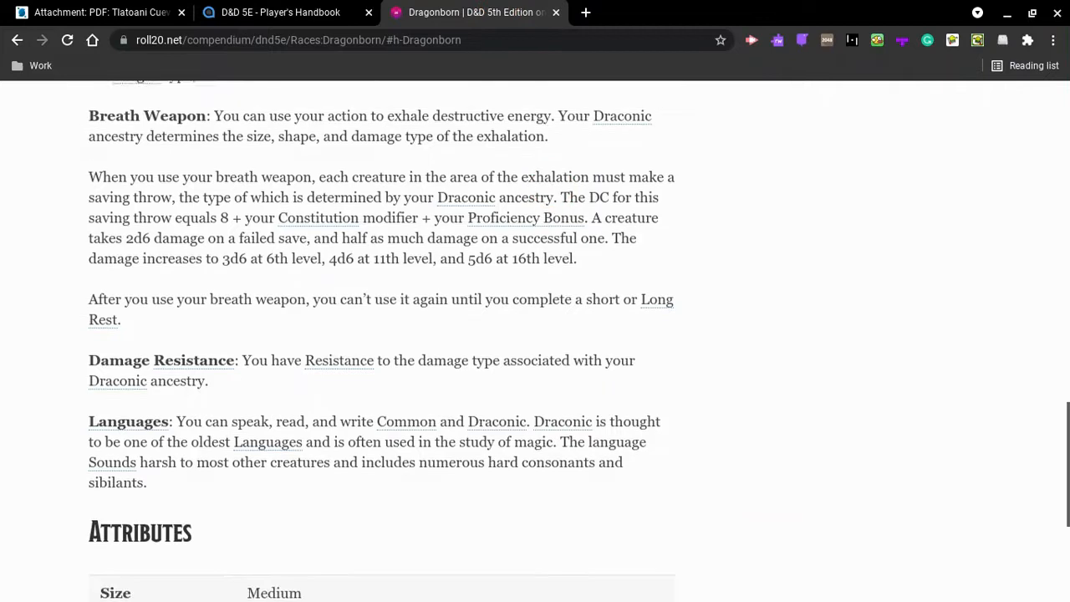
pyautogui.scroll(-3)
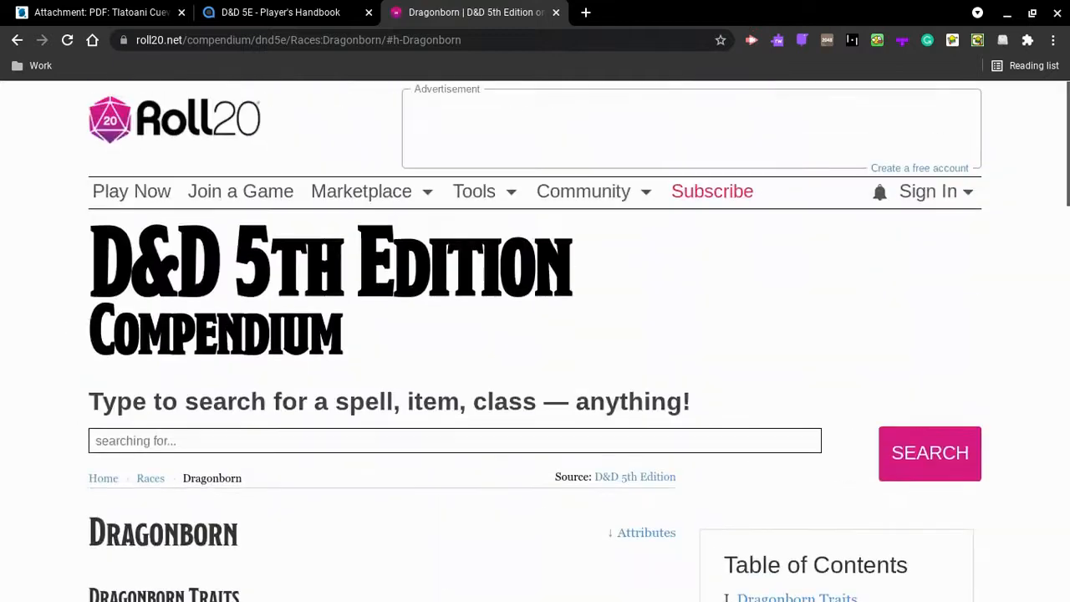
pyautogui.click(100, 11)
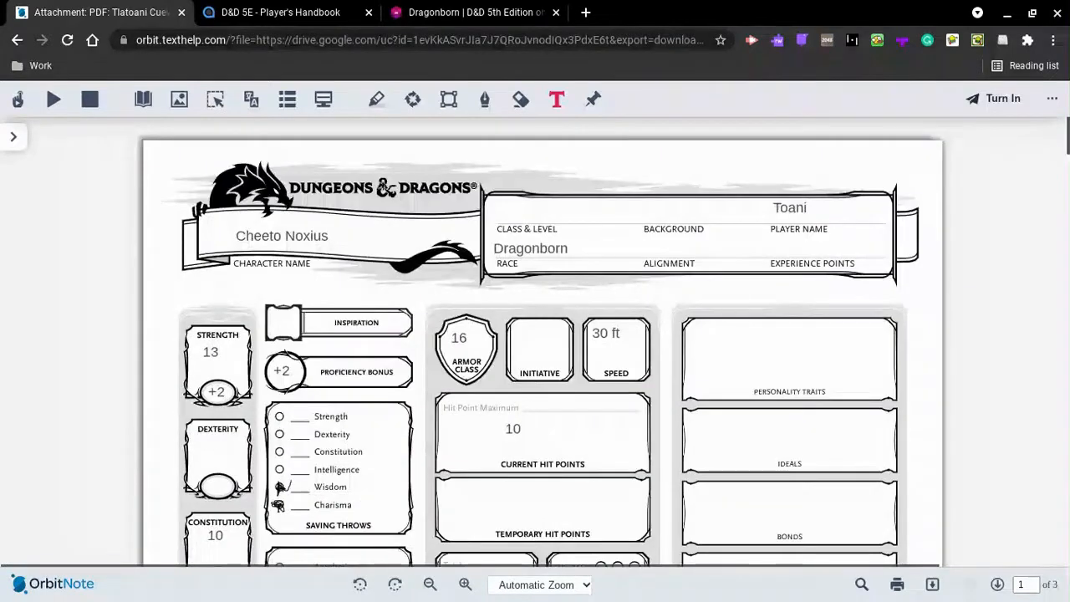
# Scroll to page 2 and change the Age field from 18 to 19.
pyautogui.scroll(-3)
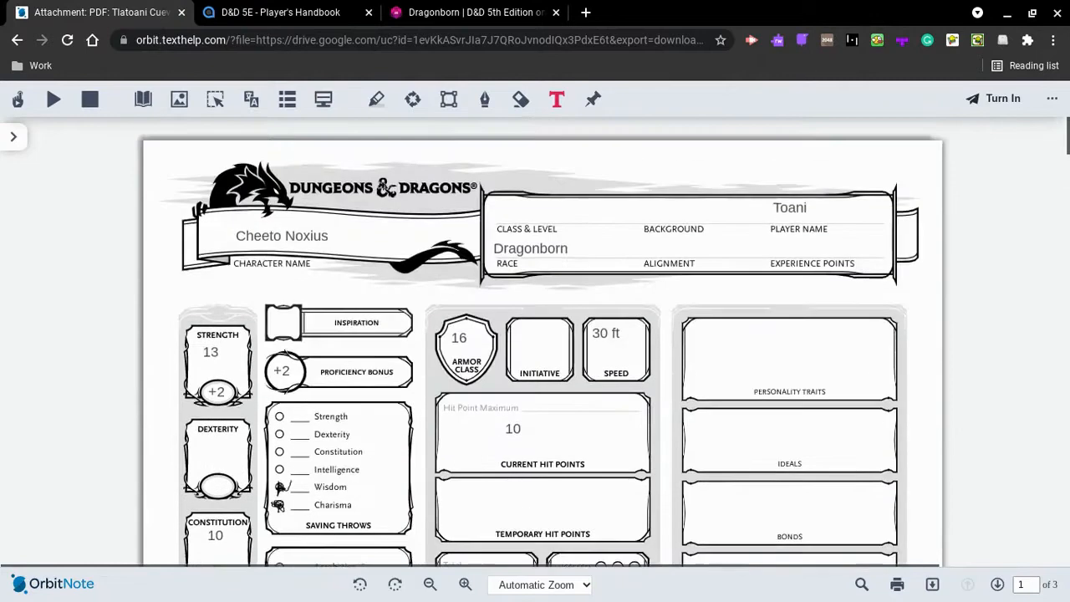
pyautogui.scroll(-3)
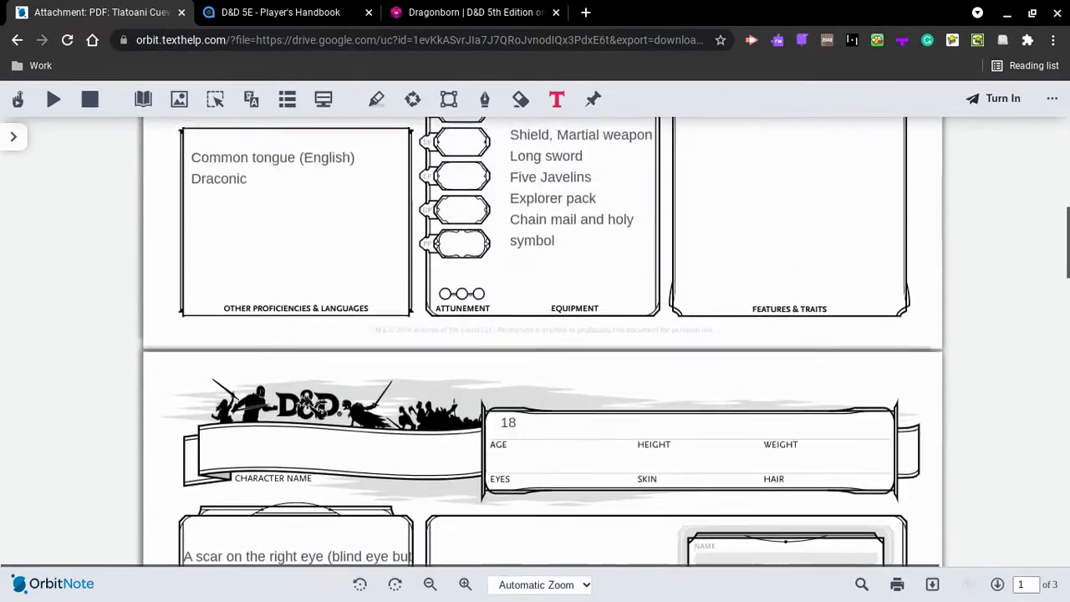
pyautogui.scroll(-3)
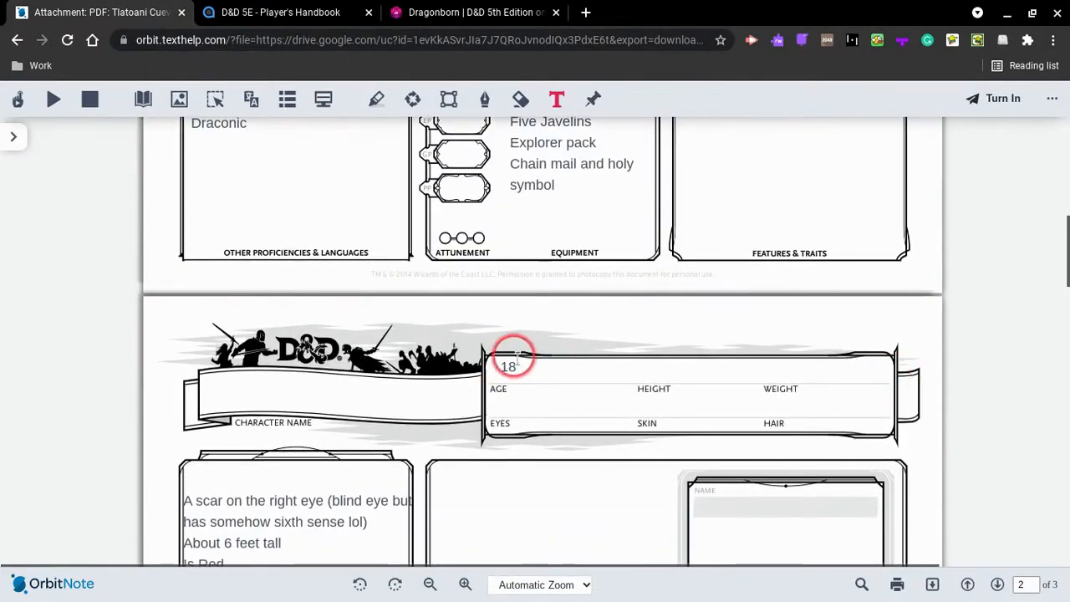
pyautogui.click(510, 366)
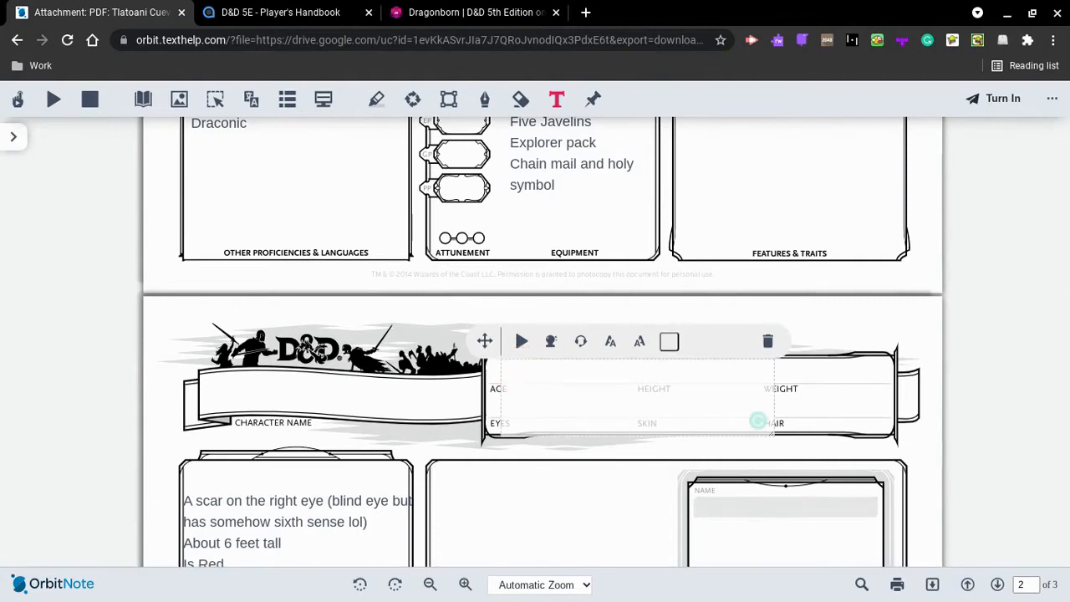
pyautogui.write('19')
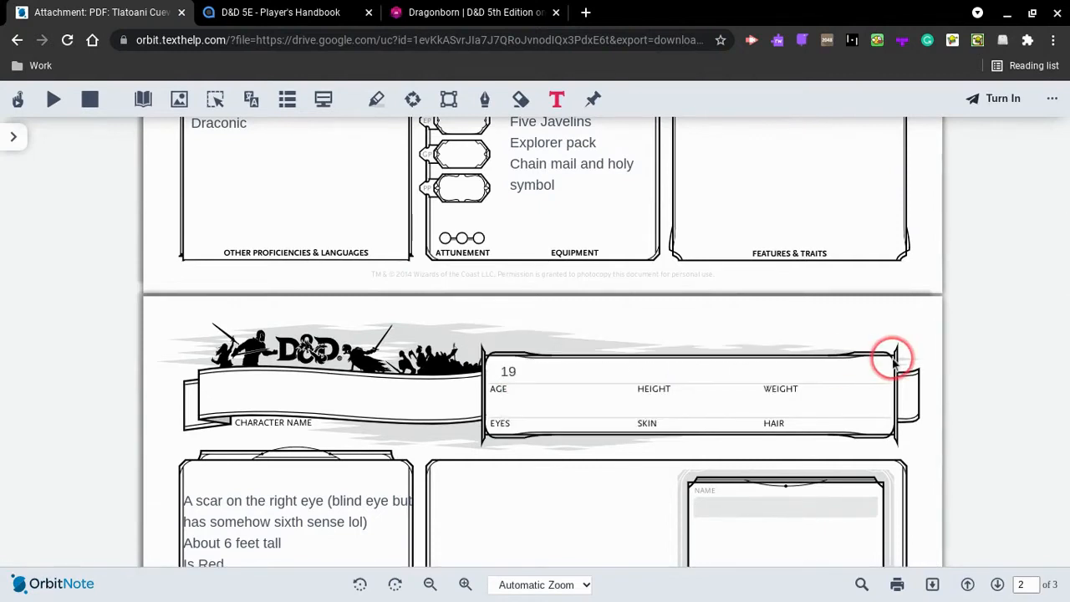
pyautogui.moveTo(619, 155)
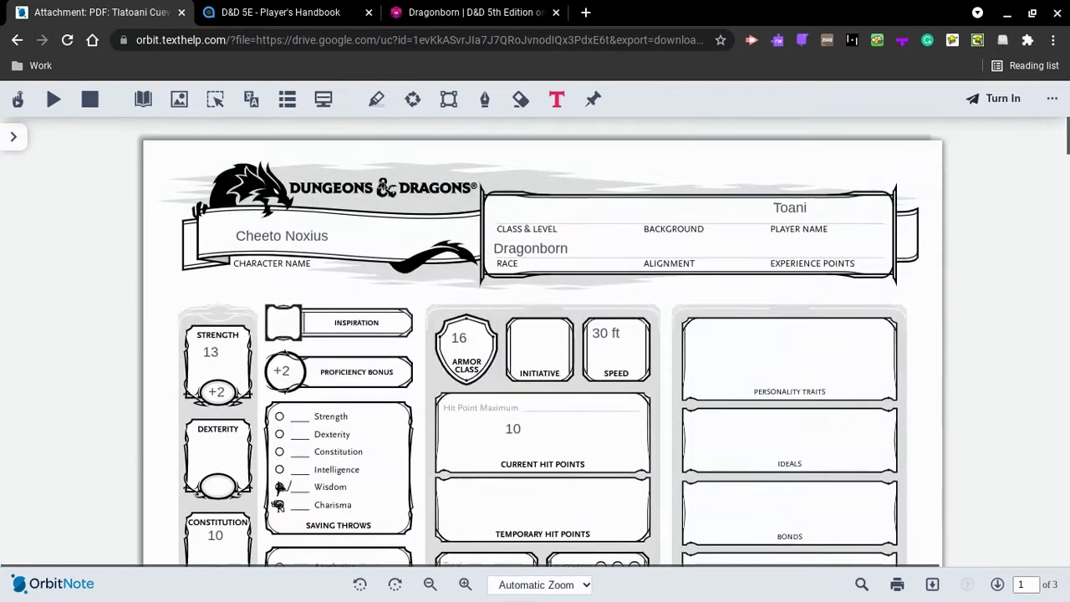
pyautogui.moveTo(280, 12)
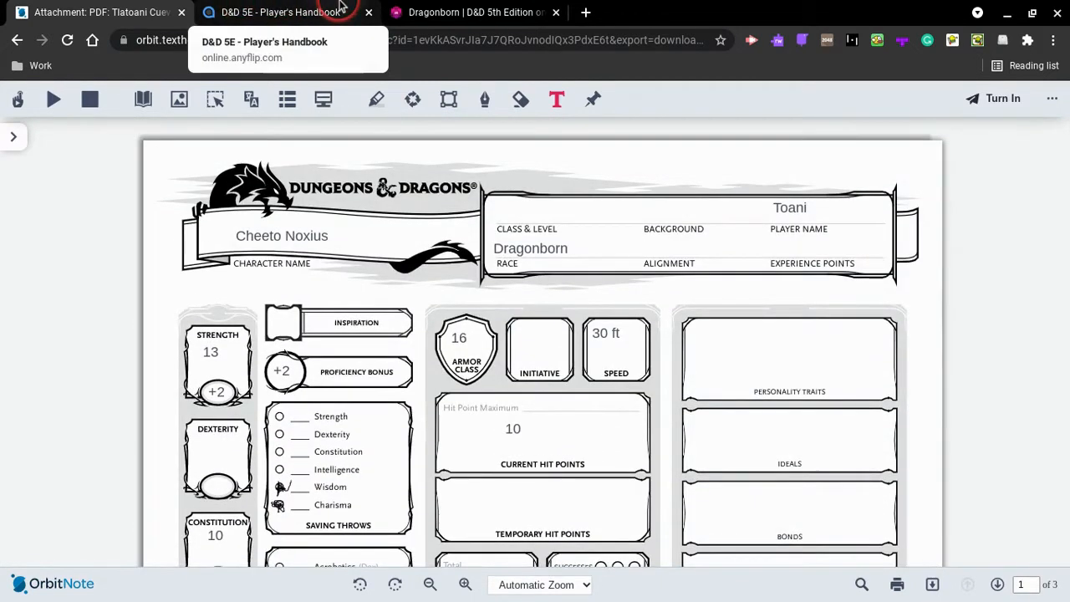
# Search the handbook for 'paladin' (29 pages found) and open the Page 83 result.
pyautogui.click(280, 12)
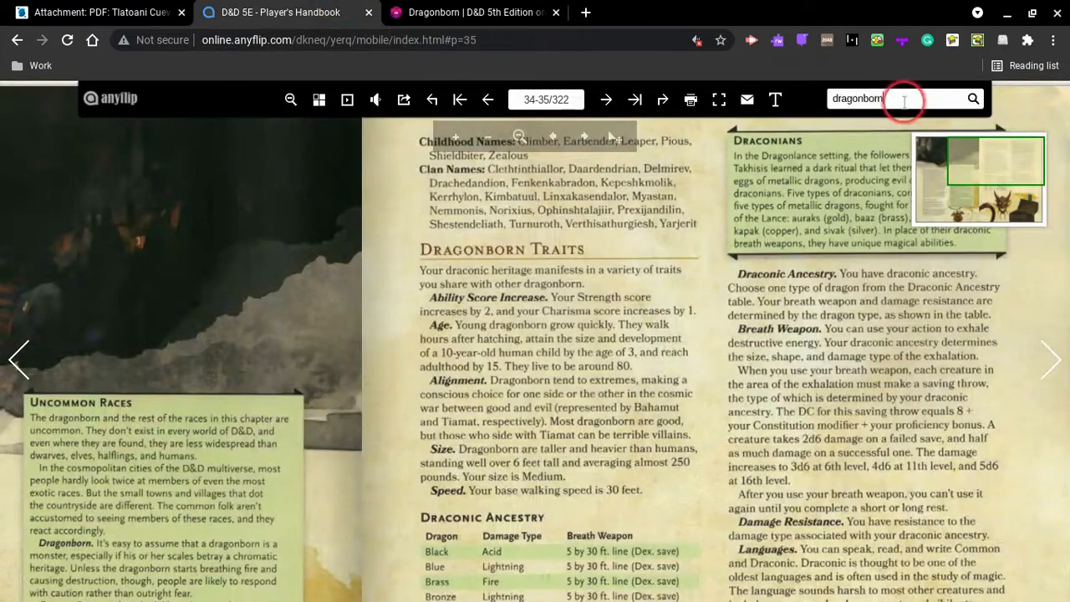
pyautogui.click(899, 98)
pyautogui.write('paladin')
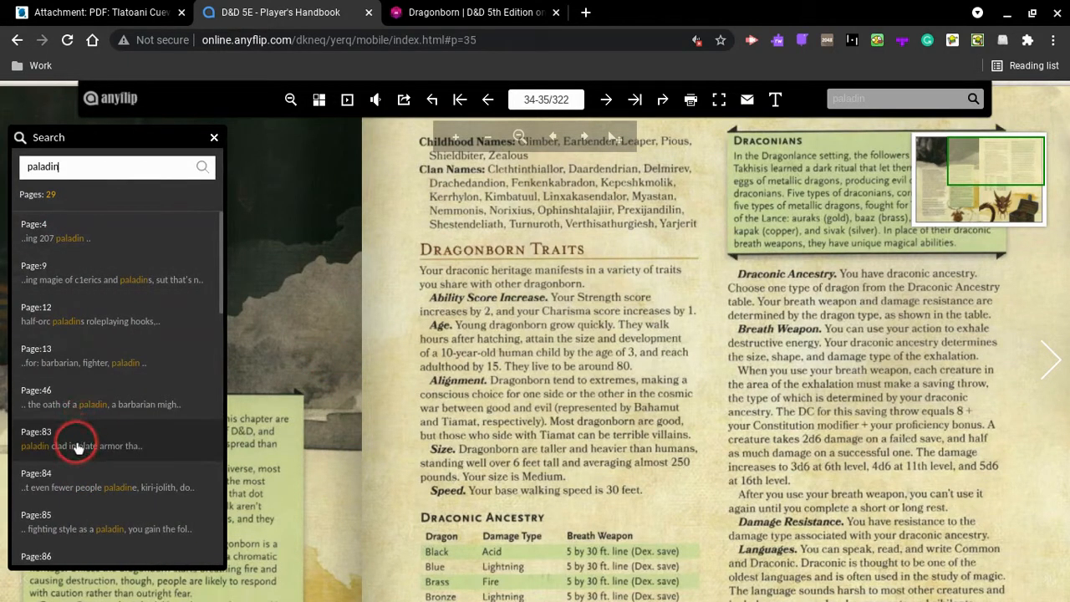
pyautogui.click(76, 438)
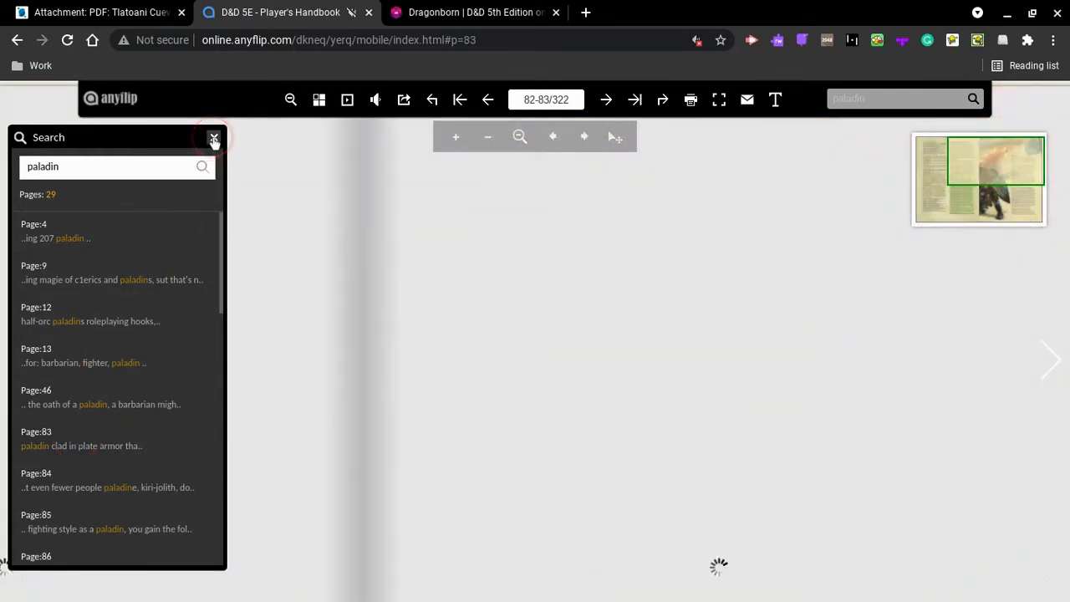
# Close the search results to show pages 84–85 with The Paladin table.
pyautogui.click(36, 431)
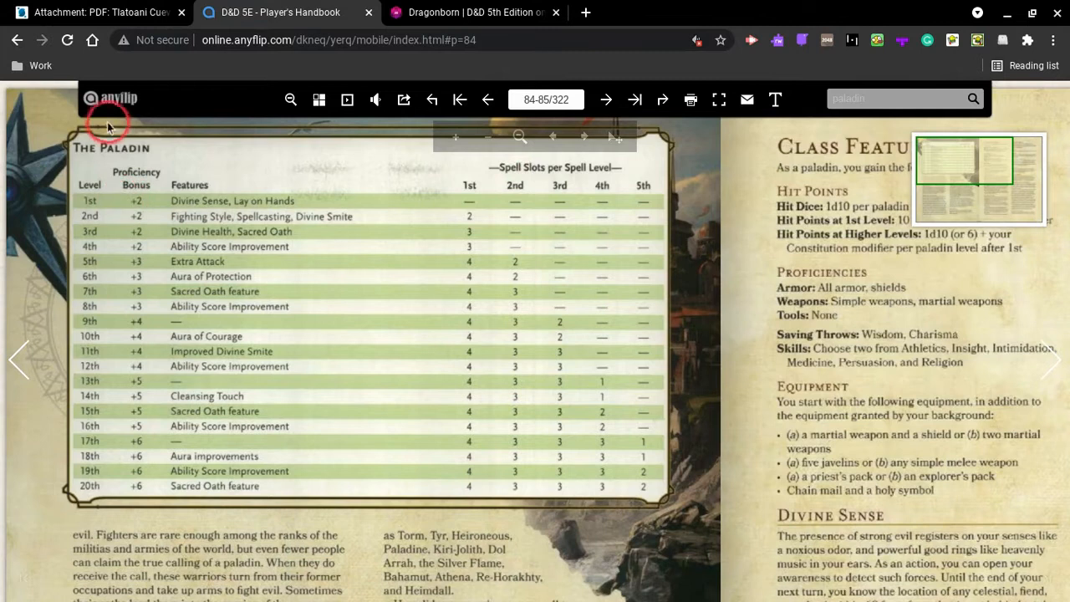
pyautogui.moveTo(138, 205)
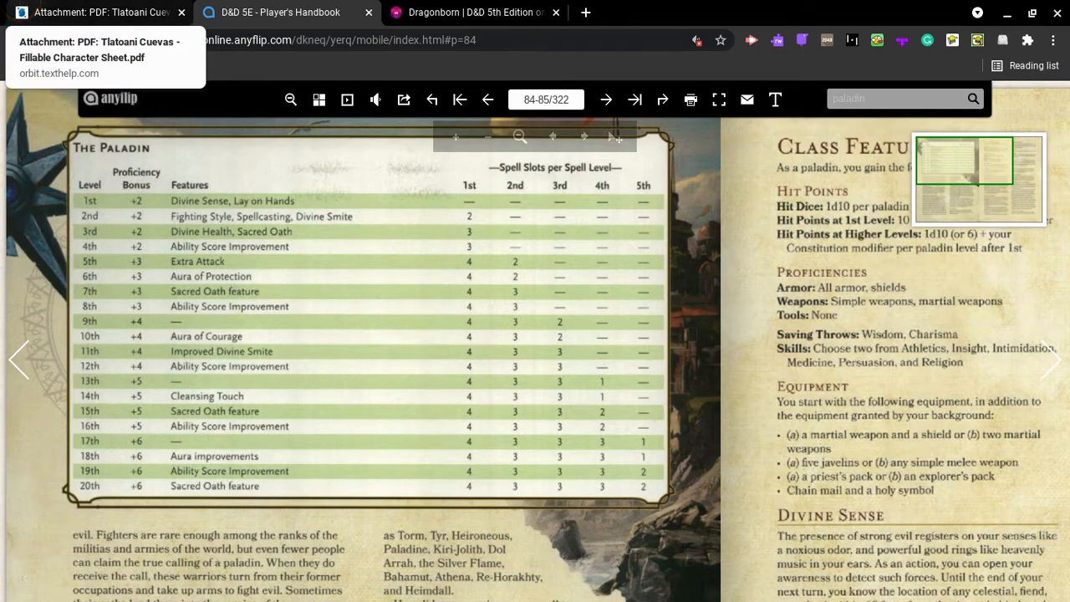
# Compare the sheet's spell page against the handbook's Paladin class table.
pyautogui.click(281, 12)
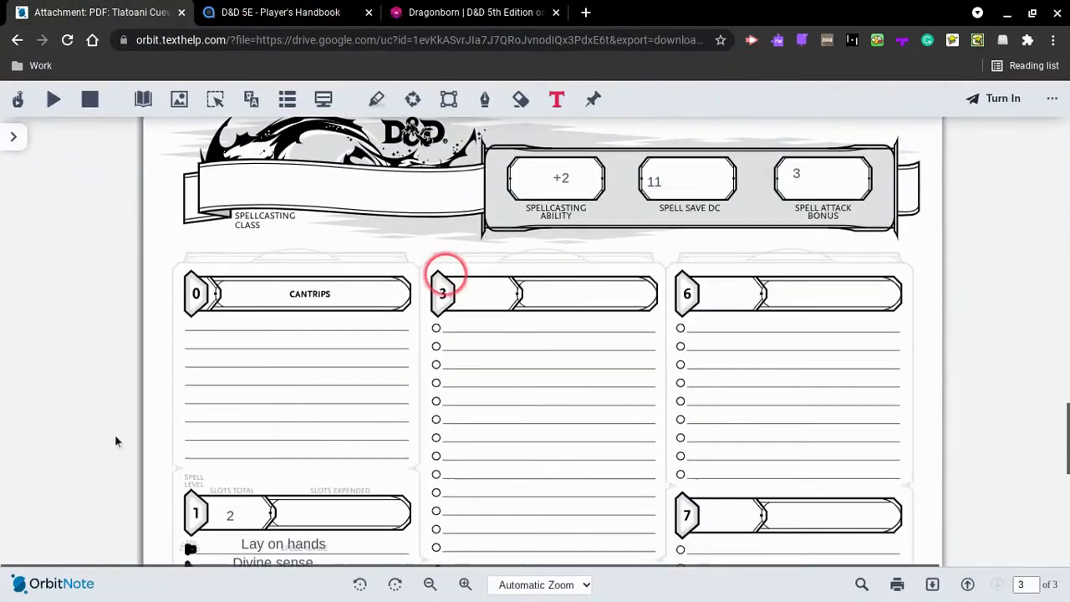
pyautogui.click(280, 12)
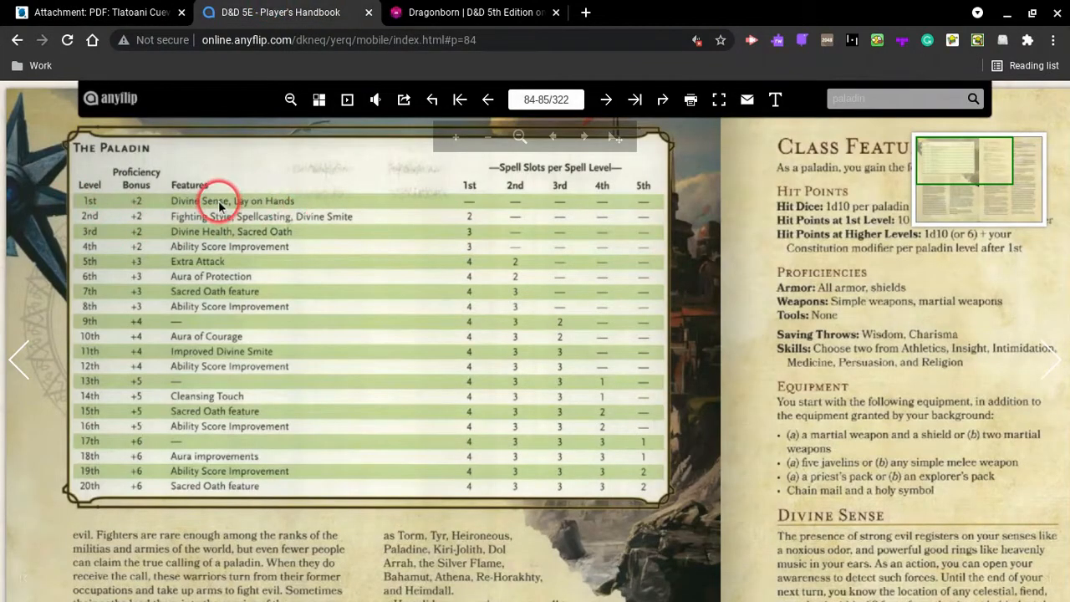
pyautogui.click(100, 12)
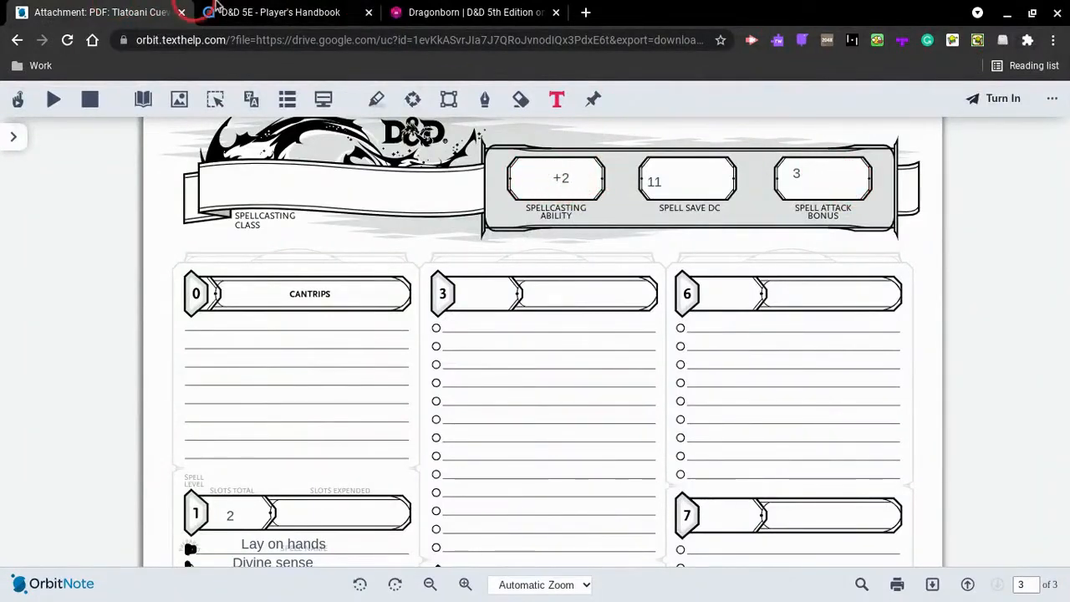
pyautogui.scroll(-3)
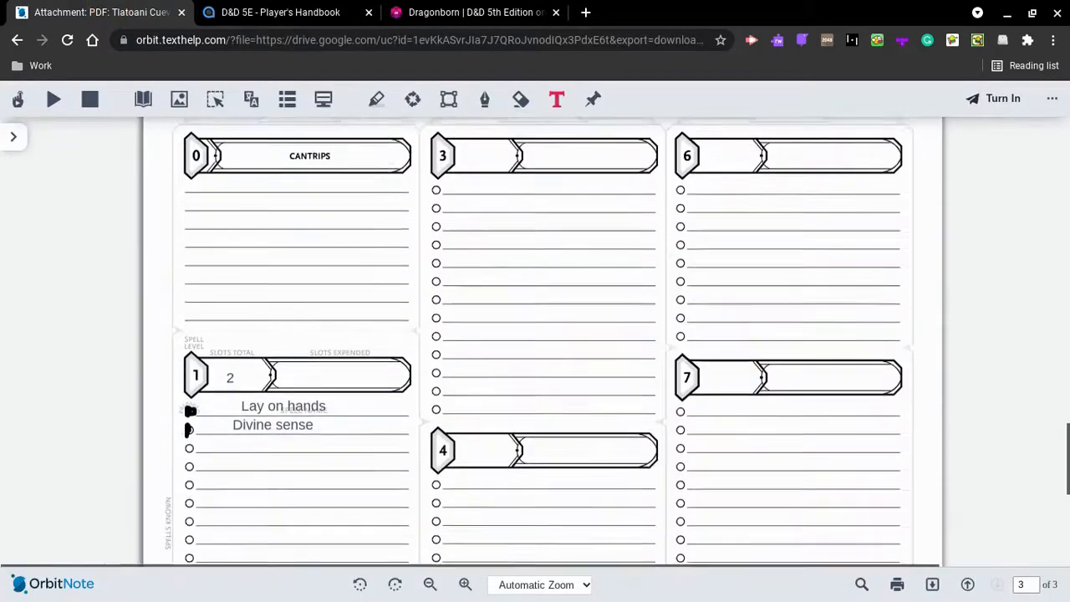
# Check Divine Sense and Lay on Hands in the handbook, ending on the sheet's first page.
pyautogui.click(281, 12)
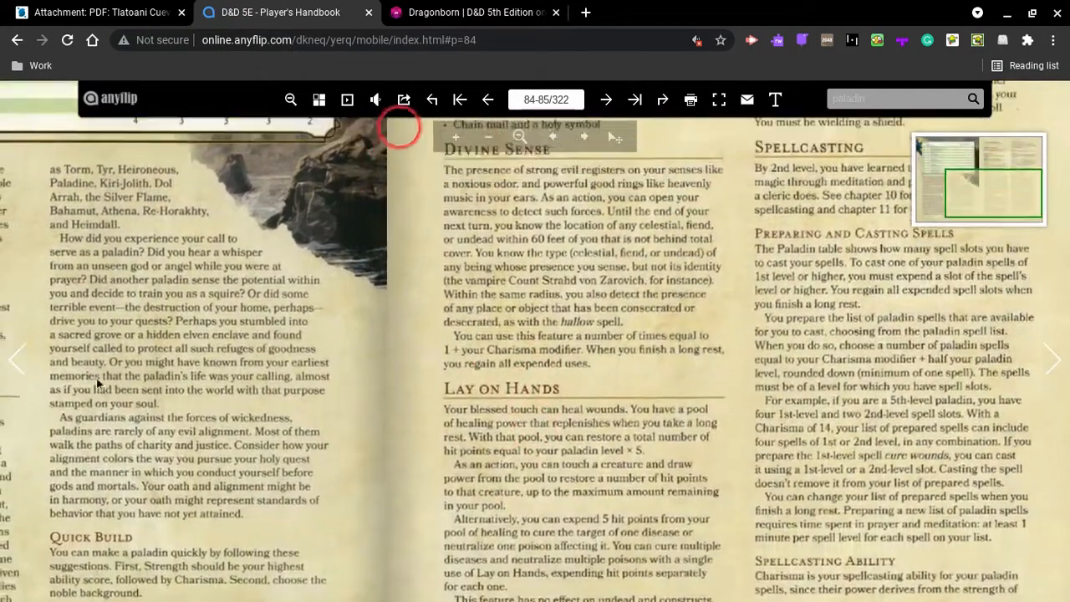
pyautogui.click(101, 12)
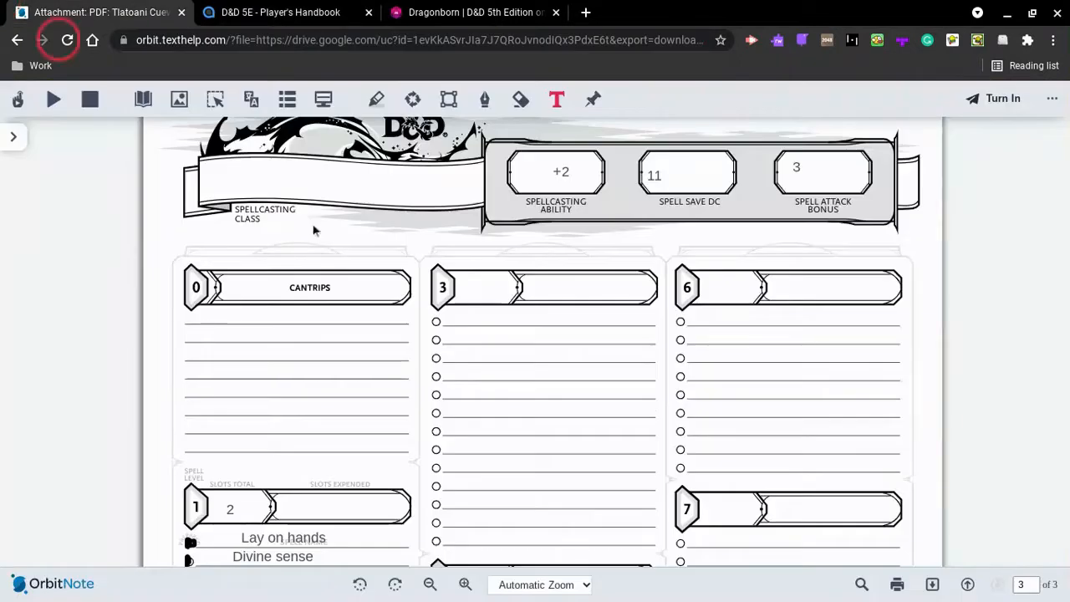
pyautogui.scroll(-3)
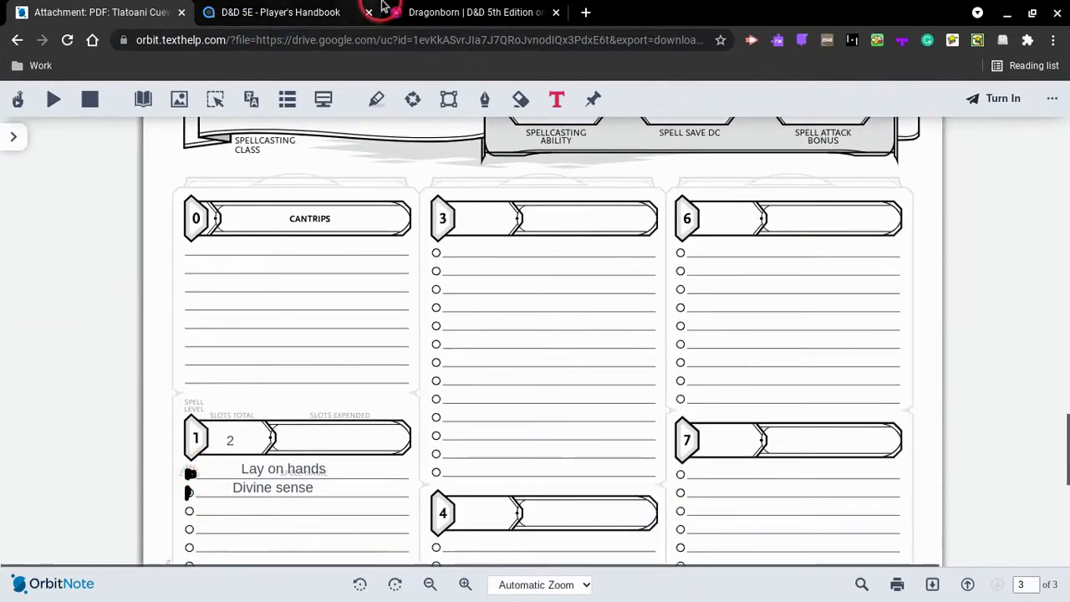
pyautogui.click(280, 12)
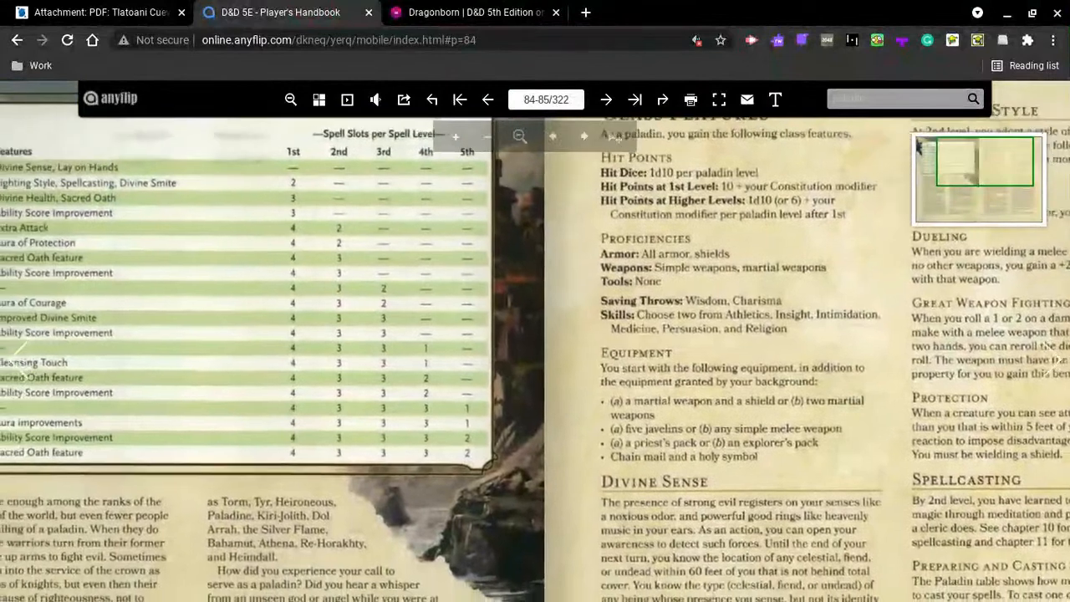
pyautogui.scroll(-3)
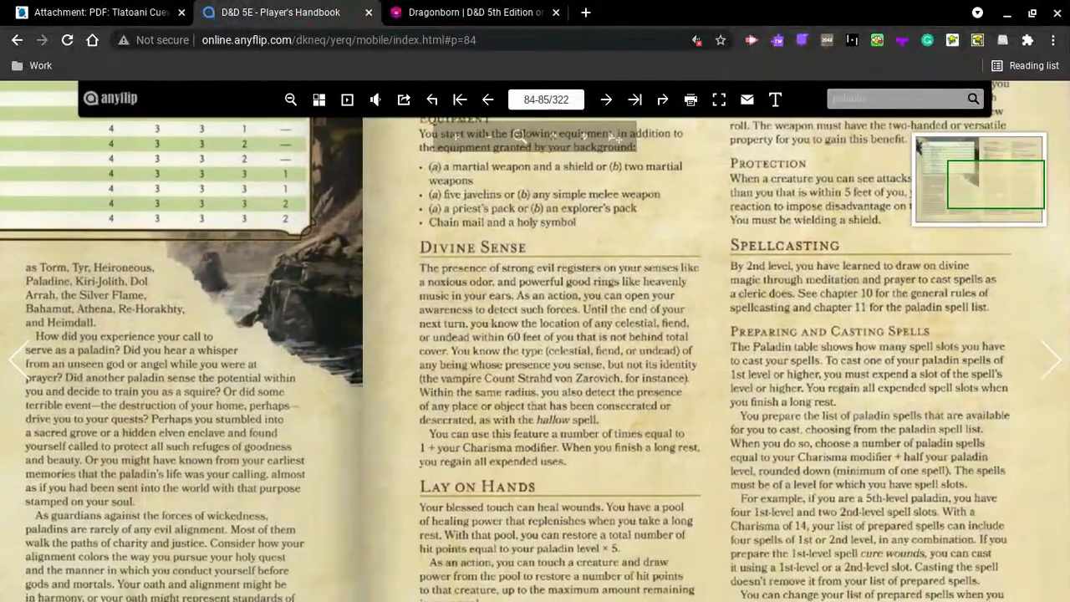
pyautogui.click(606, 99)
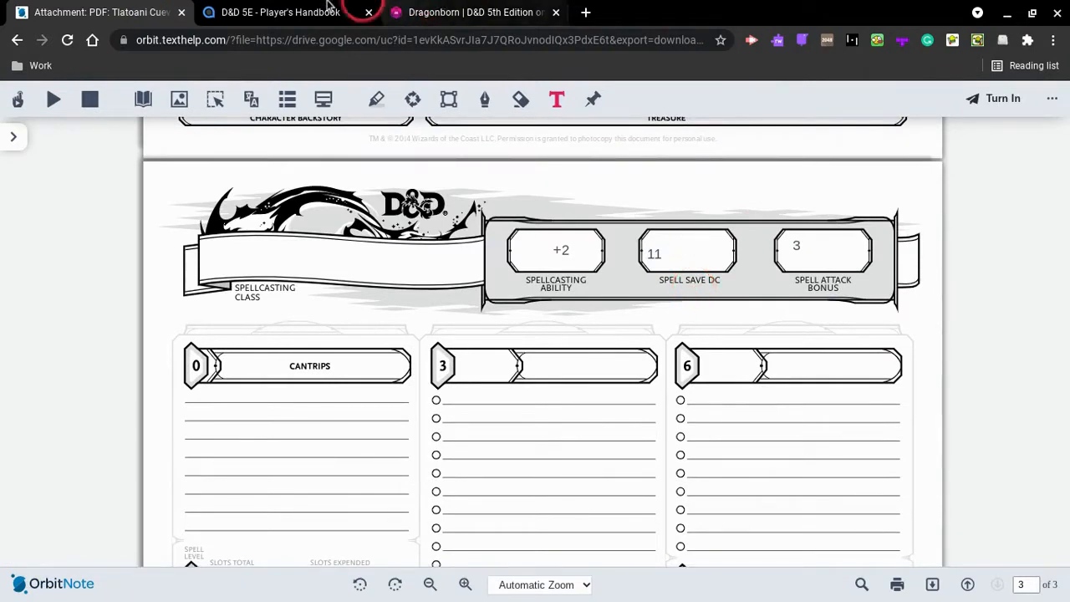
pyautogui.click(280, 11)
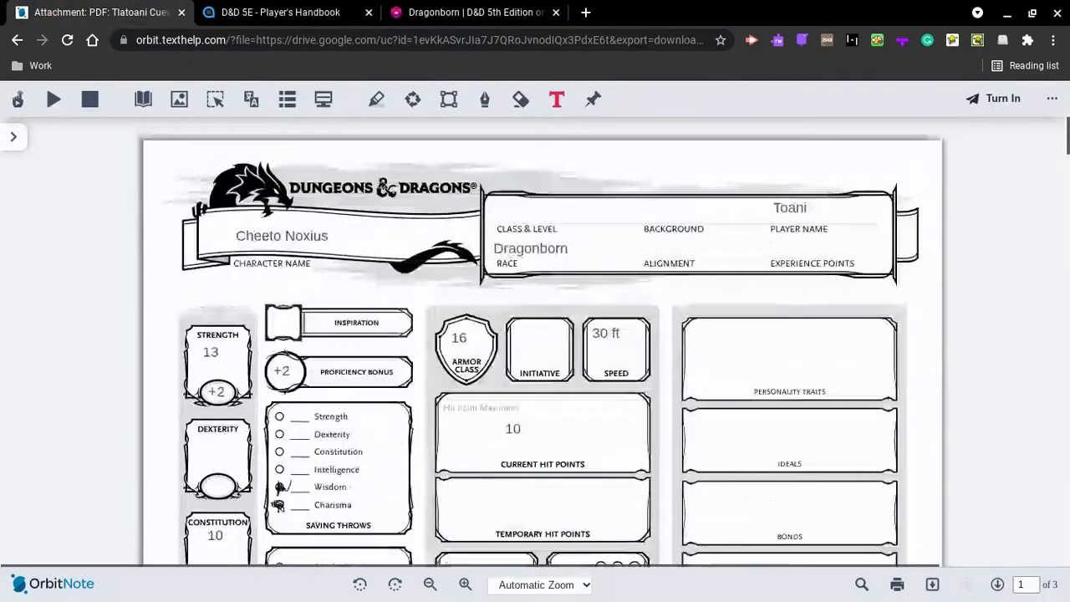
# Move through stats, skills and attacks to the page 3 spellcasting section.
pyautogui.scroll(-3)
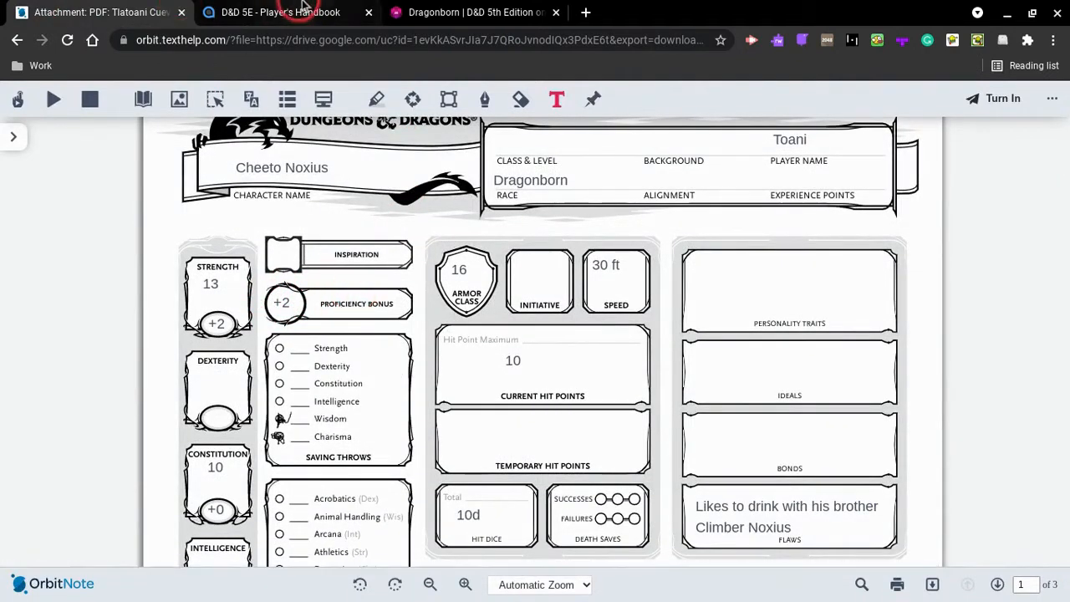
pyautogui.click(280, 12)
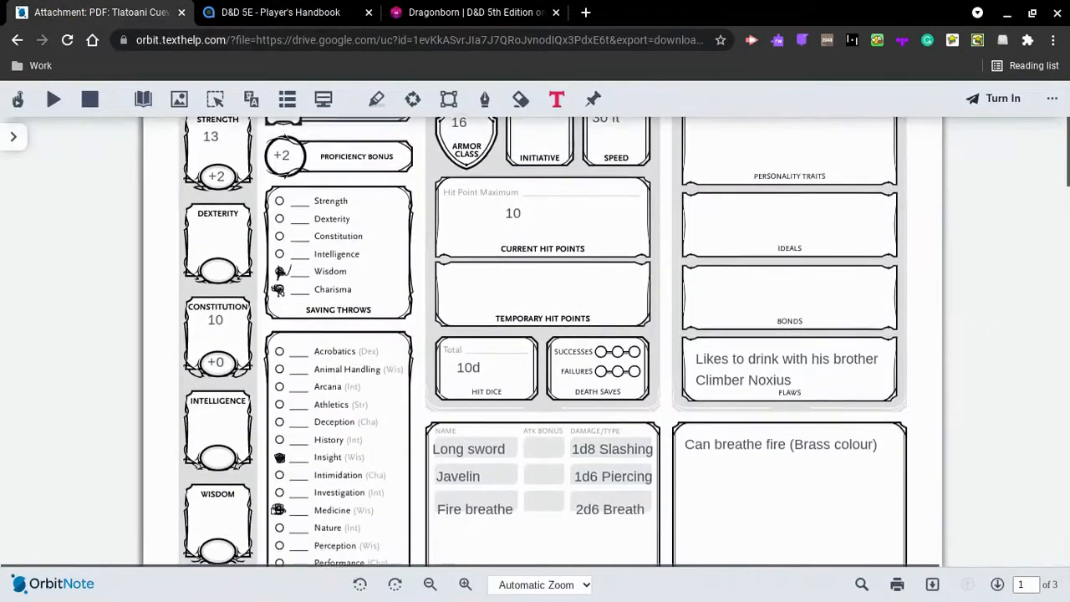
pyautogui.scroll(-3)
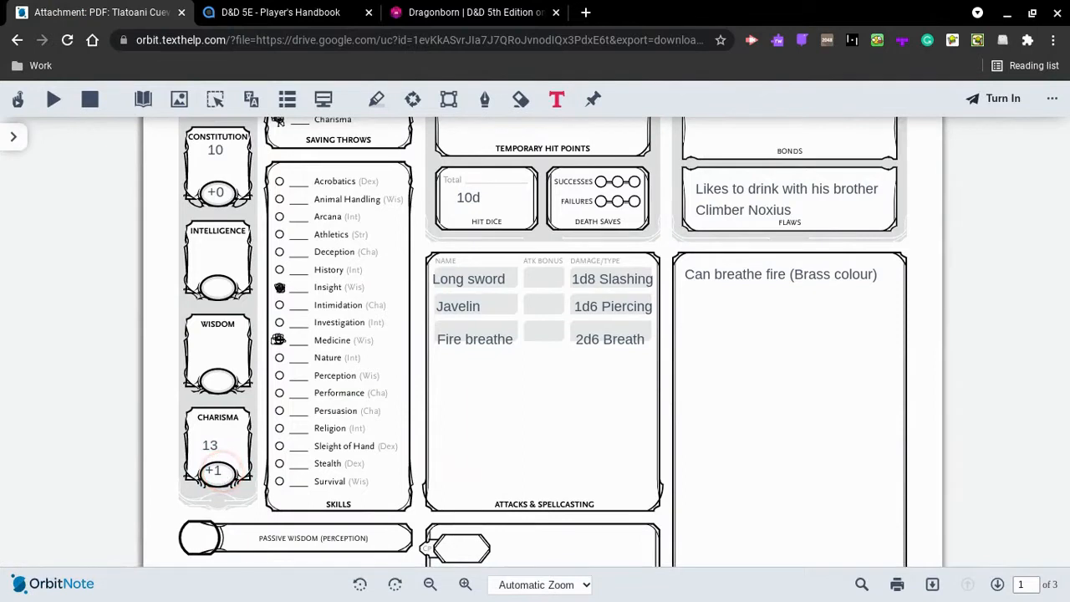
pyautogui.click(280, 12)
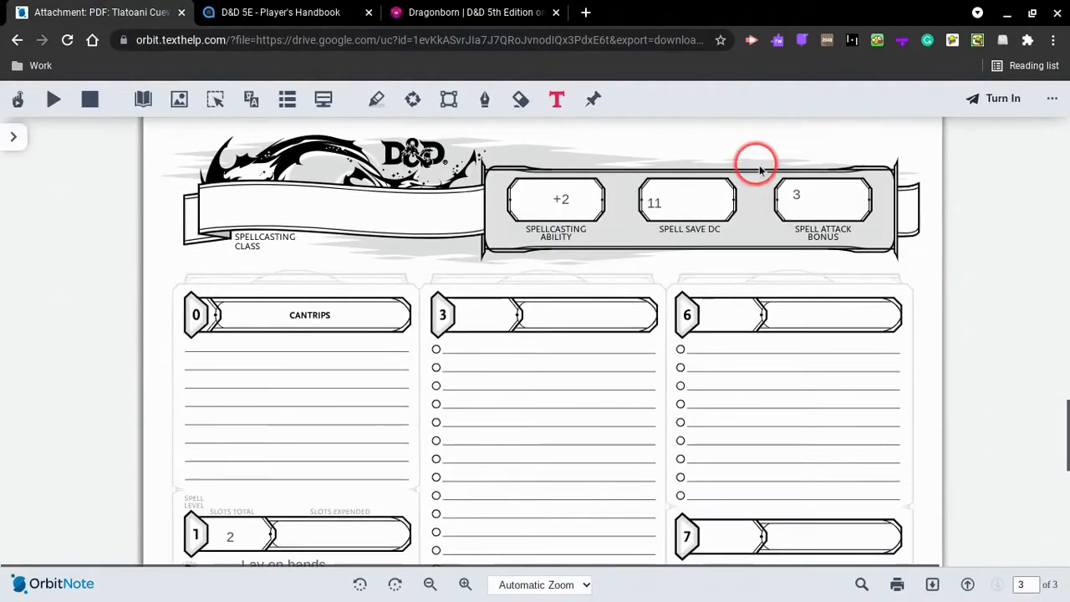
# Add a plus sign so the Spell Attack Bonus reads +3.
pyautogui.click(280, 11)
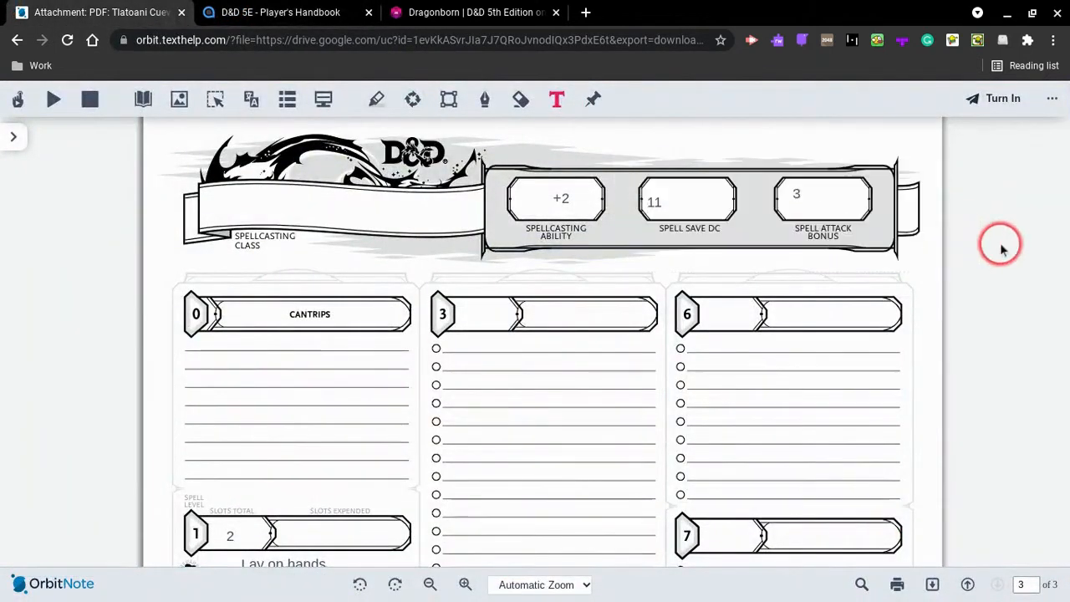
pyautogui.moveTo(1015, 216)
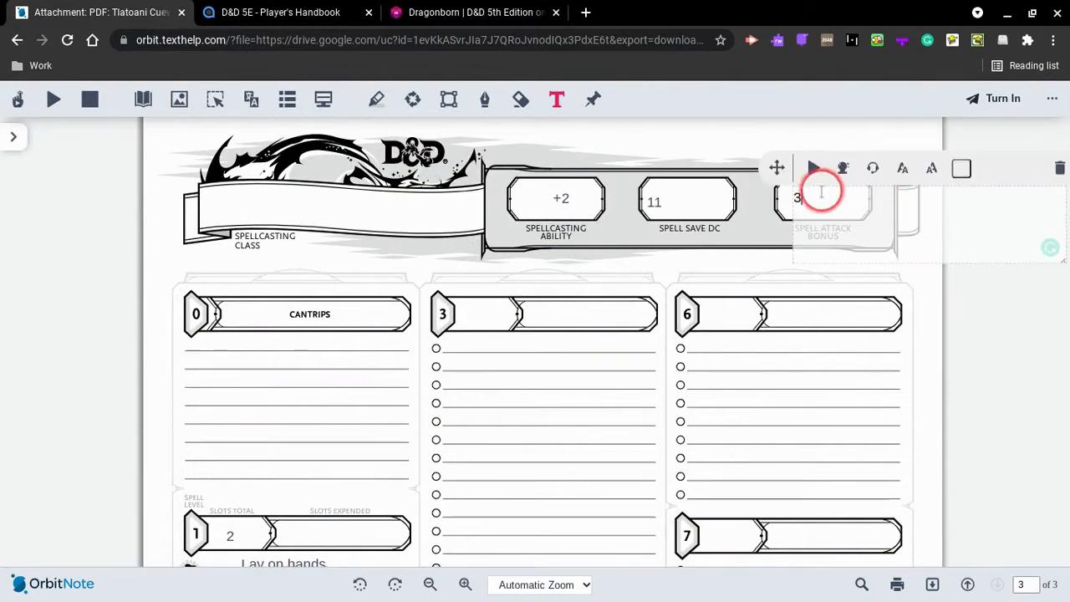
pyautogui.write('+')
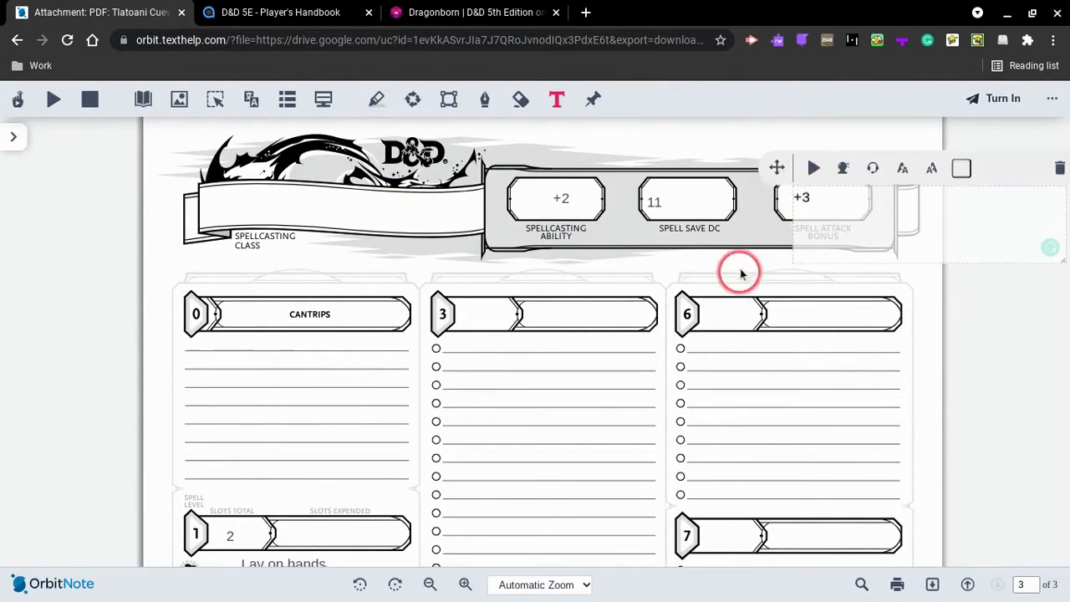
pyautogui.click(280, 12)
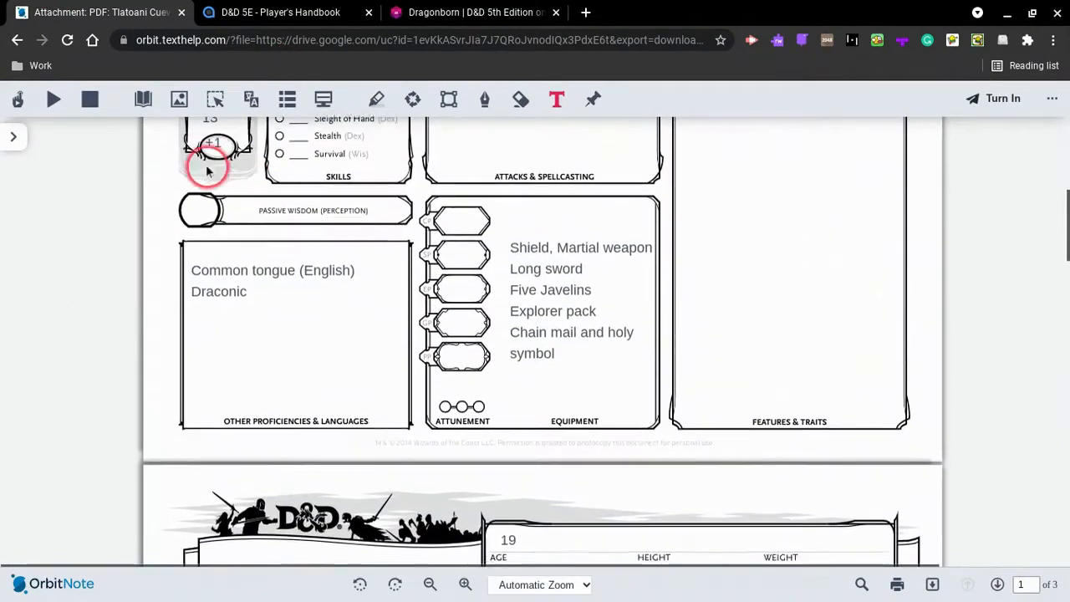
# Page the Player's Handbook through the paladin oaths and back to the class table on pages 84–85.
pyautogui.scroll(-3)
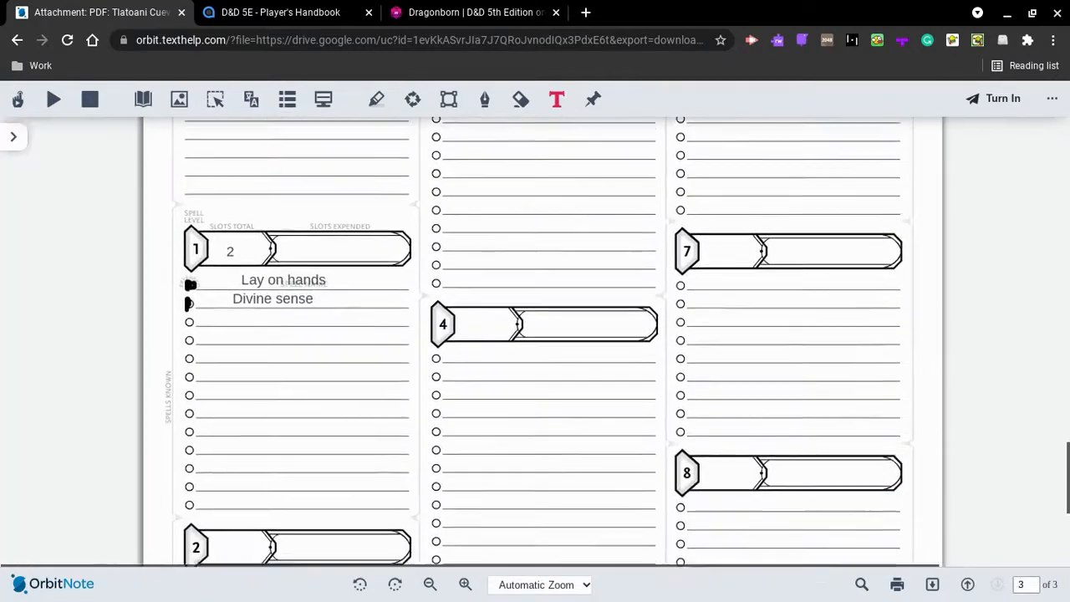
pyautogui.click(998, 585)
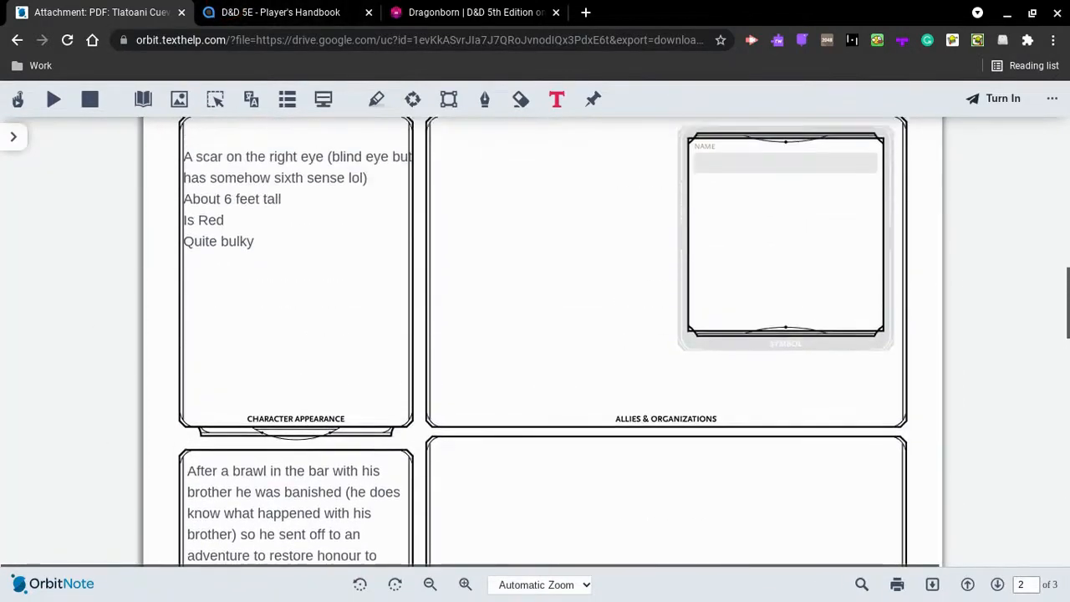
pyautogui.click(280, 11)
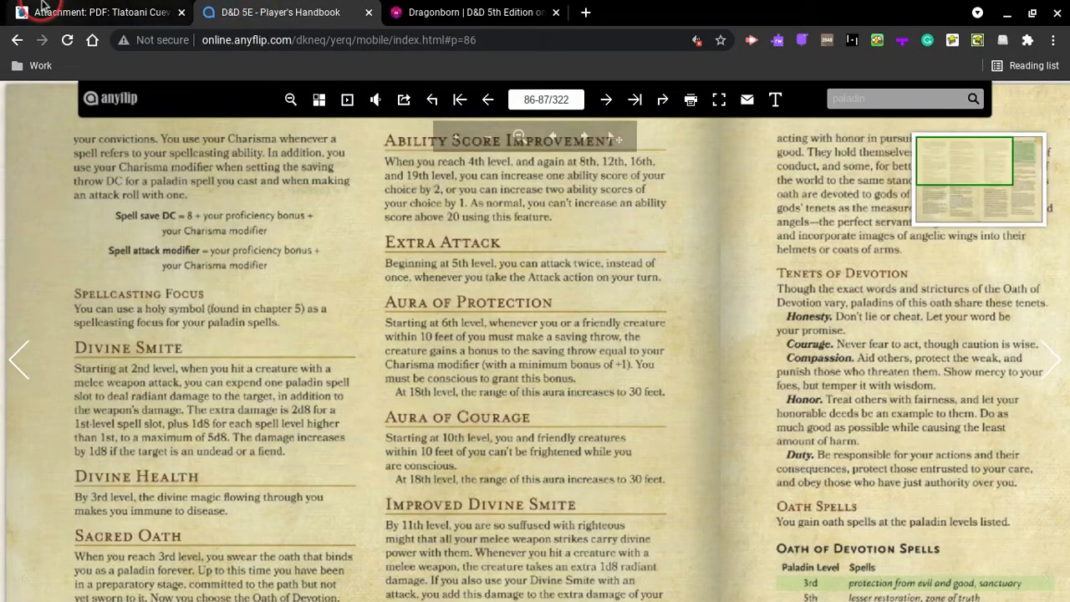
pyautogui.scroll(-3)
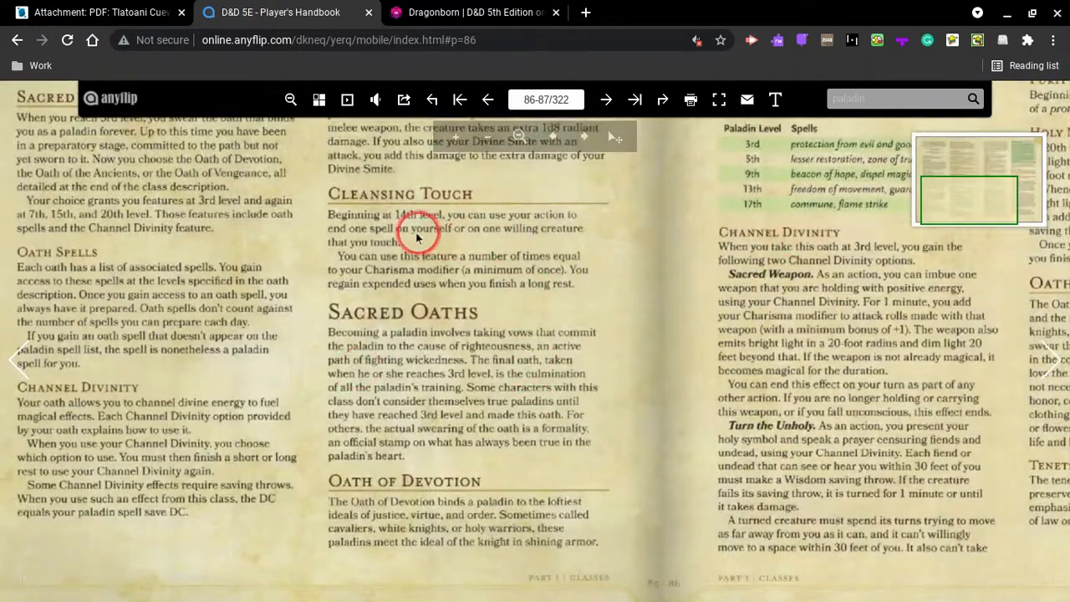
pyautogui.moveTo(716, 199)
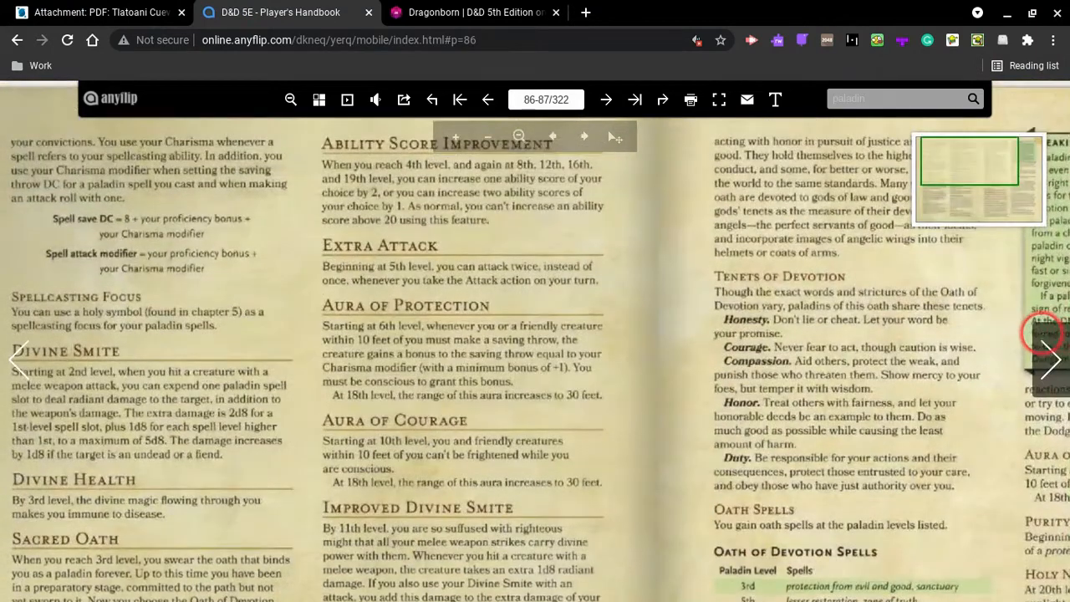
pyautogui.click(1047, 360)
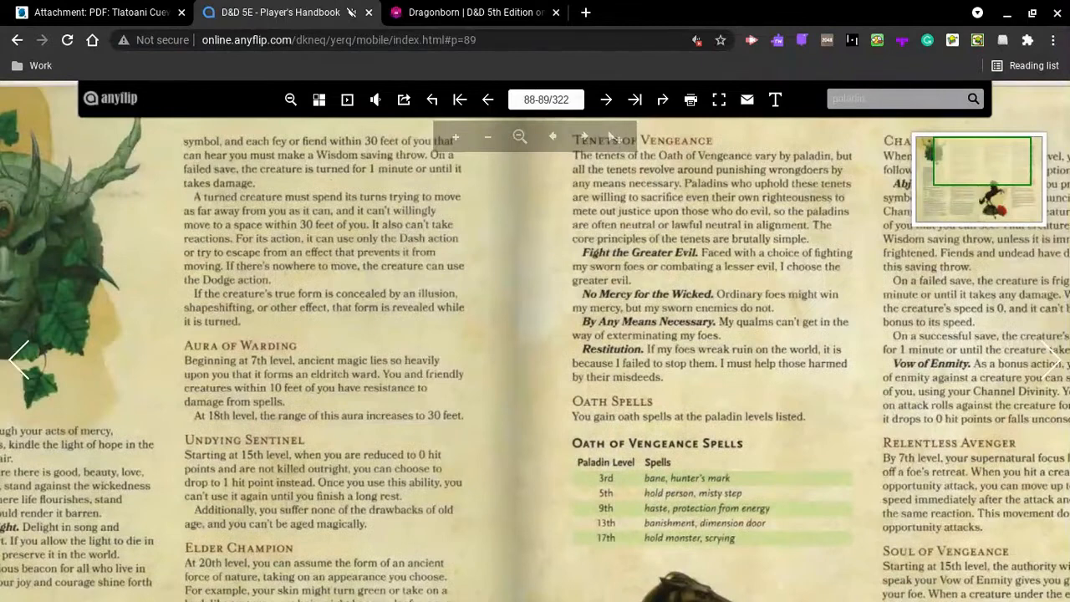
pyautogui.click(606, 100)
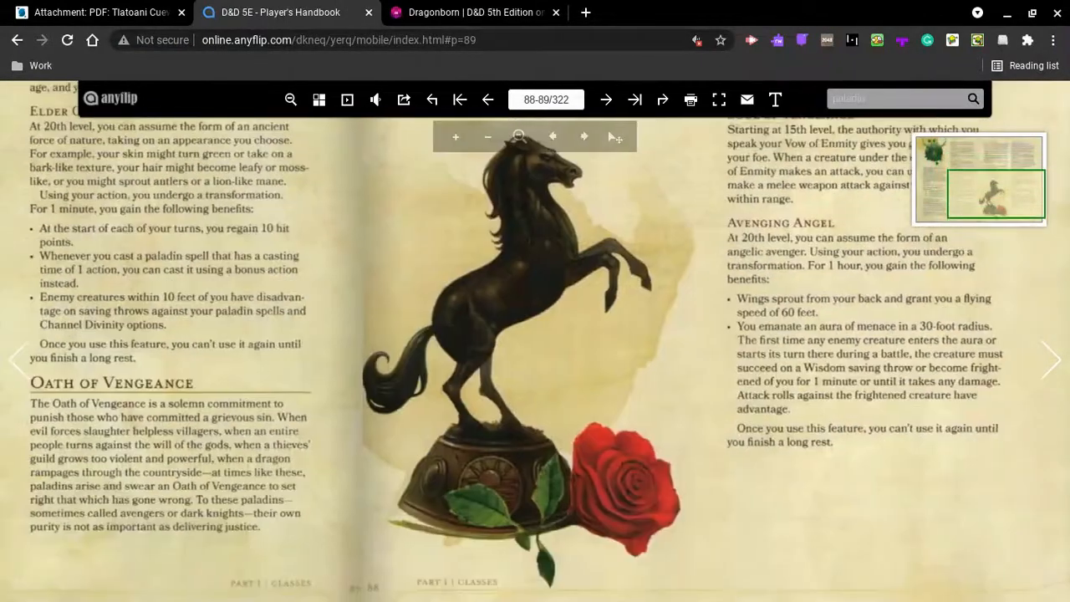
pyautogui.click(17, 358)
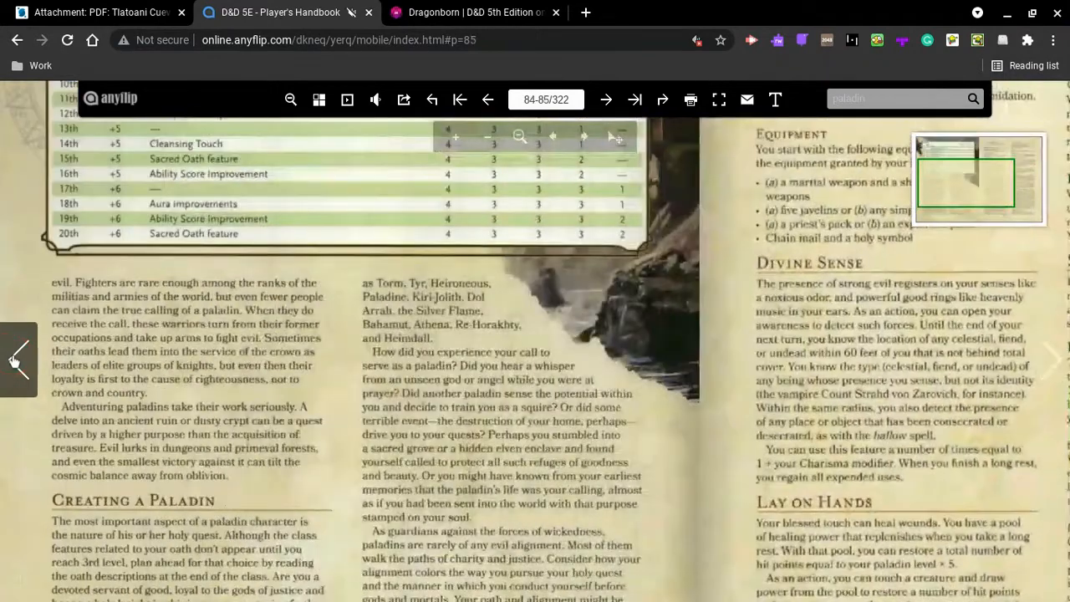
pyautogui.scroll(-3)
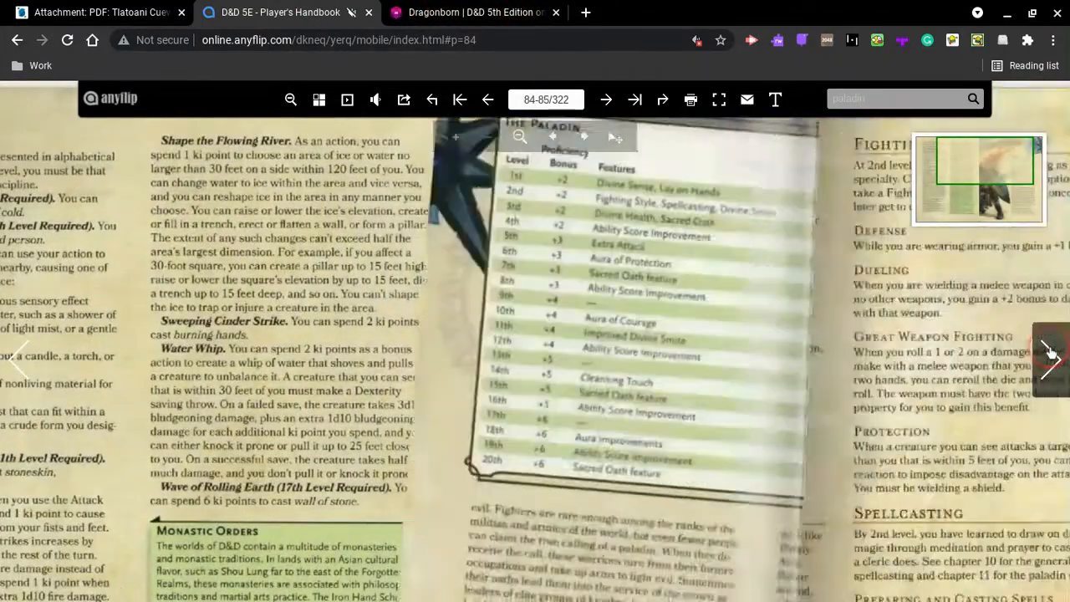
# Read the paladin Class Features hit point rules, comparing them with the character sheet.
pyautogui.click(1052, 356)
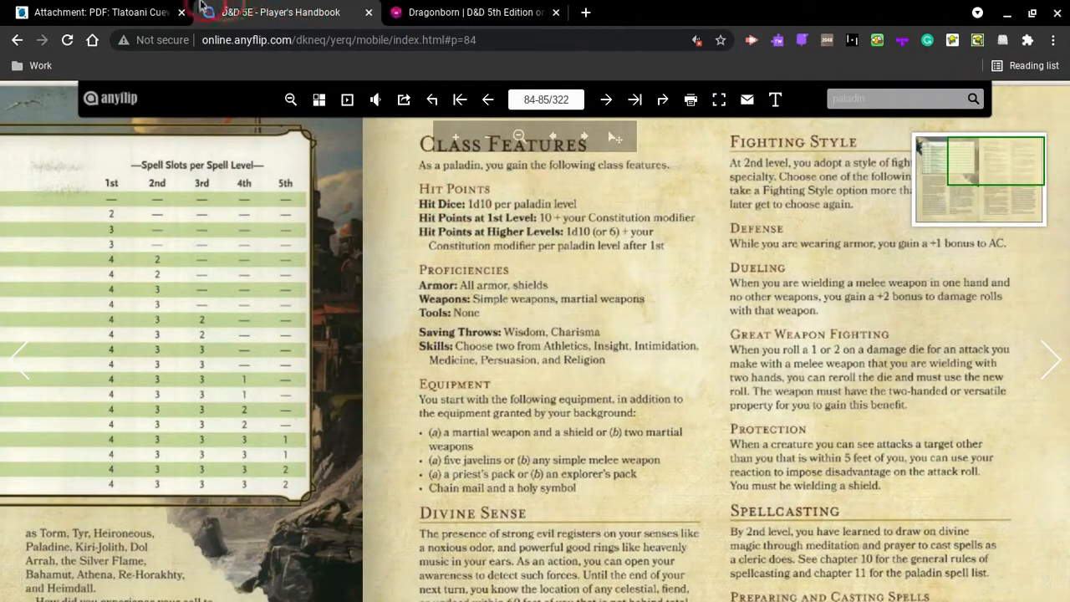
pyautogui.click(101, 12)
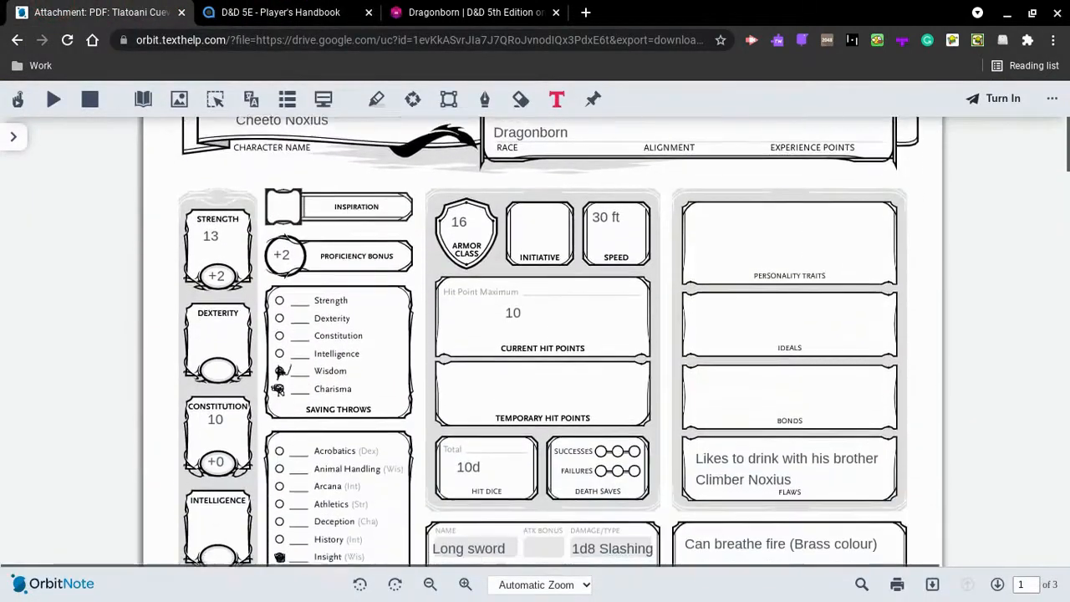
pyautogui.scroll(-3)
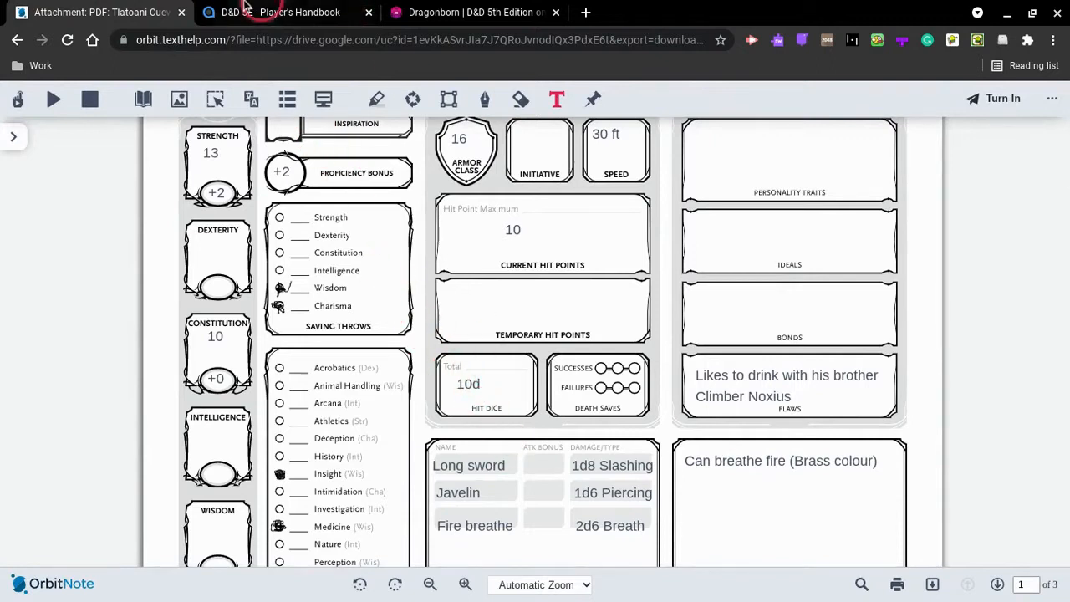
pyautogui.click(280, 12)
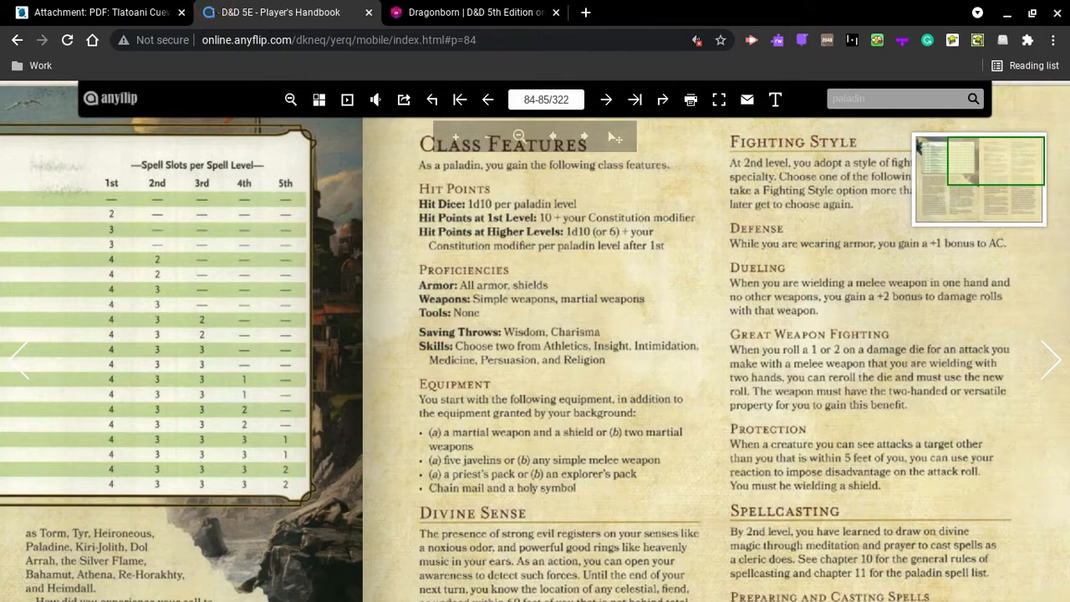
pyautogui.click(664, 205)
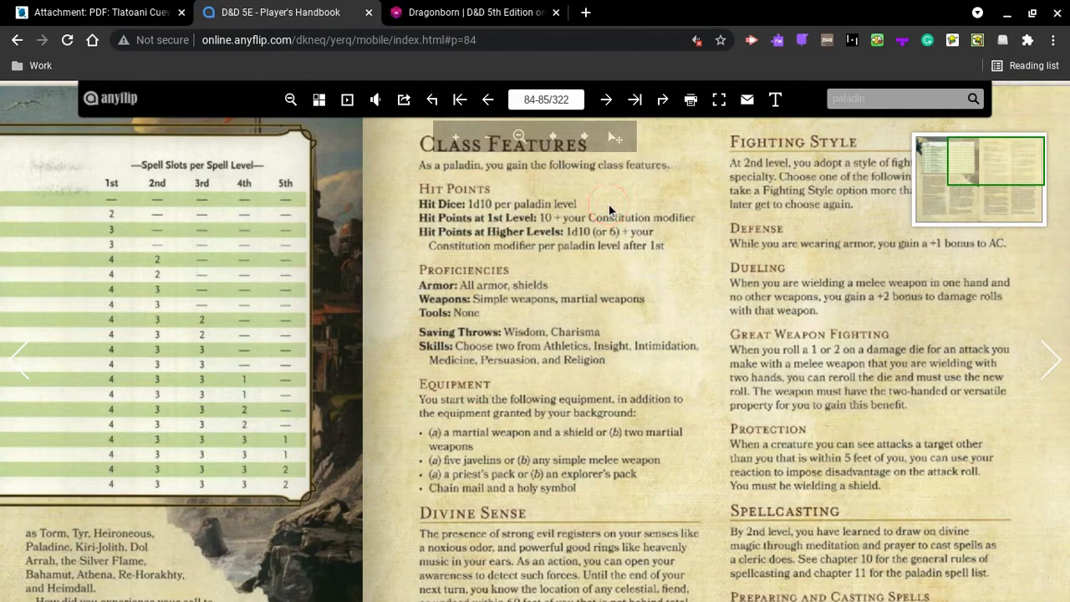
pyautogui.click(552, 228)
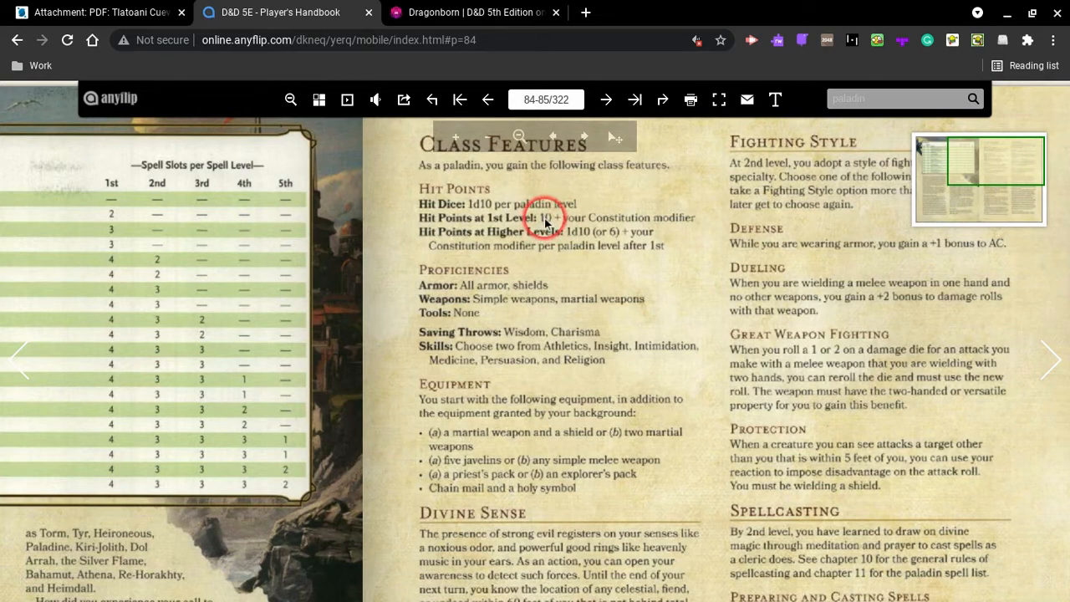
# Clear the sheet's Constitution score and modifier, rechecking the handbook's hit point rules.
pyautogui.click(100, 12)
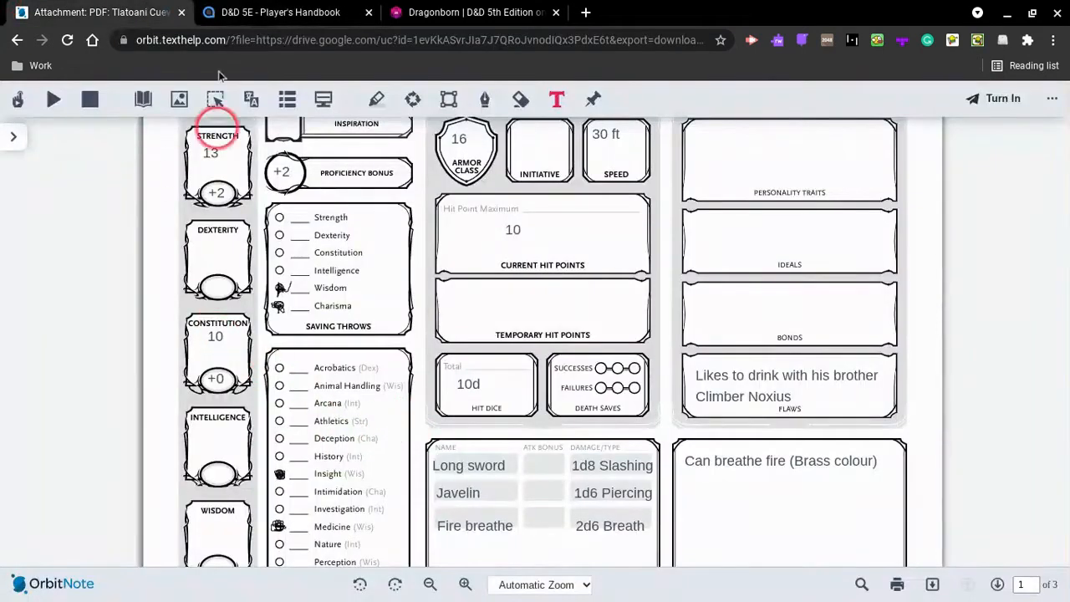
pyautogui.click(280, 11)
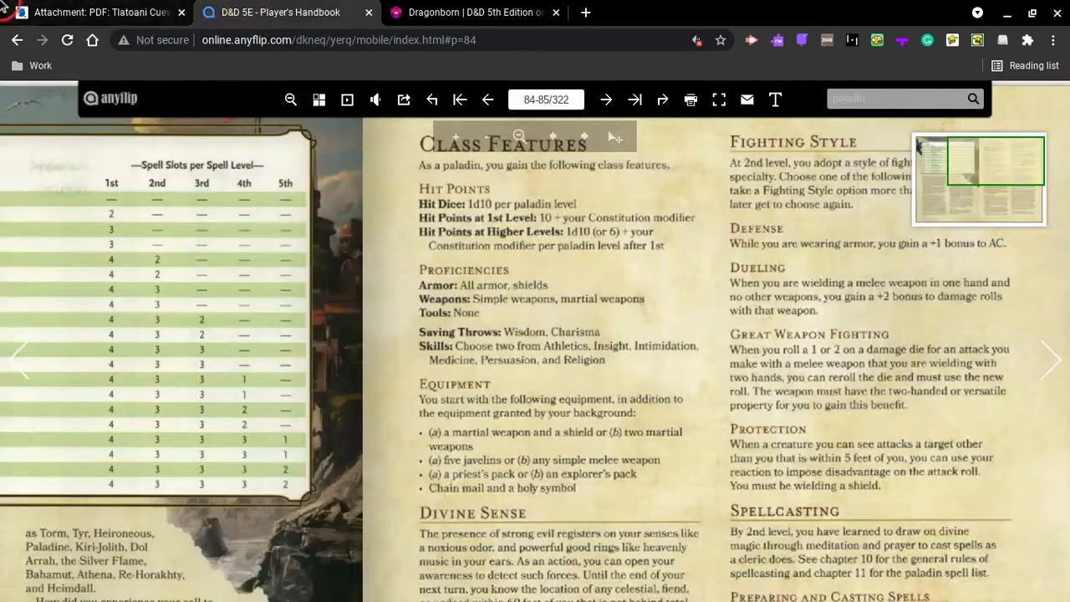
pyautogui.click(100, 12)
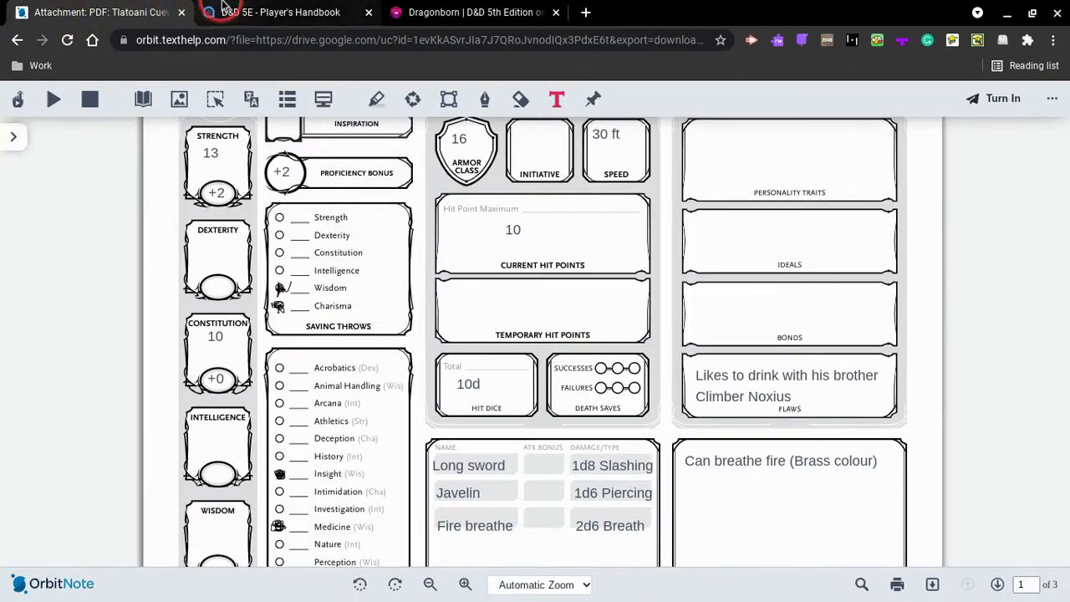
pyautogui.click(280, 12)
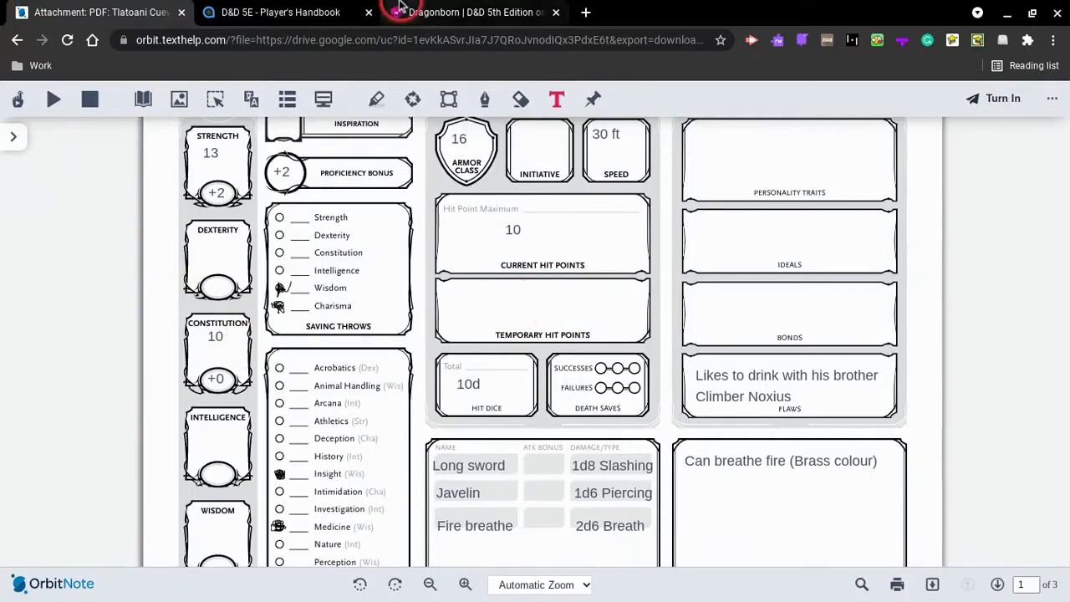
pyautogui.click(280, 12)
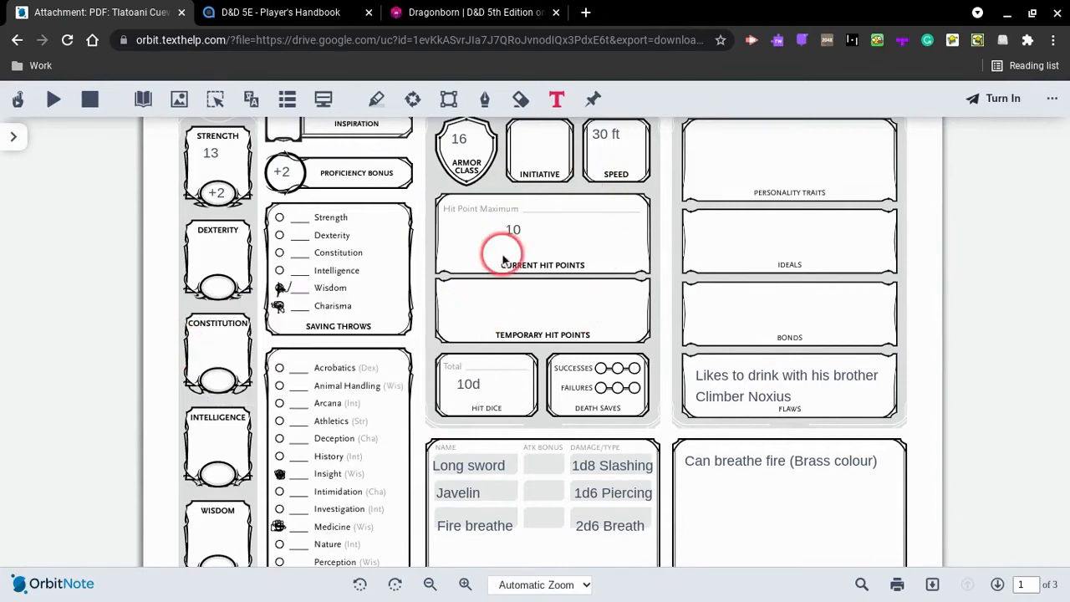
pyautogui.moveTo(527, 228)
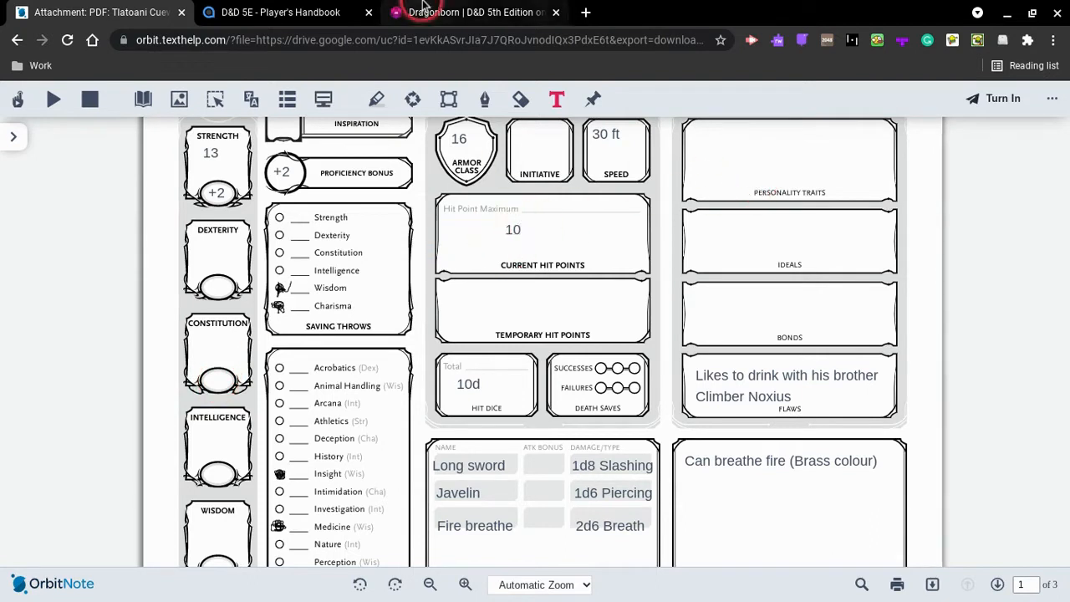
pyautogui.click(280, 12)
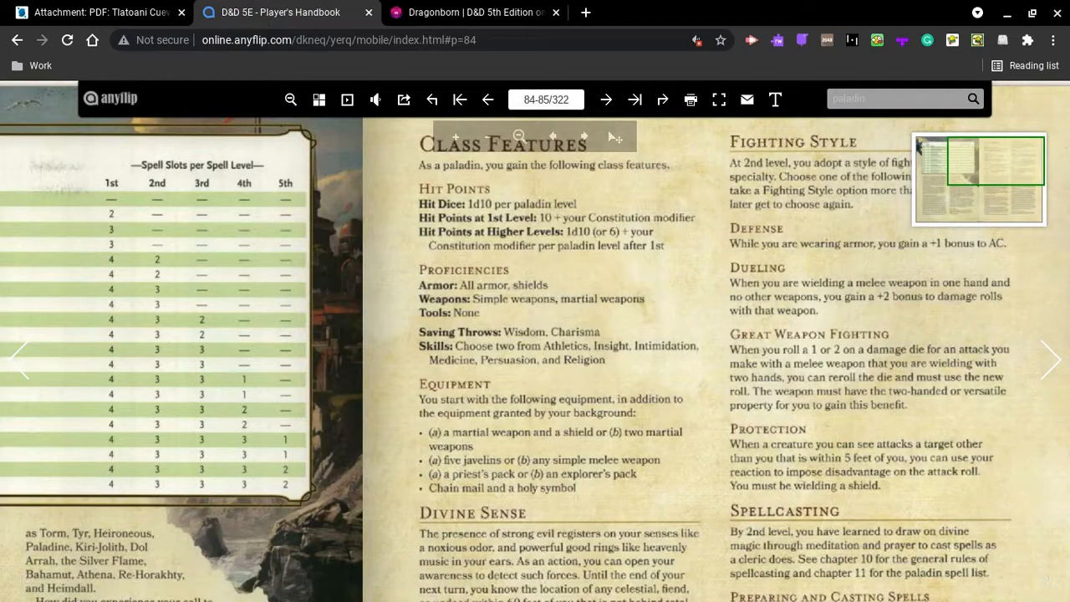
pyautogui.click(433, 237)
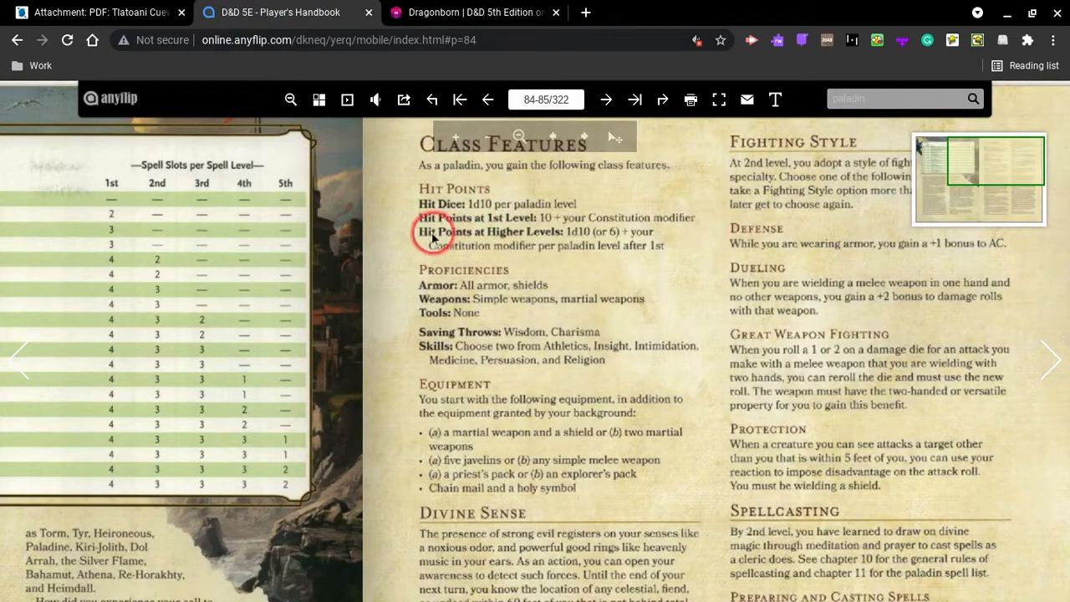
pyautogui.moveTo(628, 245)
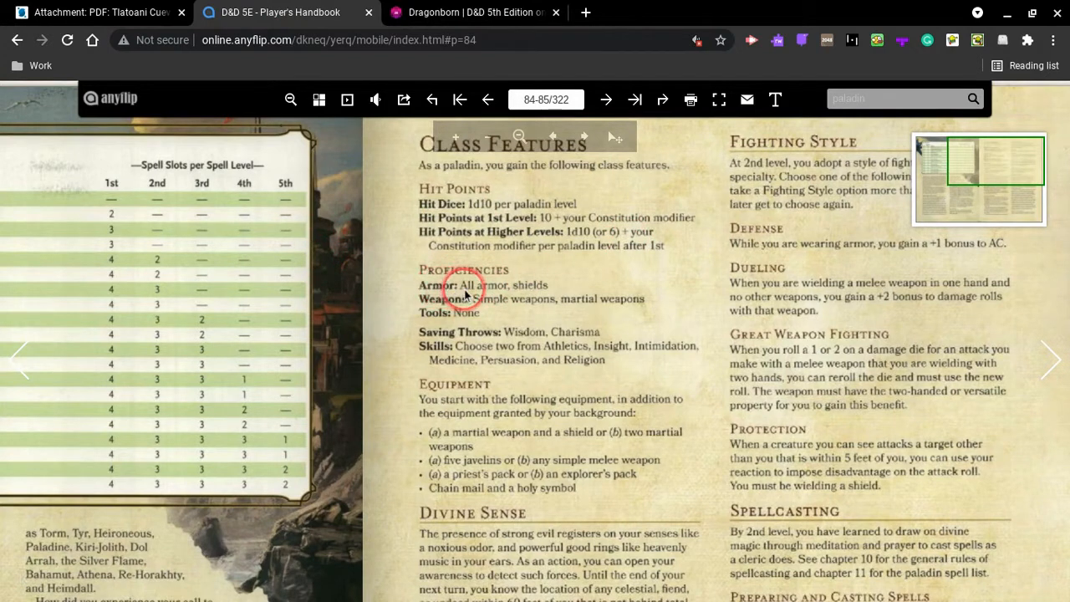
pyautogui.moveTo(546, 297)
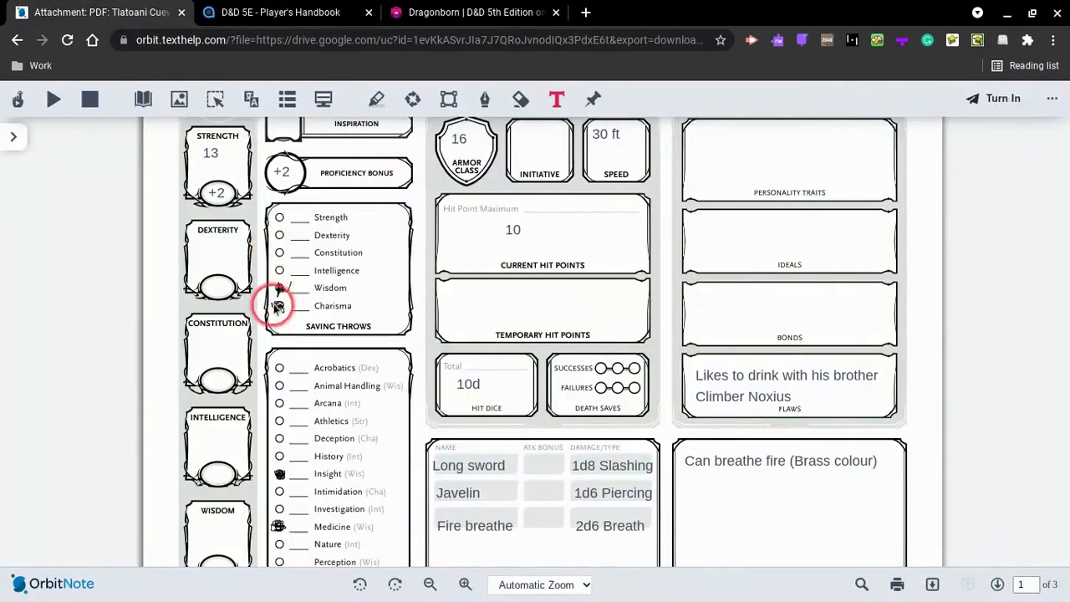
# Scroll the character sheet through Saving Throws and Skills, showing hit point maximum 10 and hit dice 10d.
pyautogui.click(281, 12)
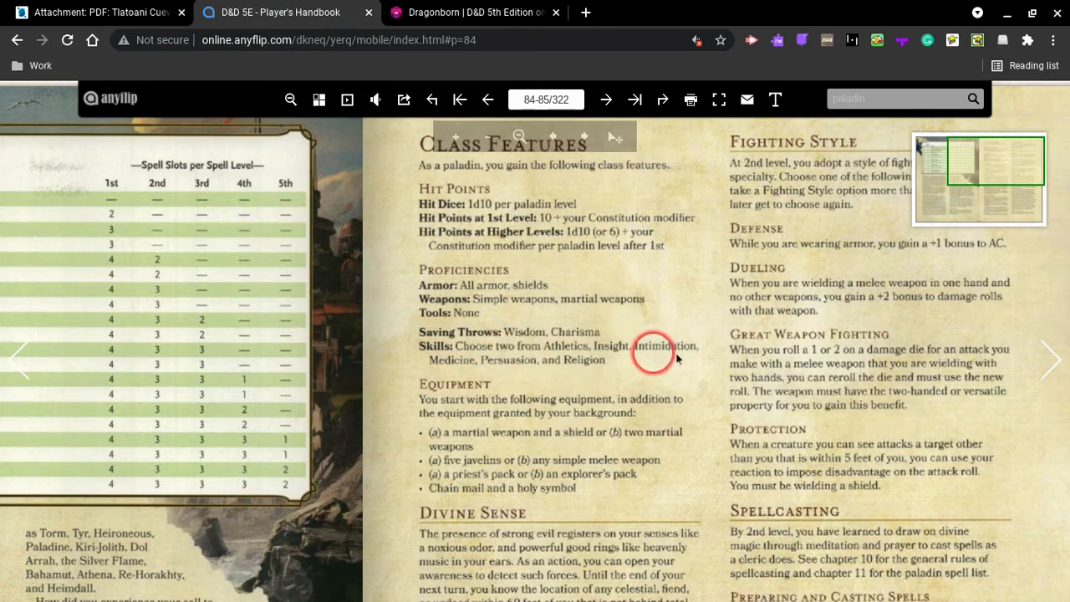
pyautogui.moveTo(586, 373)
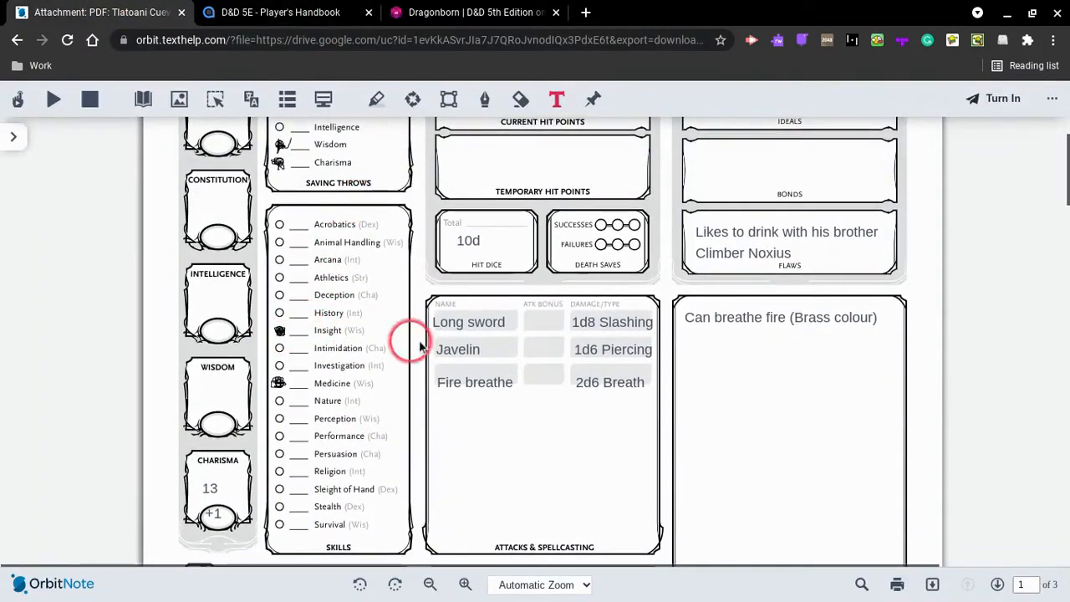
pyautogui.scroll(-3)
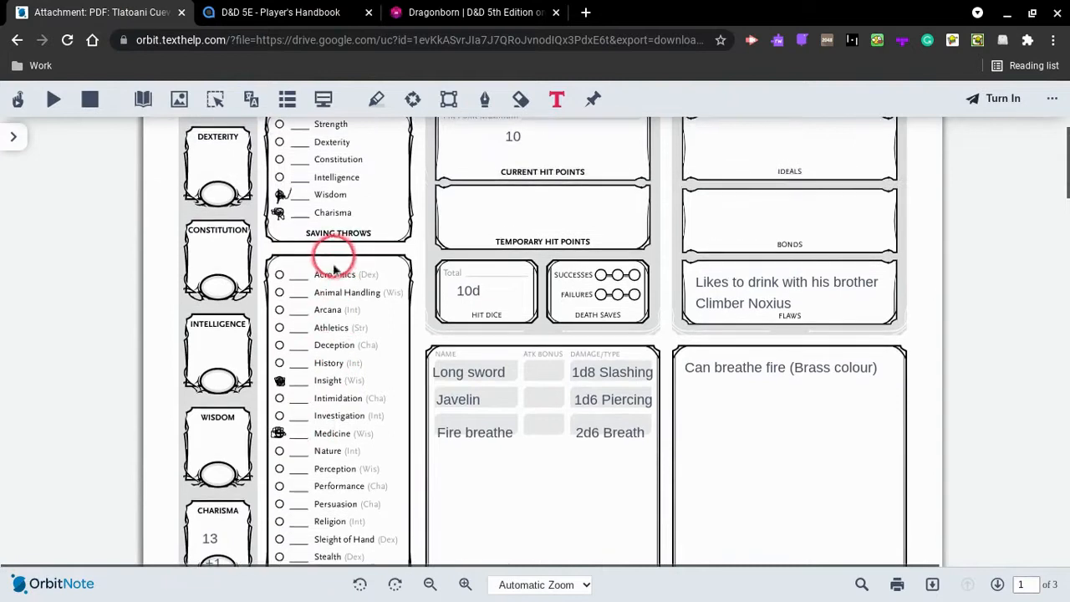
pyautogui.scroll(-3)
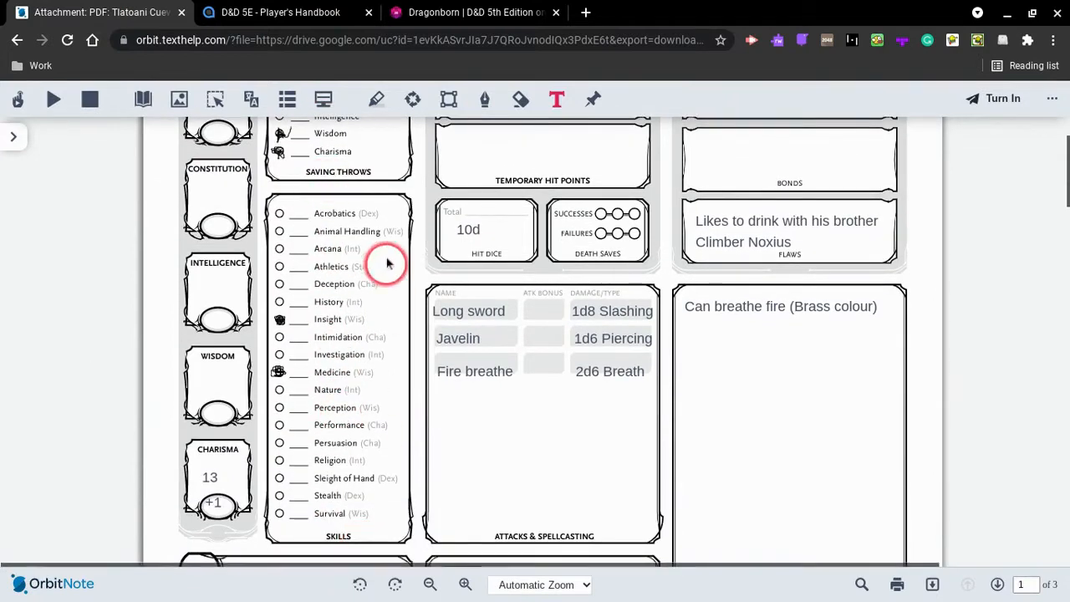
pyautogui.moveTo(389, 235)
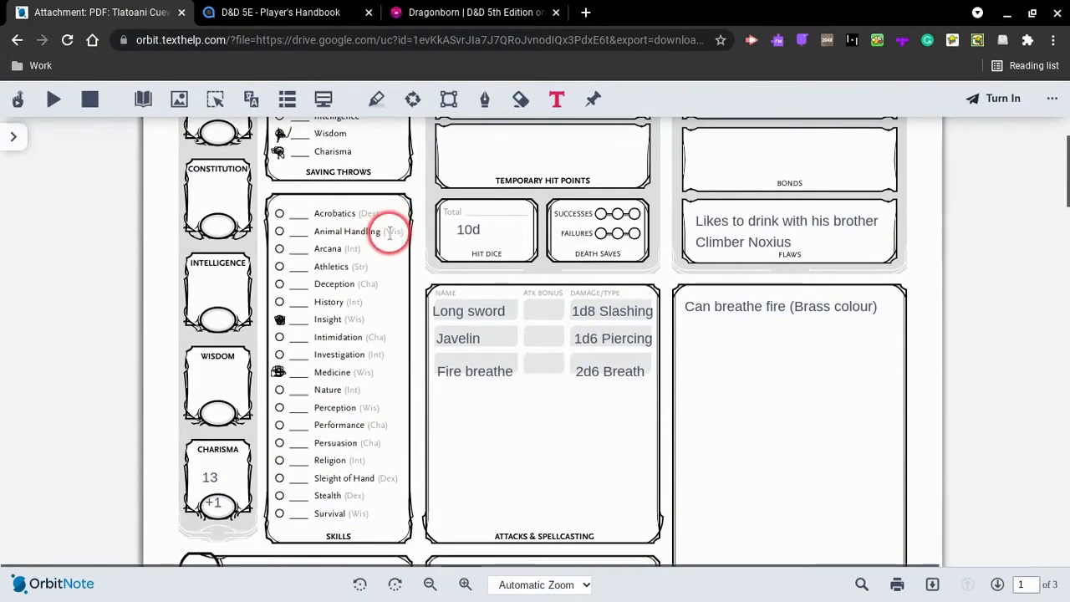
pyautogui.scroll(-3)
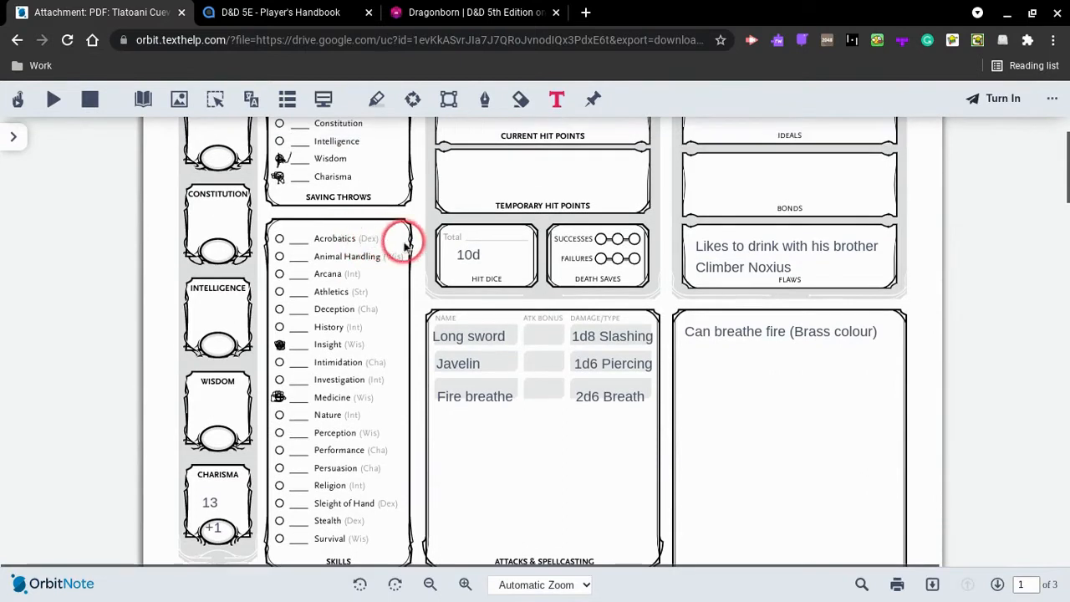
pyautogui.scroll(-3)
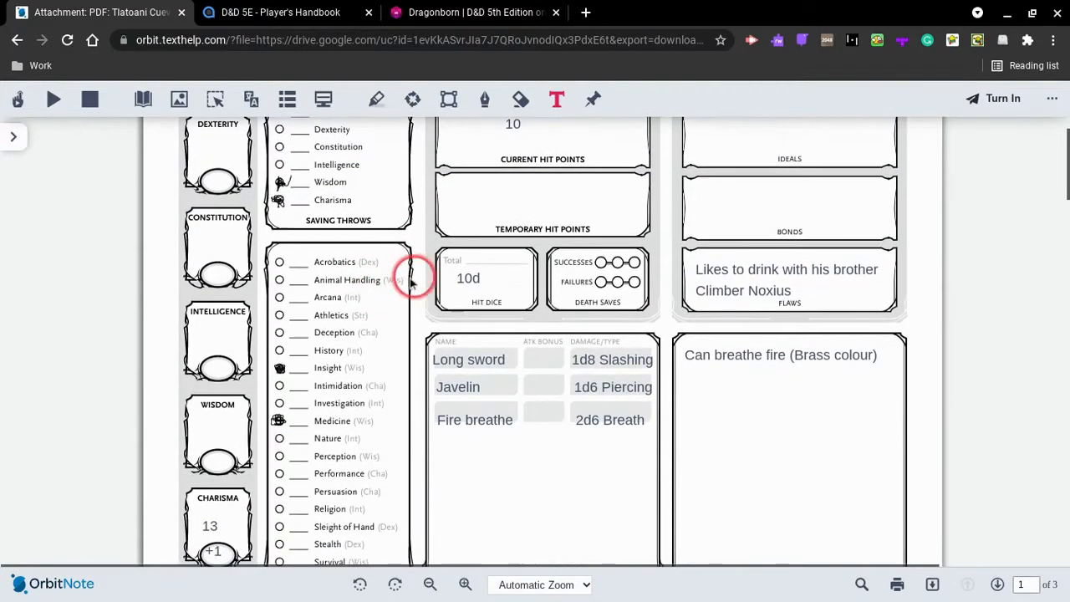
pyautogui.moveTo(363, 309)
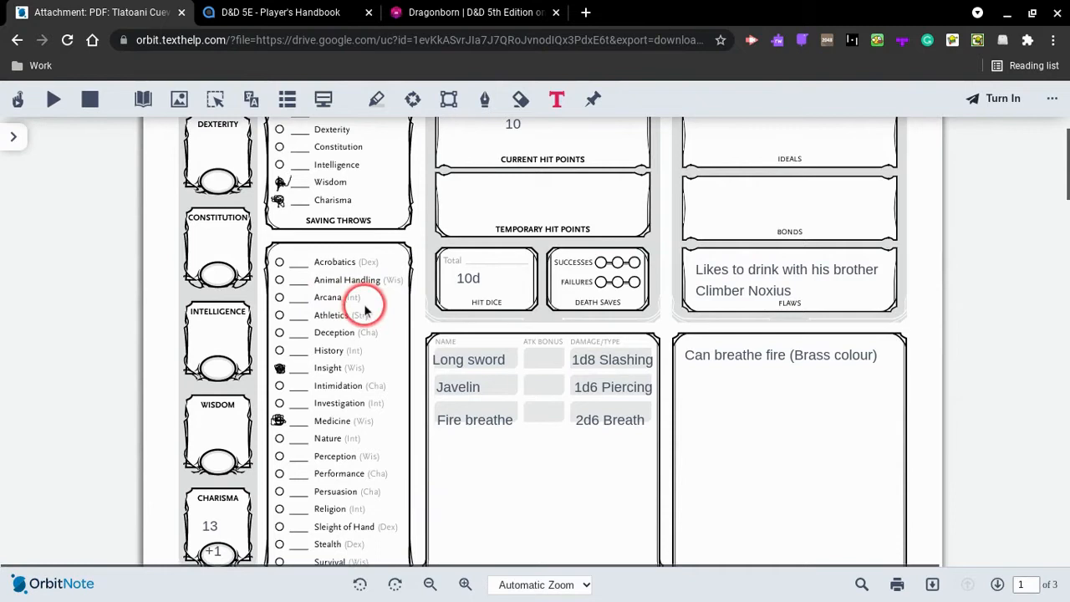
pyautogui.scroll(-3)
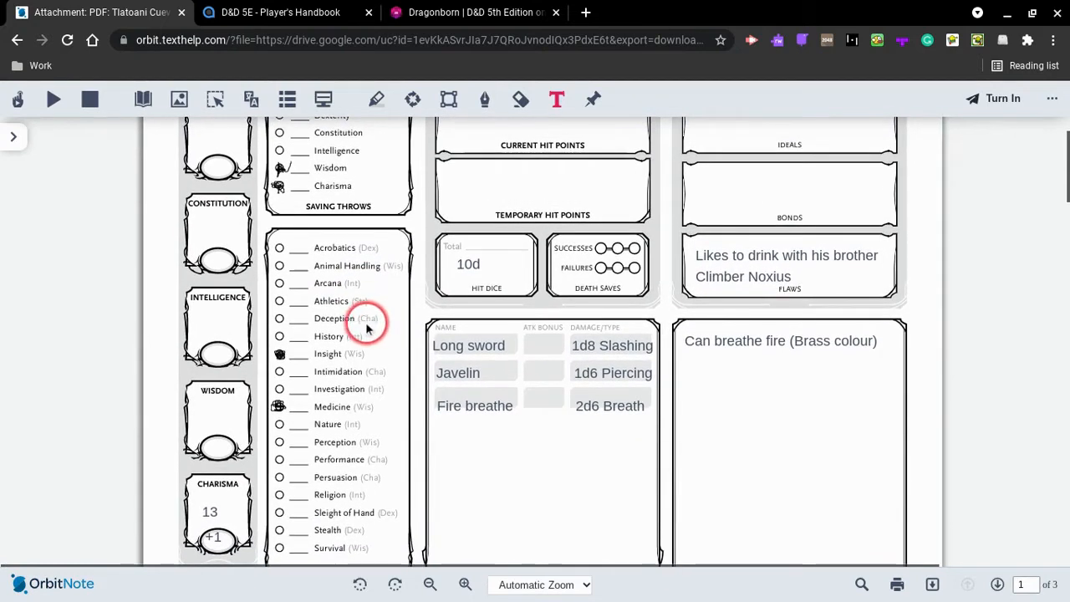
pyautogui.moveTo(385, 354)
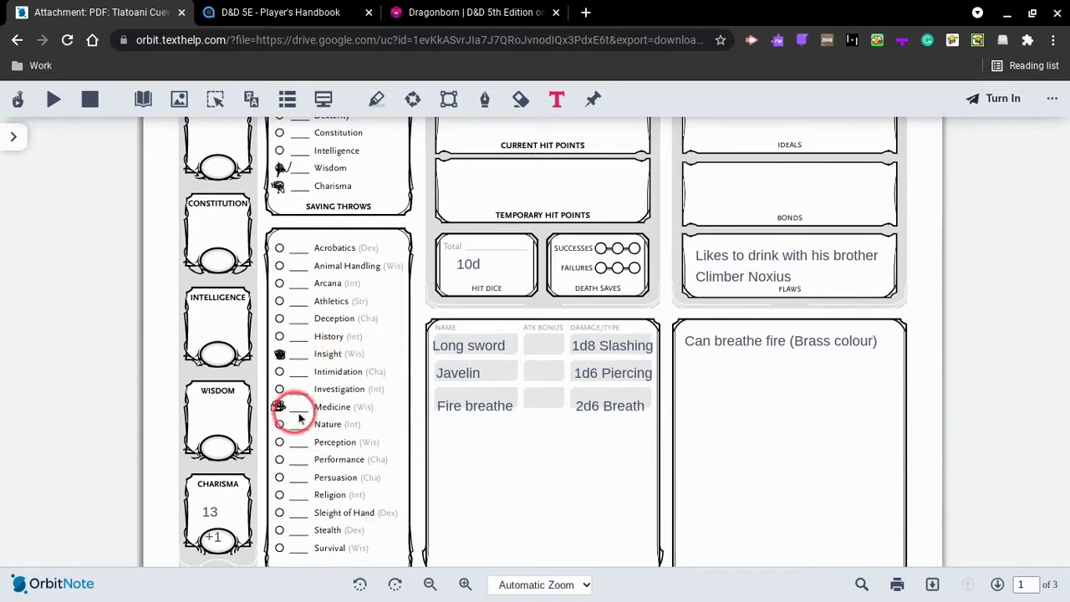
pyautogui.moveTo(195, 387)
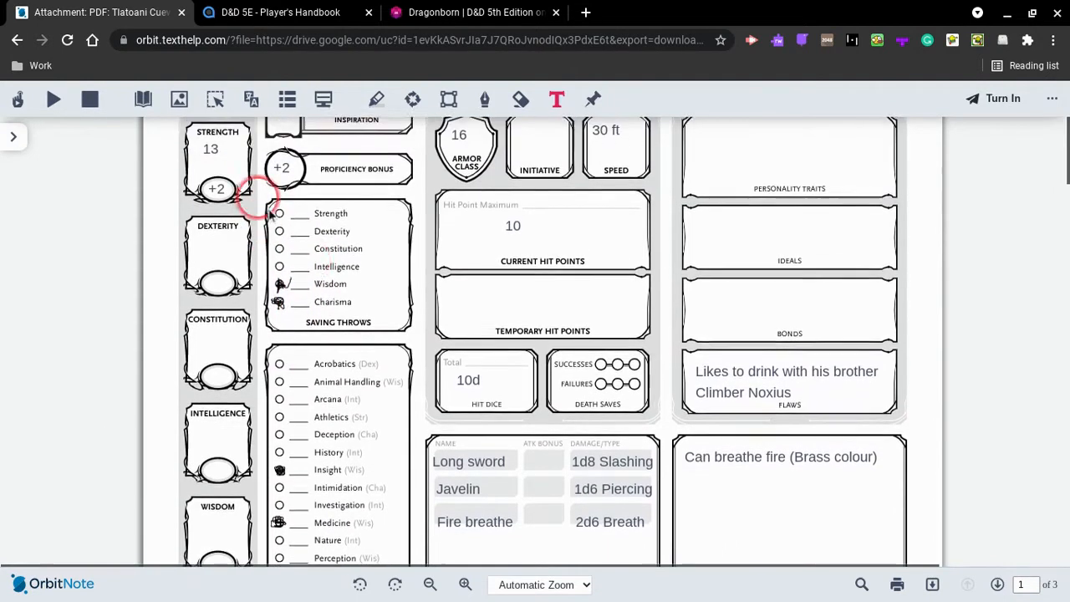
pyautogui.scroll(-3)
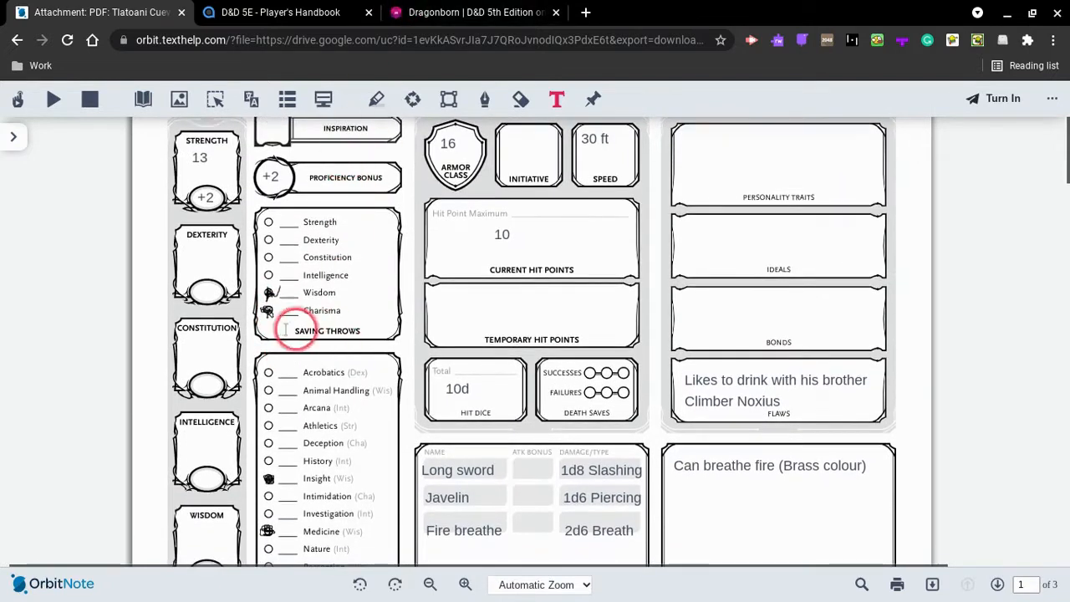
# Reopen the handbook's paladin Class Features page to reread the starting equipment.
pyautogui.click(280, 12)
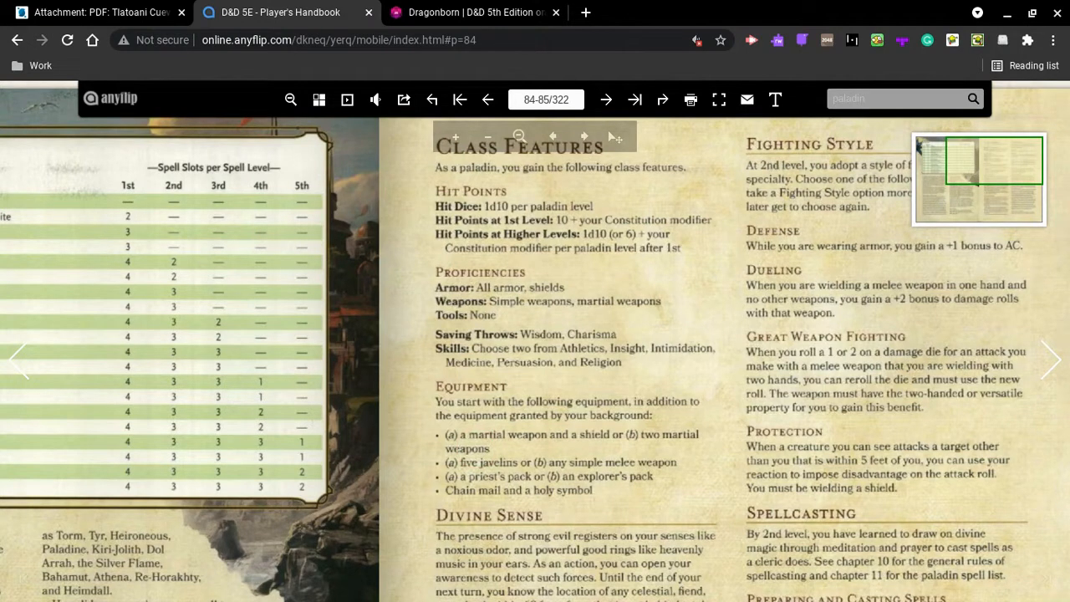
pyautogui.click(505, 445)
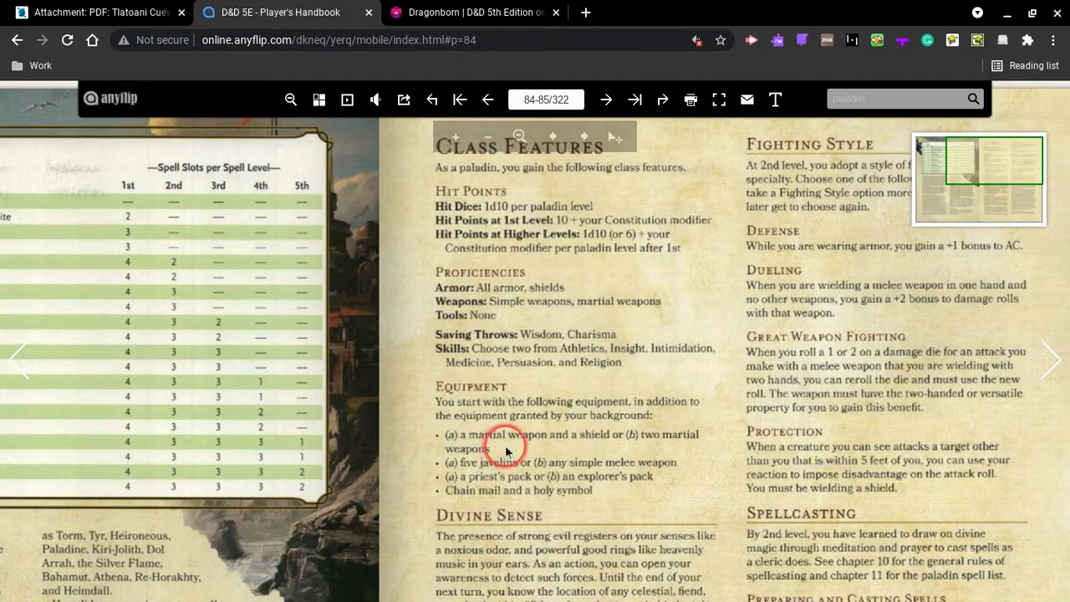
pyautogui.moveTo(576, 438)
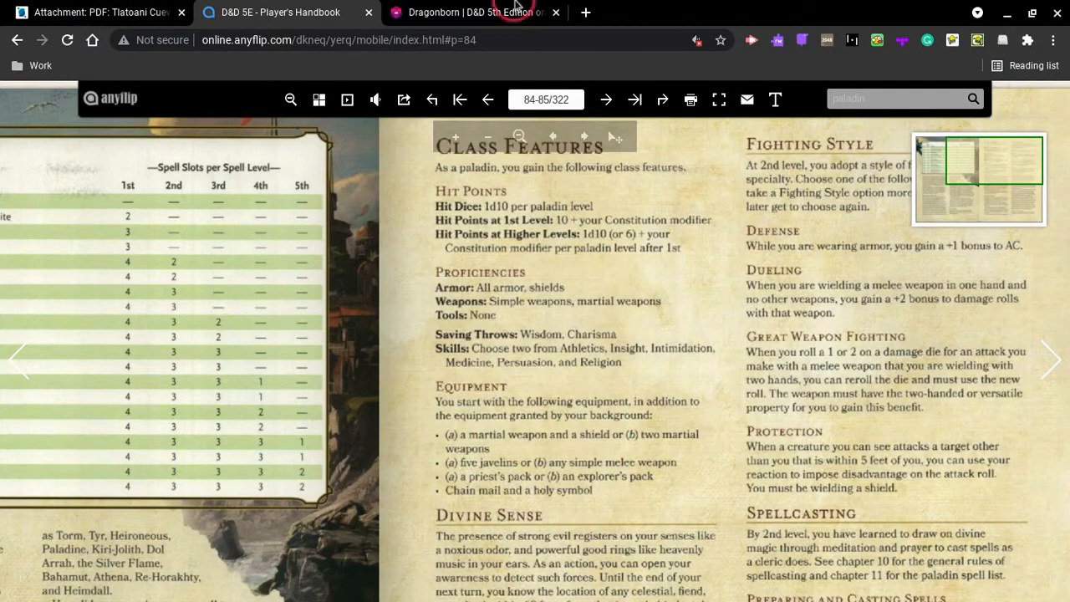
# Search the Roll20 compendium for 'martial weapons' and open the Melee Weapons list.
pyautogui.click(472, 12)
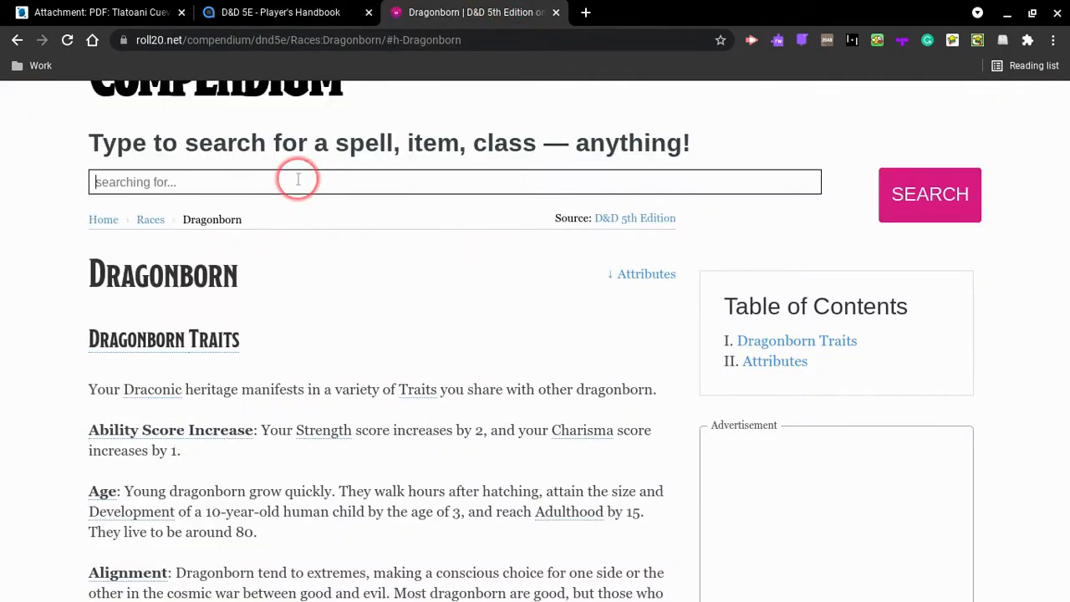
pyautogui.write('martial')
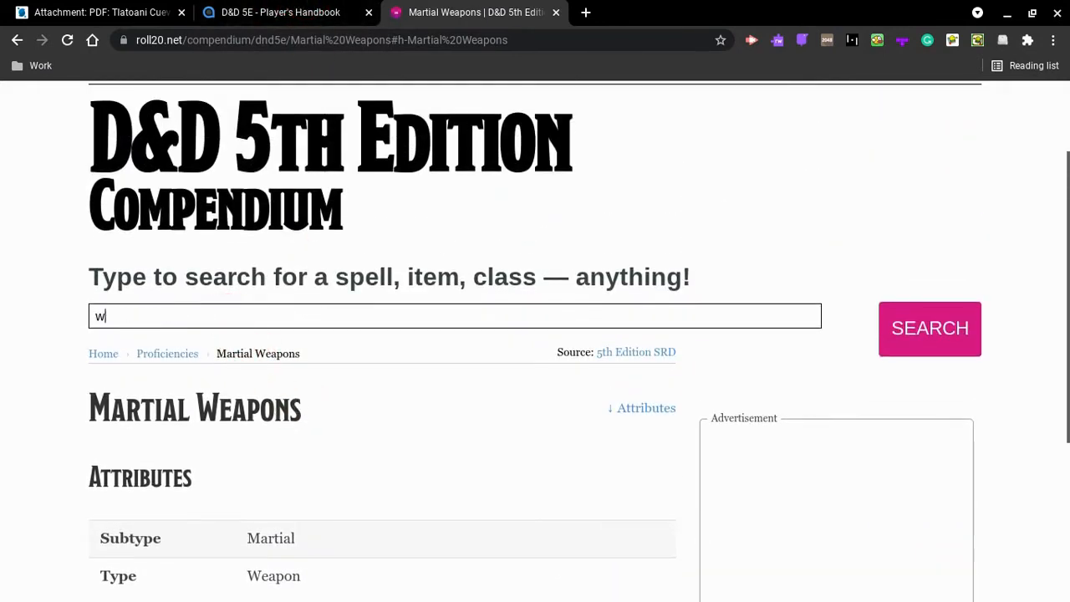
pyautogui.write('eapons')
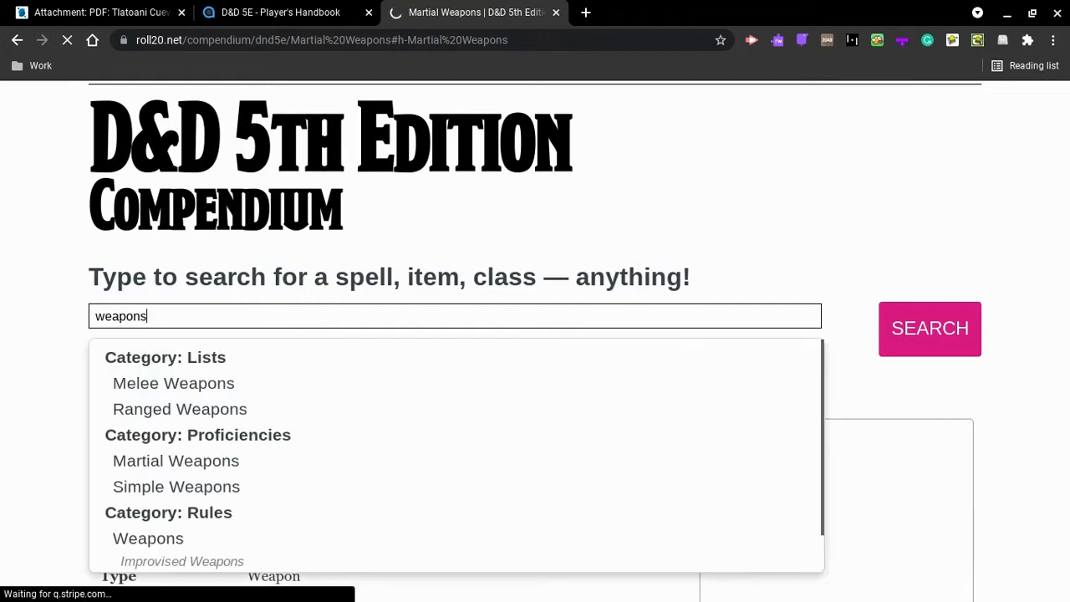
pyautogui.click(280, 12)
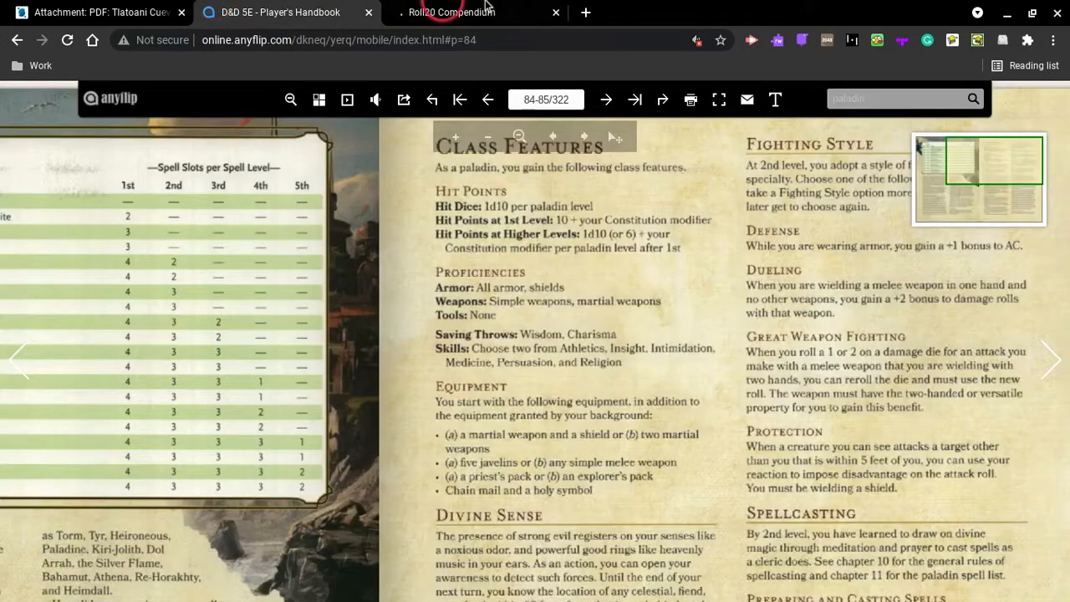
pyautogui.click(451, 12)
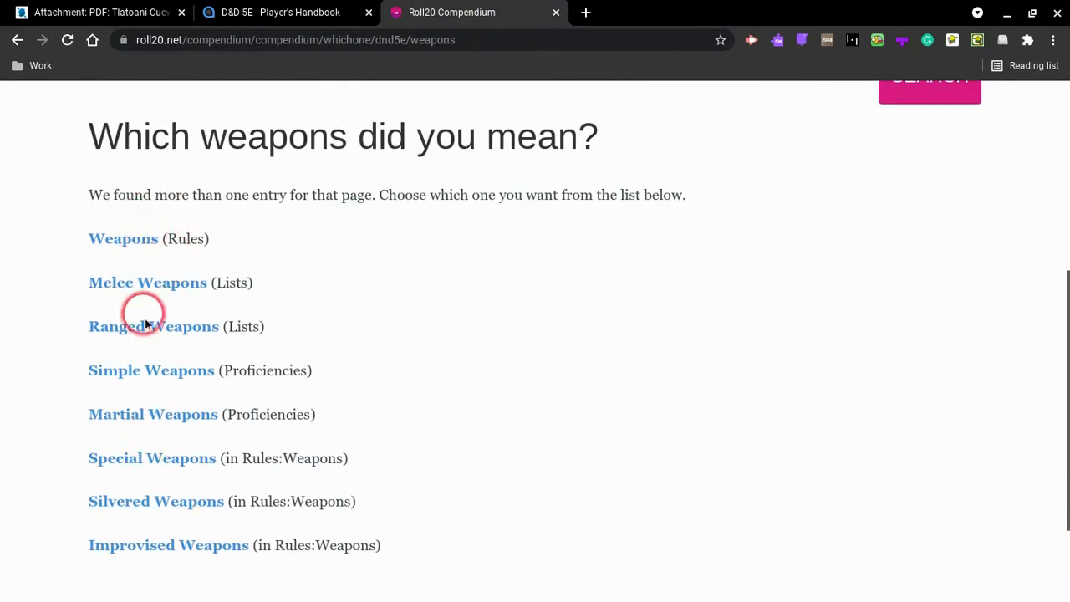
pyautogui.click(280, 11)
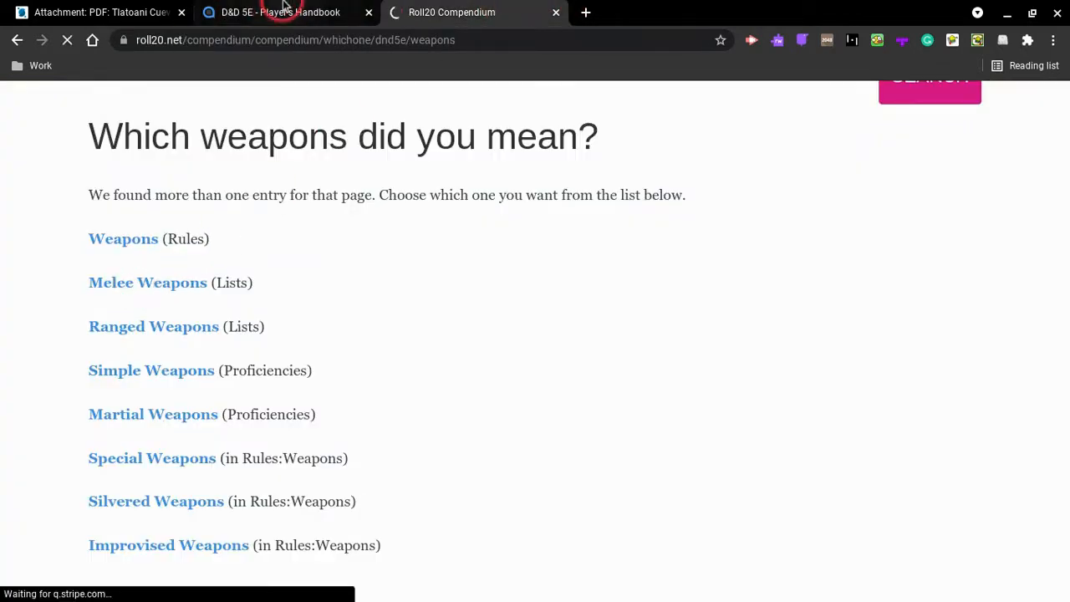
# Compare the melee weapons with the paladin starting equipment and search Google for 'martial weapon 5e'.
pyautogui.click(281, 12)
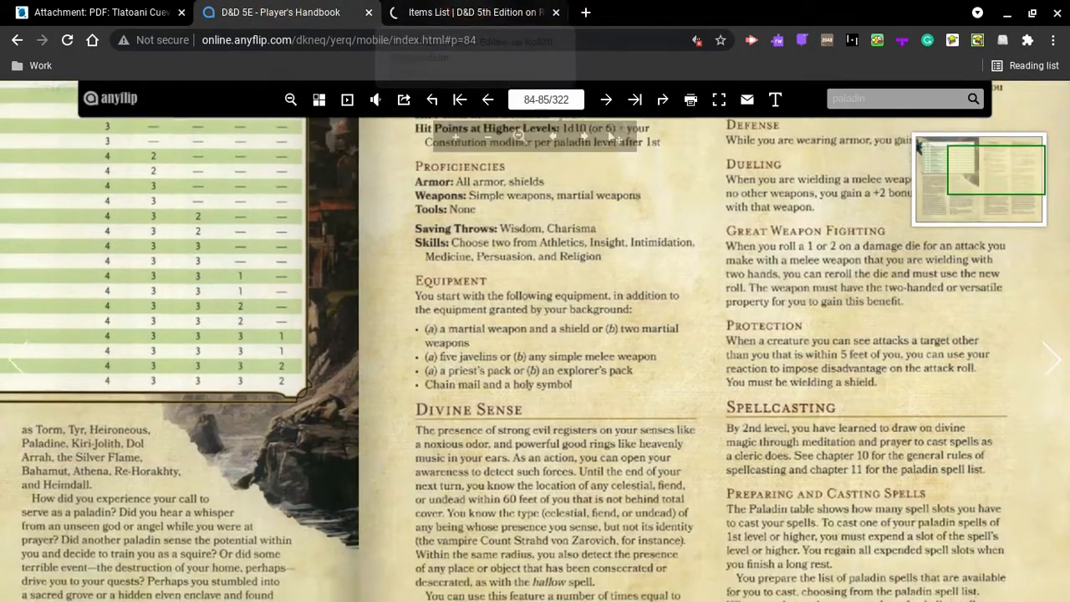
pyautogui.click(472, 12)
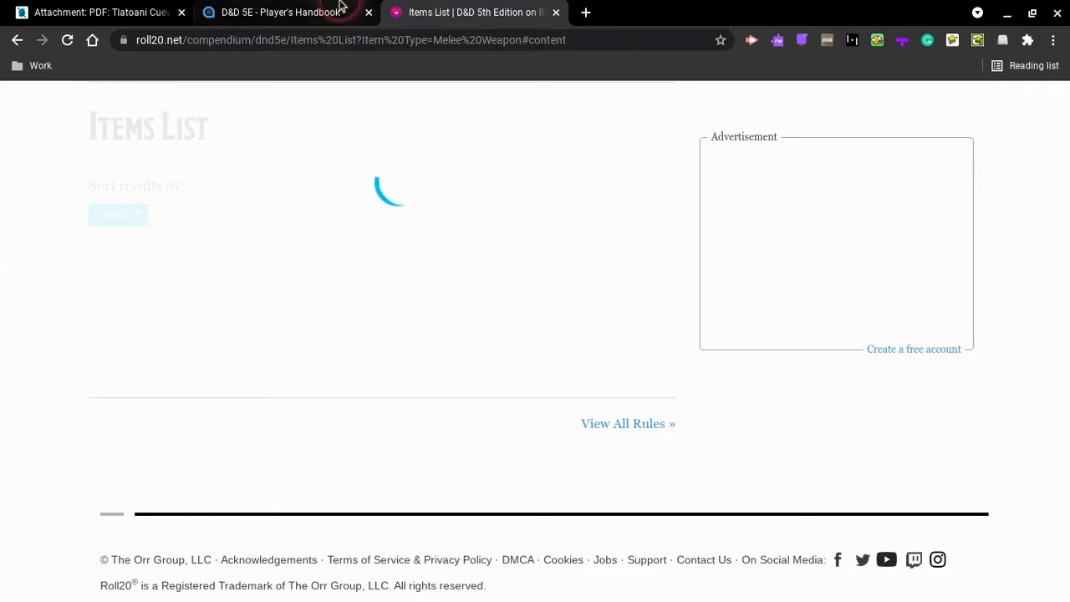
pyautogui.click(276, 12)
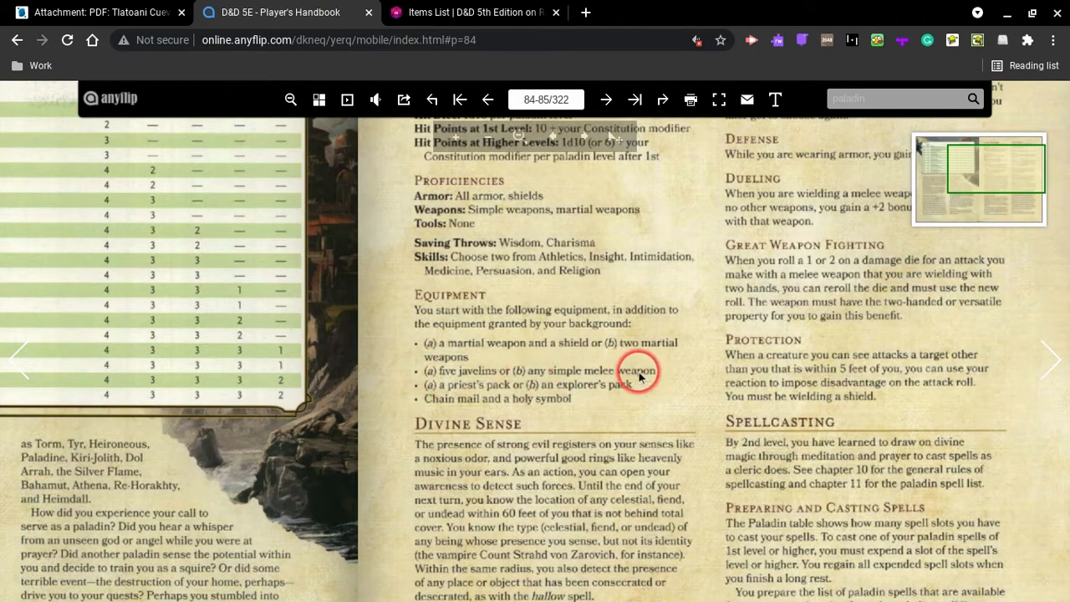
pyautogui.click(474, 11)
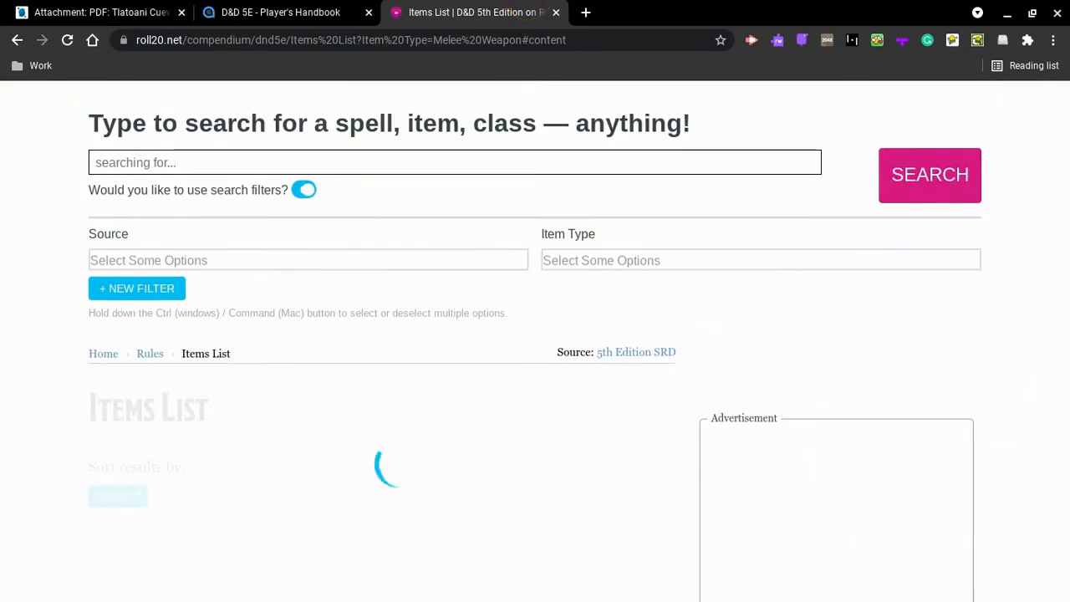
pyautogui.click(585, 12)
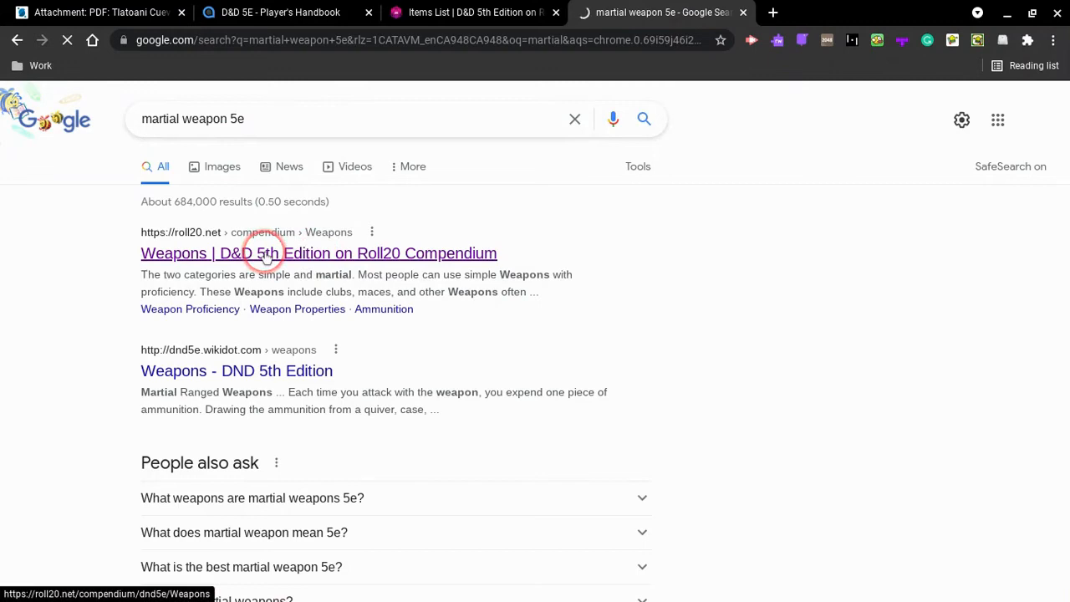
# Open the Roll20 Weapons page and scroll its table down through the martial weapons.
pyautogui.click(318, 253)
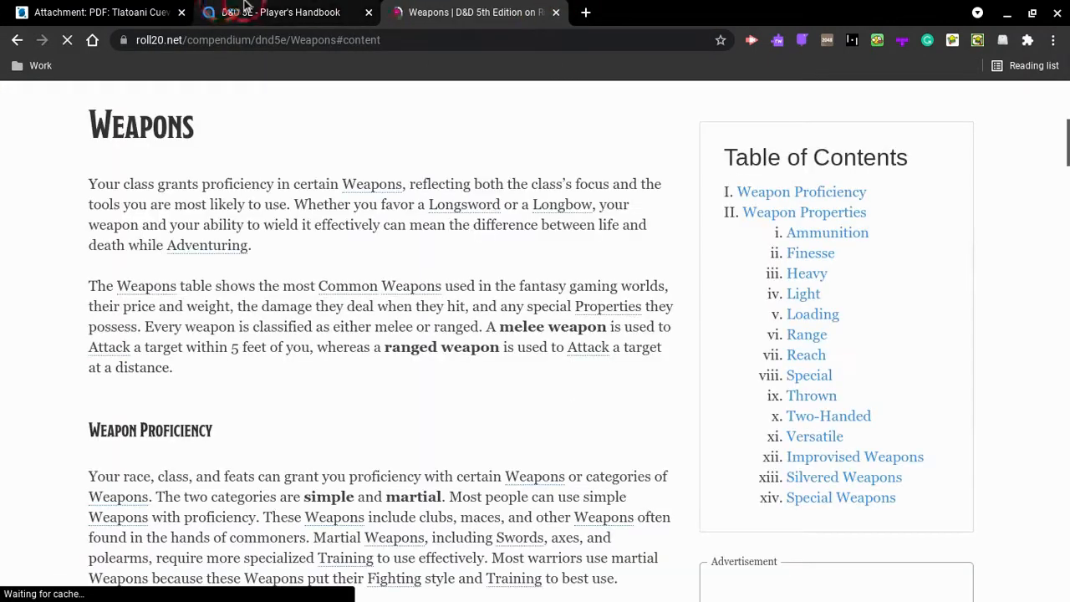
pyautogui.scroll(-3)
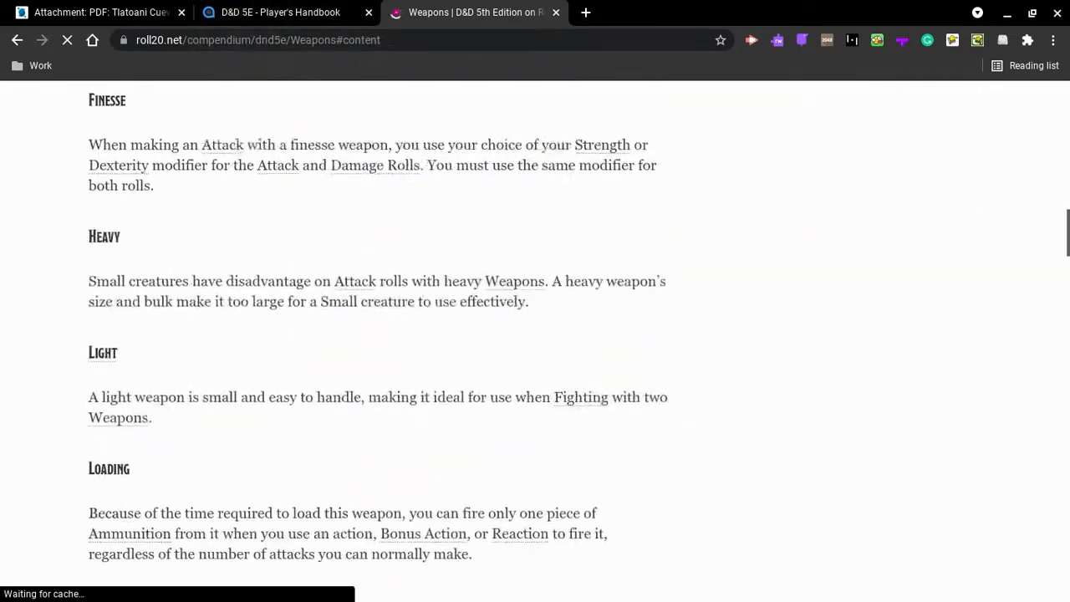
pyautogui.scroll(-3)
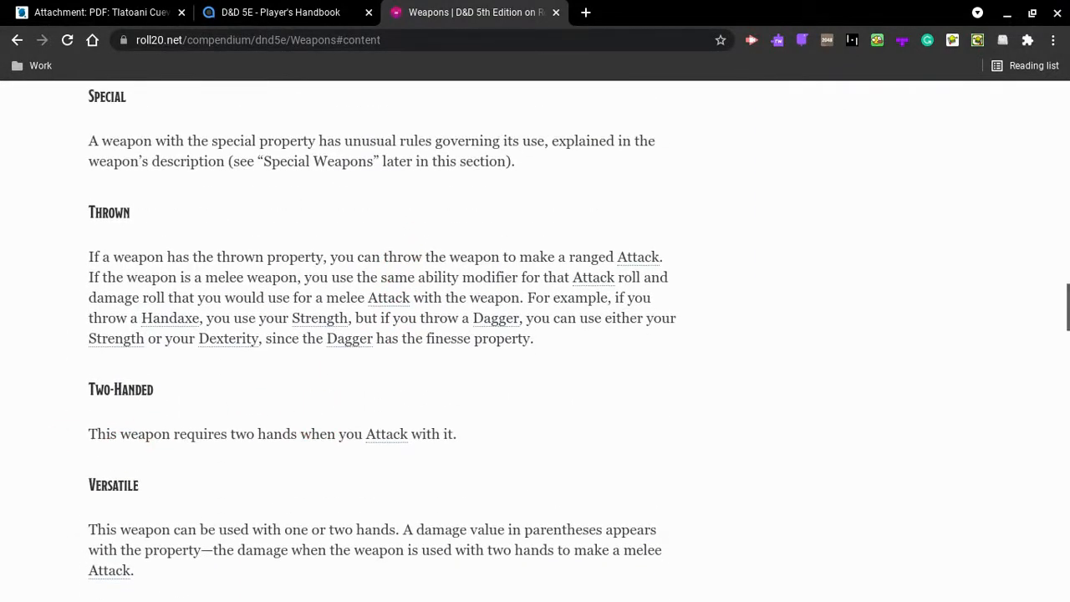
pyautogui.scroll(-3)
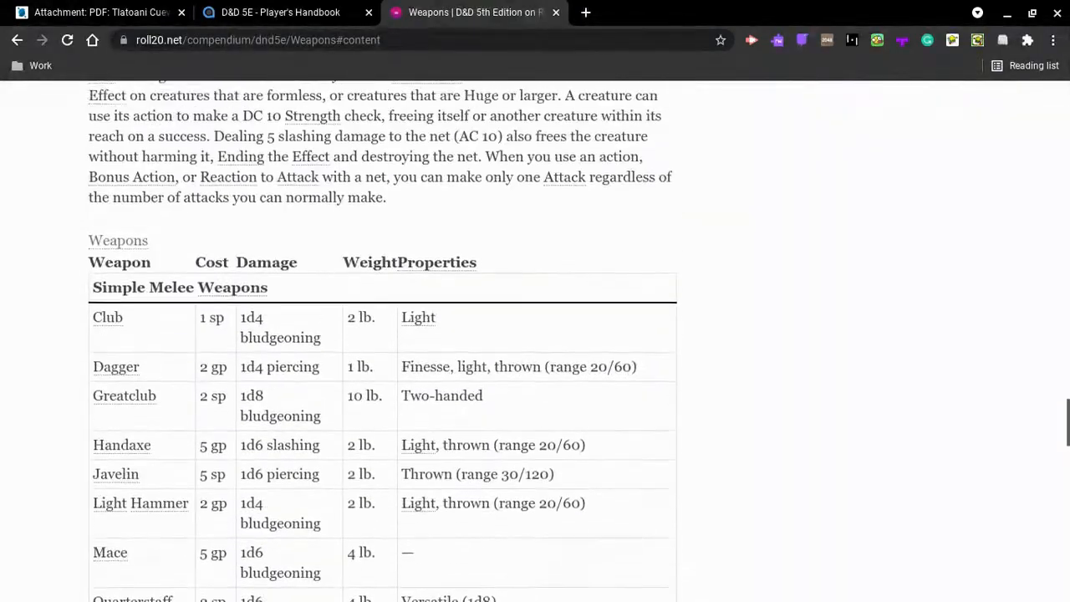
pyautogui.scroll(-3)
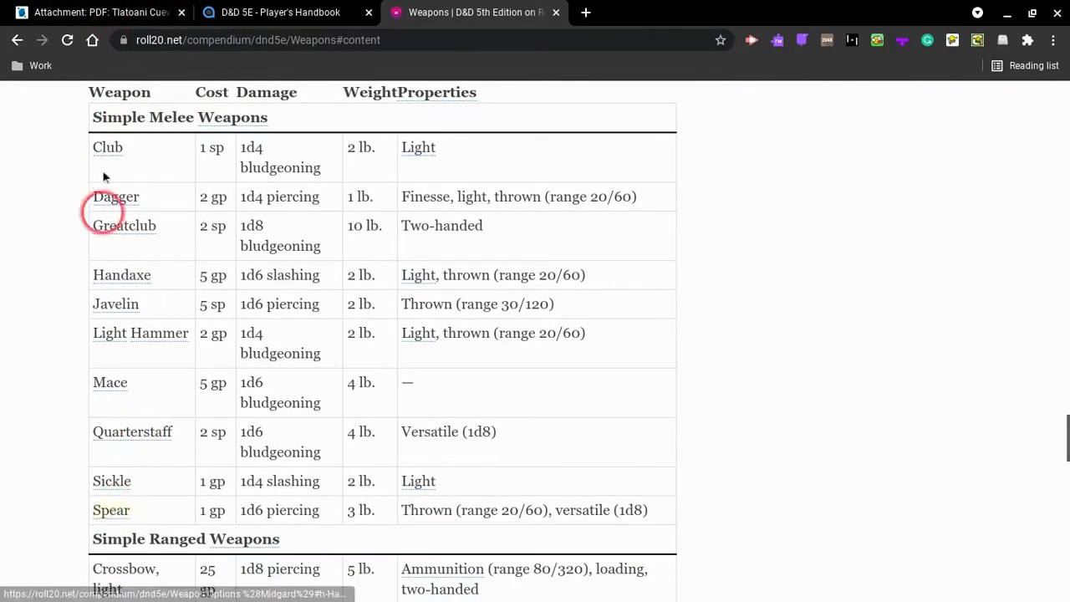
pyautogui.scroll(-3)
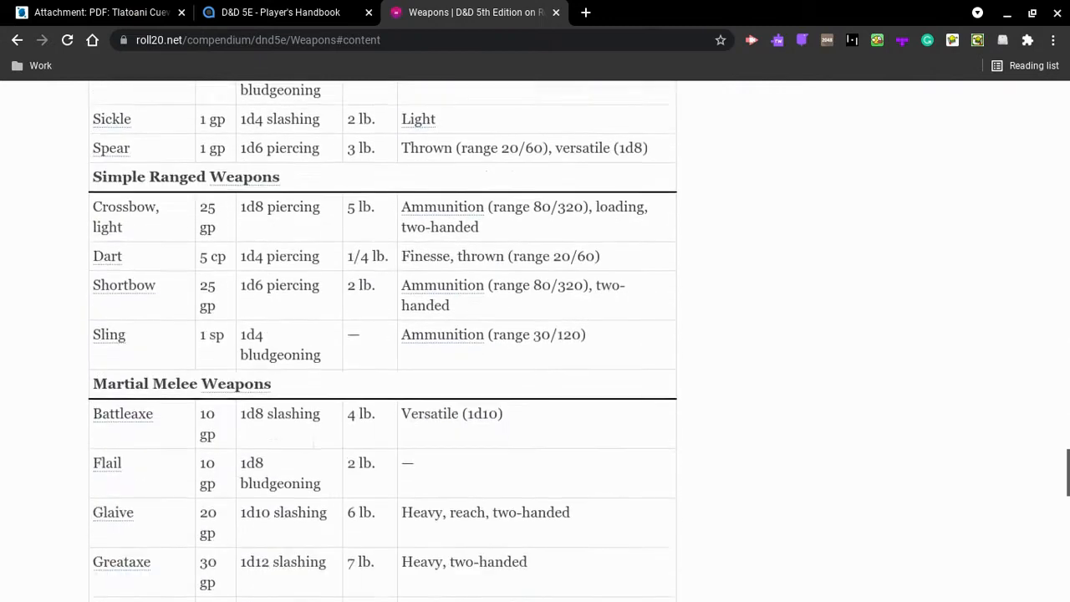
pyautogui.scroll(-3)
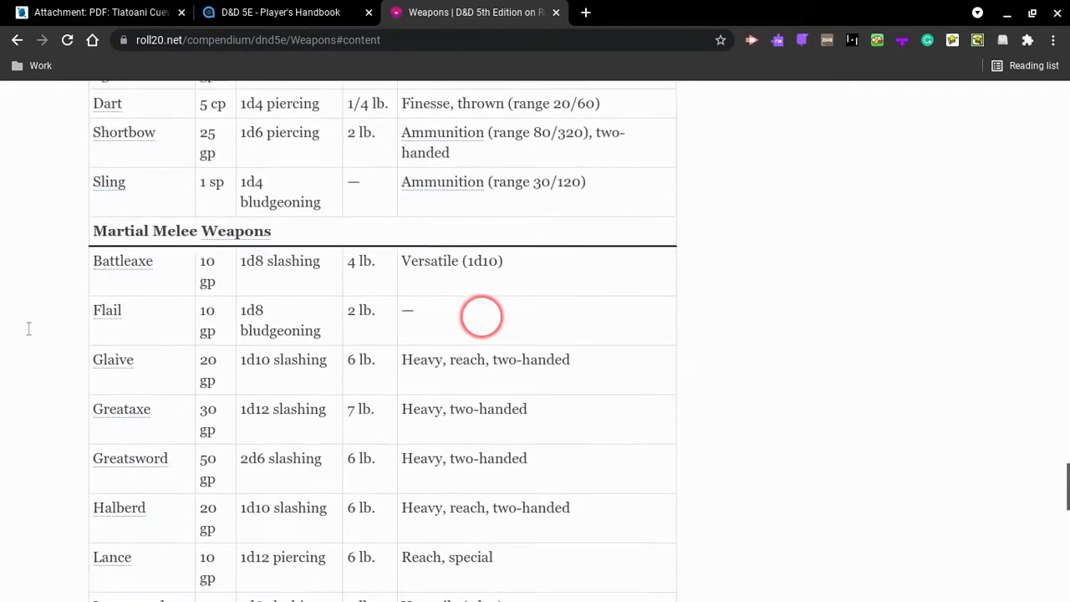
pyautogui.scroll(-3)
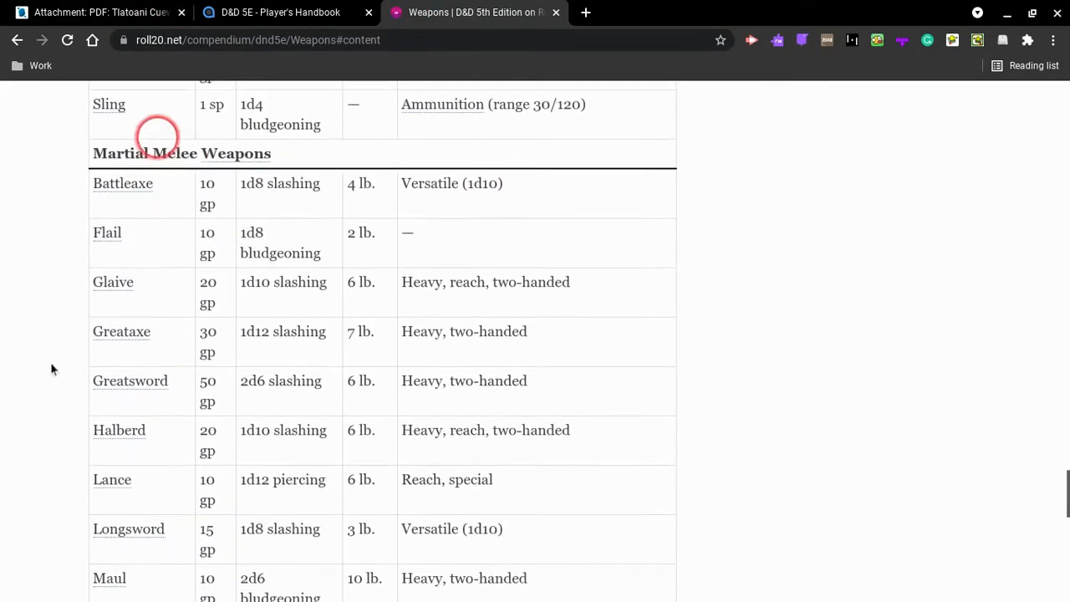
pyautogui.scroll(-3)
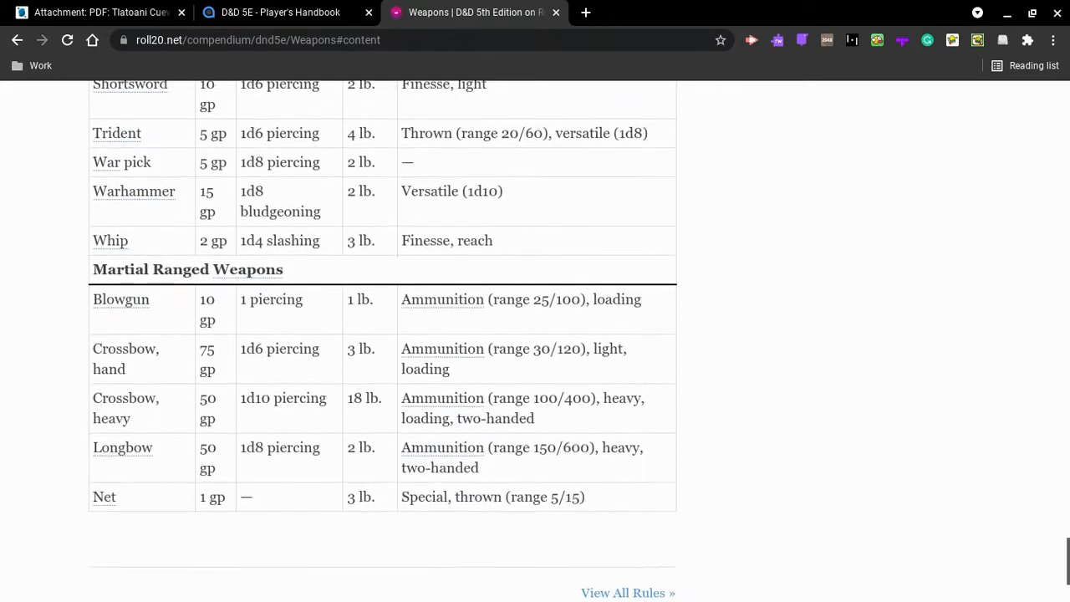
pyautogui.scroll(-3)
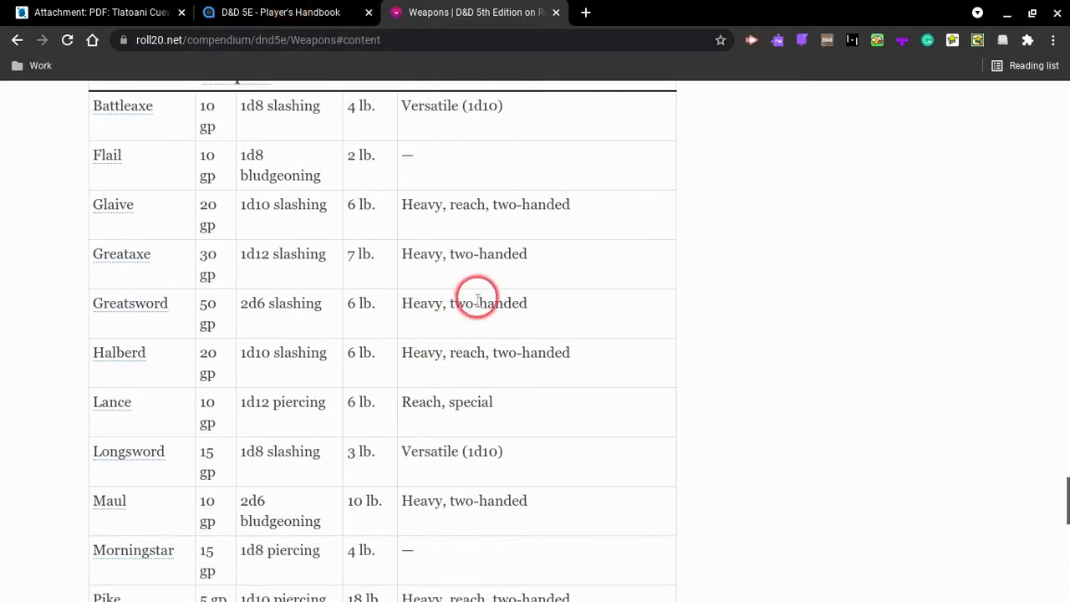
# Cross-check the weapons against the handbook's paladin pages, close the Weapons page, and return to the sheet.
pyautogui.click(280, 12)
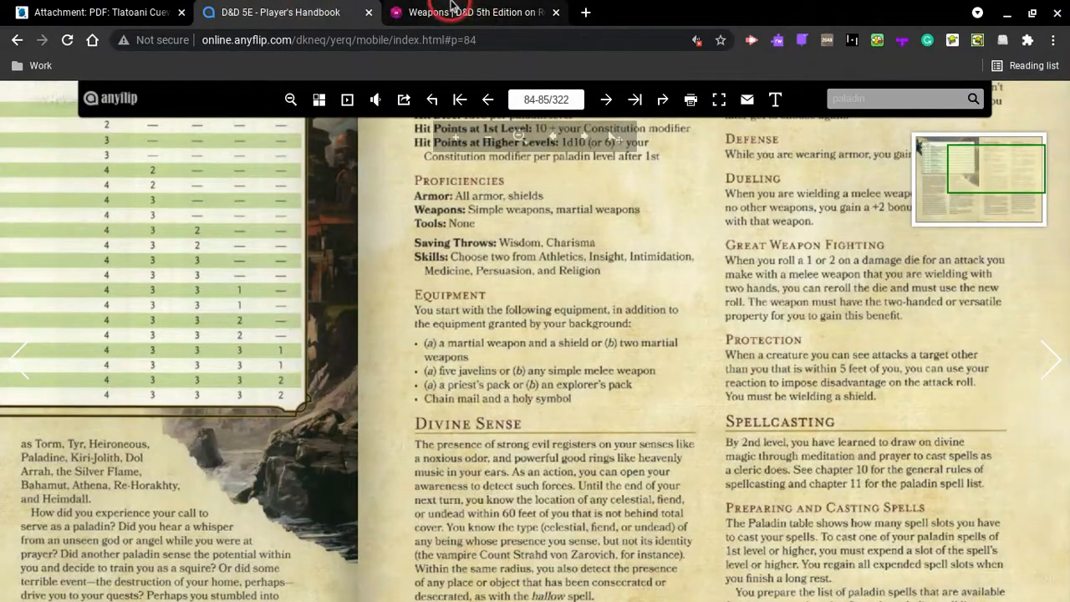
pyautogui.click(473, 12)
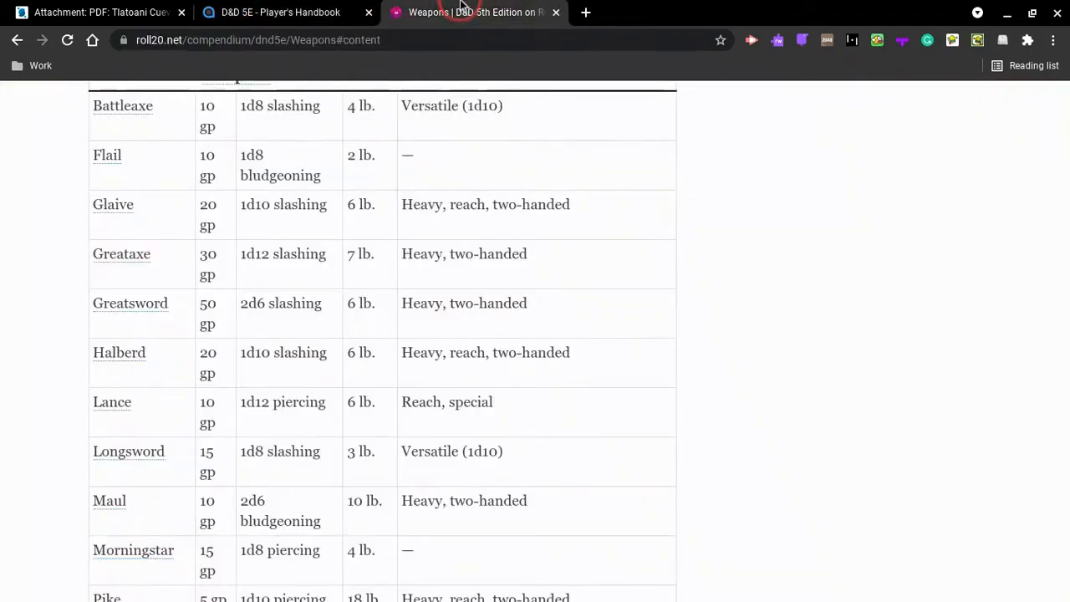
pyautogui.click(280, 12)
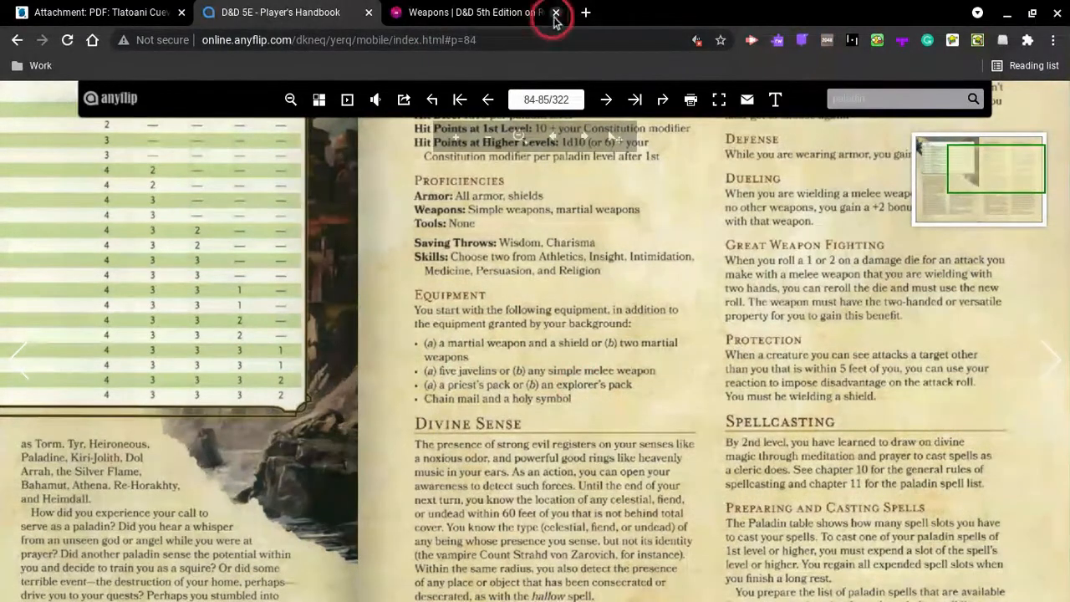
pyautogui.click(554, 13)
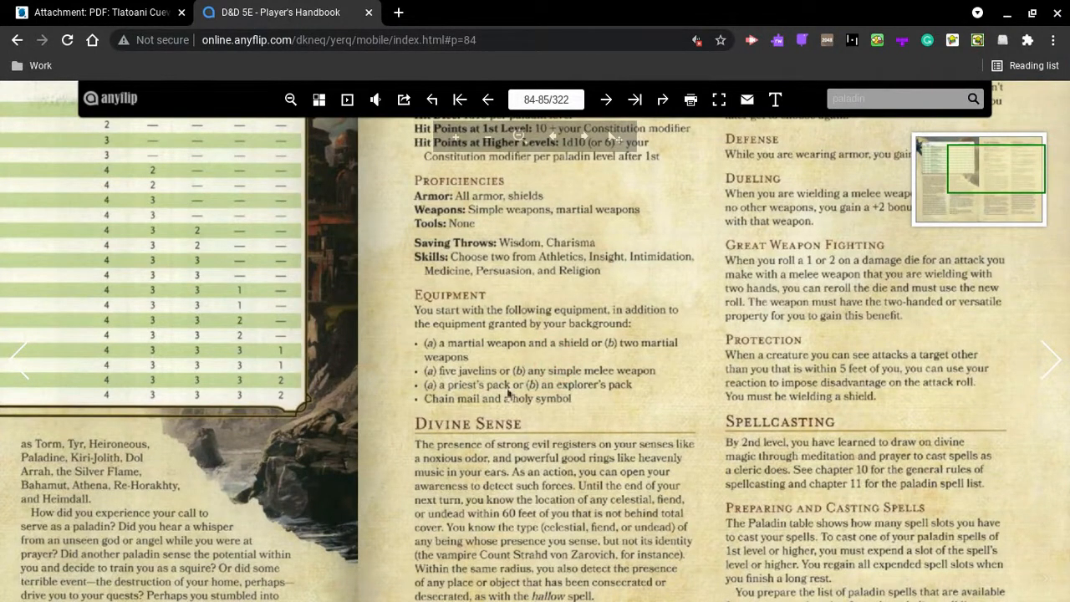
pyautogui.click(468, 393)
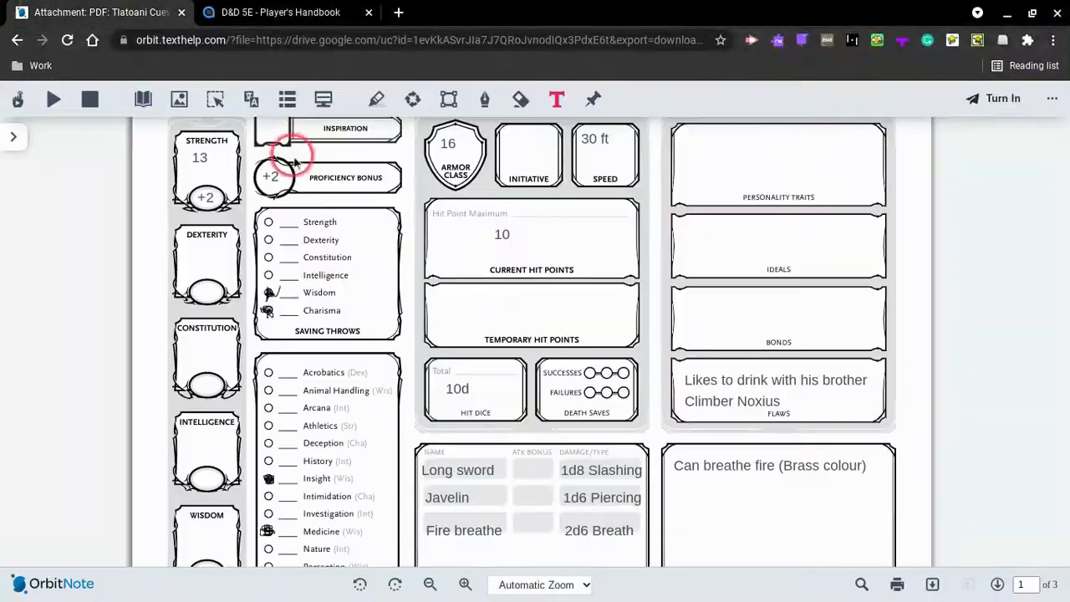
pyautogui.click(280, 12)
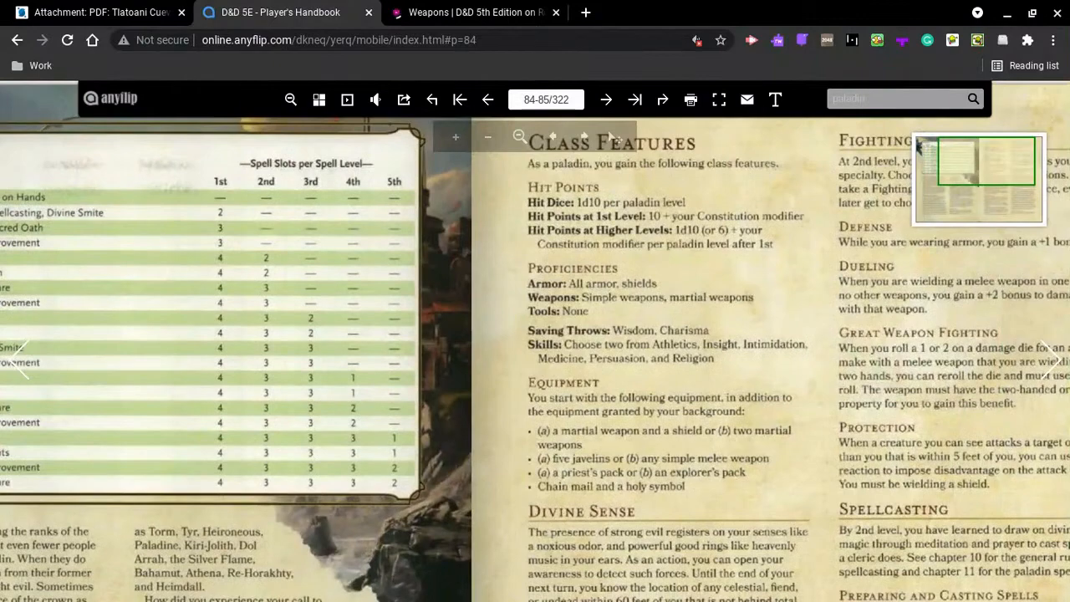
pyautogui.click(474, 12)
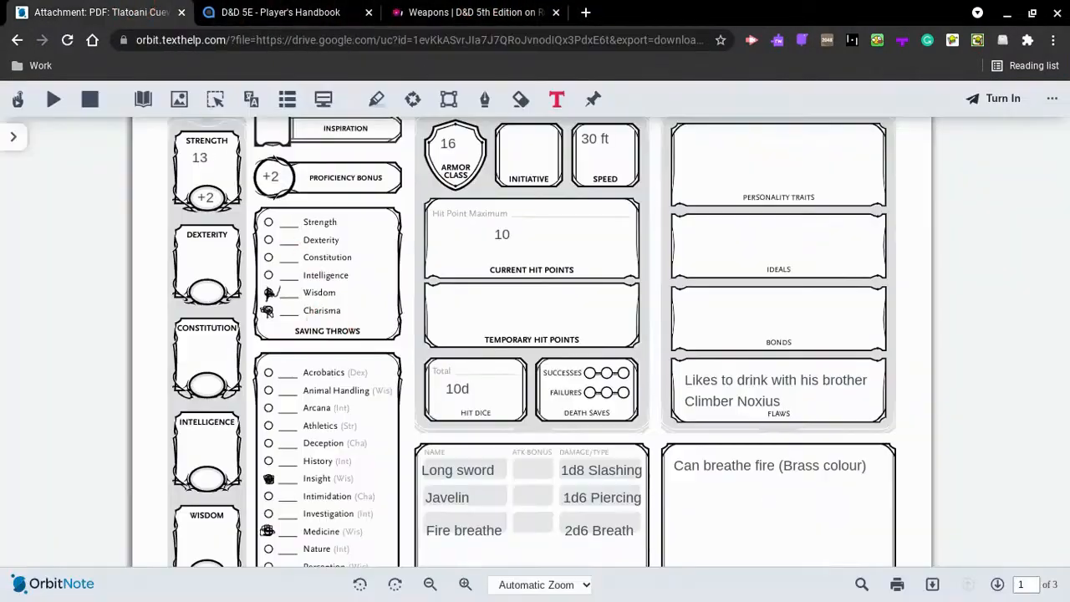
pyautogui.scroll(-3)
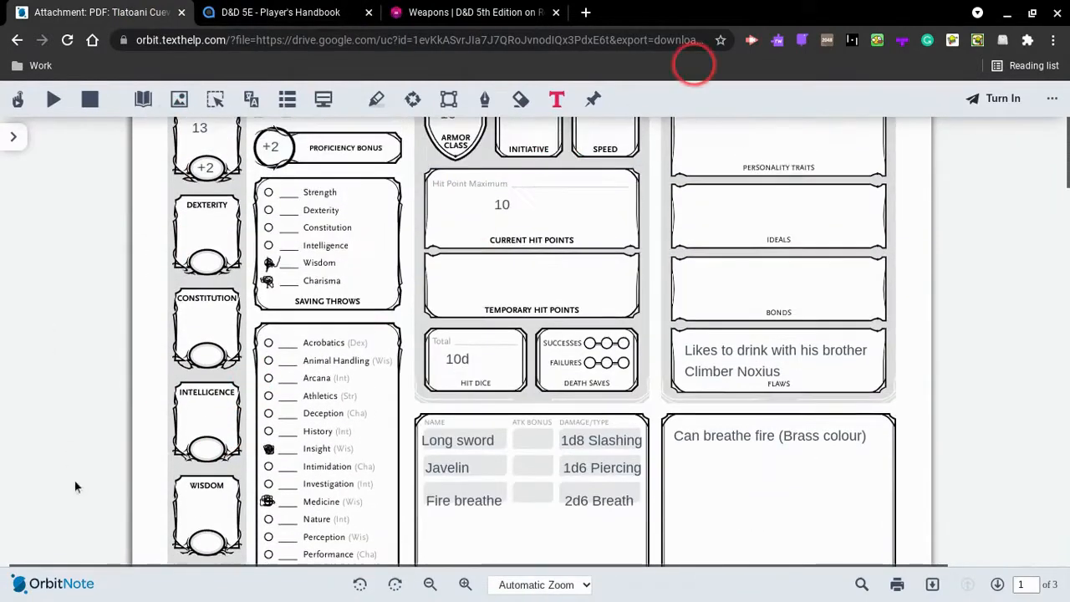
pyautogui.scroll(-3)
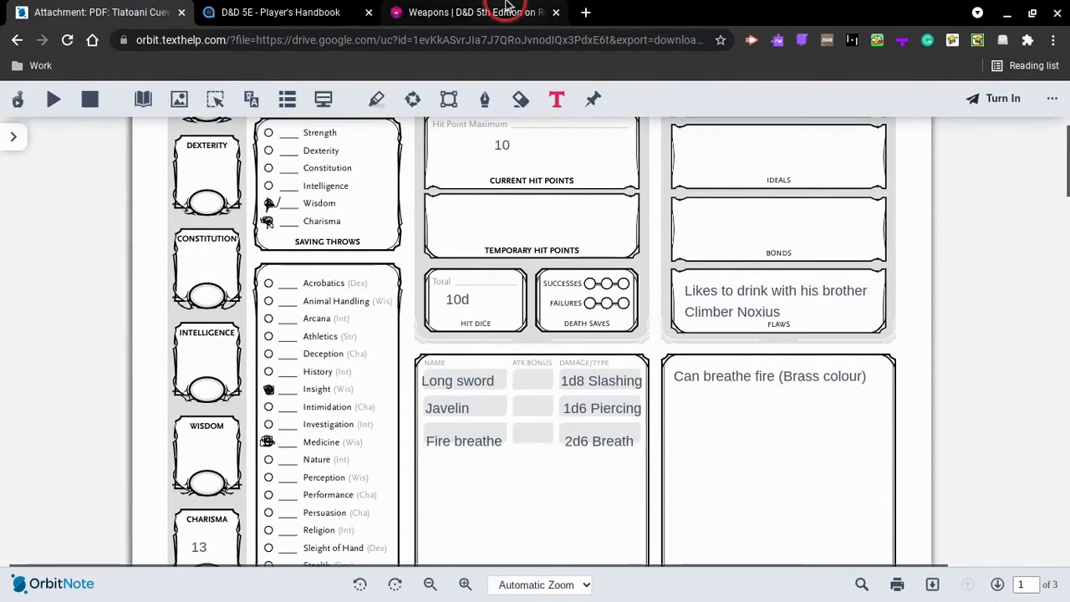
pyautogui.moveTo(477, 12)
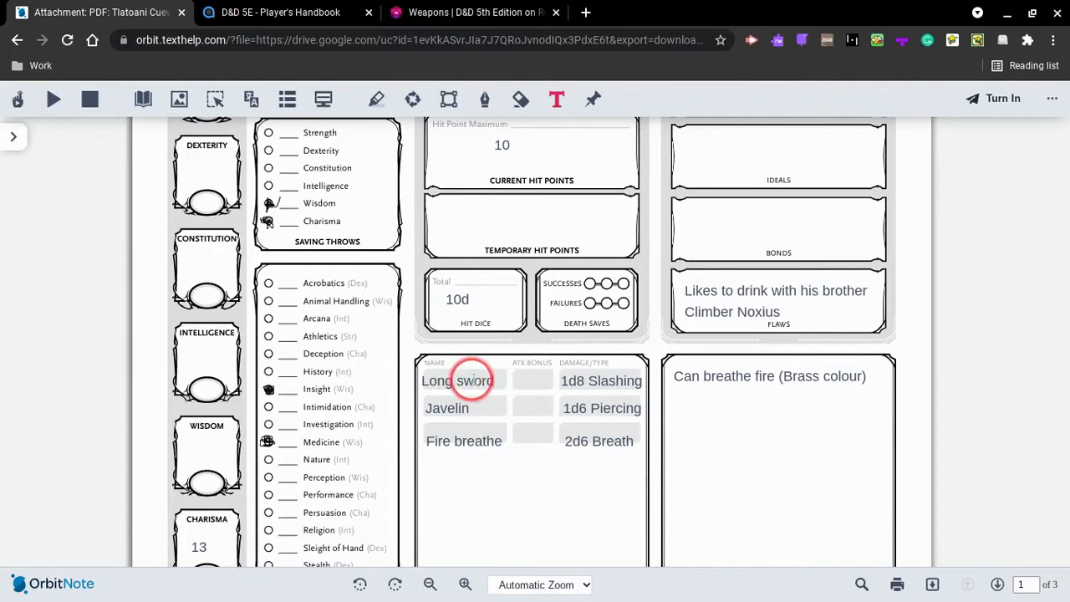
pyautogui.scroll(-3)
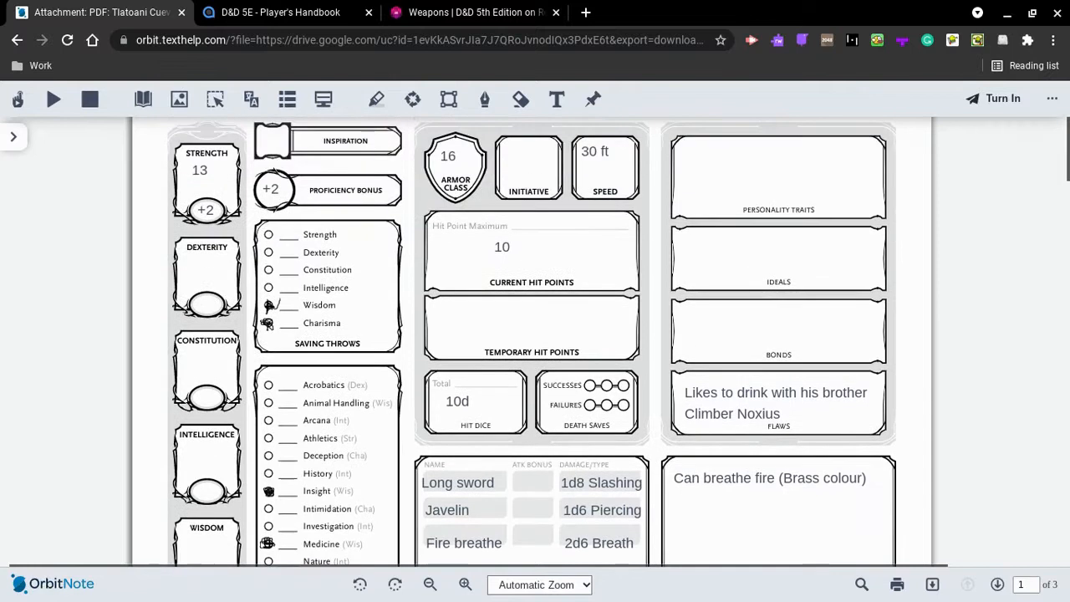
# Scroll the character sheet to the name, race and personality fields.
pyautogui.scroll(-3)
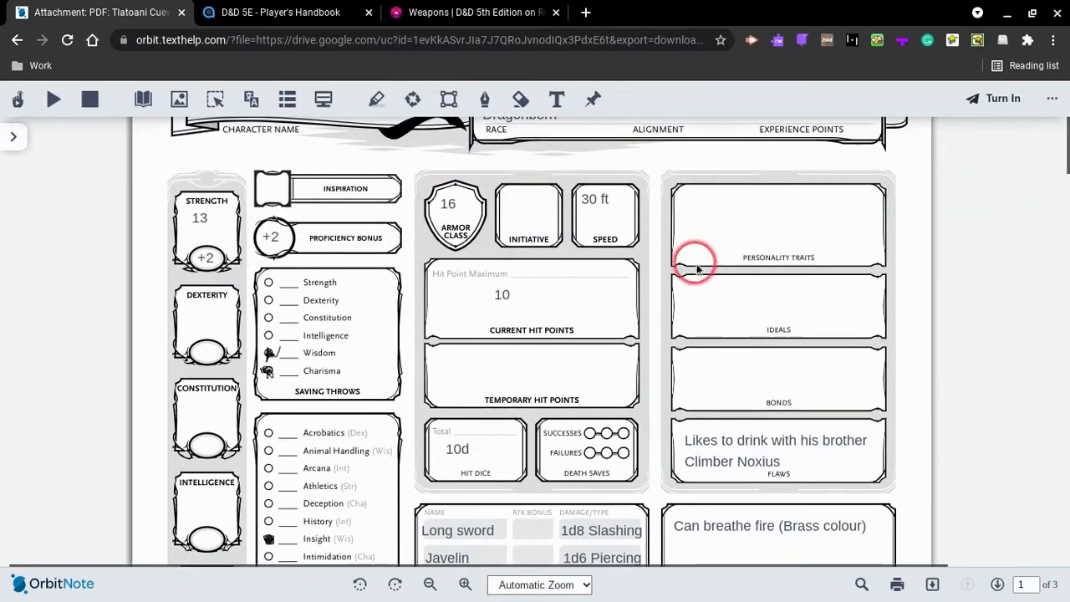
pyautogui.moveTo(773, 291)
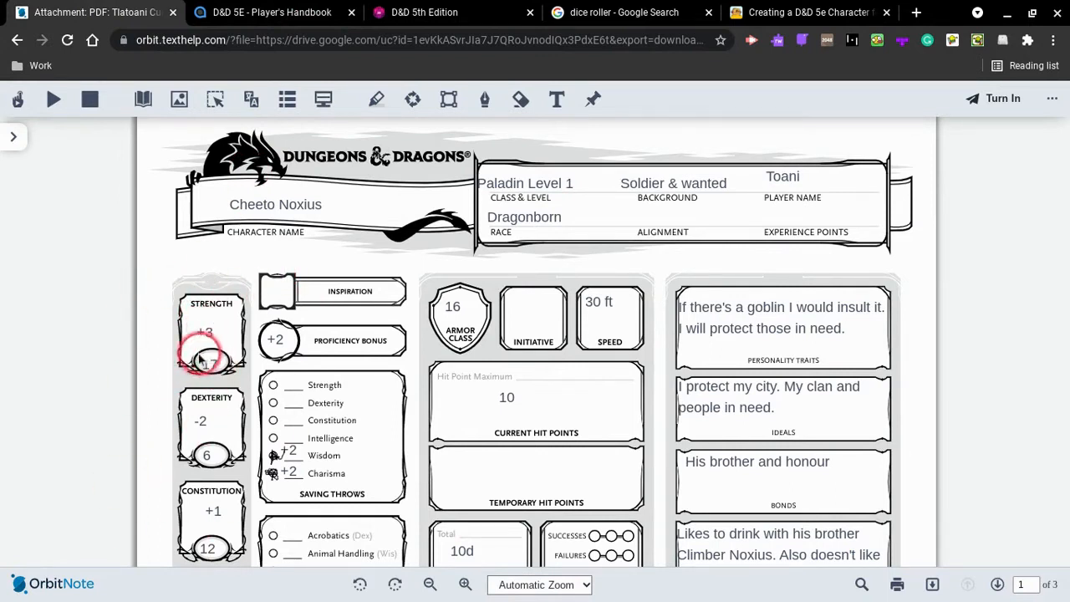
# Enter 17 on the character sheet, then bring up the Instructables beginner character guide.
pyautogui.write('17')
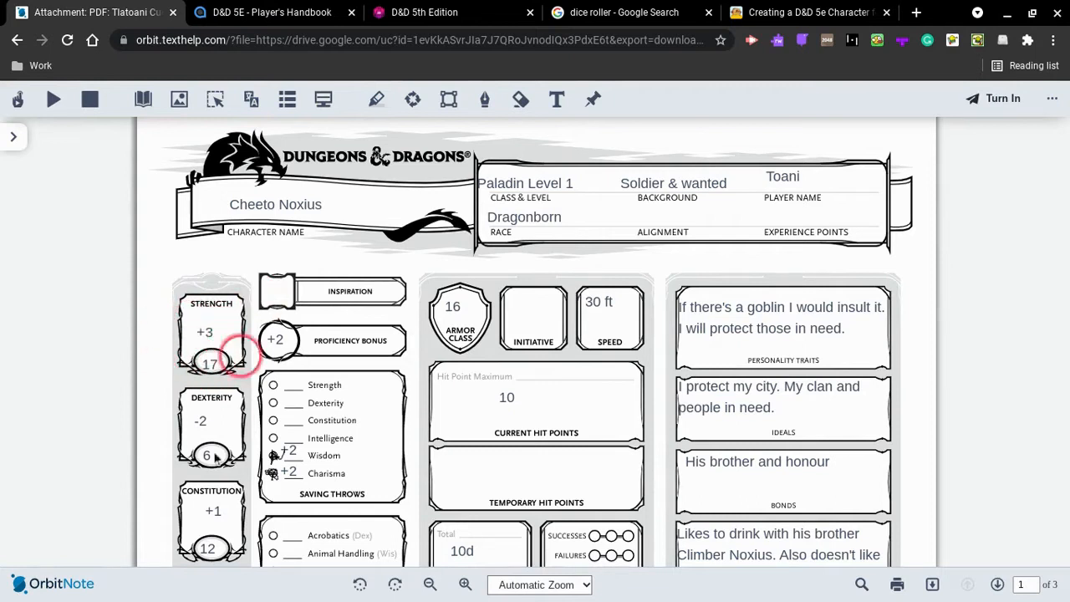
pyautogui.scroll(-3)
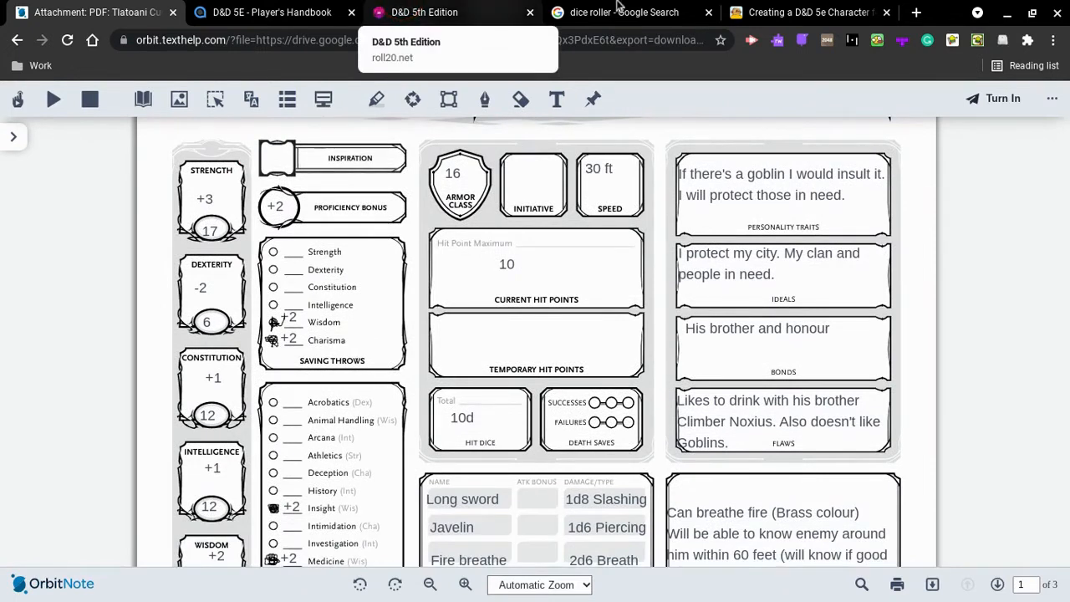
pyautogui.click(807, 12)
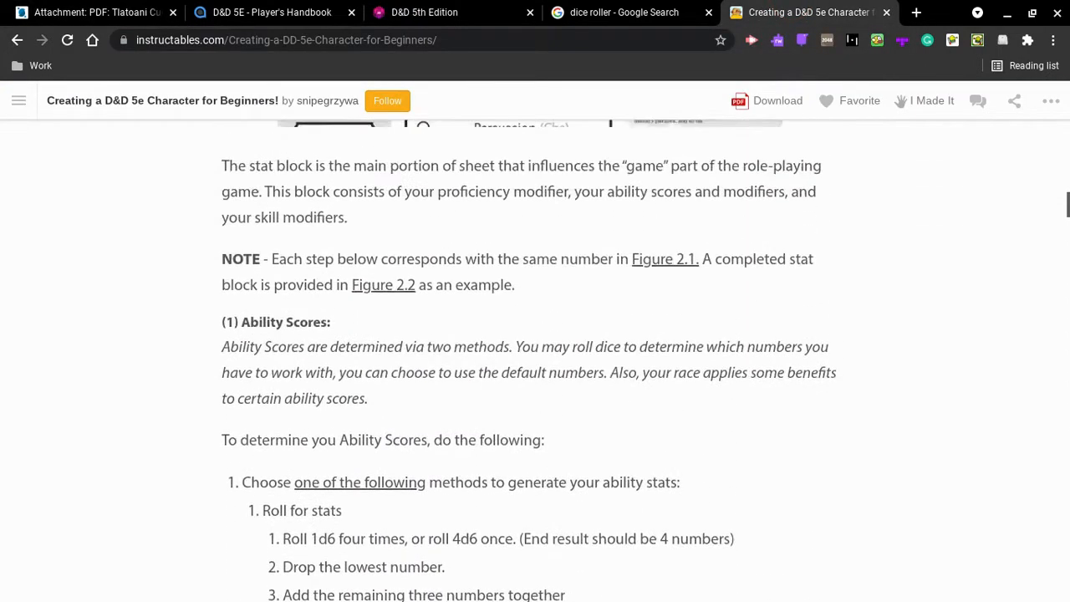
# Scroll the Instructables guide to the roll-for-stats steps and switch to the dice roller results.
pyautogui.scroll(-3)
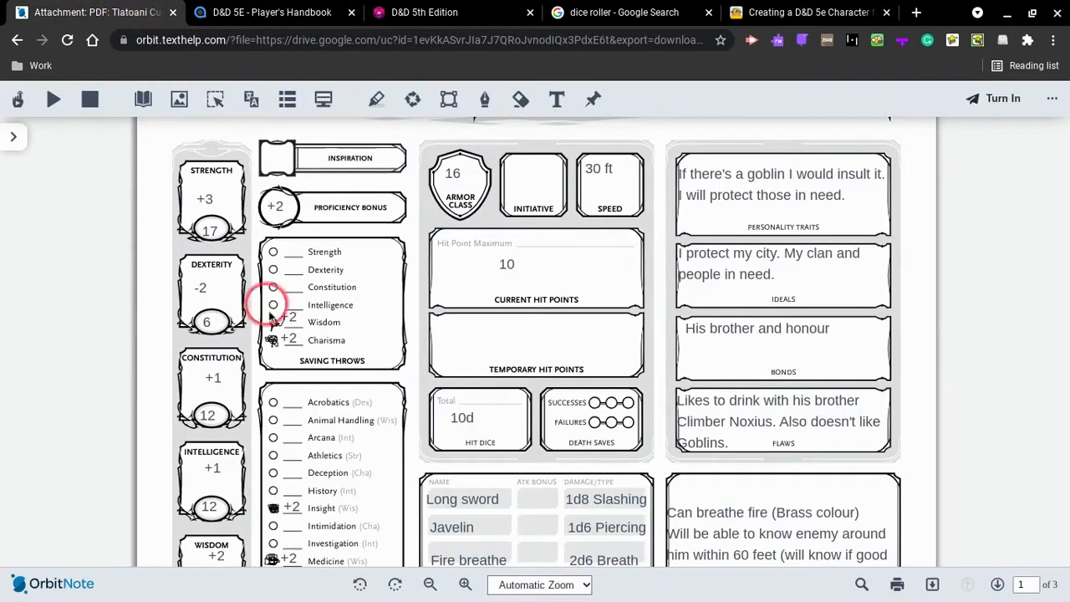
pyautogui.scroll(-3)
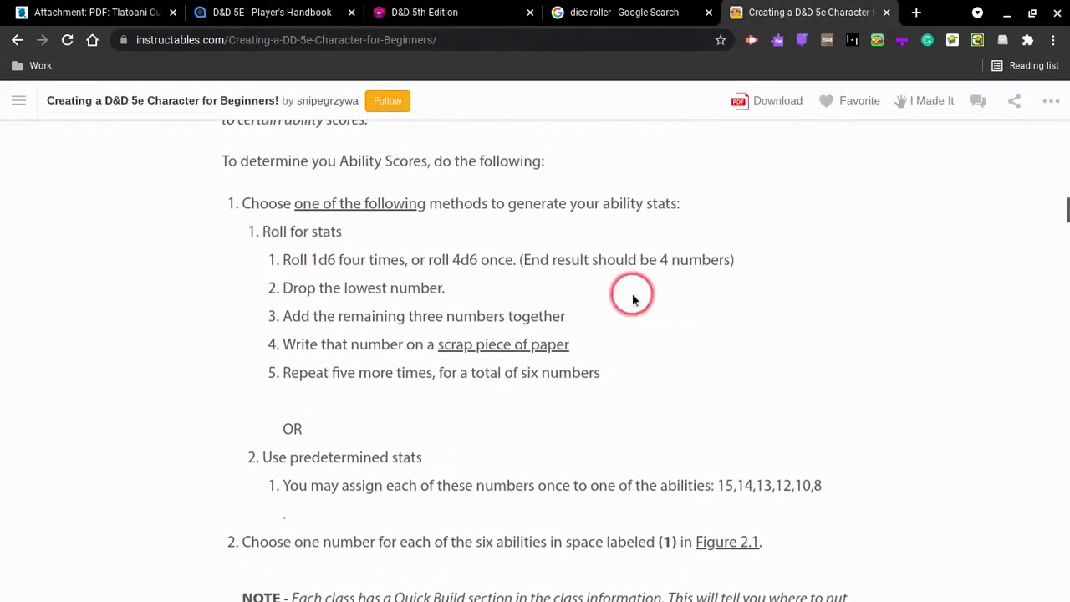
pyautogui.scroll(-3)
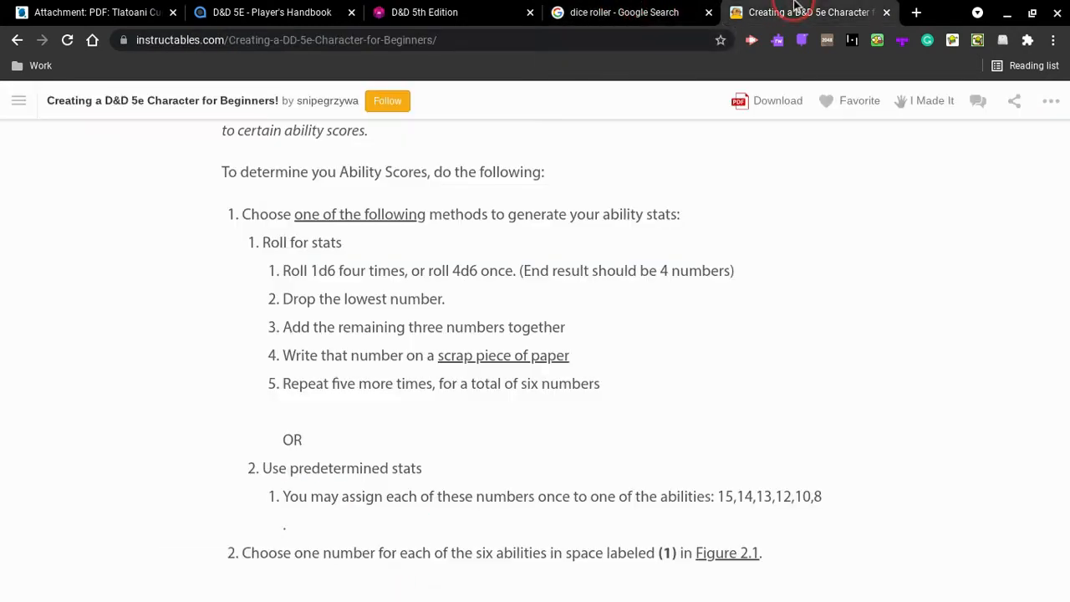
pyautogui.moveTo(622, 12)
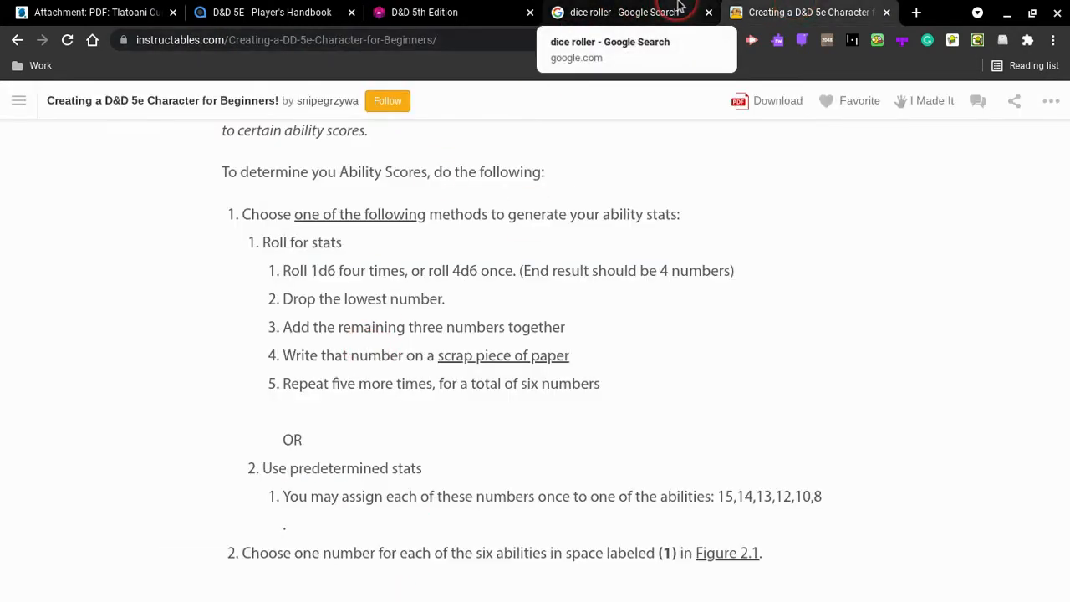
pyautogui.click(807, 12)
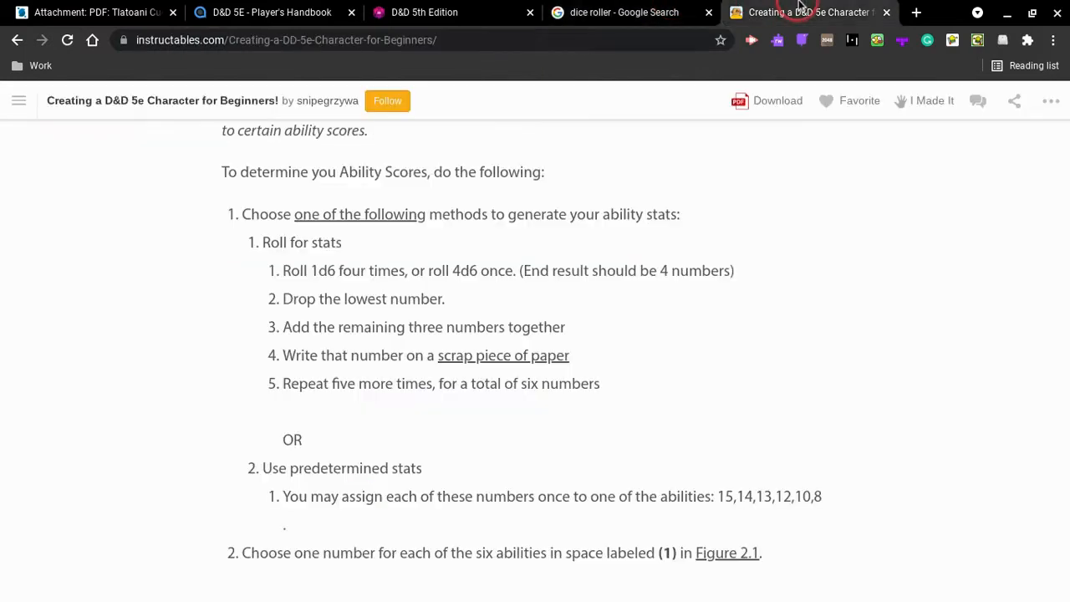
pyautogui.click(623, 12)
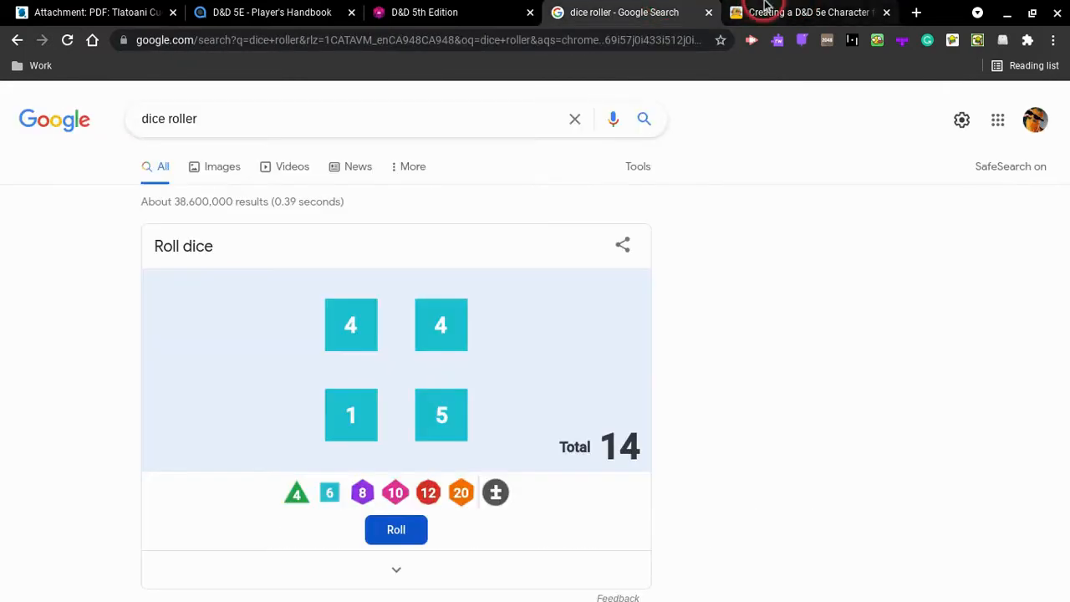
# Recheck the rolling steps, then reroll four d6 on Google's dice roller for a total of 15.
pyautogui.click(807, 11)
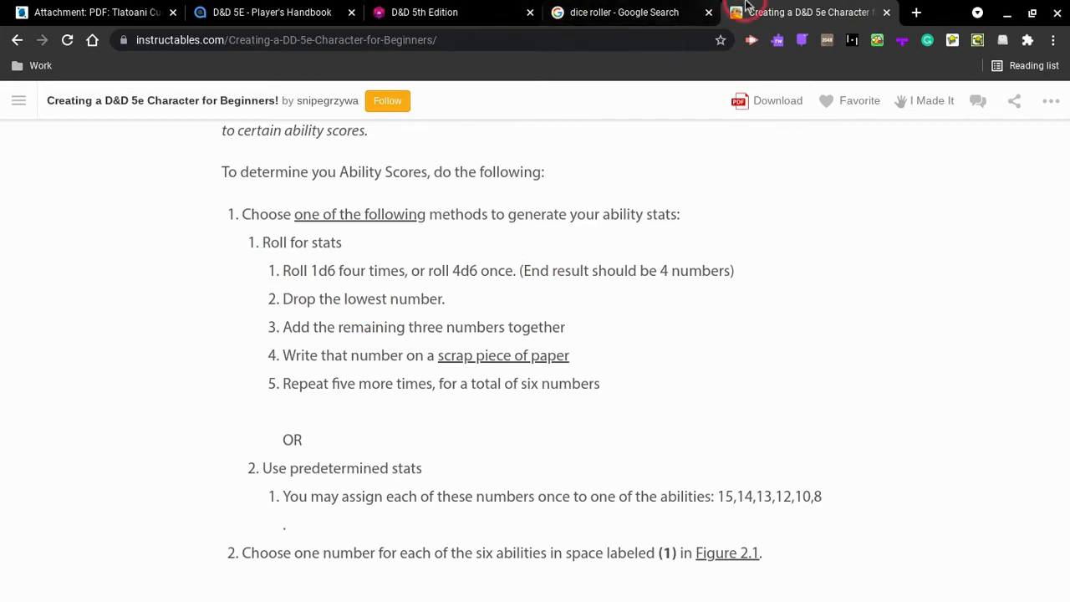
pyautogui.click(623, 11)
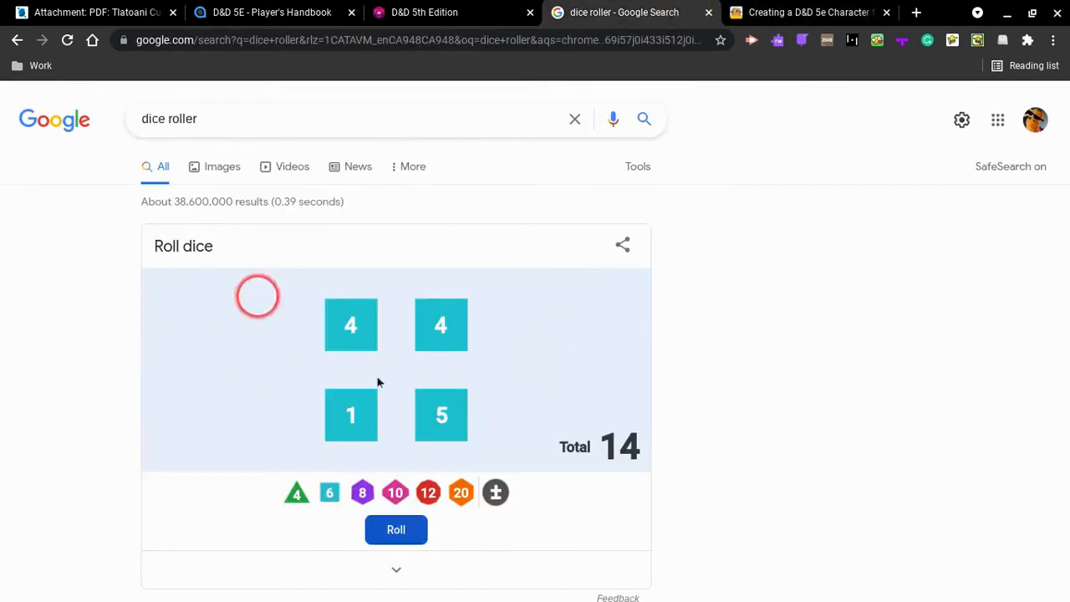
pyautogui.click(395, 529)
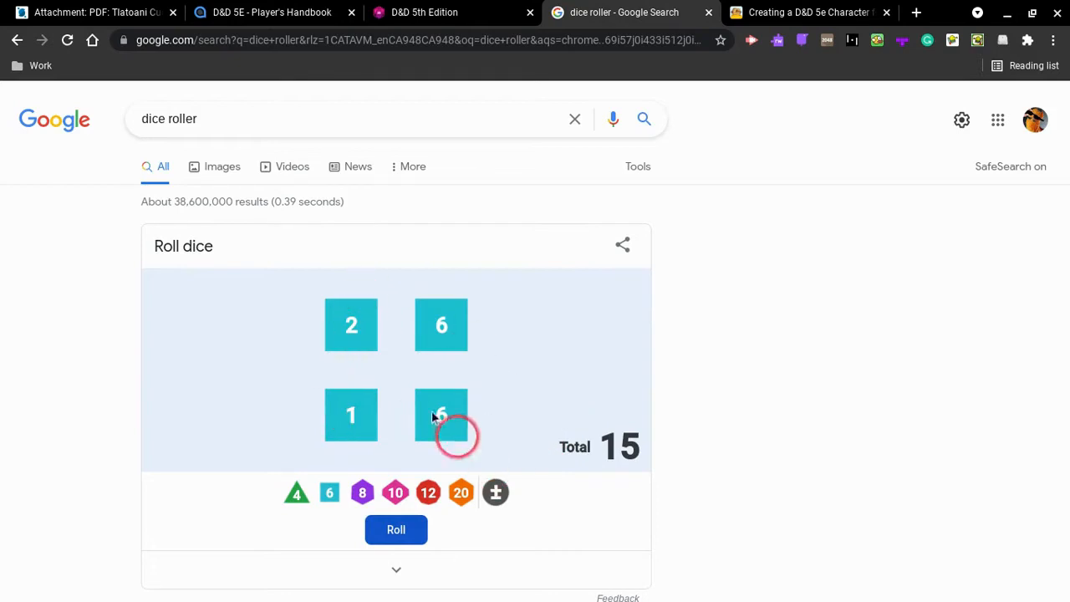
pyautogui.moveTo(573, 443)
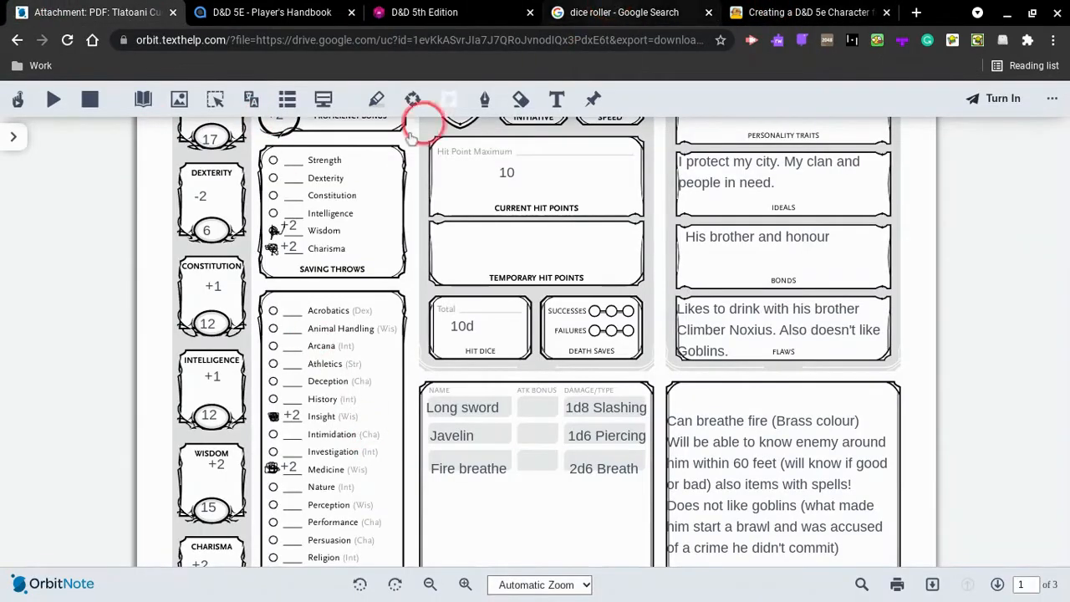
# Scroll the Cheeto Noxius sheet from ability scores and saving throws down to skills, attacks and equipment.
pyautogui.scroll(-3)
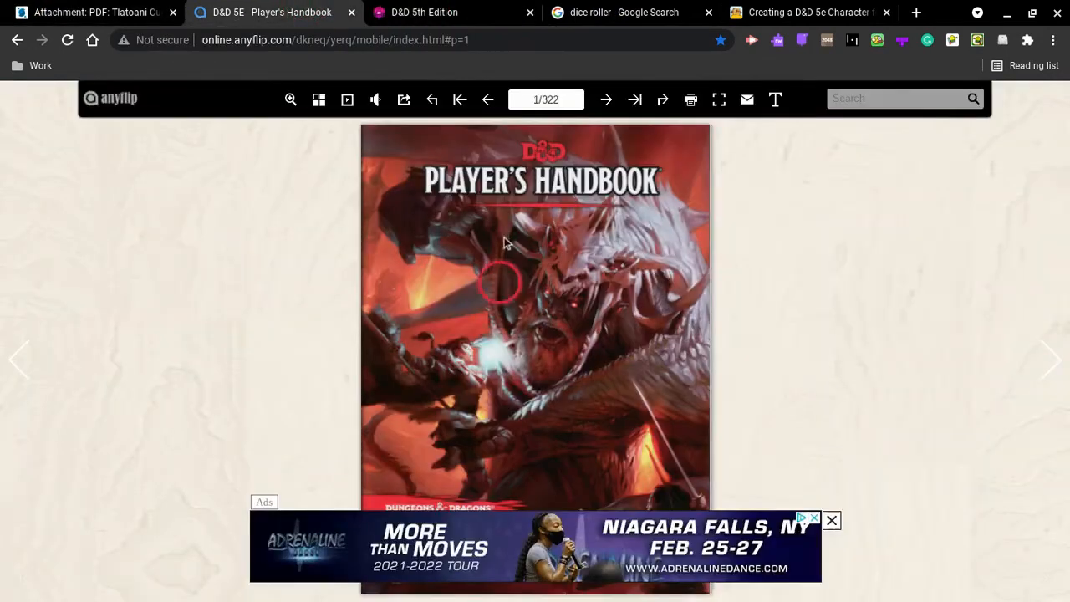
pyautogui.click(623, 11)
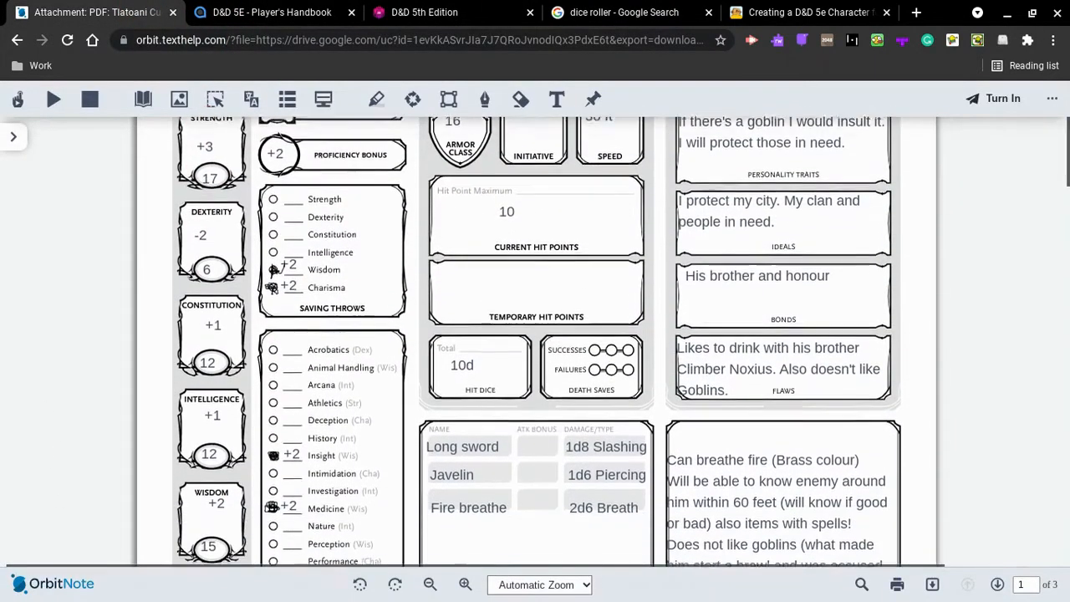
pyautogui.scroll(-3)
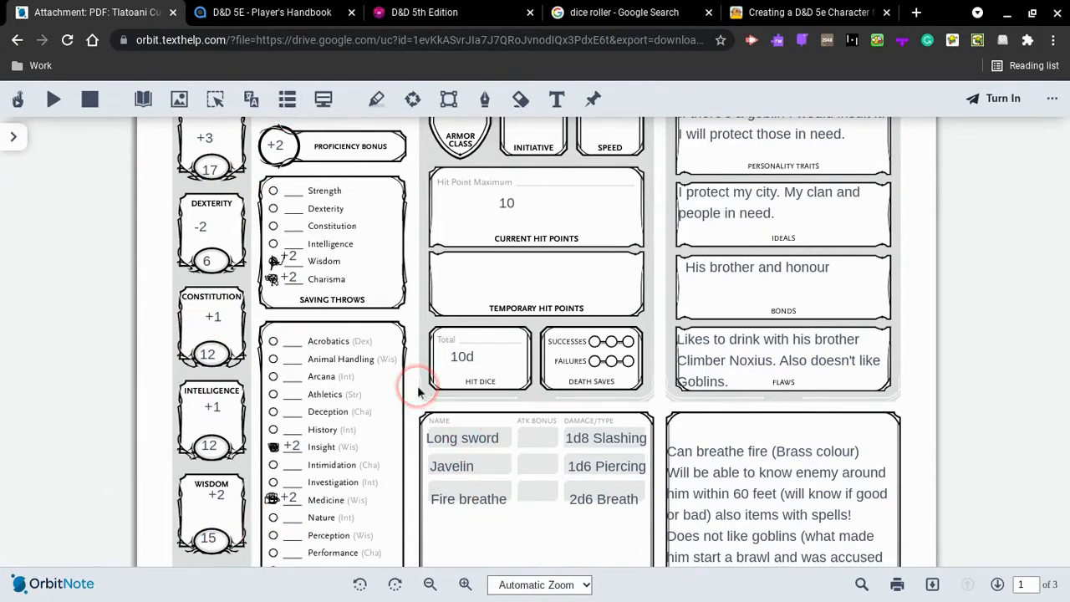
pyautogui.scroll(-3)
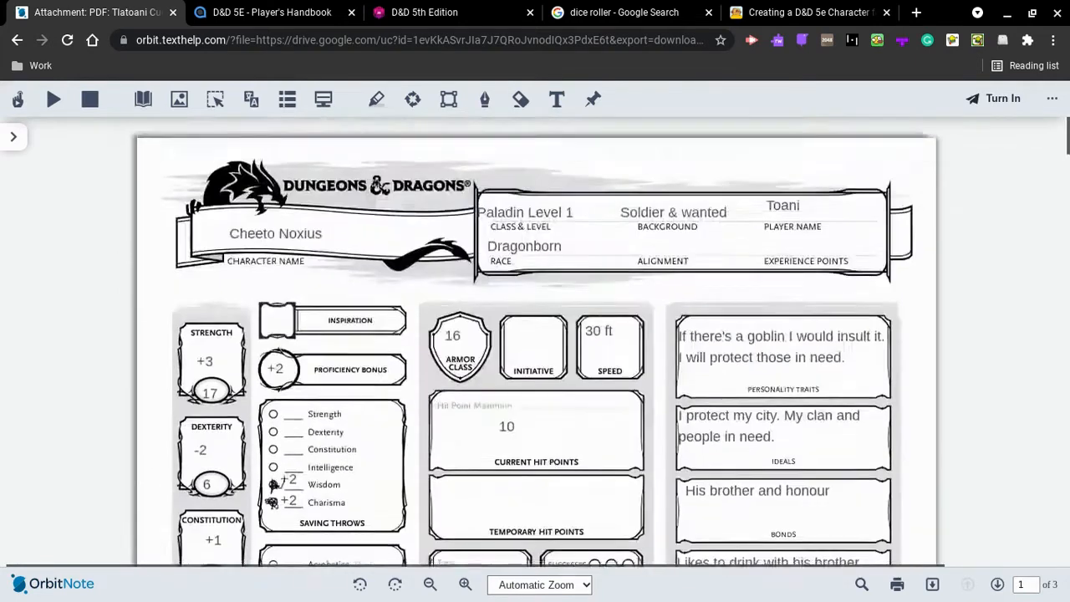
pyautogui.scroll(-3)
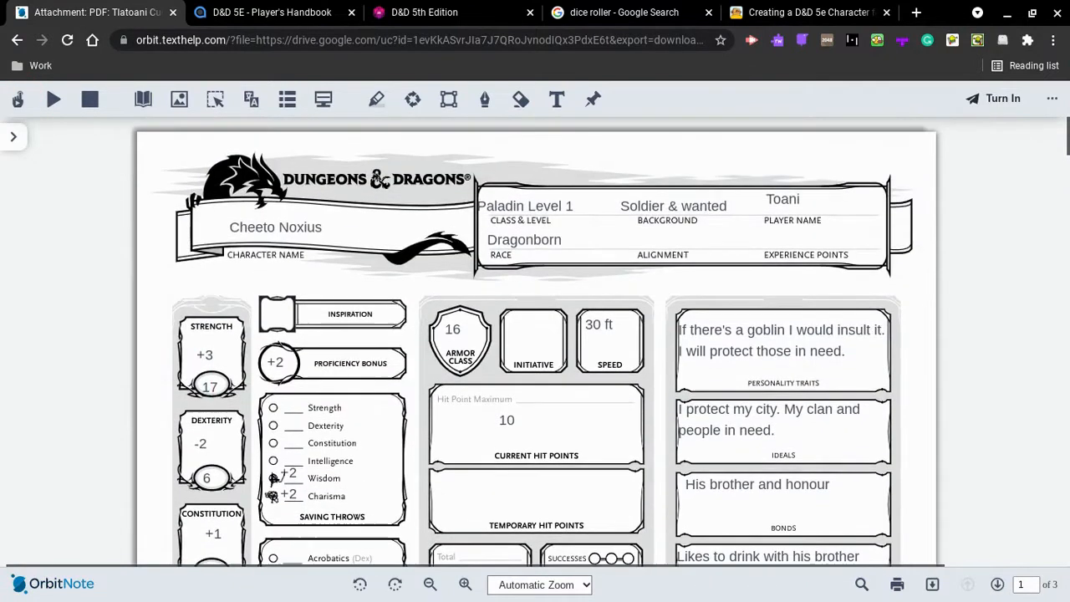
pyautogui.click(209, 386)
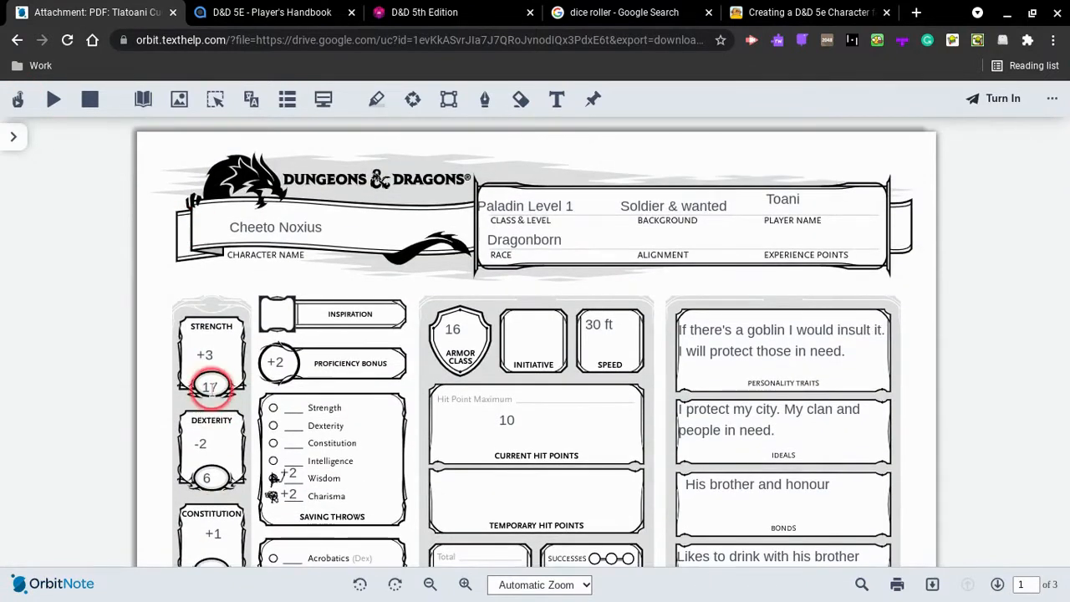
pyautogui.moveTo(106, 383)
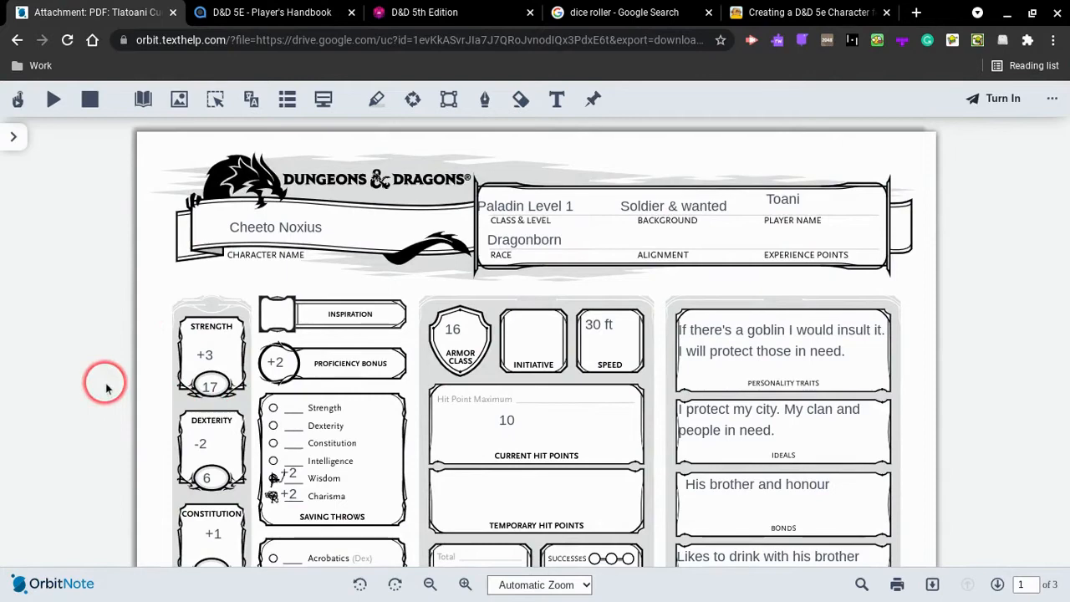
pyautogui.scroll(-3)
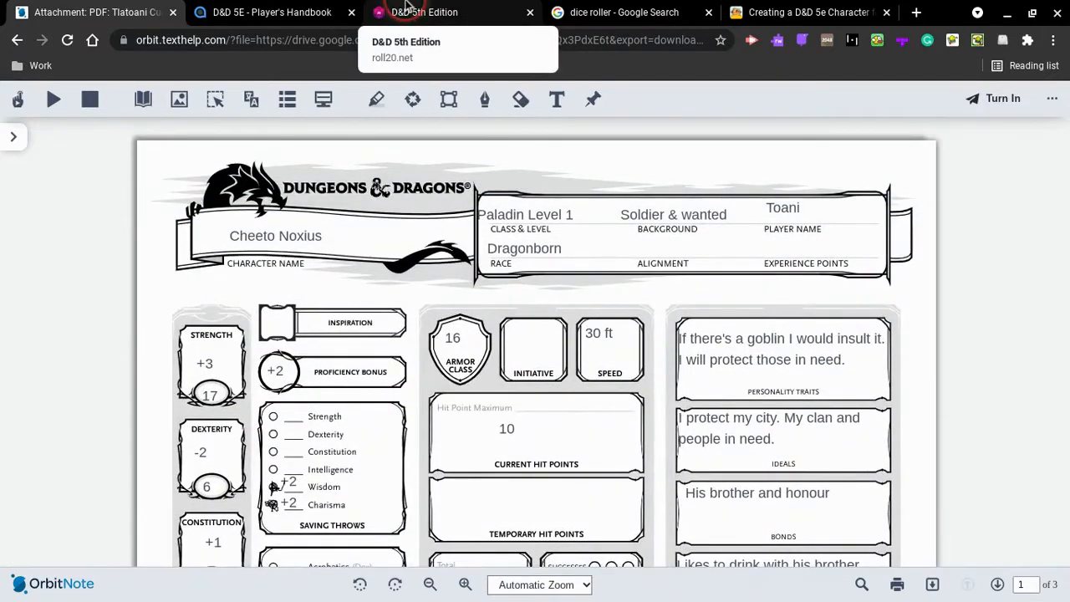
pyautogui.scroll(-3)
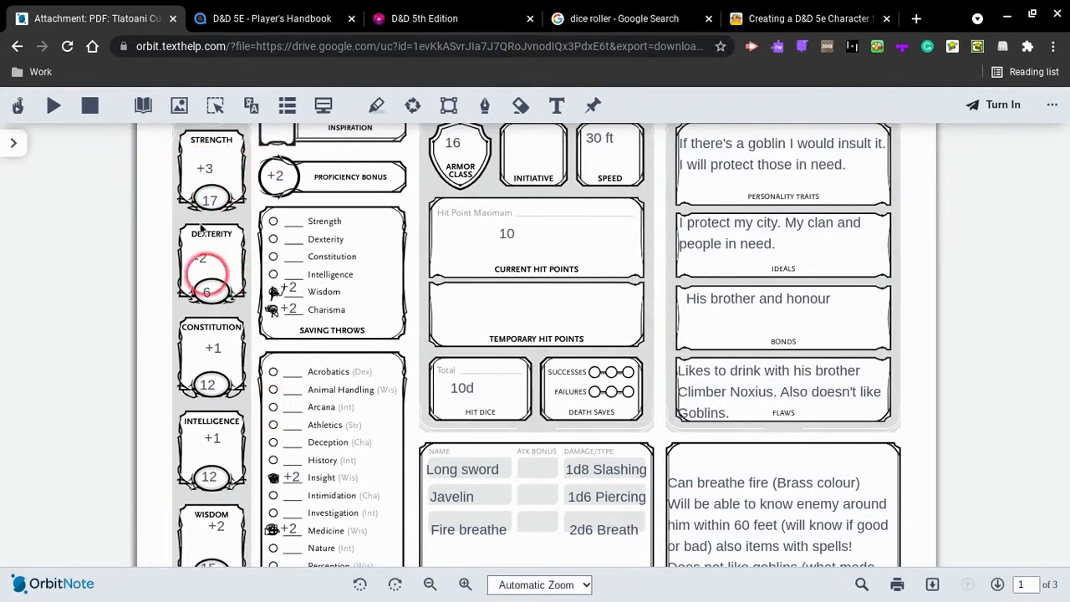
pyautogui.scroll(-3)
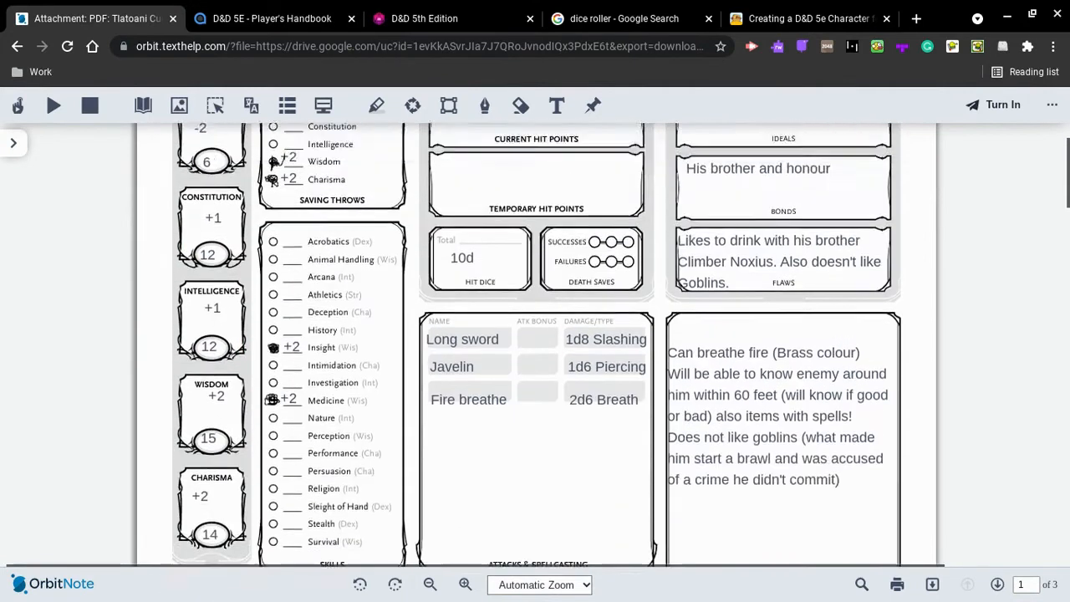
pyautogui.scroll(-3)
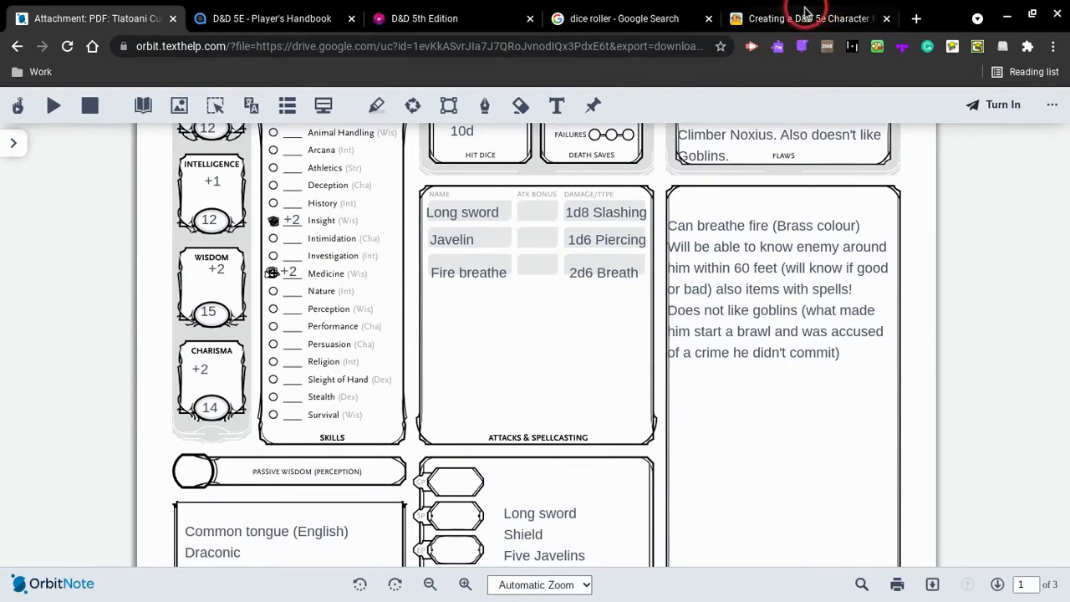
pyautogui.click(806, 19)
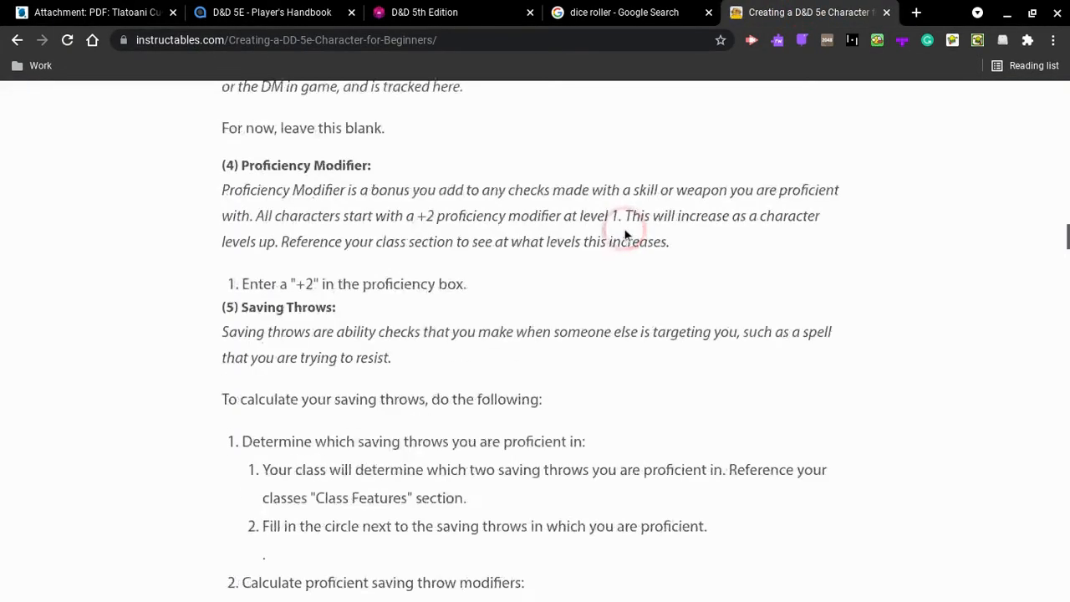
pyautogui.scroll(3)
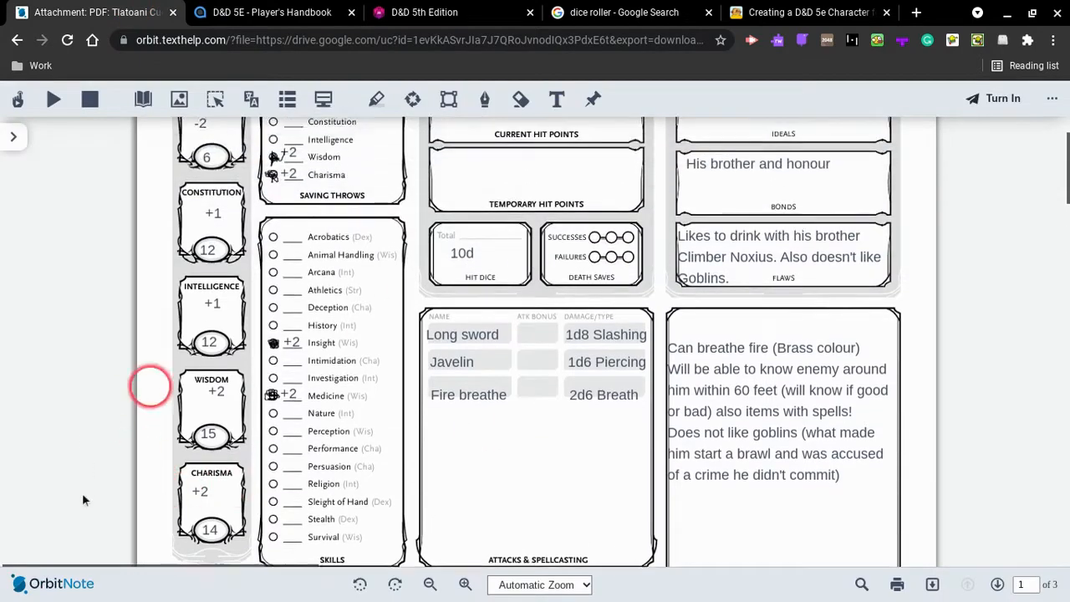
pyautogui.scroll(-3)
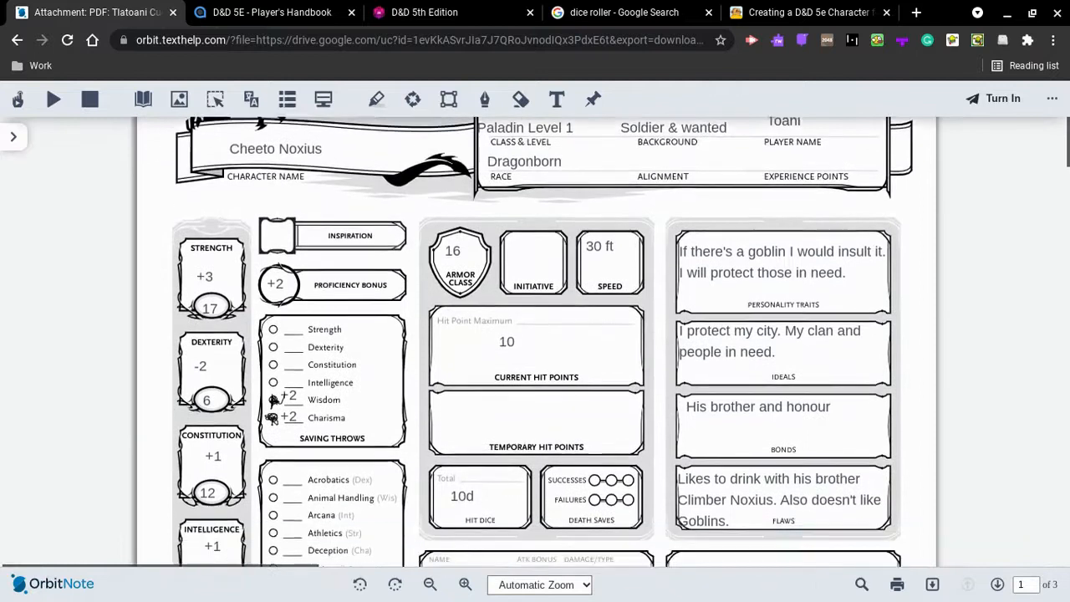
pyautogui.scroll(-3)
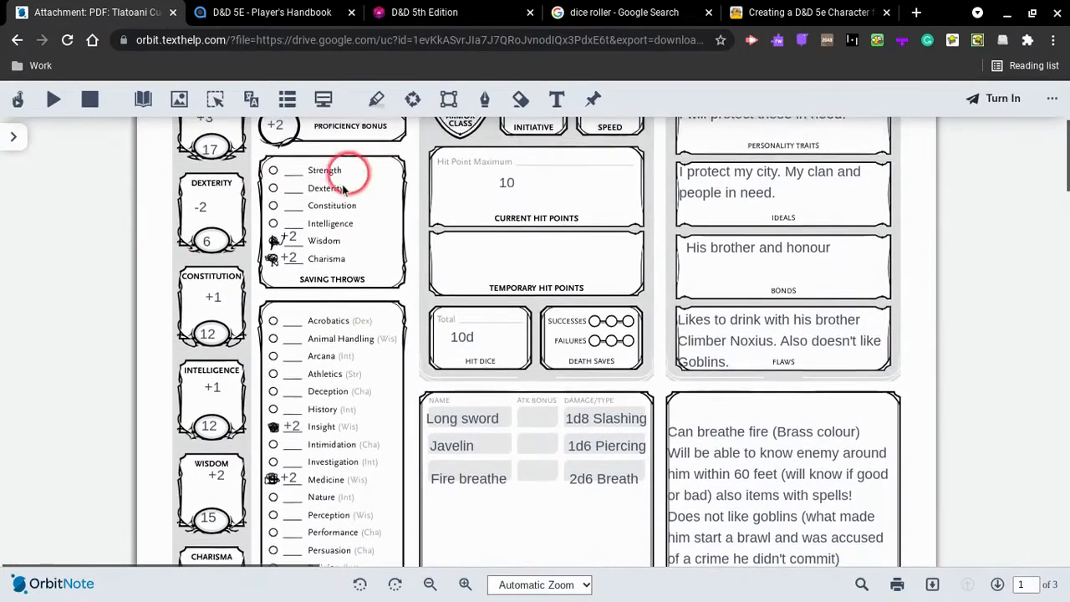
pyautogui.scroll(-3)
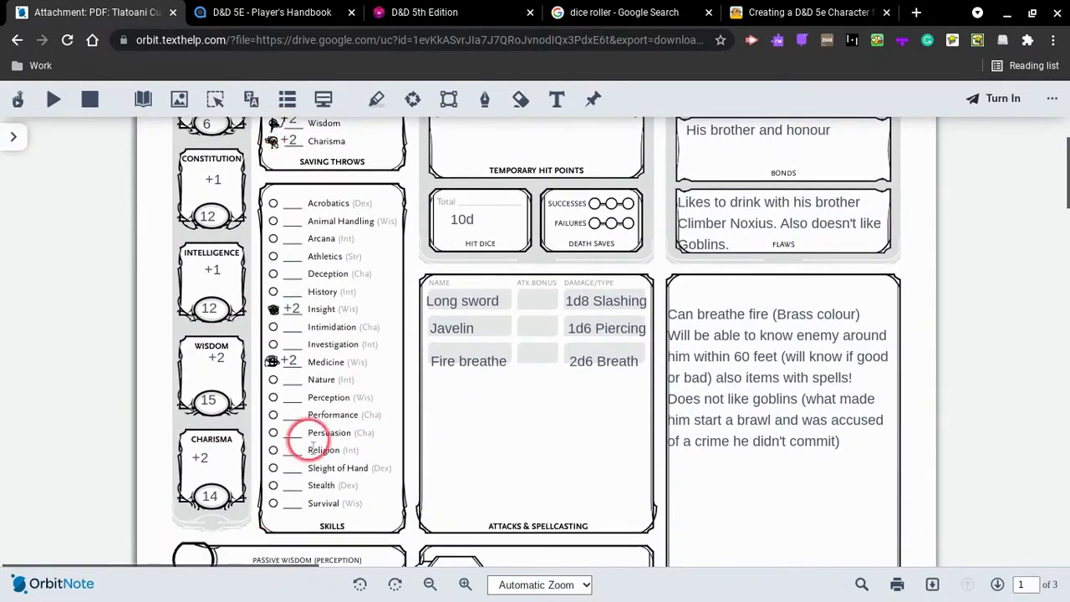
pyautogui.scroll(-3)
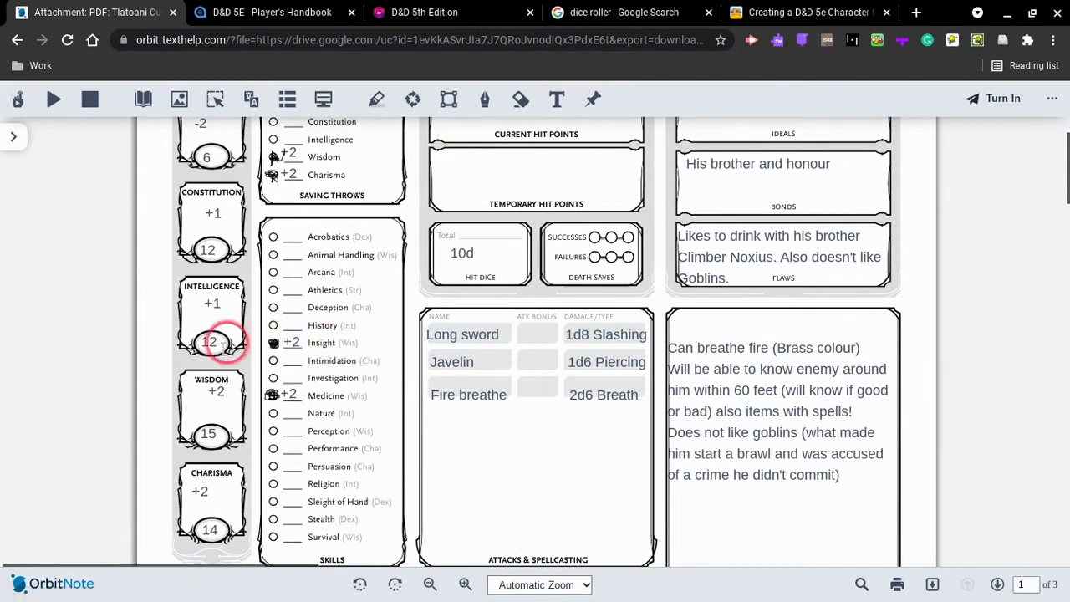
pyautogui.scroll(-3)
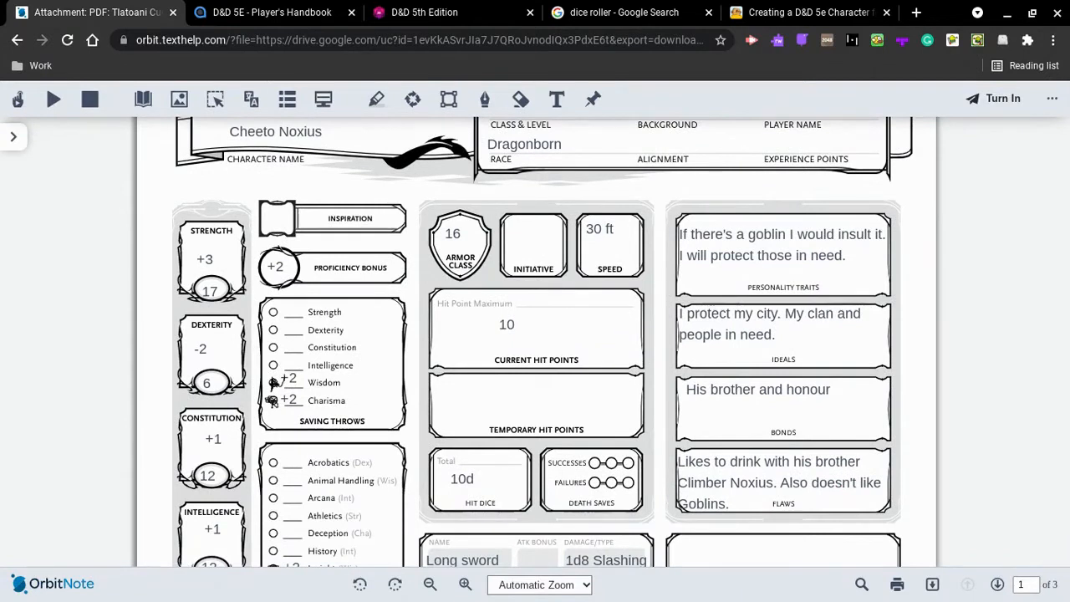
pyautogui.click(291, 324)
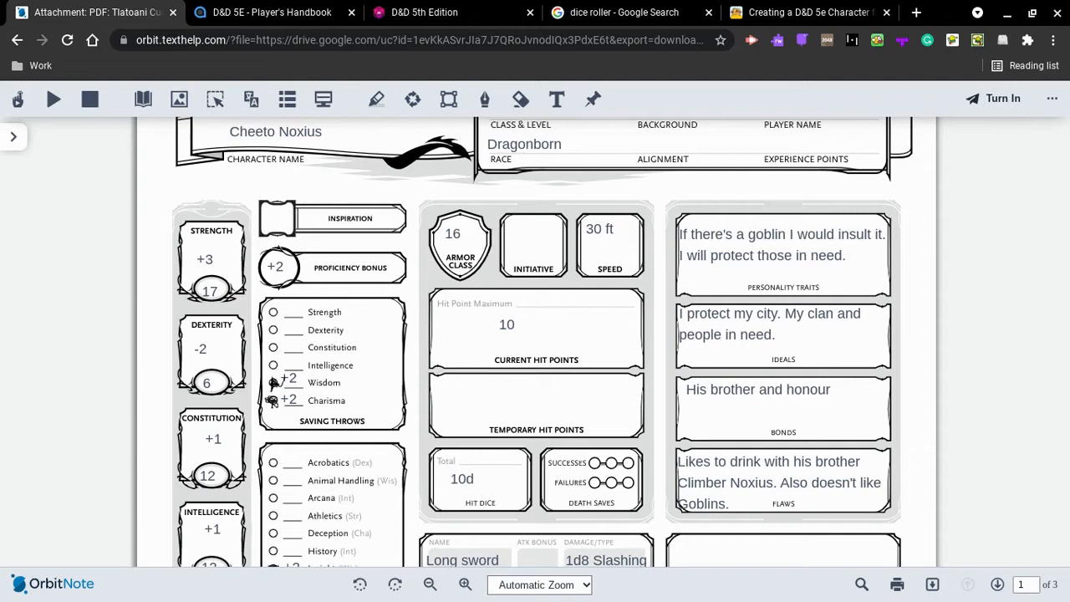
pyautogui.click(240, 268)
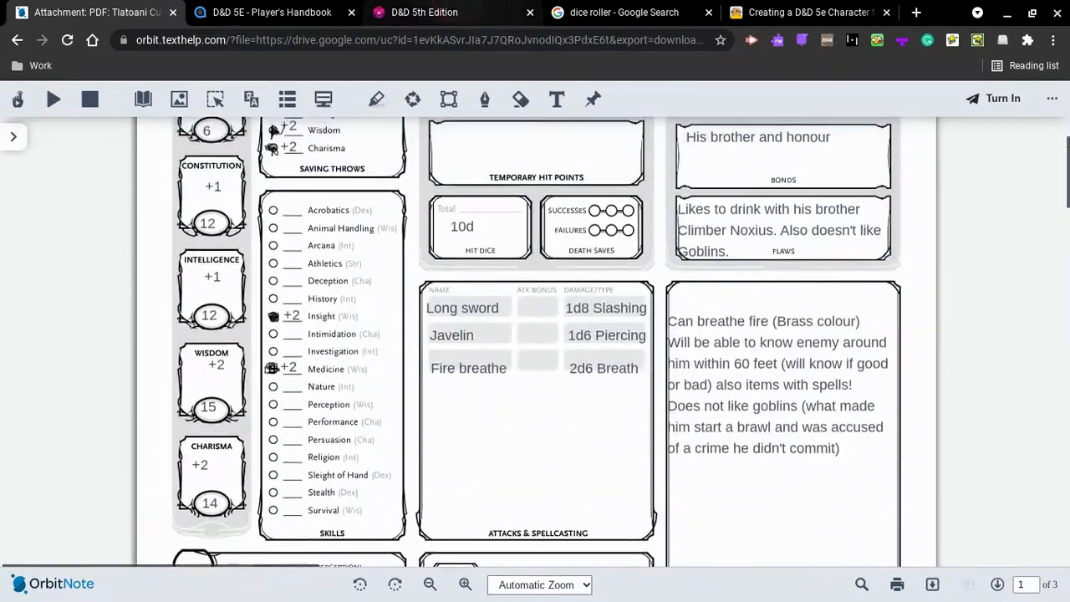
pyautogui.scroll(-3)
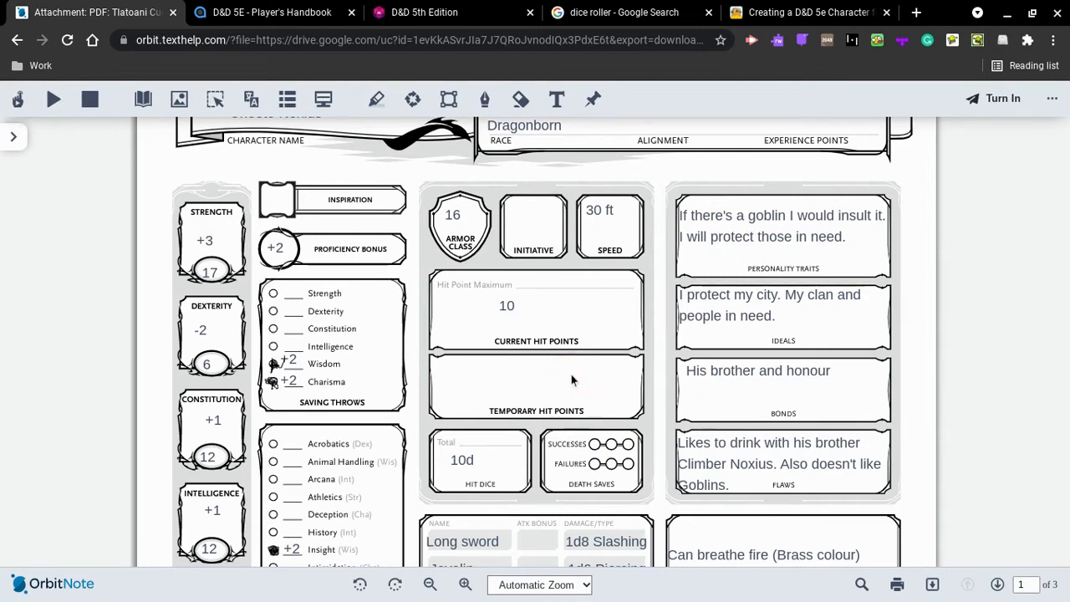
pyautogui.click(527, 307)
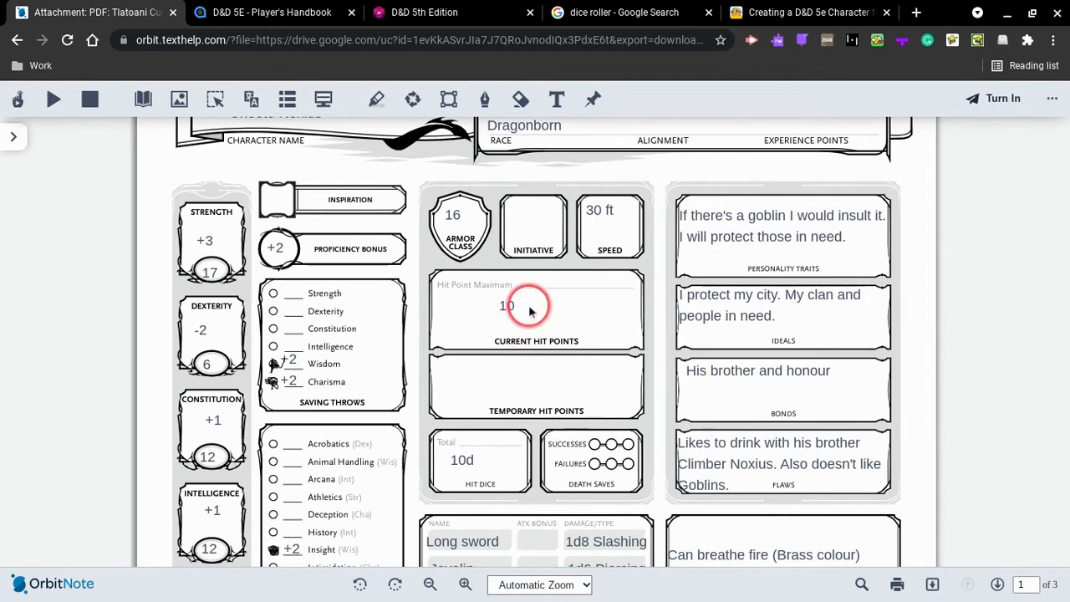
pyautogui.moveTo(517, 389)
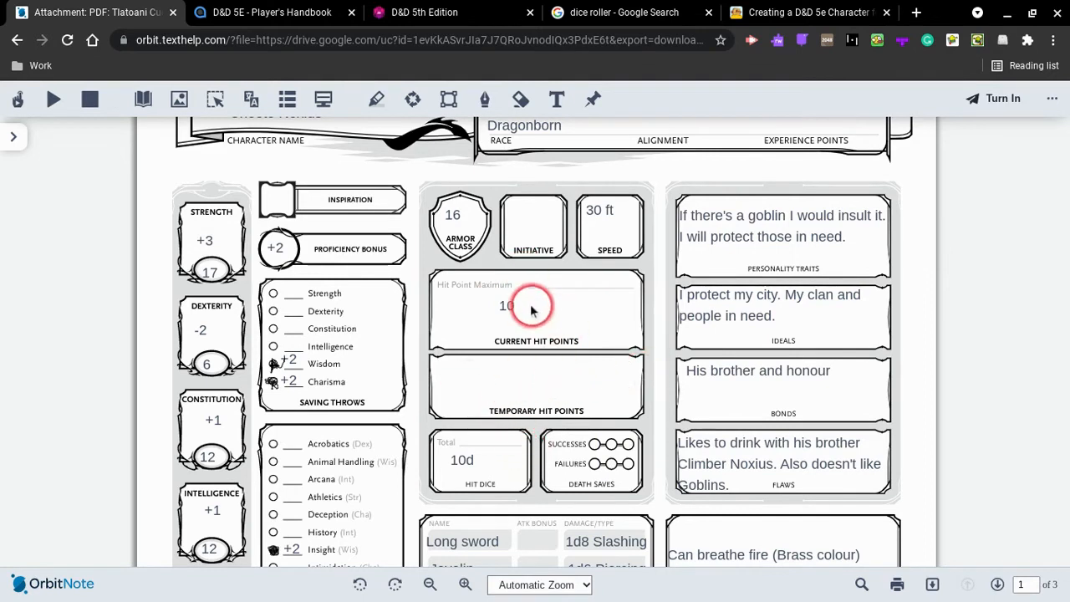
pyautogui.scroll(-3)
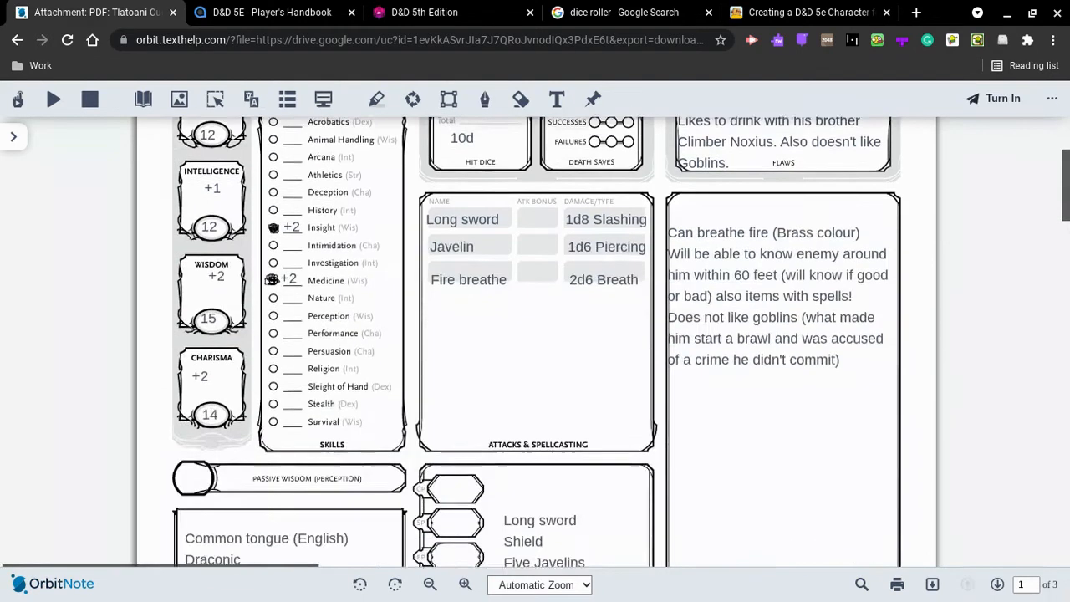
pyautogui.scroll(-3)
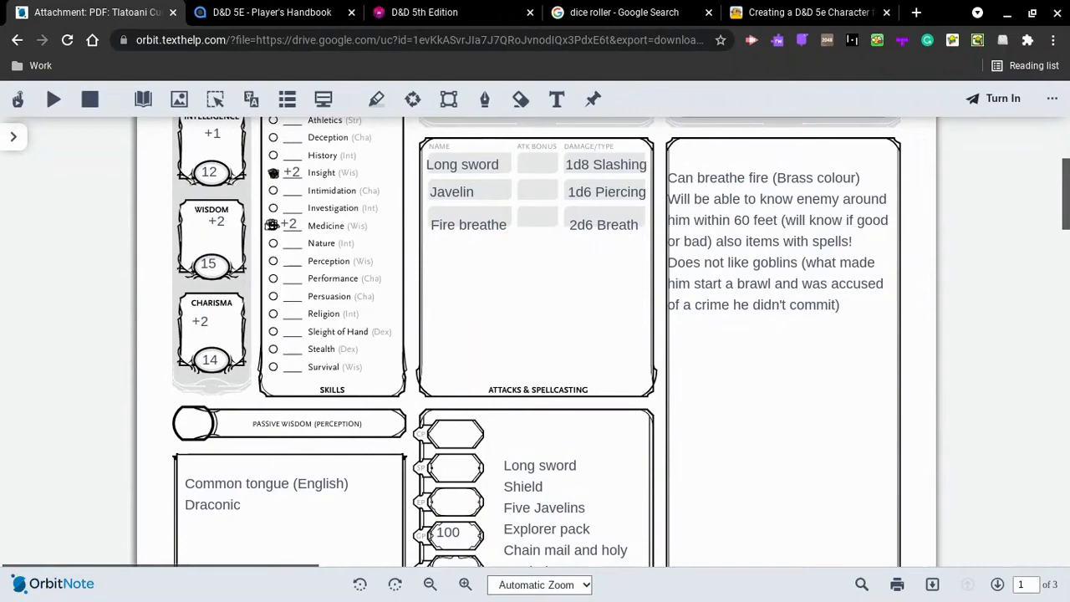
pyautogui.scroll(-3)
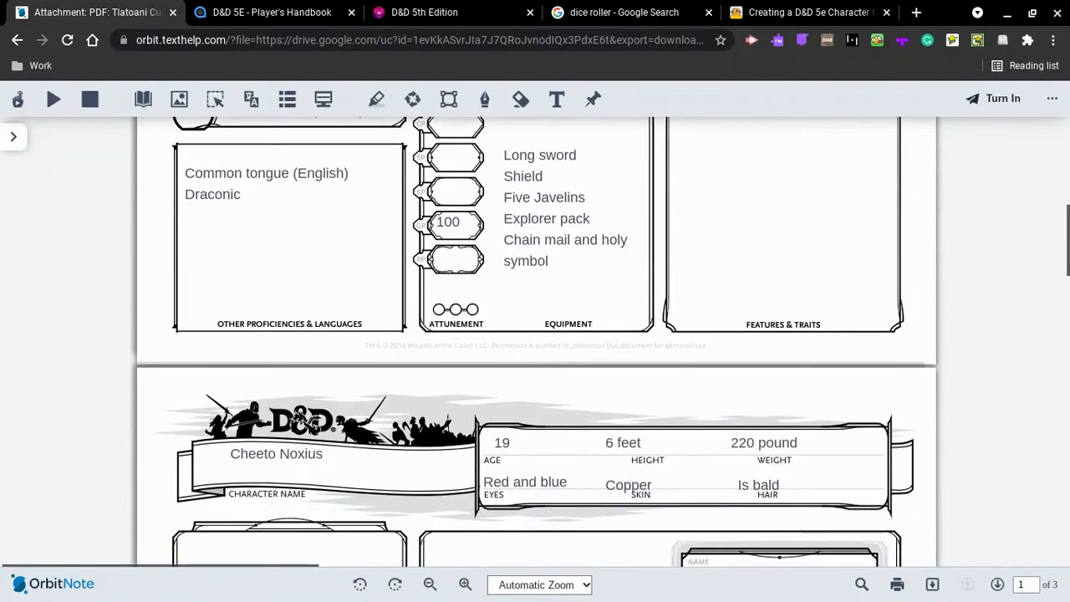
pyautogui.scroll(3)
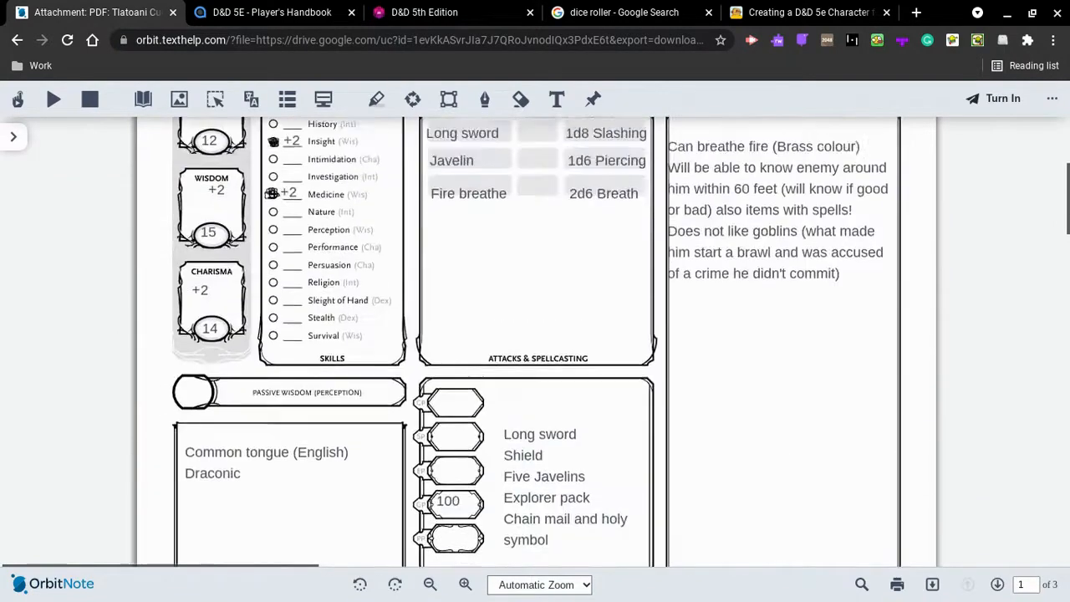
pyautogui.scroll(-3)
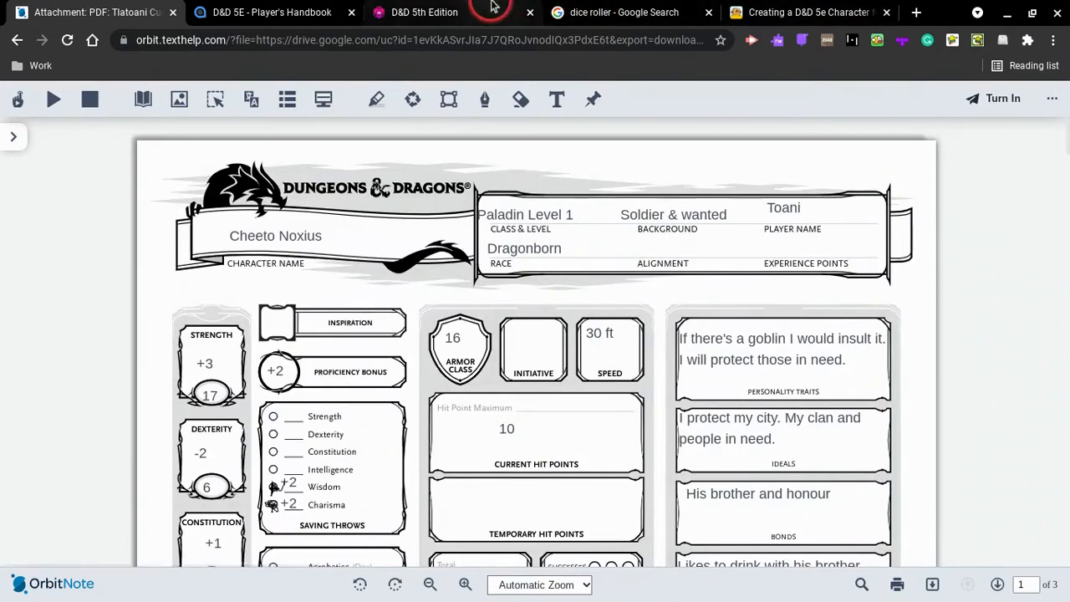
# Search the Player's Handbook for 'dragonborn' and jump to the Page 33 result.
pyautogui.click(272, 12)
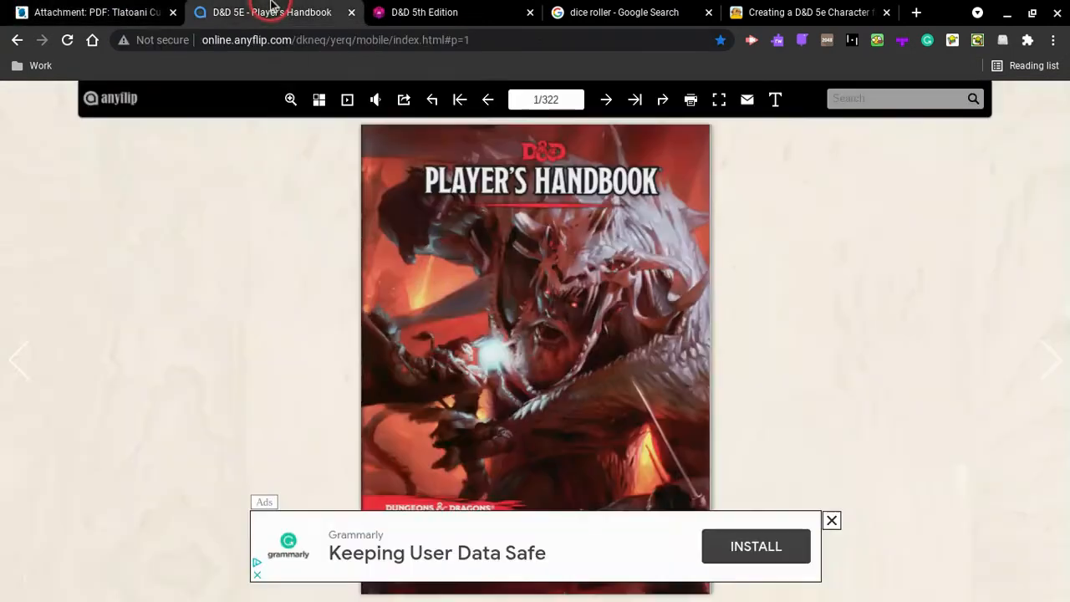
pyautogui.write('d')
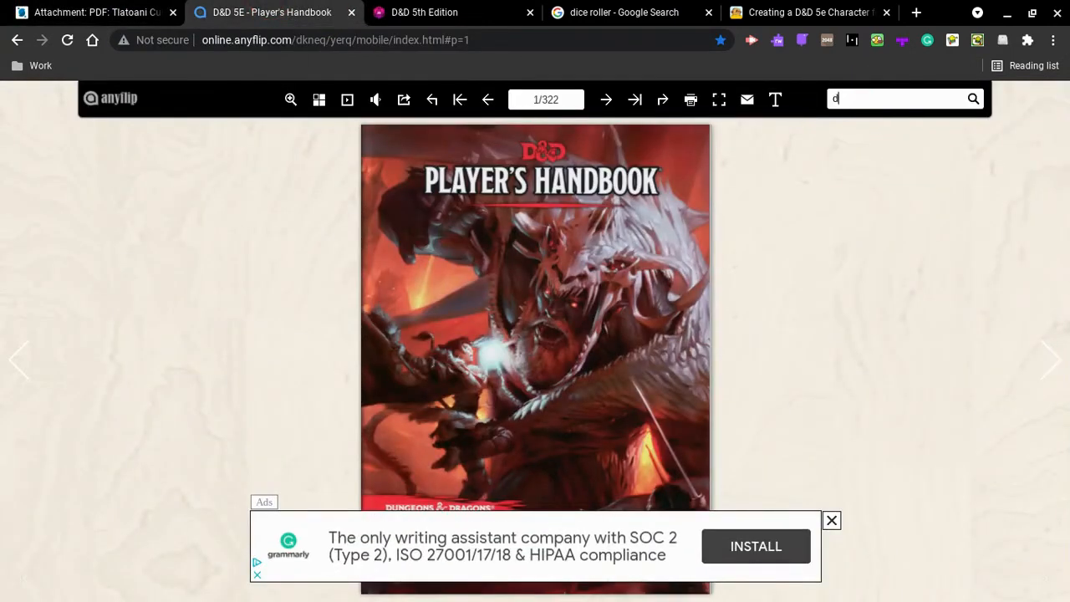
pyautogui.write('ragonbor')
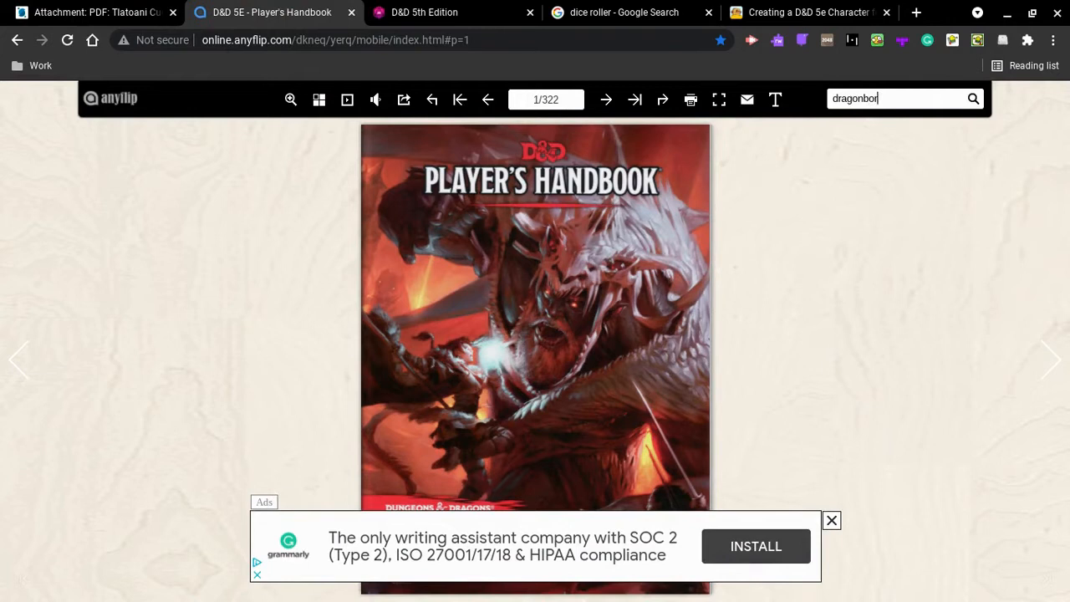
pyautogui.click(973, 99)
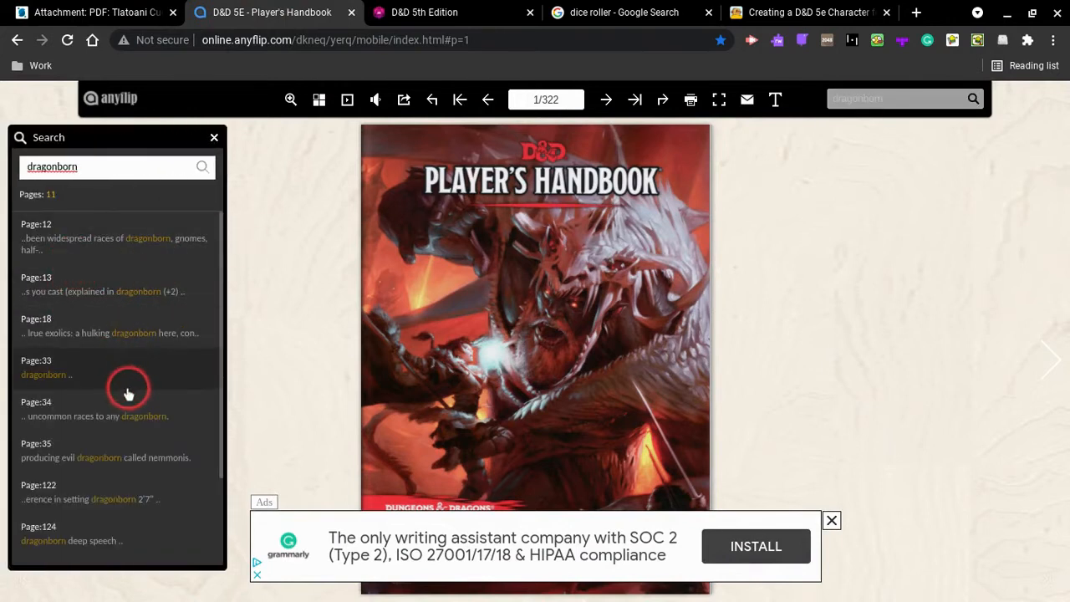
# Close the search panel and zoom in on the Dragonborn Traits on pages 34-35.
pyautogui.click(43, 367)
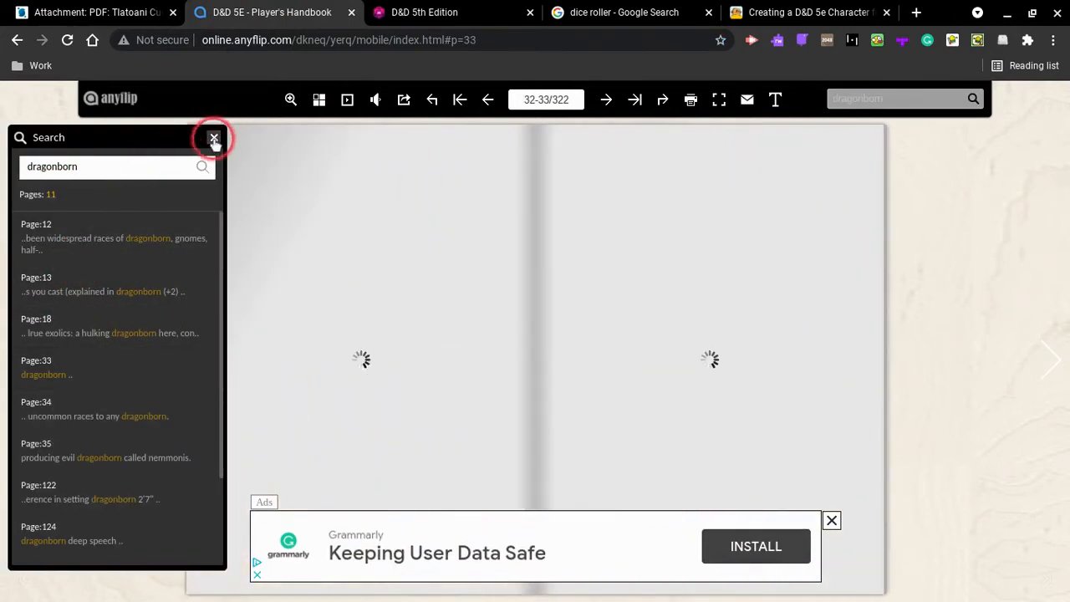
pyautogui.click(266, 12)
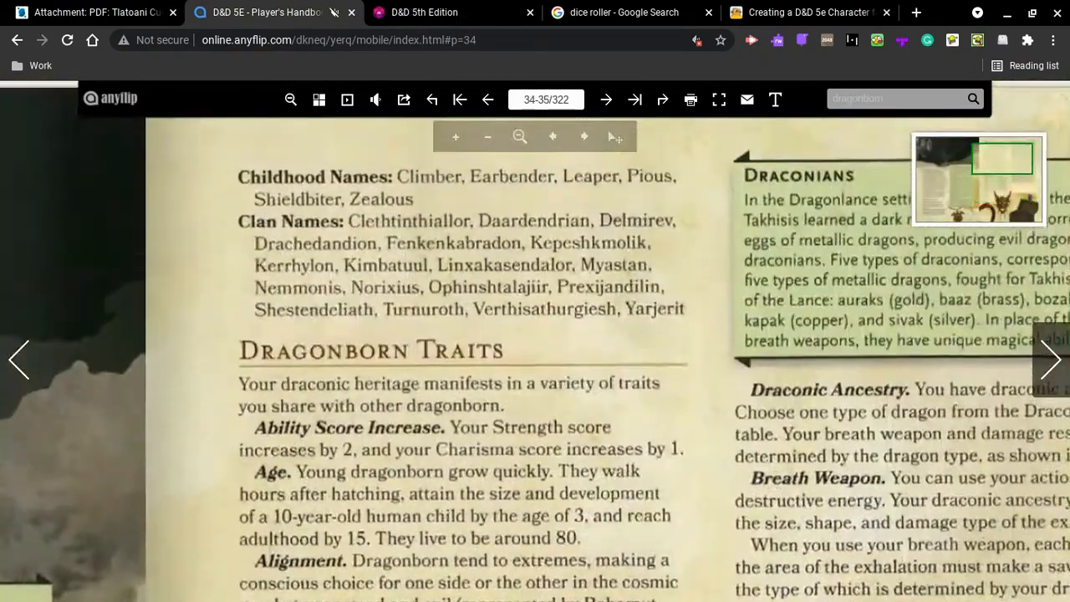
pyautogui.scroll(-3)
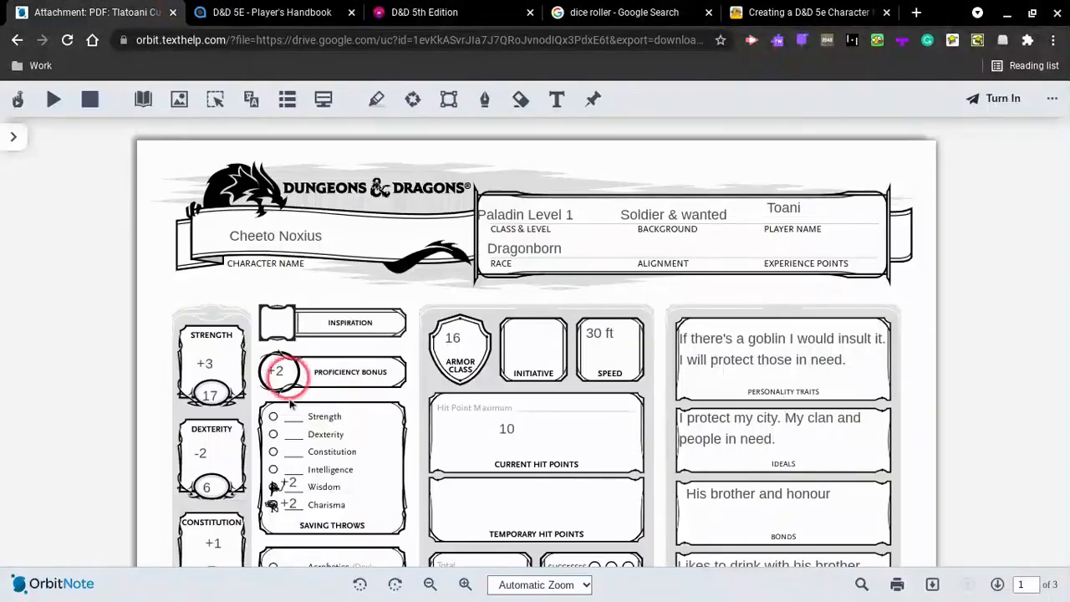
pyautogui.click(271, 11)
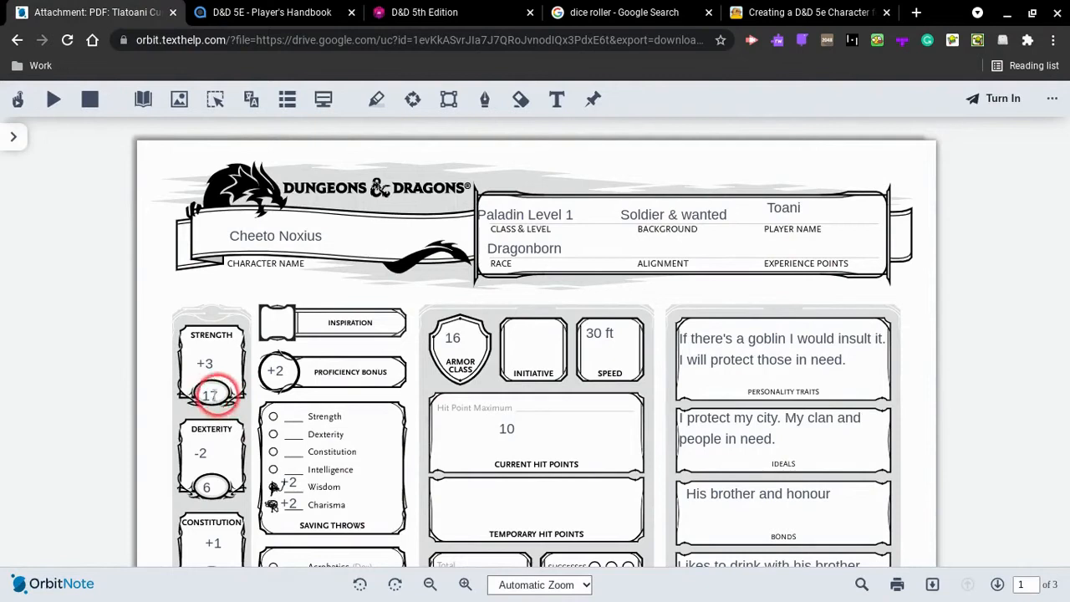
pyautogui.click(271, 12)
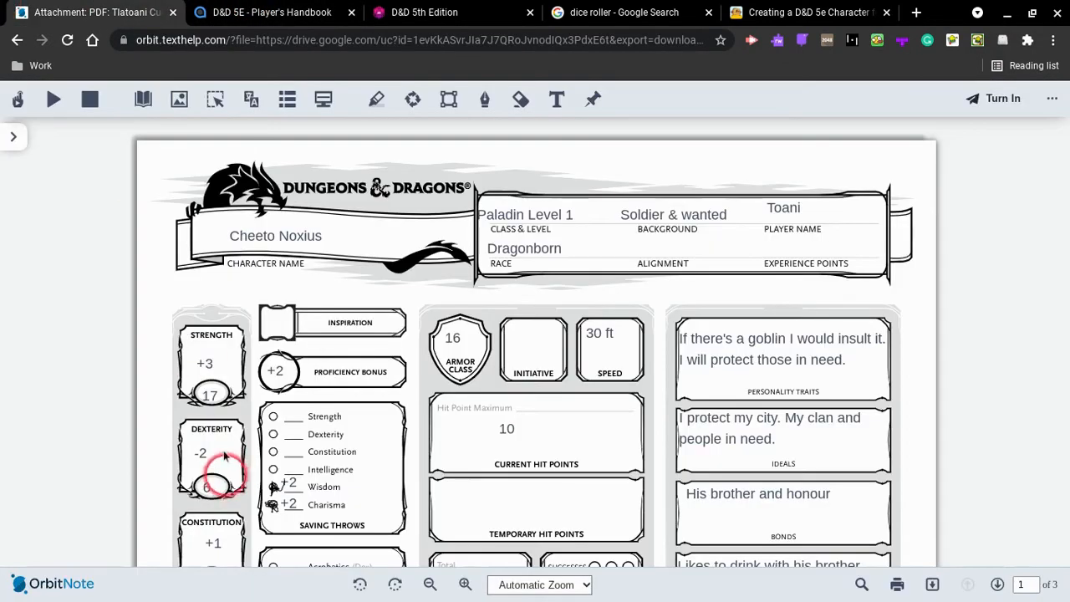
pyautogui.click(272, 12)
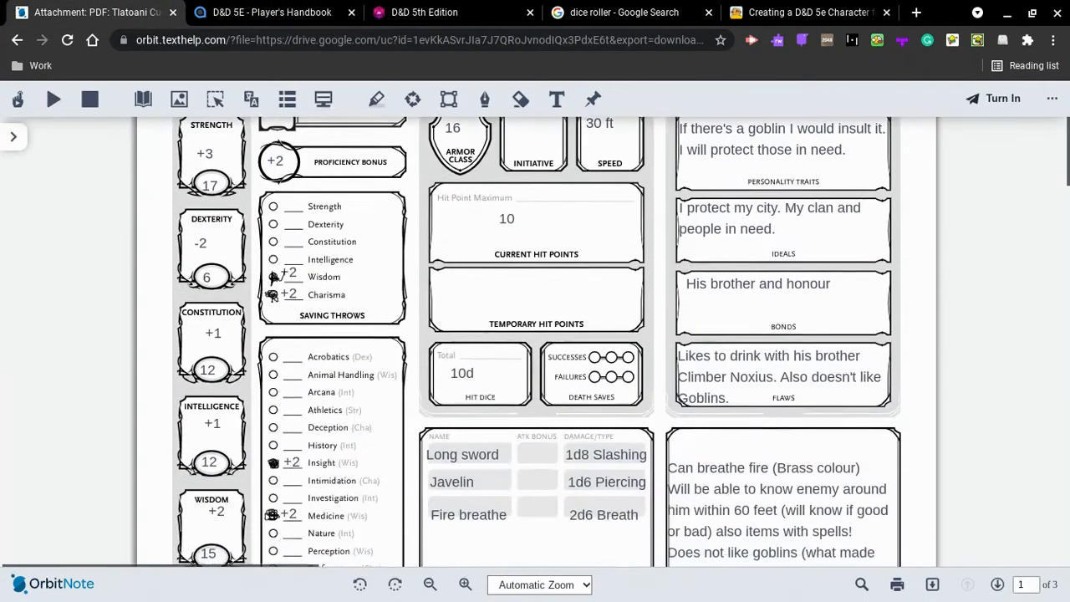
pyautogui.scroll(-3)
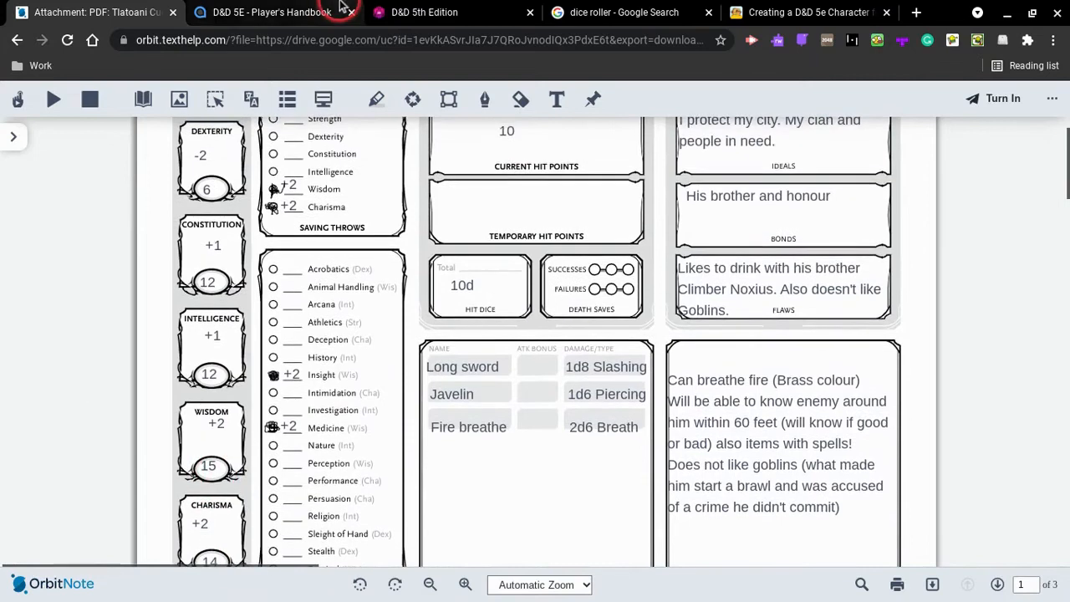
pyautogui.click(267, 12)
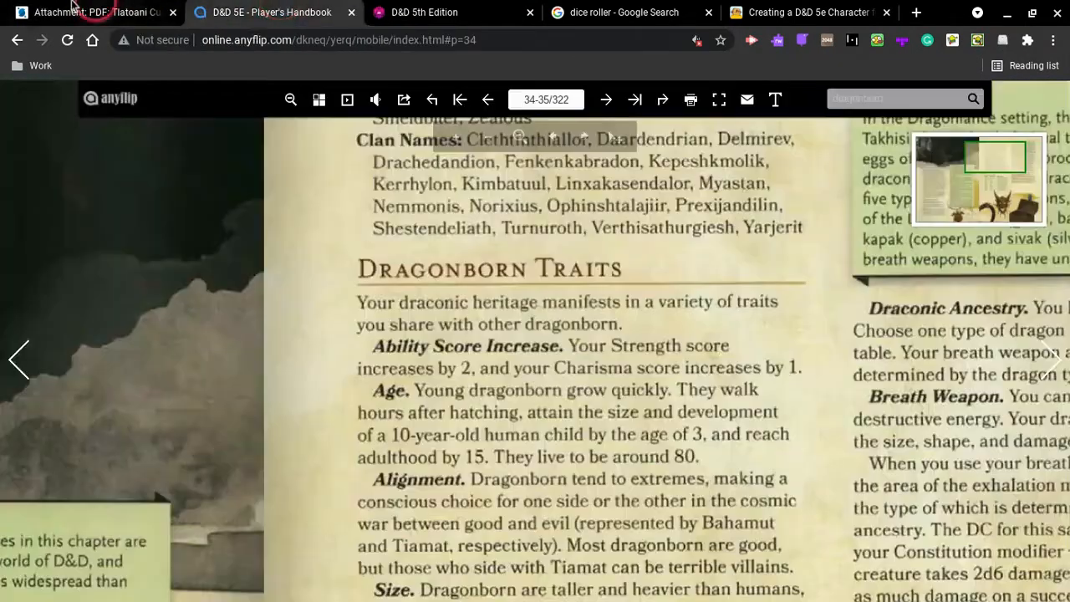
pyautogui.click(84, 12)
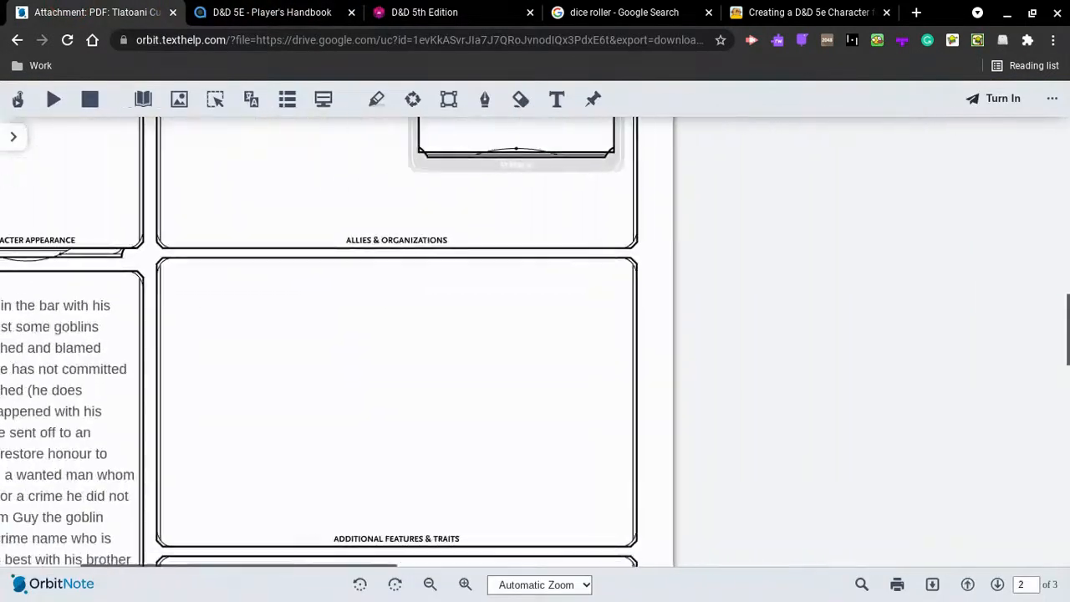
pyautogui.click(271, 12)
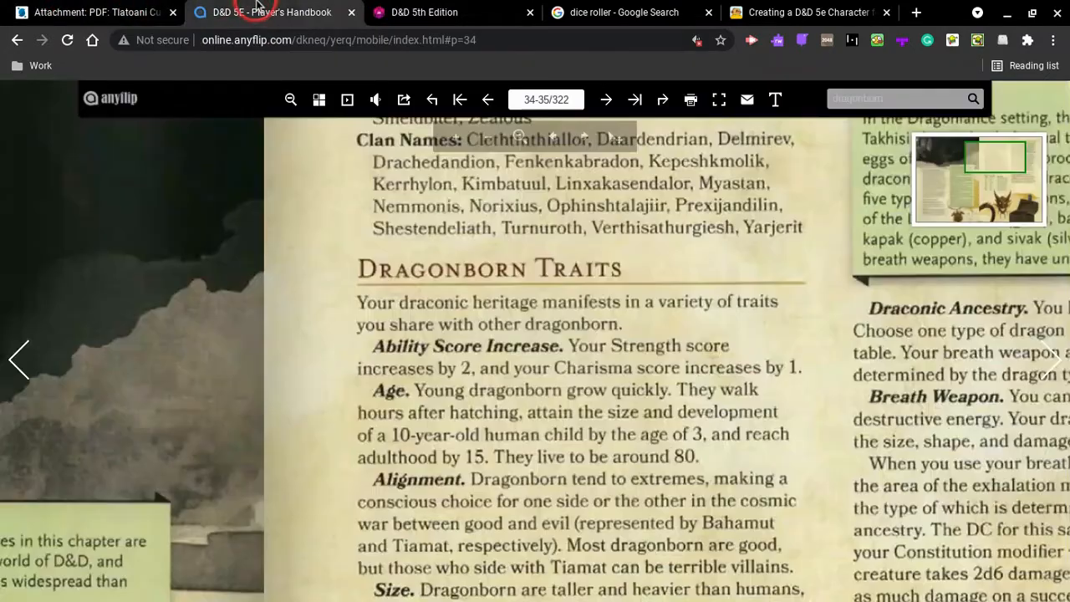
pyautogui.click(424, 12)
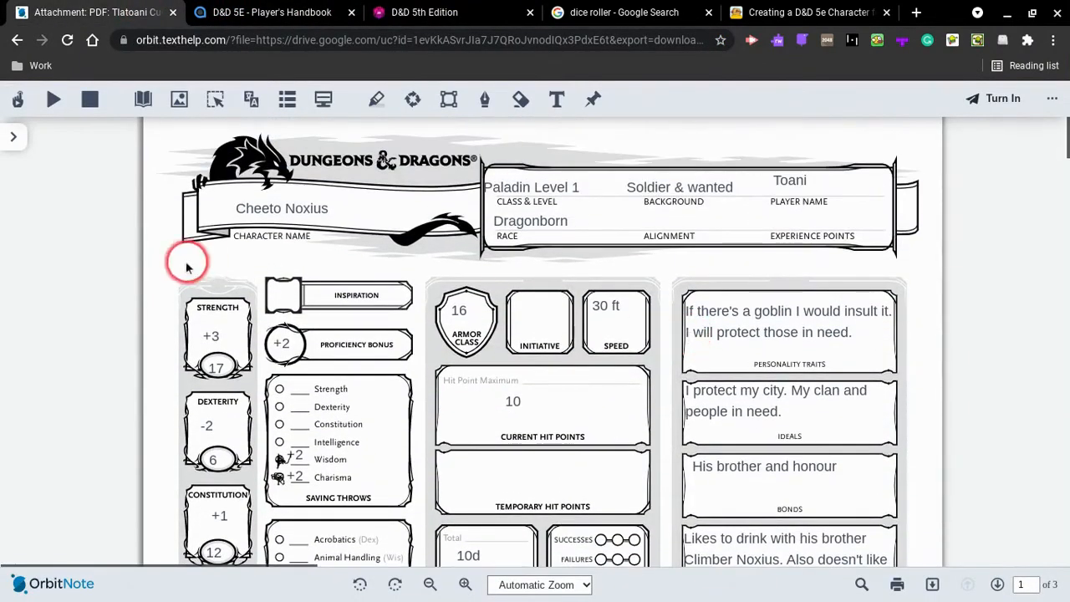
pyautogui.moveTo(346, 281)
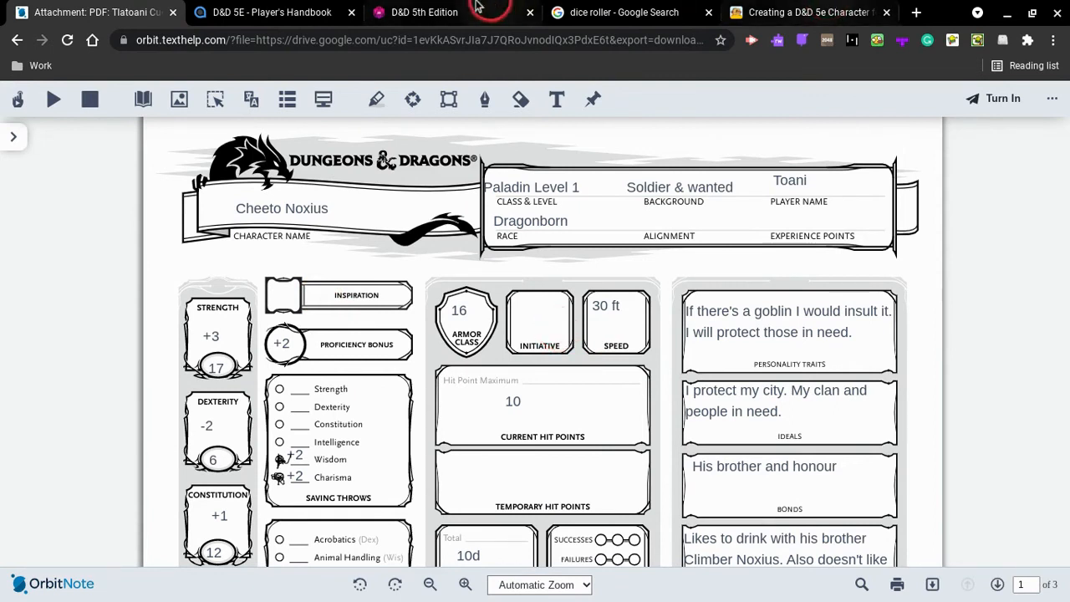
# Search the D&D 5th Edition compendium for 'initiative', which returns no matching pages.
pyautogui.click(424, 11)
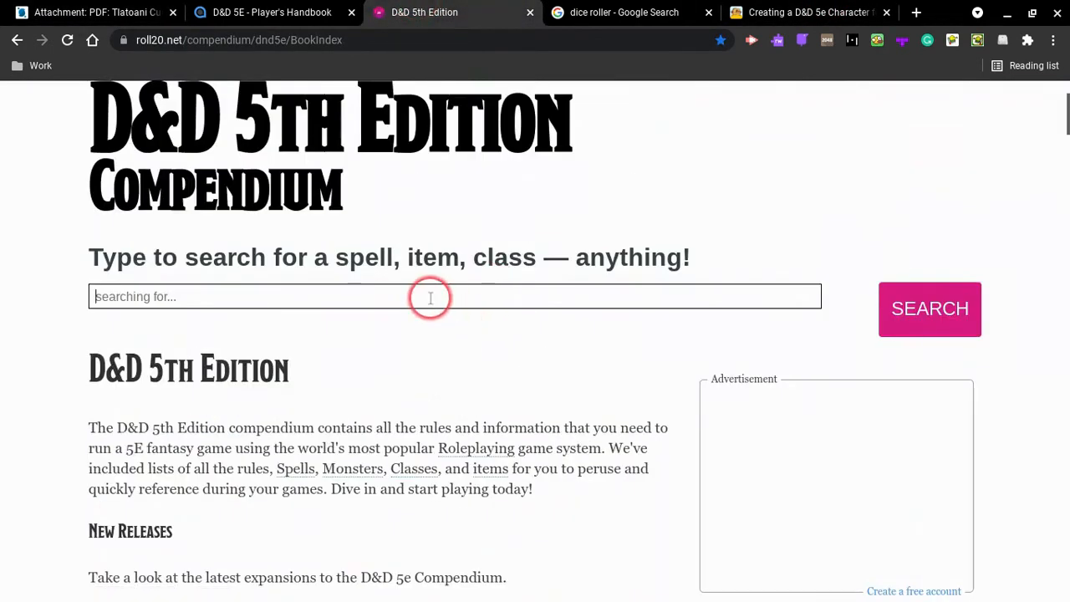
pyautogui.write('initiative')
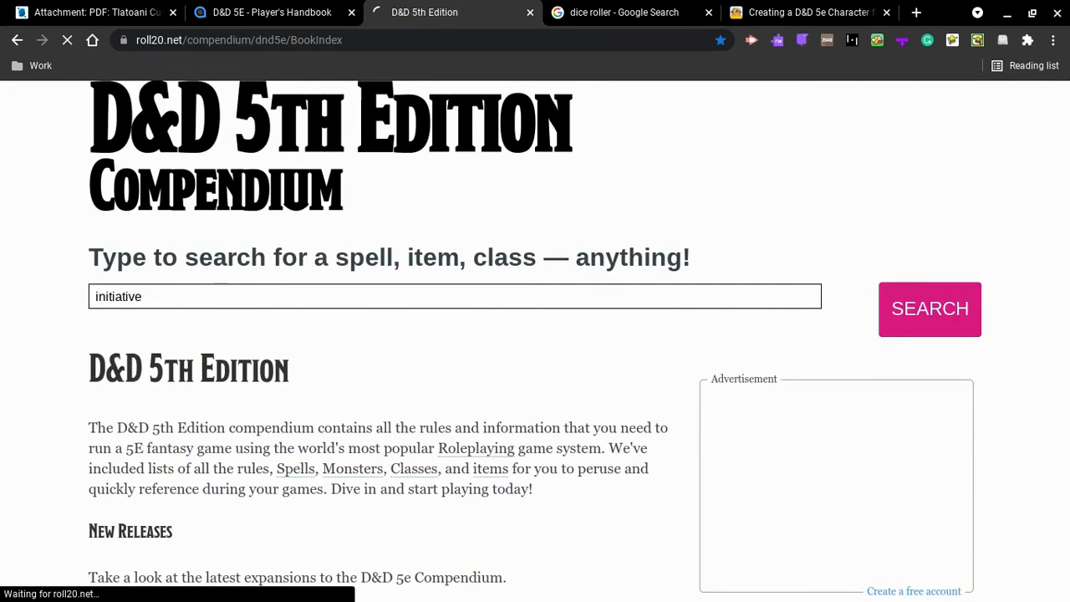
pyautogui.click(930, 308)
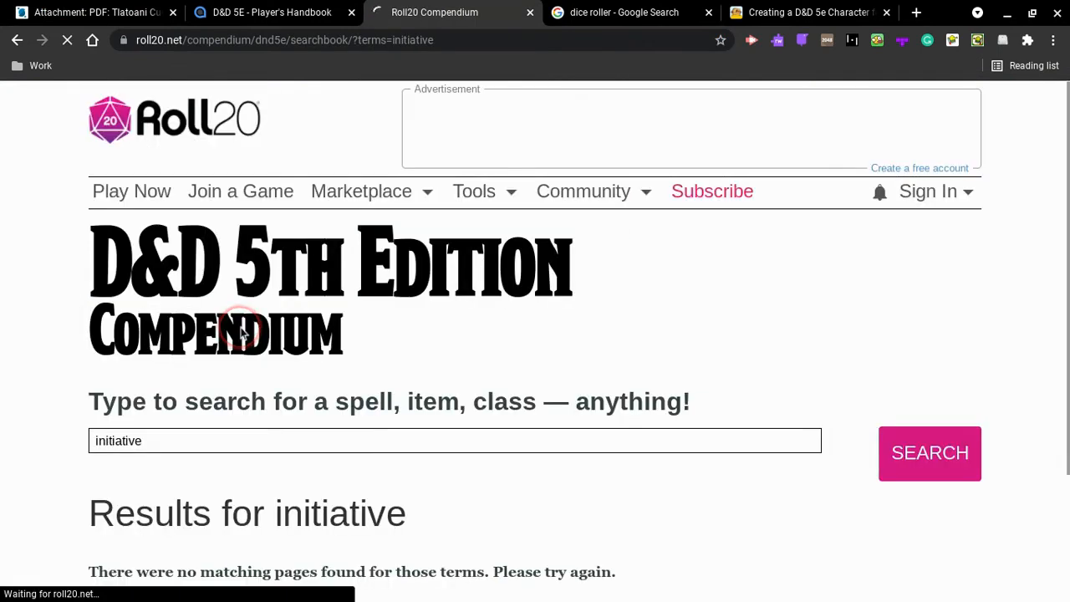
pyautogui.scroll(-3)
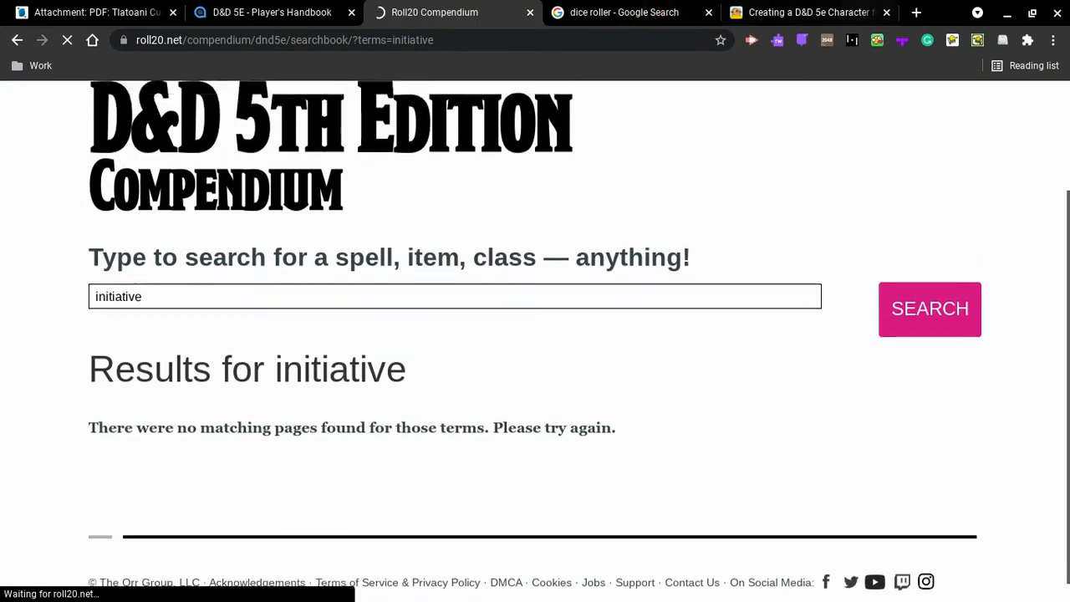
pyautogui.click(807, 12)
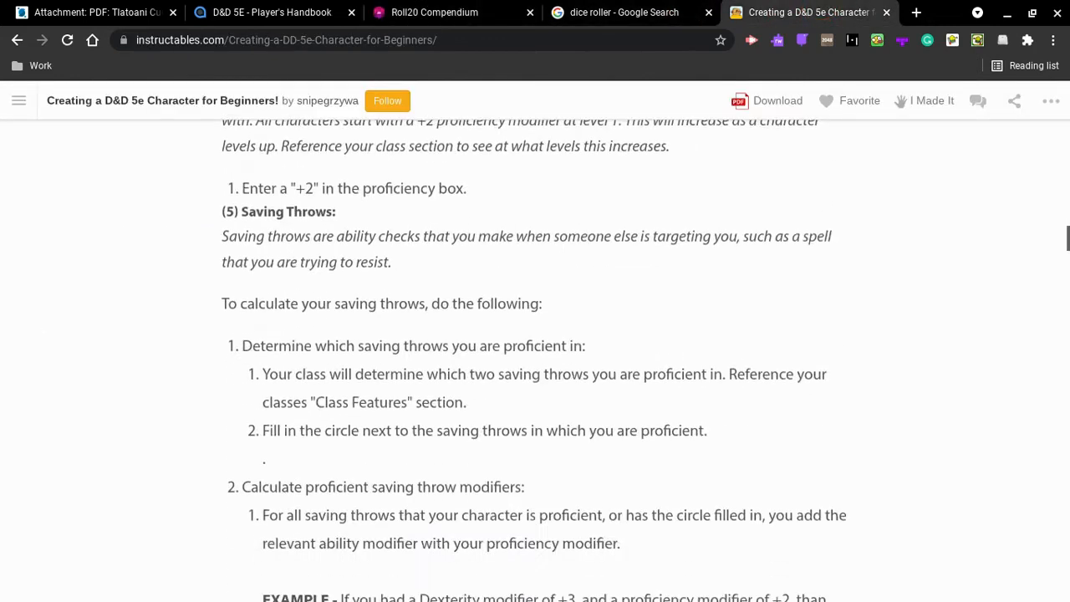
pyautogui.scroll(-3)
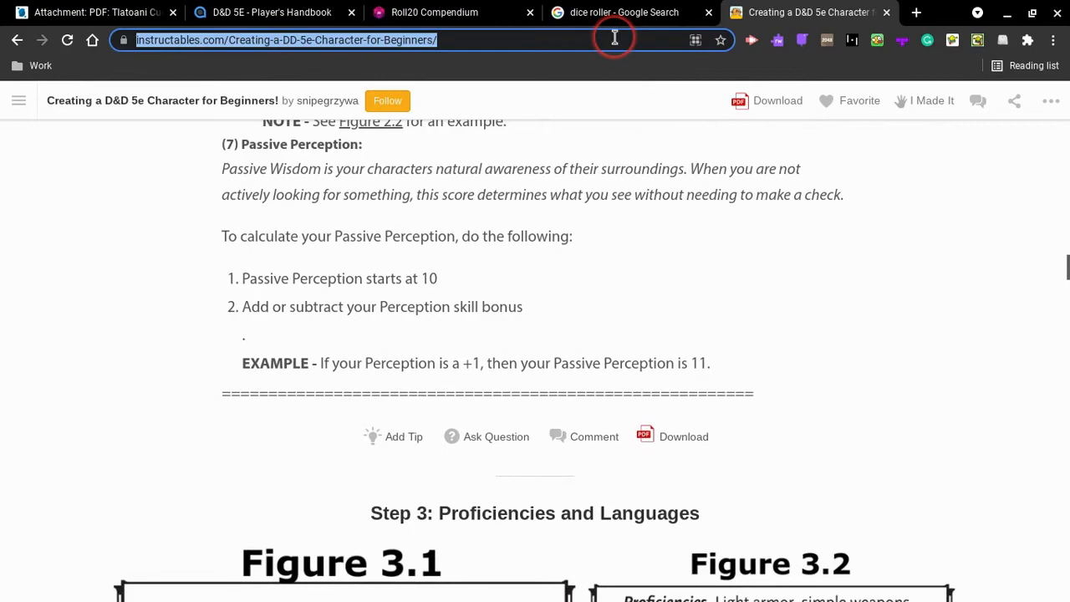
pyautogui.scroll(-3)
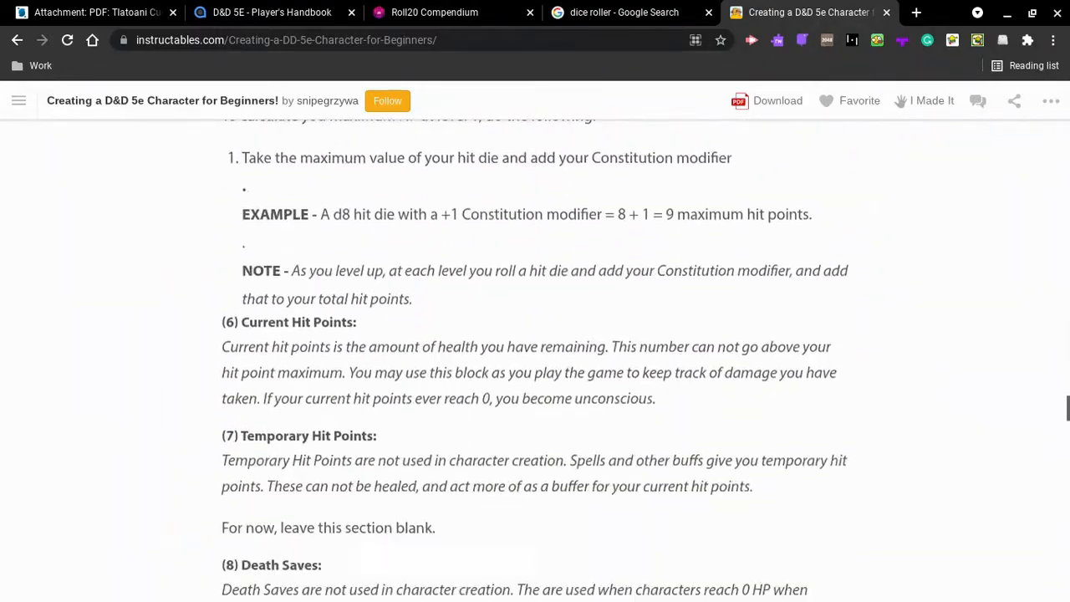
pyautogui.scroll(-3)
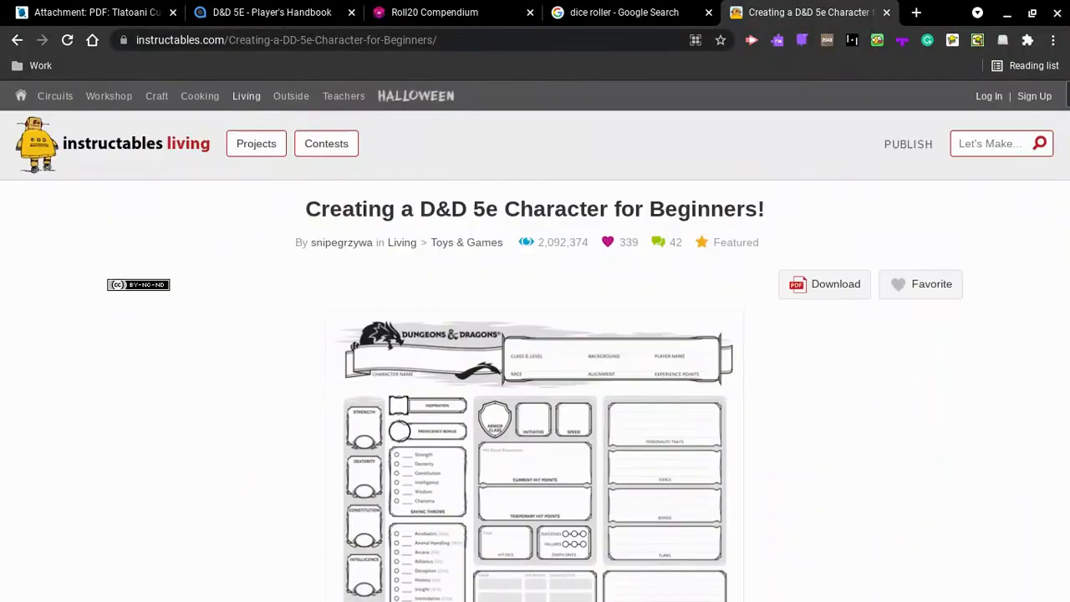
pyautogui.scroll(-3)
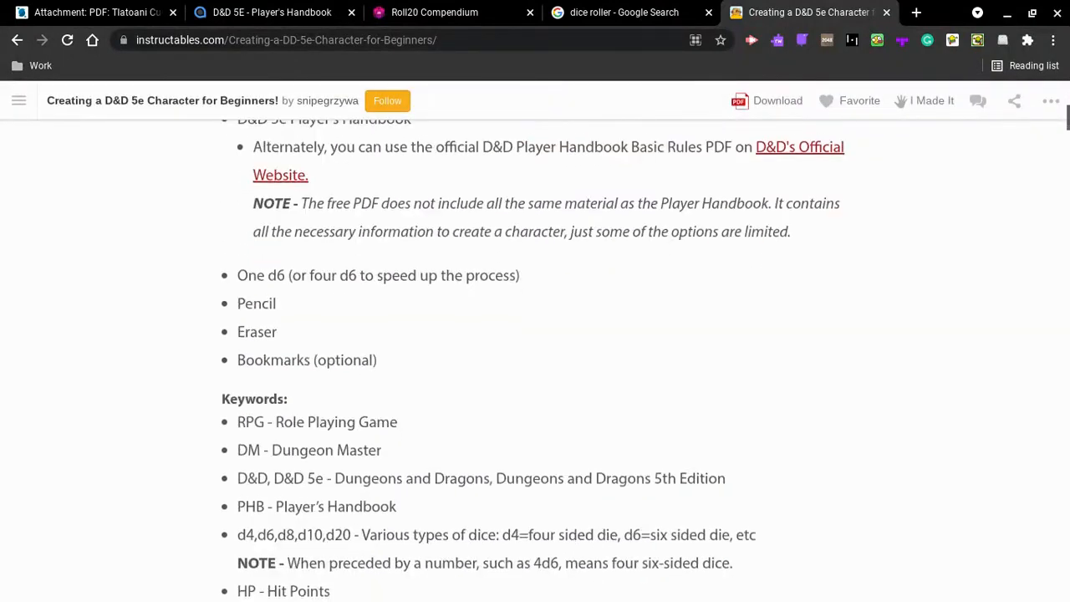
pyautogui.scroll(-3)
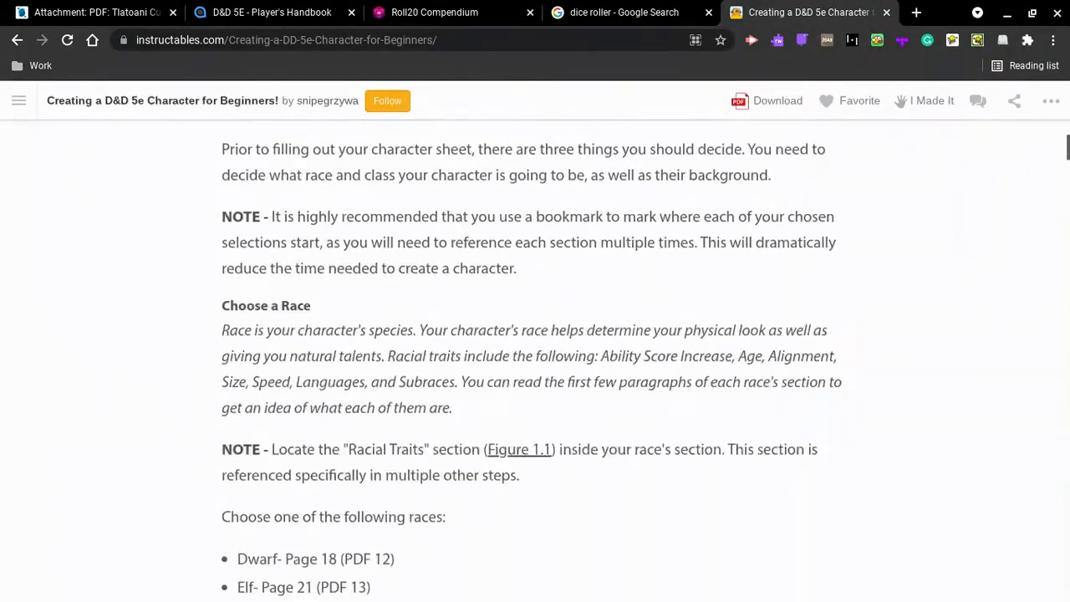
pyautogui.scroll(-3)
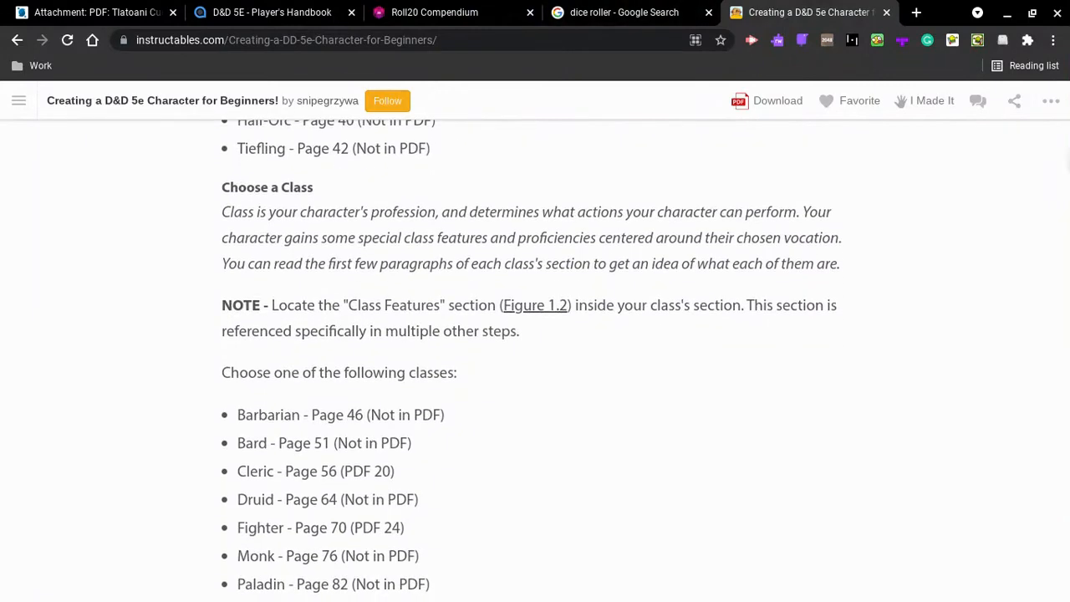
pyautogui.scroll(-3)
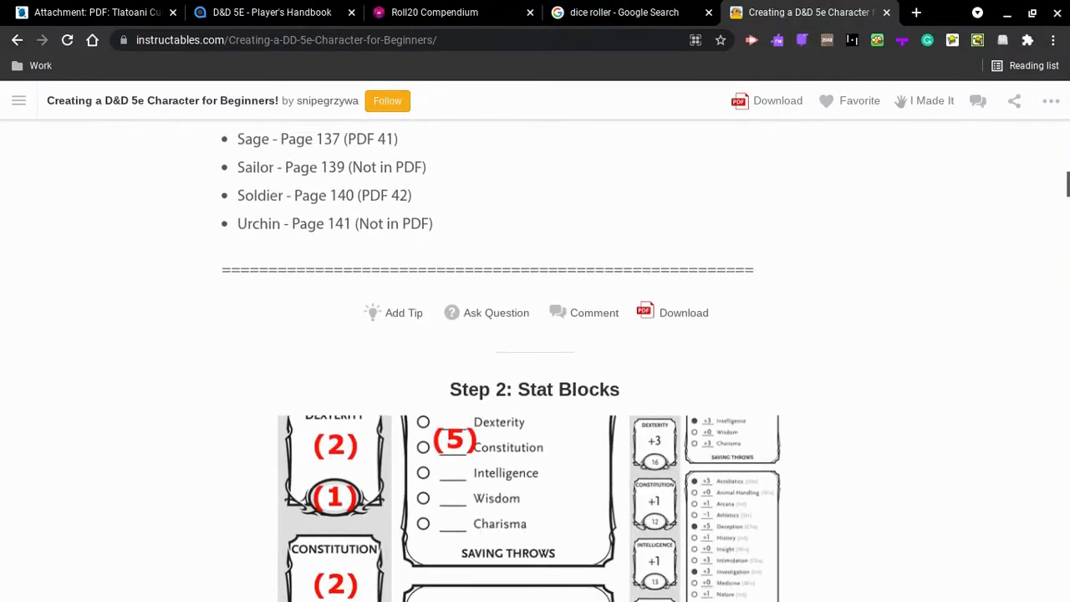
pyautogui.scroll(-3)
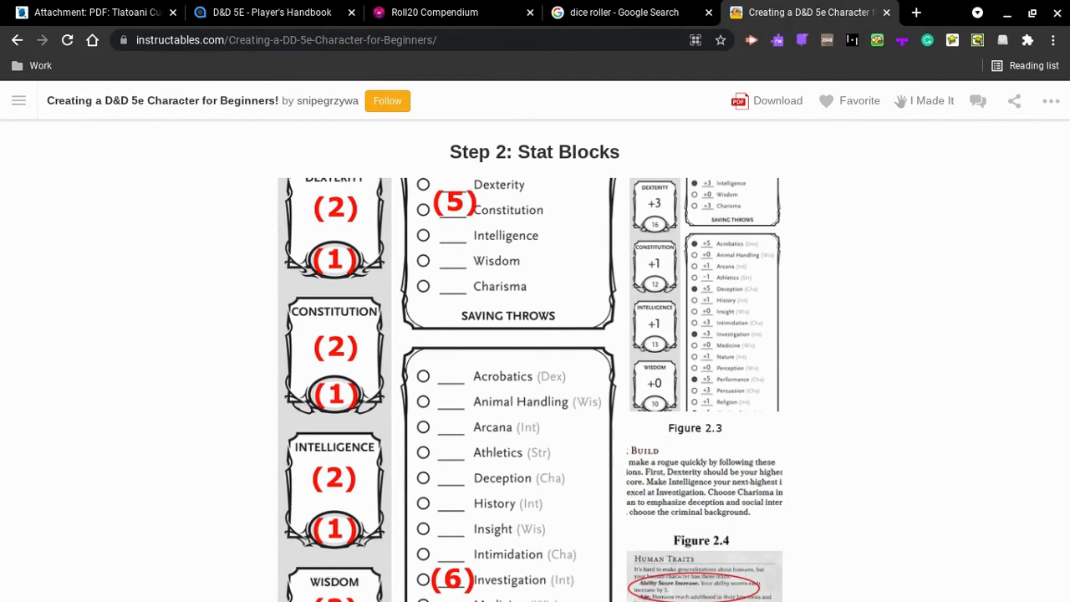
pyautogui.scroll(-3)
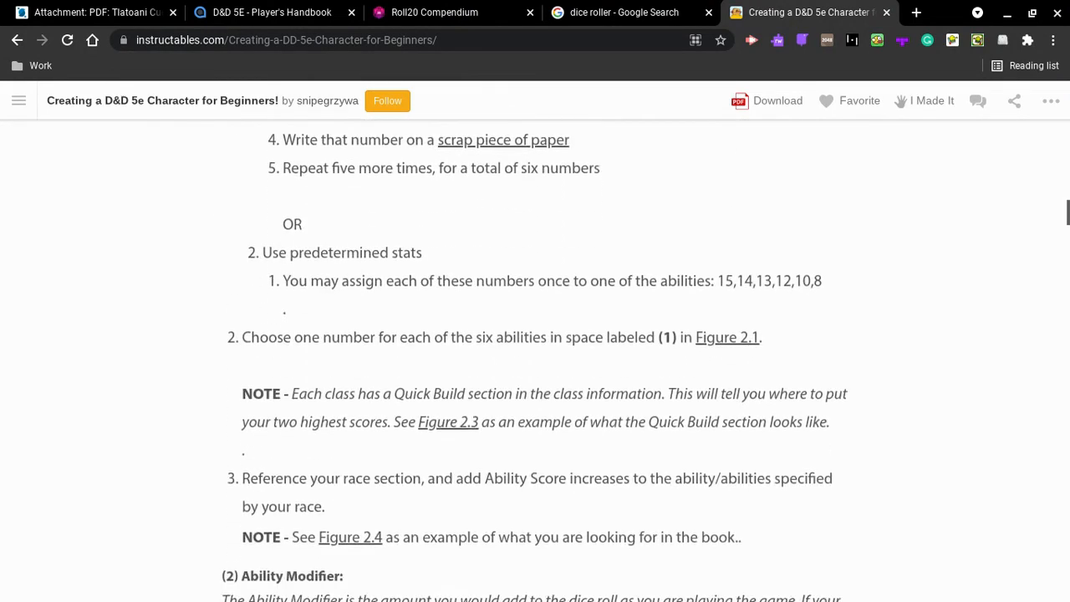
pyautogui.scroll(-3)
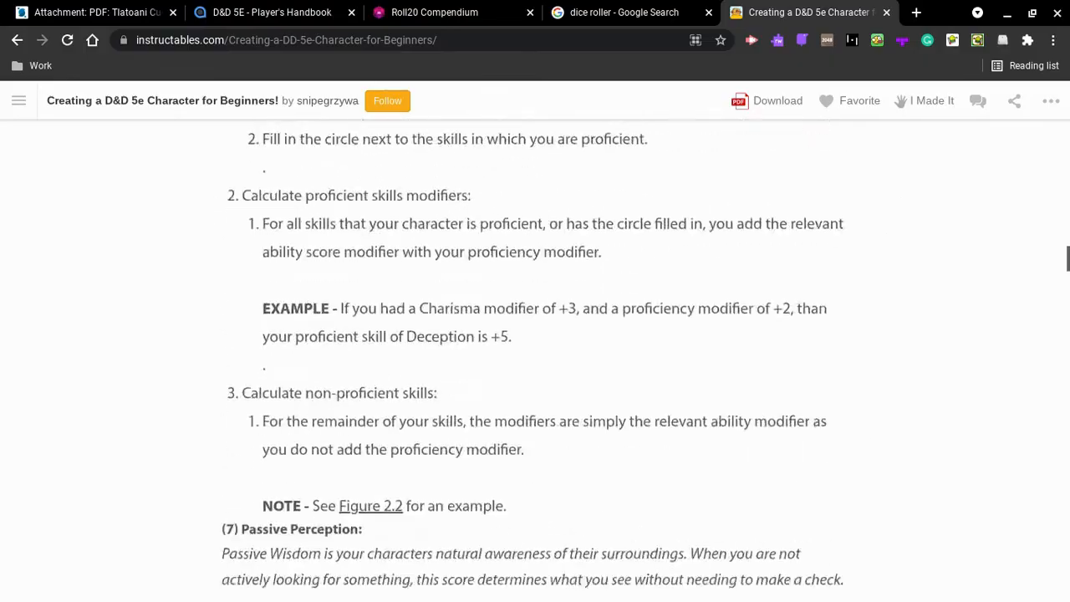